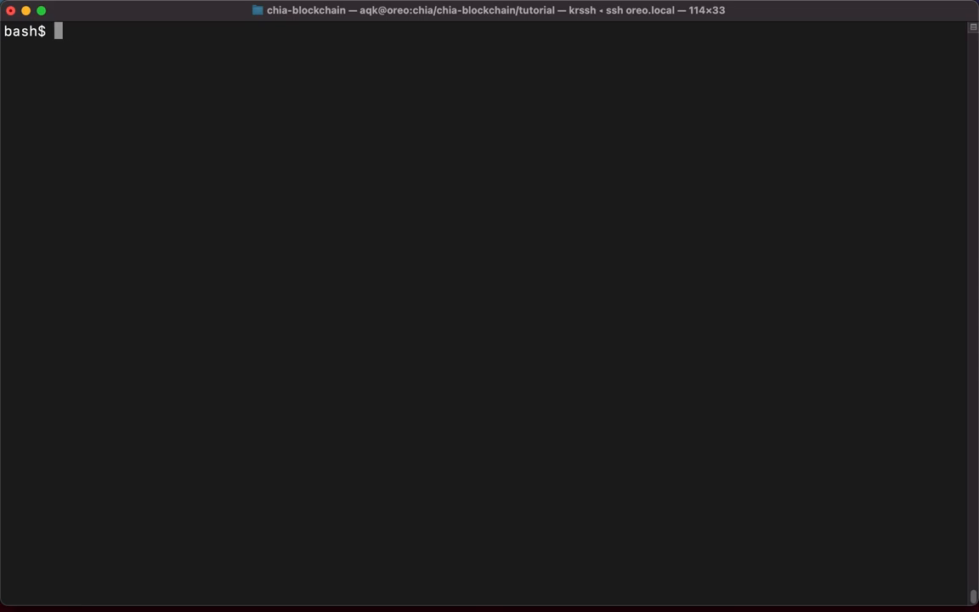
Run '(5)' for an argument error, then '(+ 5 2)' giving 7 and '(- 3 1)' giving 2
type("run")
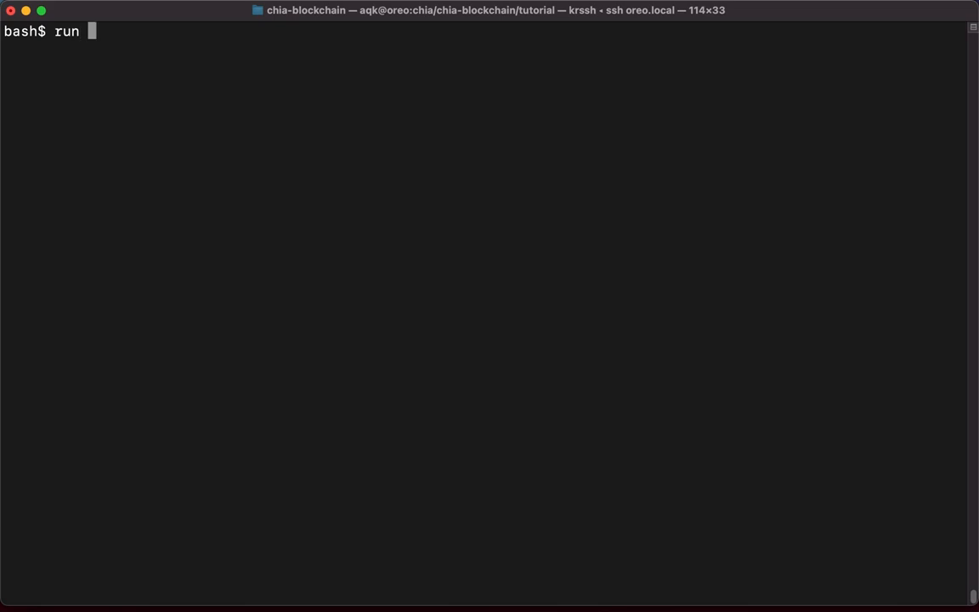
type("'")
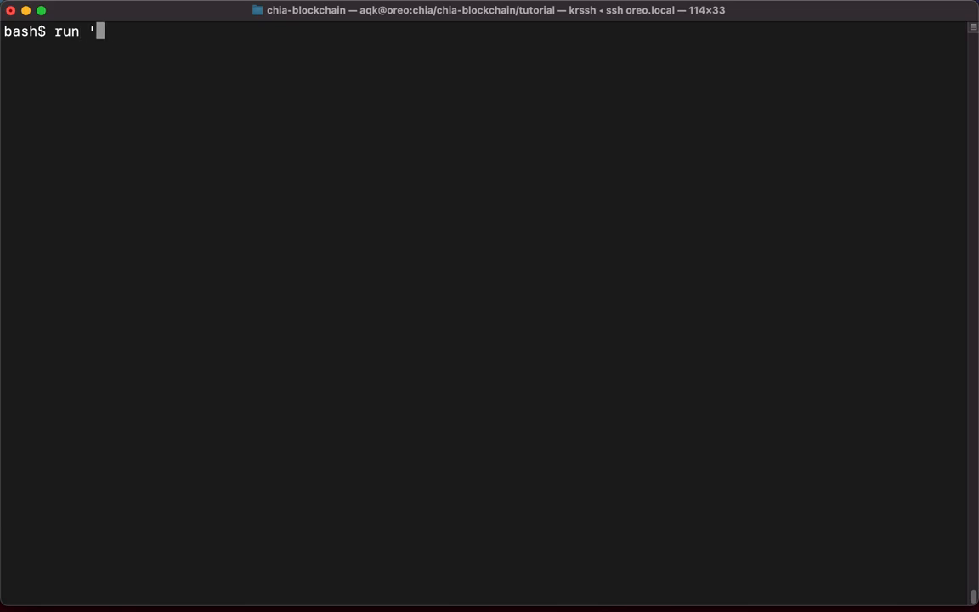
type("(")
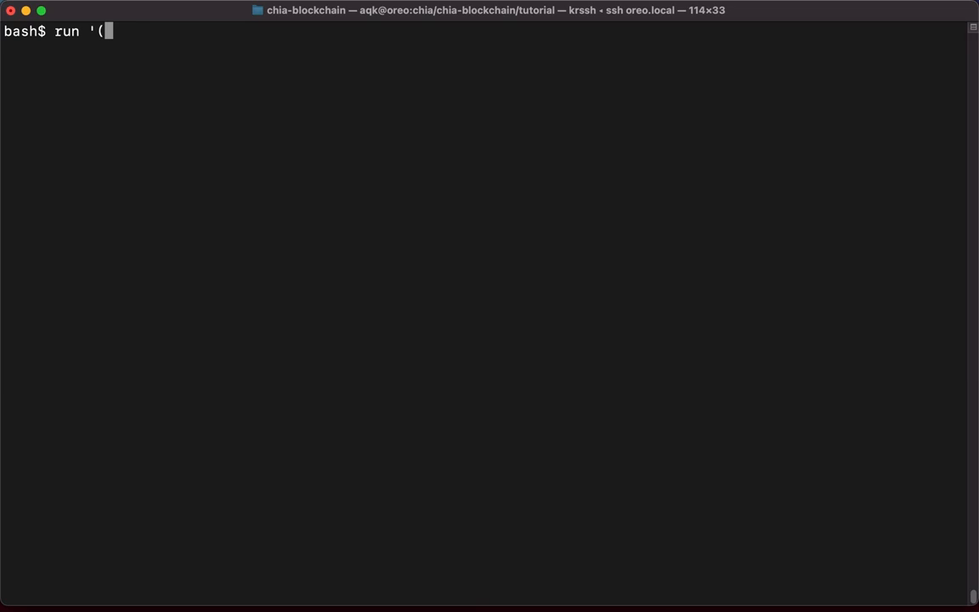
key("Return")
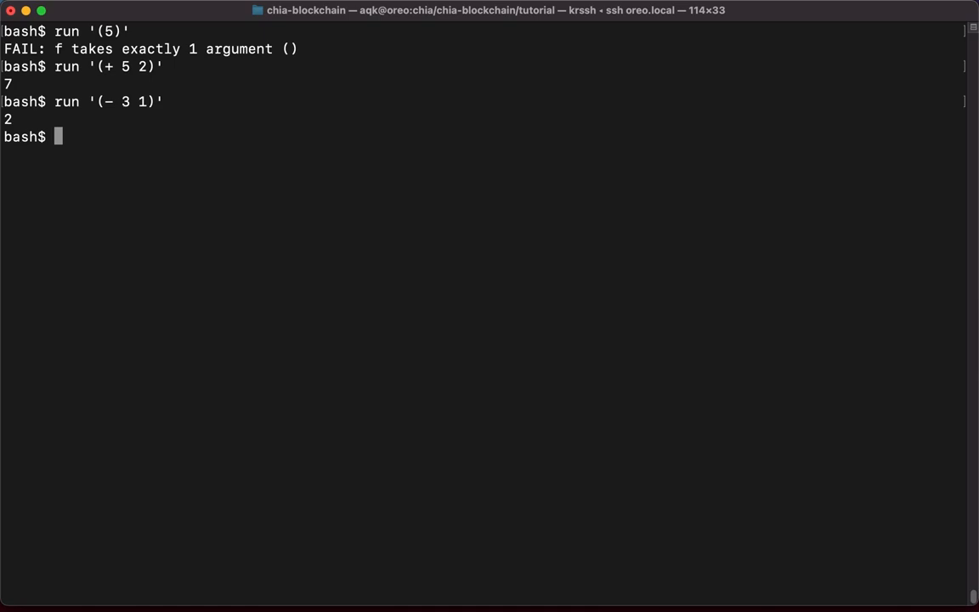
Run '(q . "99 full nodes on the net")' and highlight the dot between q and the string
type("run '(q . \"99 full nodes on the net\")'")
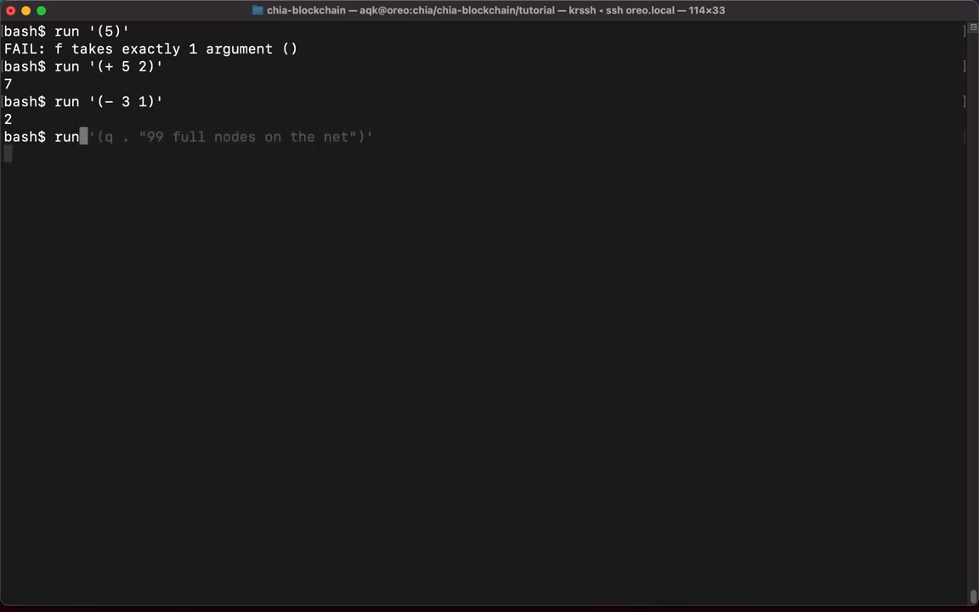
key("Return")
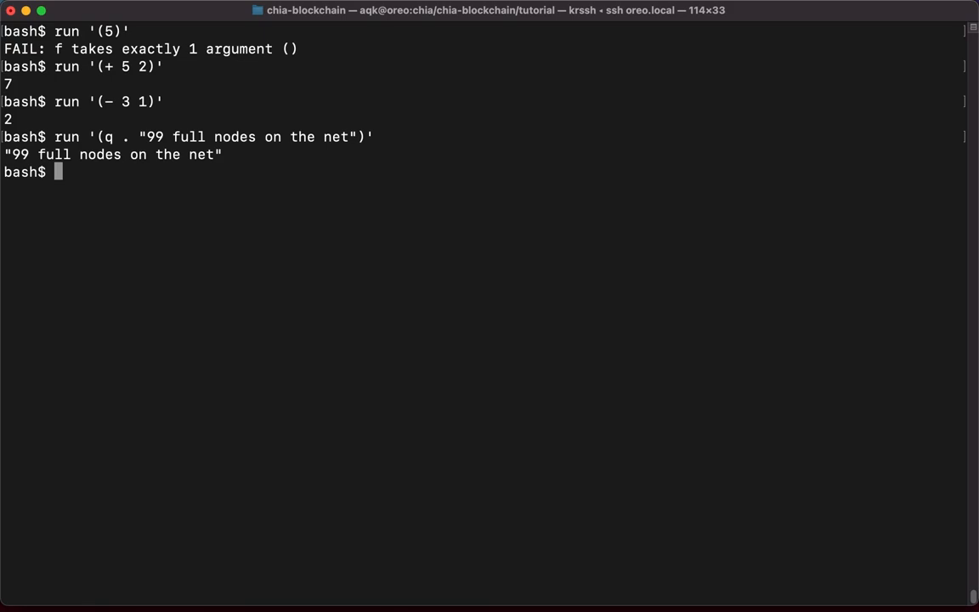
mouse_move(108, 146)
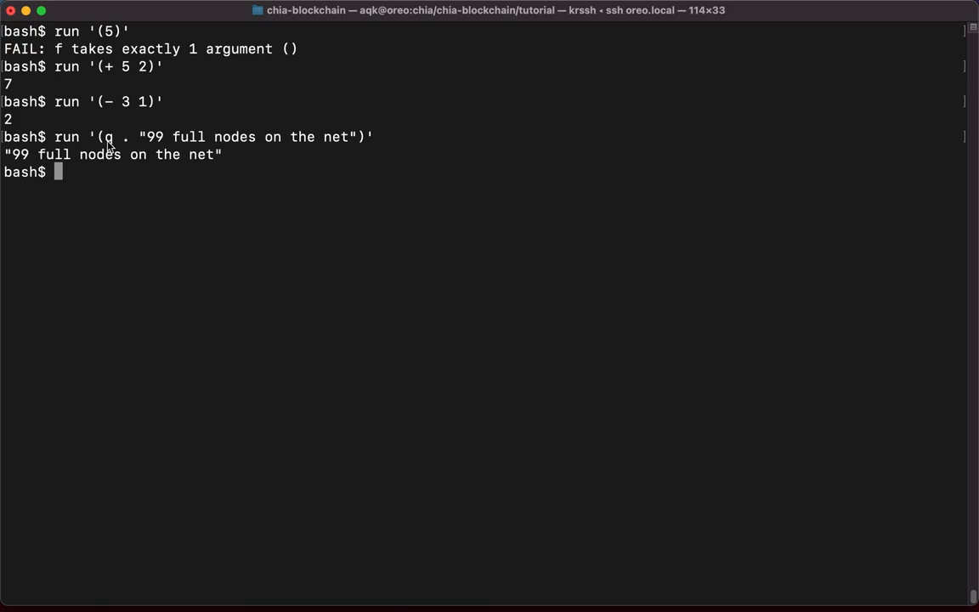
mouse_move(297, 263)
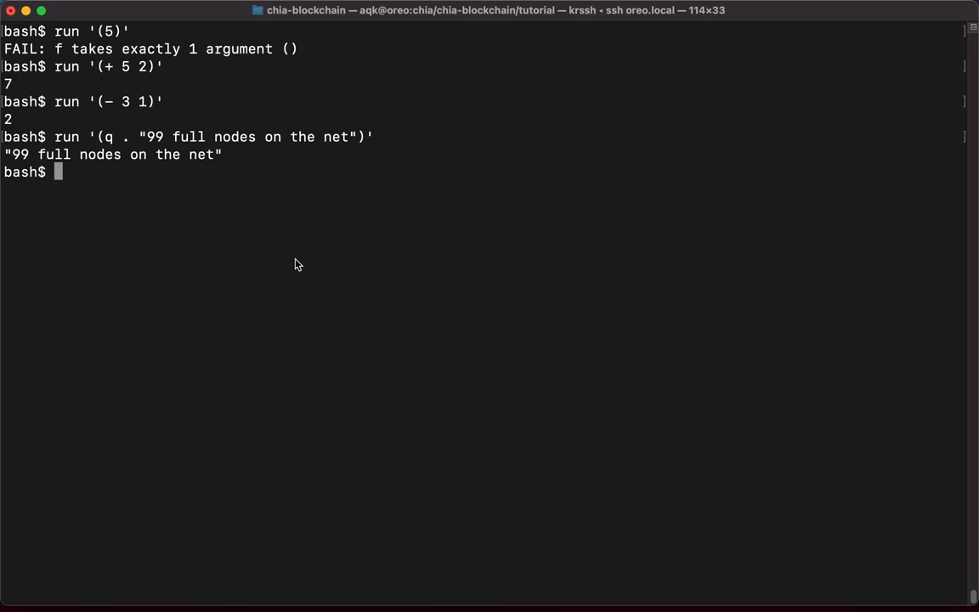
mouse_move(117, 144)
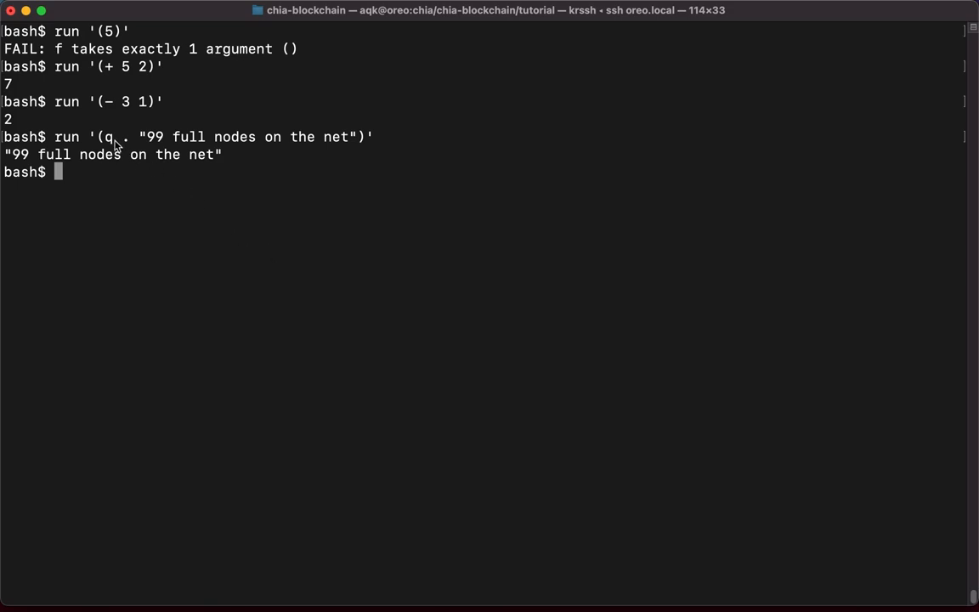
double_click(109, 136)
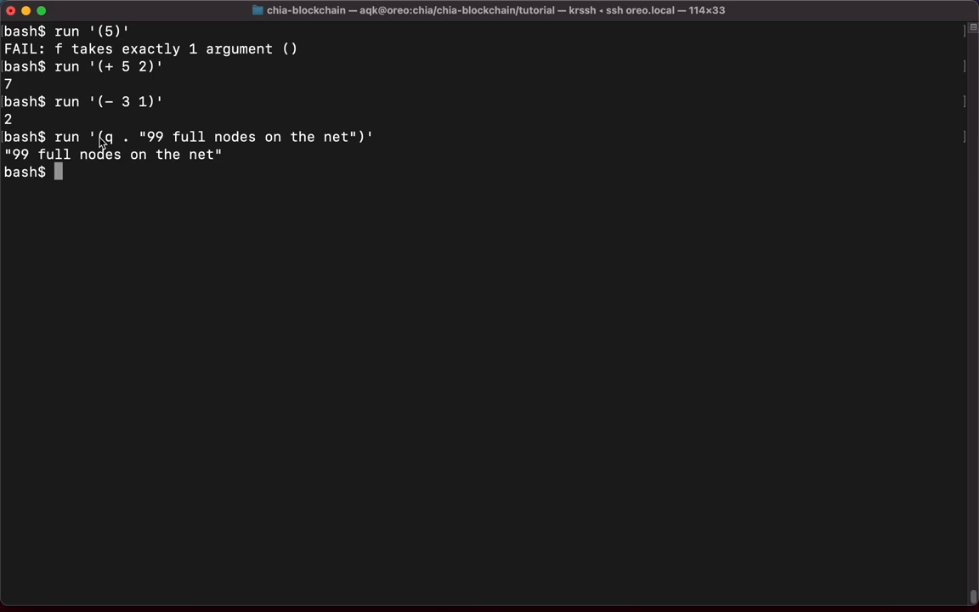
mouse_move(110, 139)
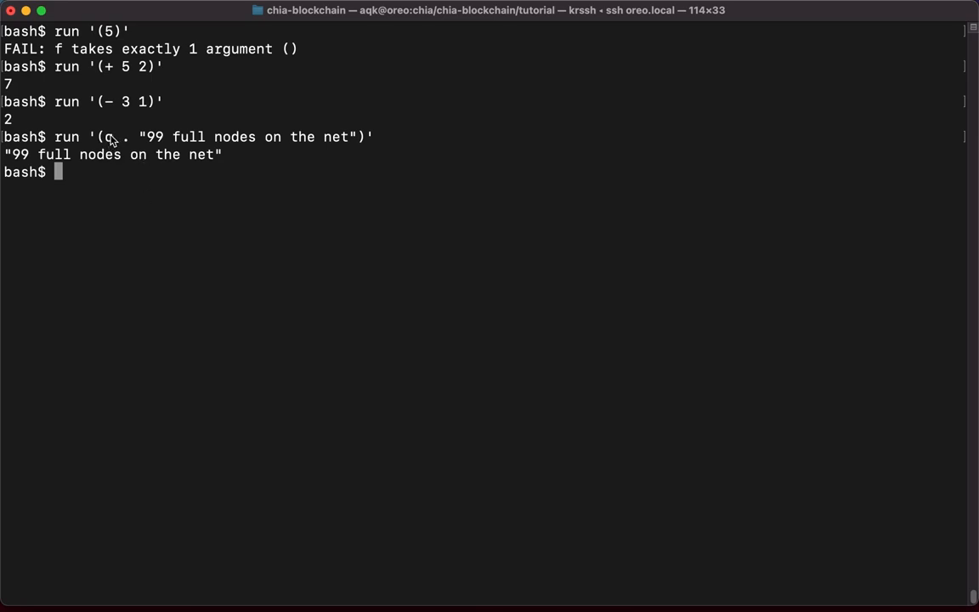
mouse_move(140, 143)
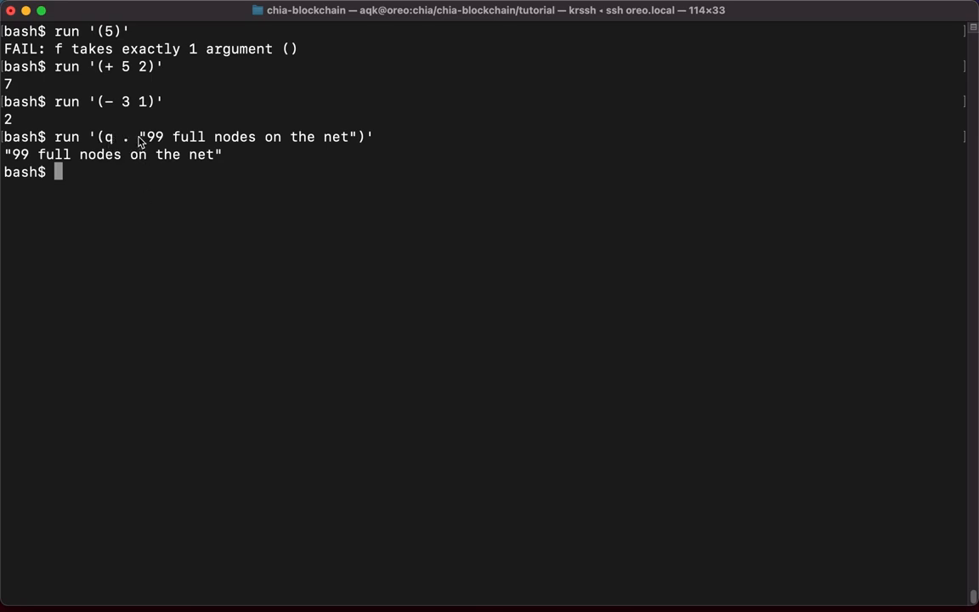
left_click_drag(139, 136, 361, 136)
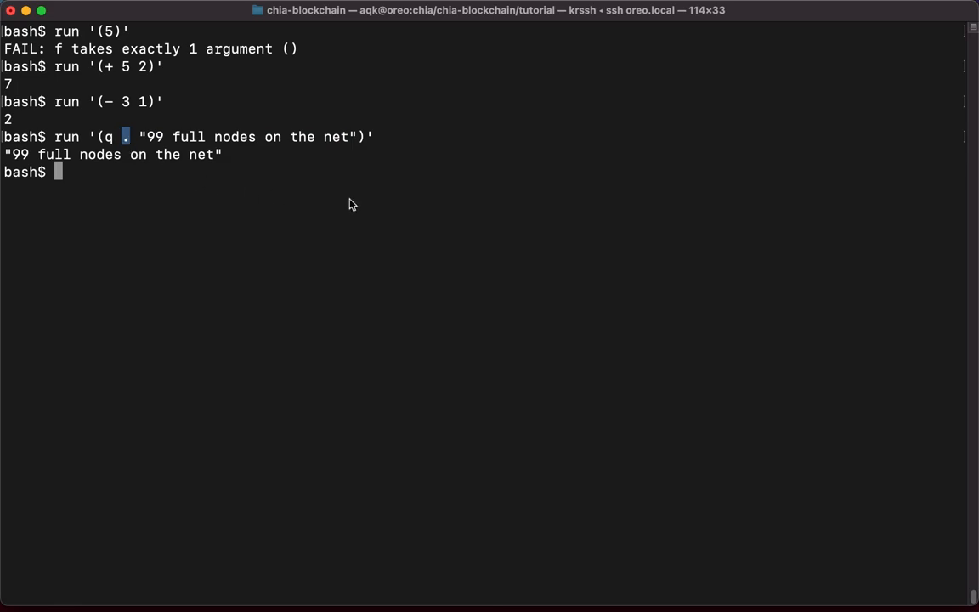
mouse_move(377, 210)
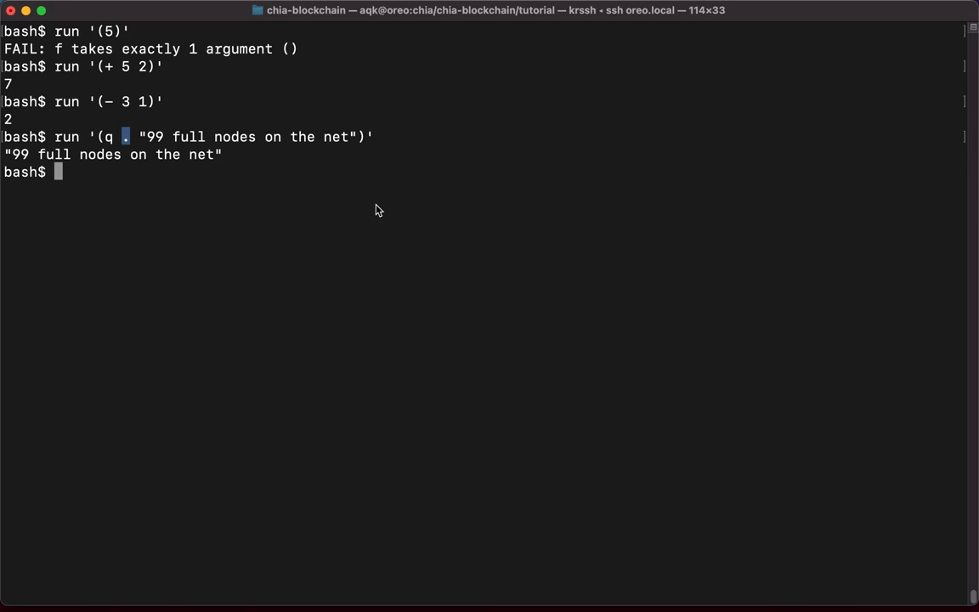
mouse_move(371, 309)
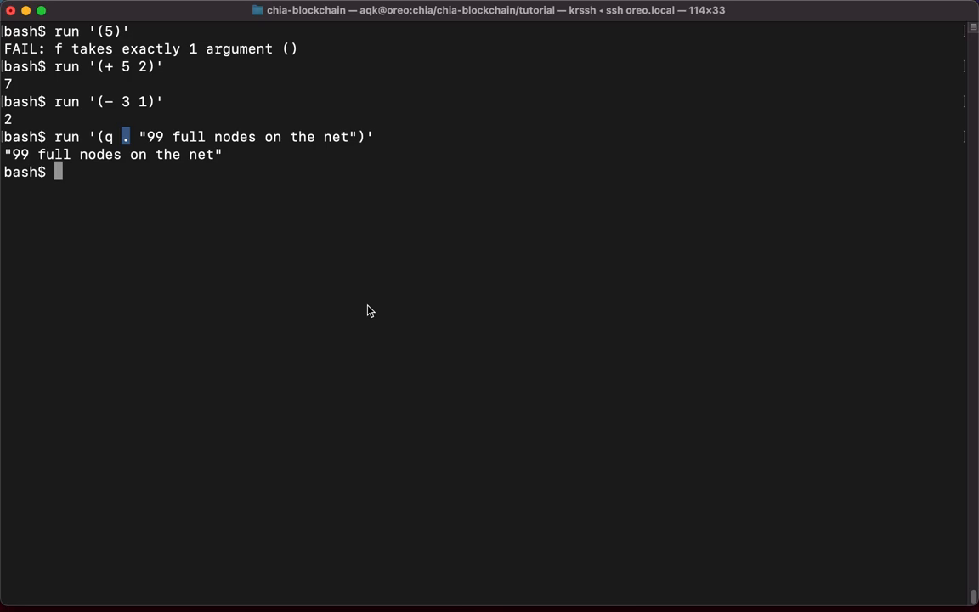
mouse_move(142, 165)
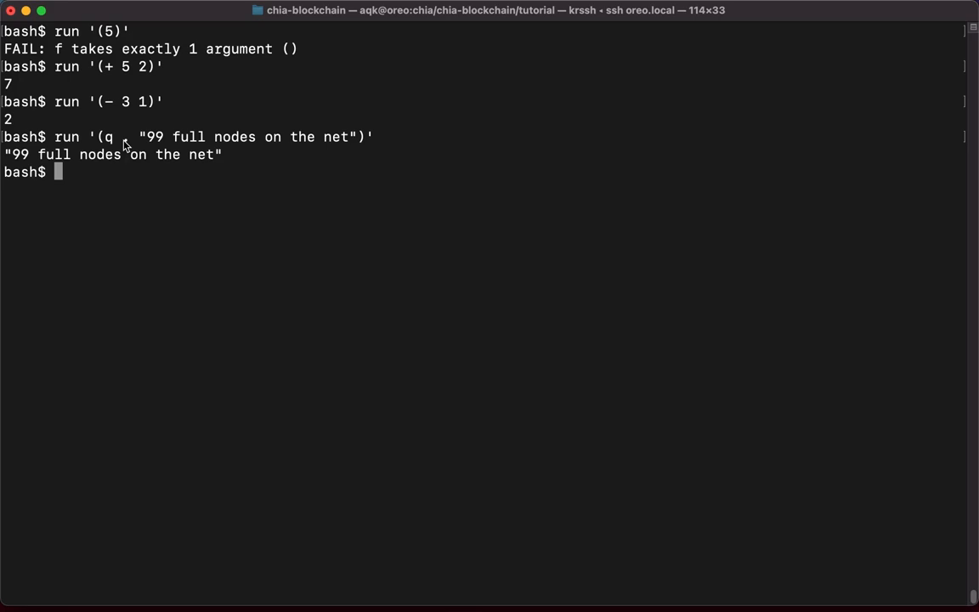
double_click(126, 136)
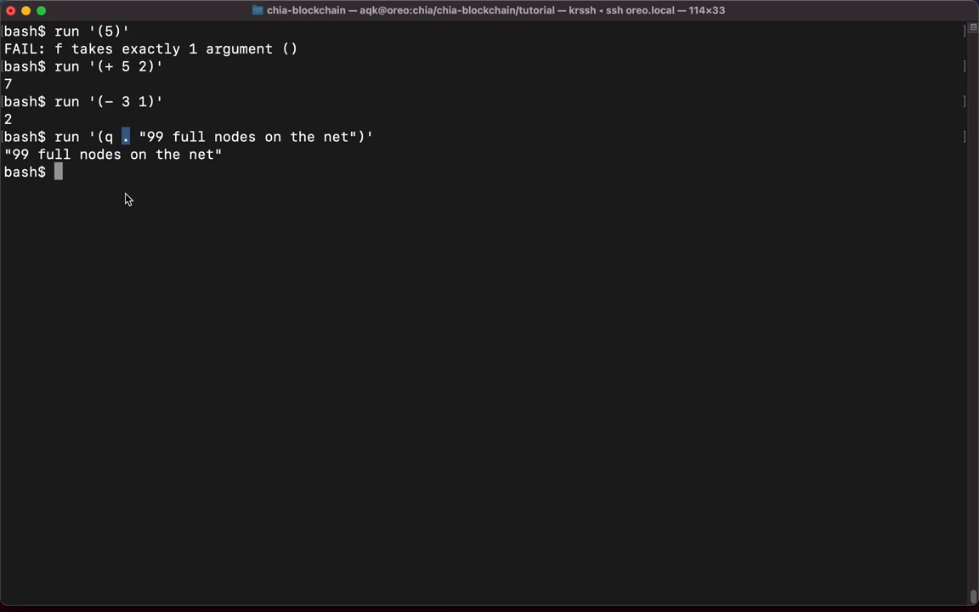
mouse_move(128, 143)
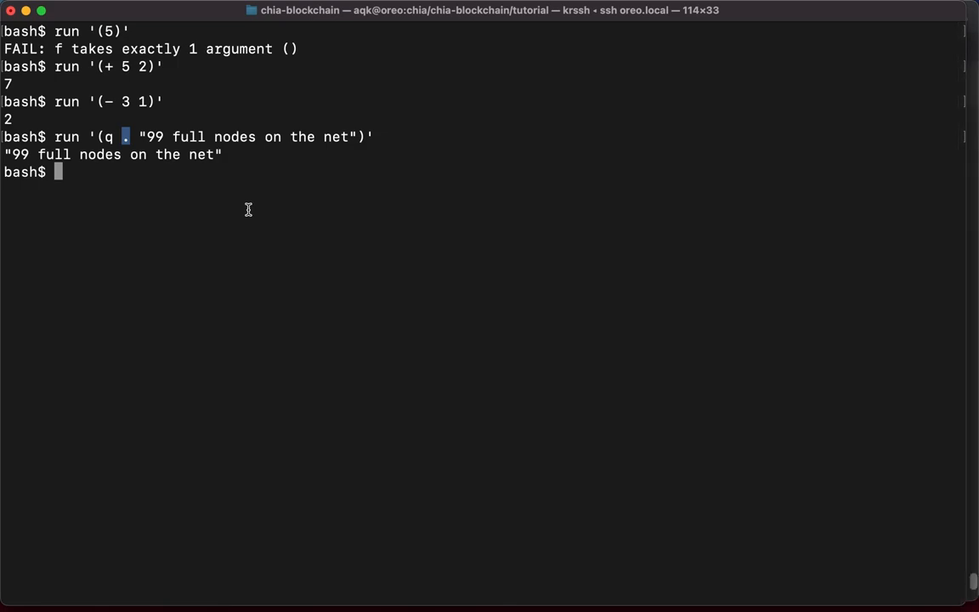
Run '(q . ())' returning () and '(q . 5)' returning 5
type("run")
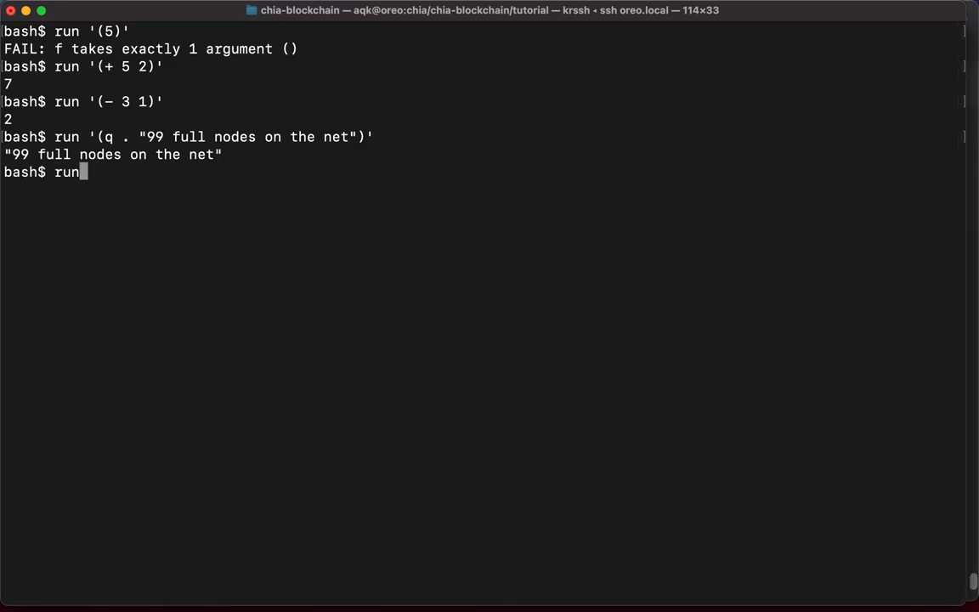
type("'(q . (")
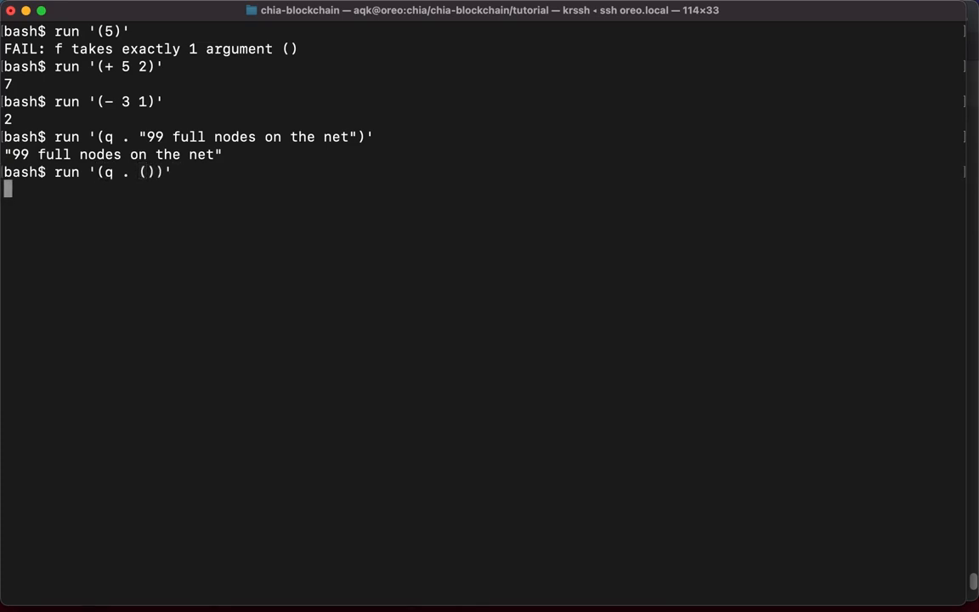
key("Return")
type("run '(q . 5)'")
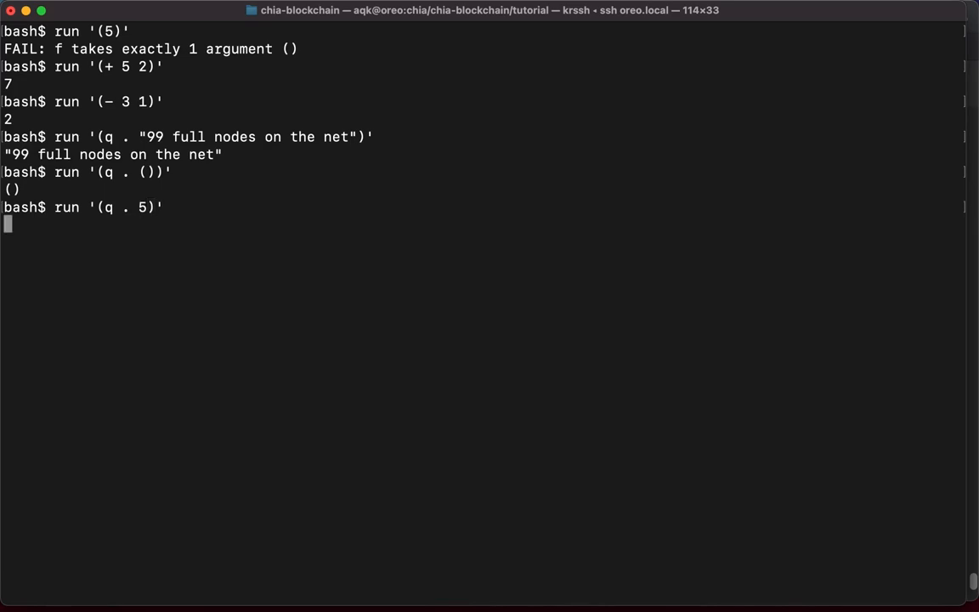
key("Return")
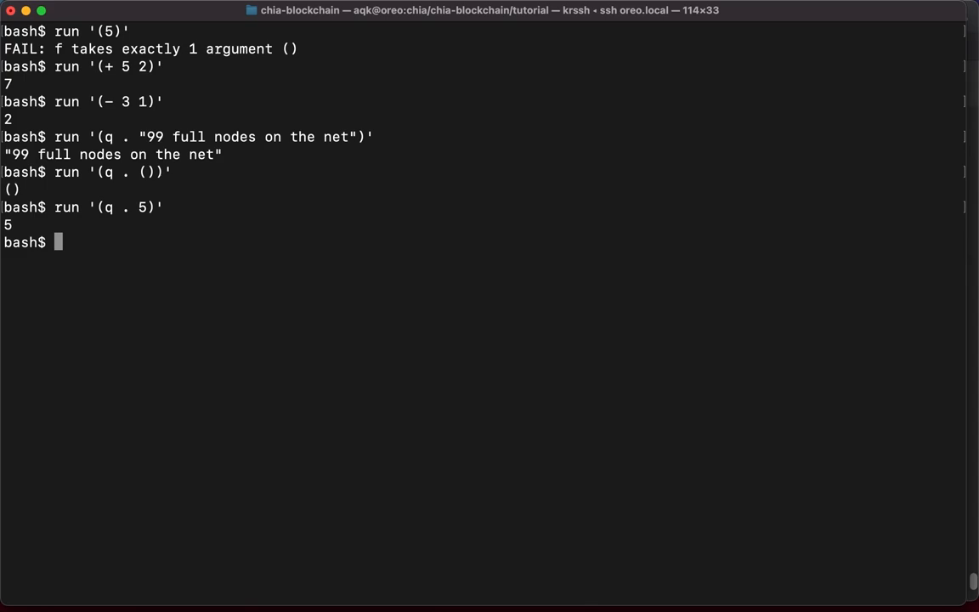
mouse_move(14, 189)
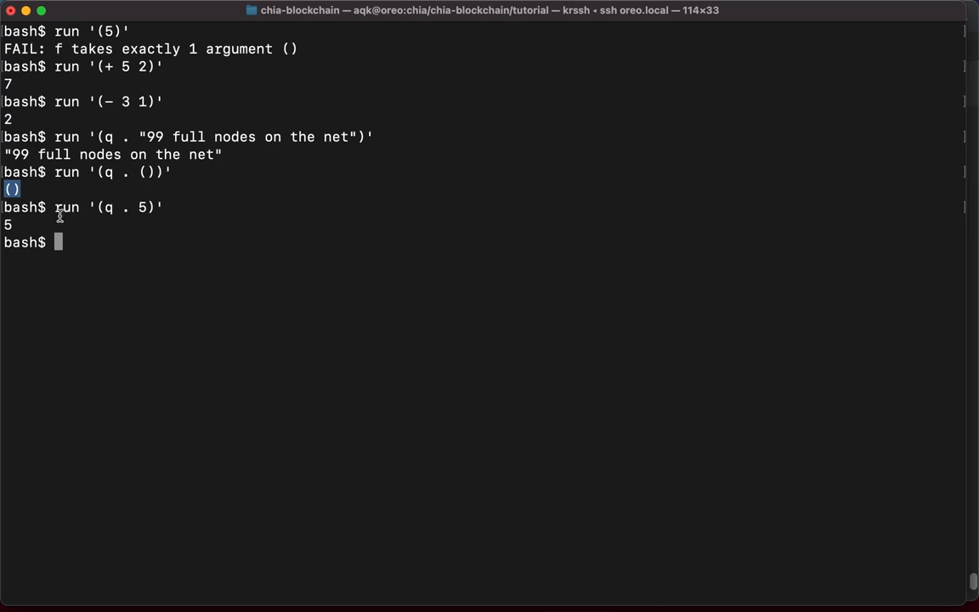
Clear stray parentheses and run '(q . 0)', which returns ()
type("(")
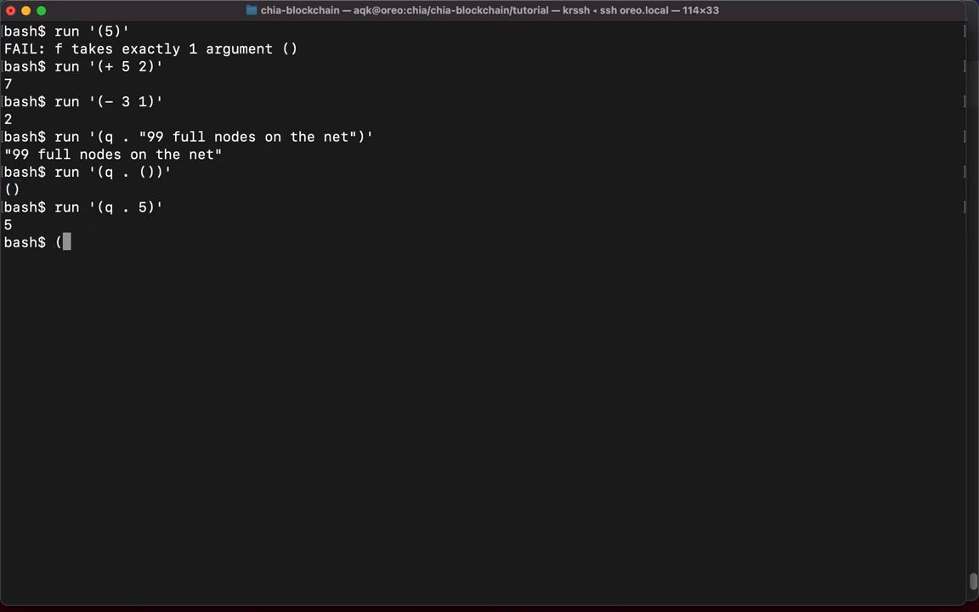
type(")")
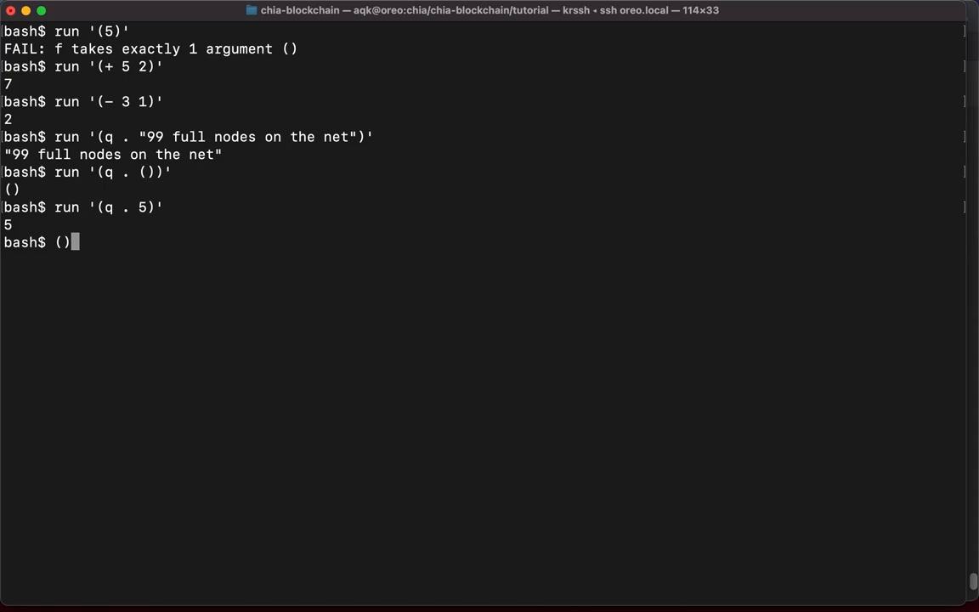
key("Backspace")
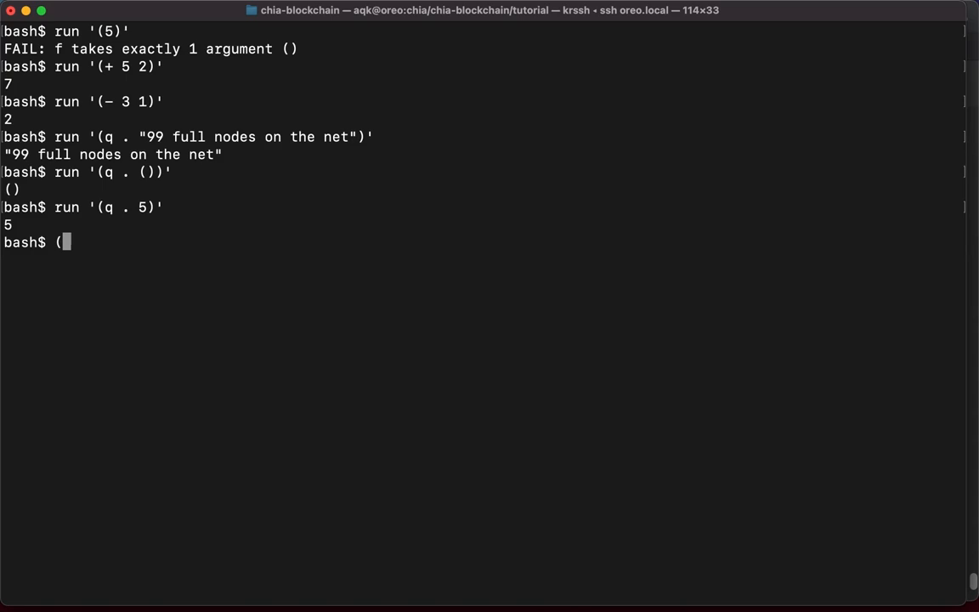
key("Backspace")
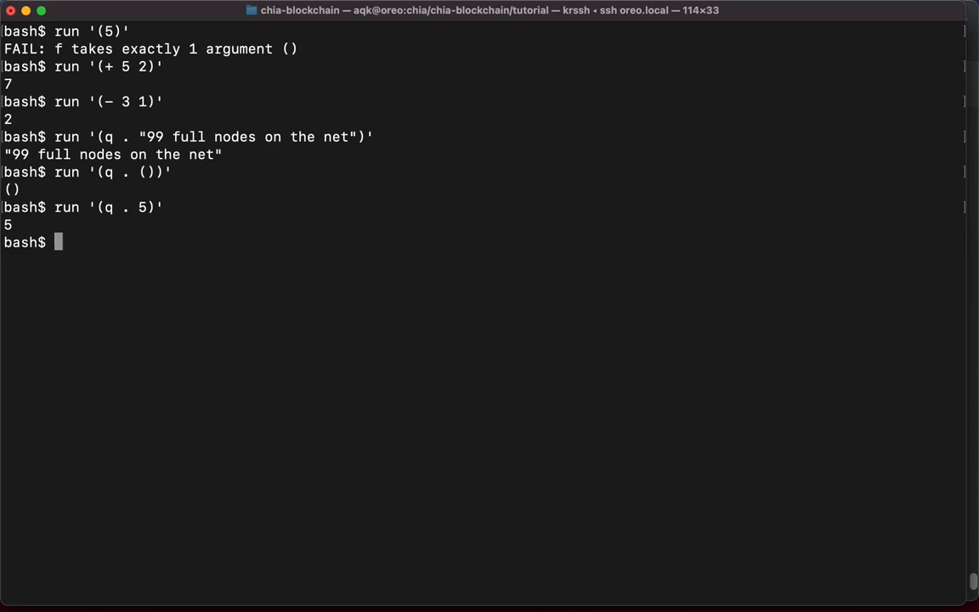
type("ru")
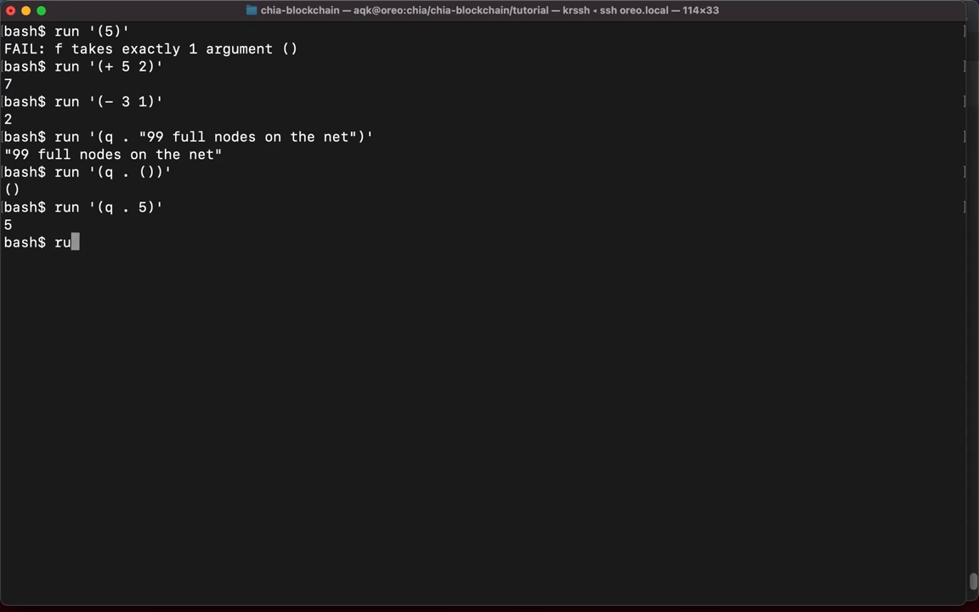
type("n '(q . 0)'")
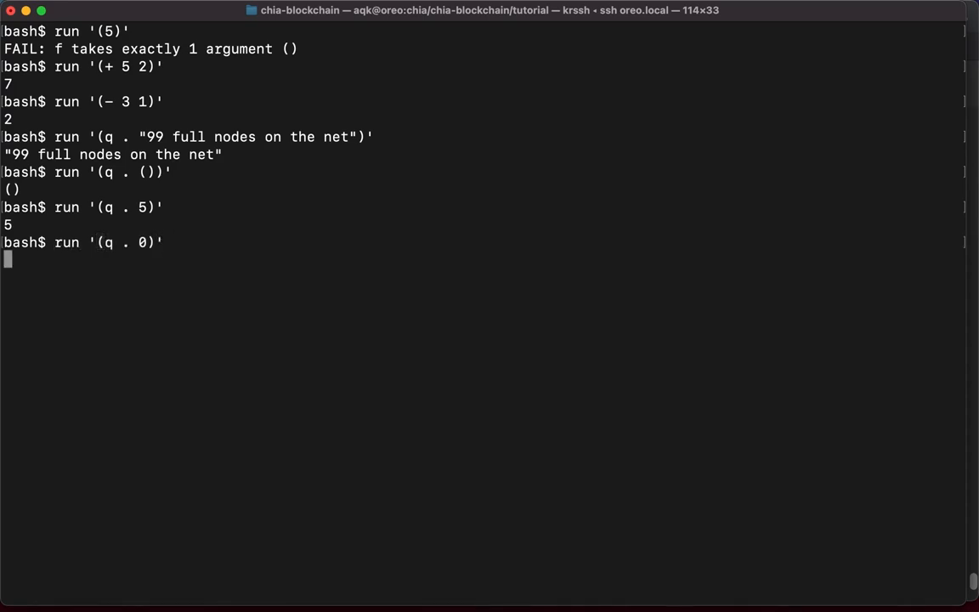
key("Return")
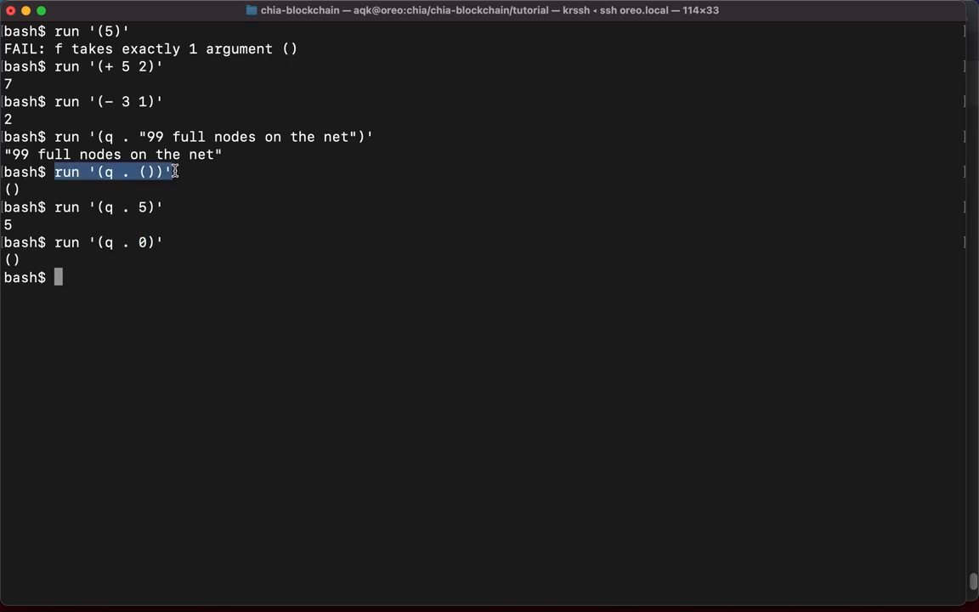
mouse_move(270, 235)
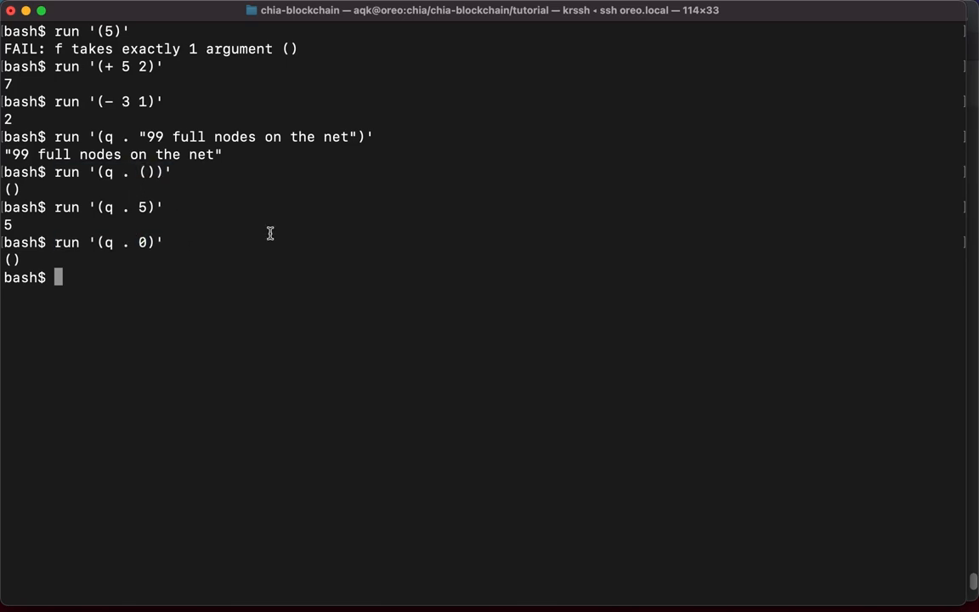
Edit the recalled command to run '(q . (99 "full nodes on the net"))', printing the list
type("run '(q . ())'")
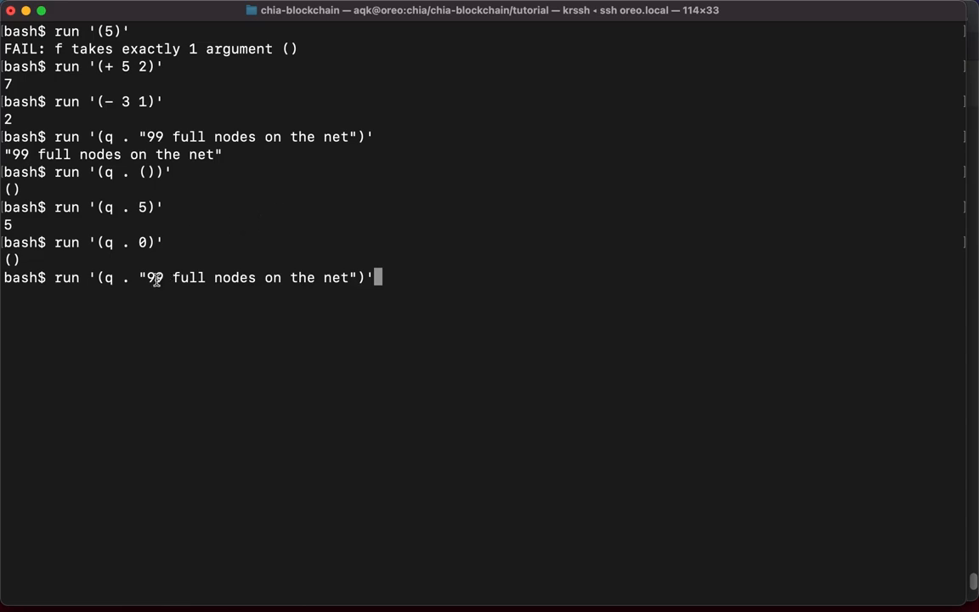
mouse_move(255, 329)
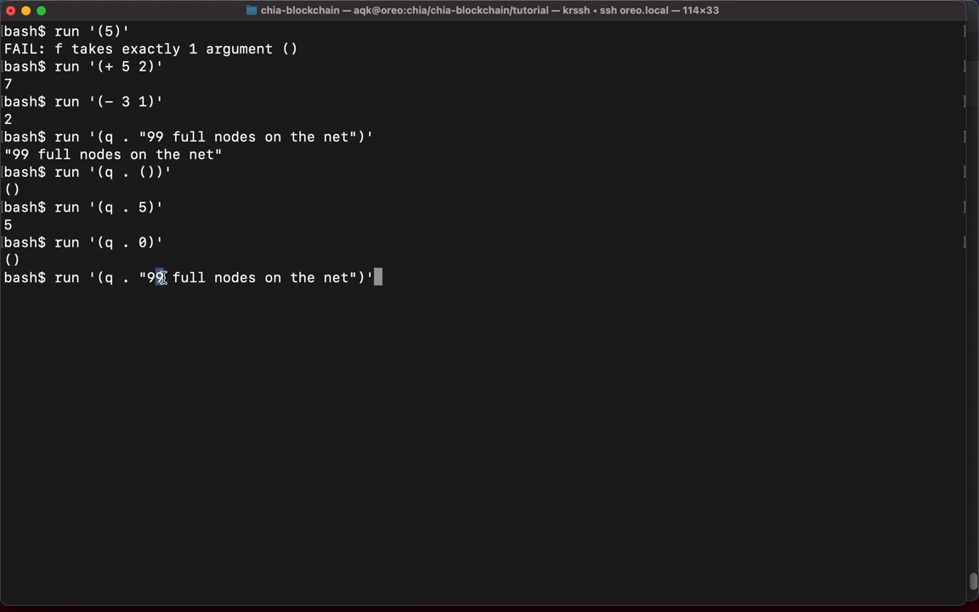
mouse_move(153, 315)
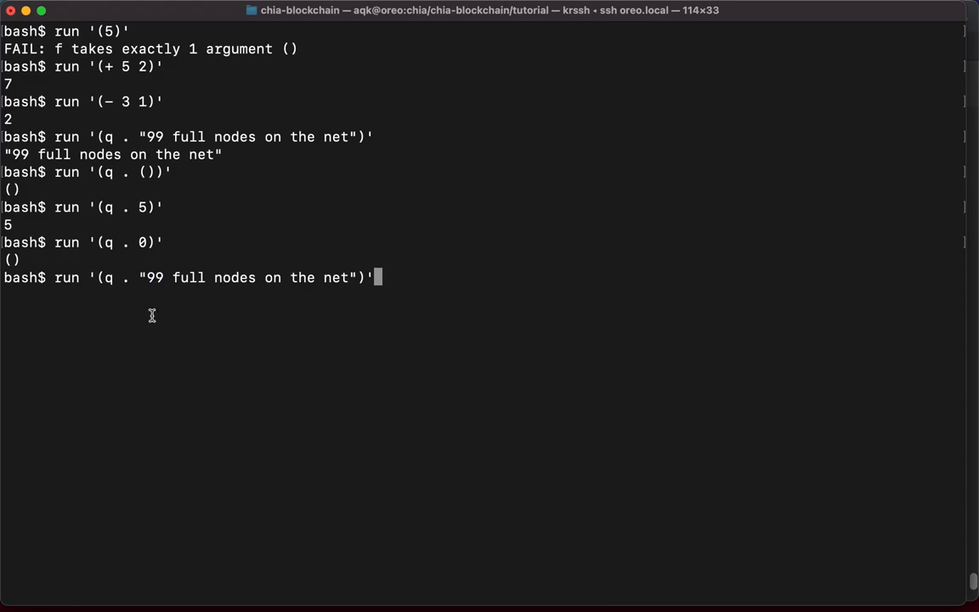
mouse_move(625, 262)
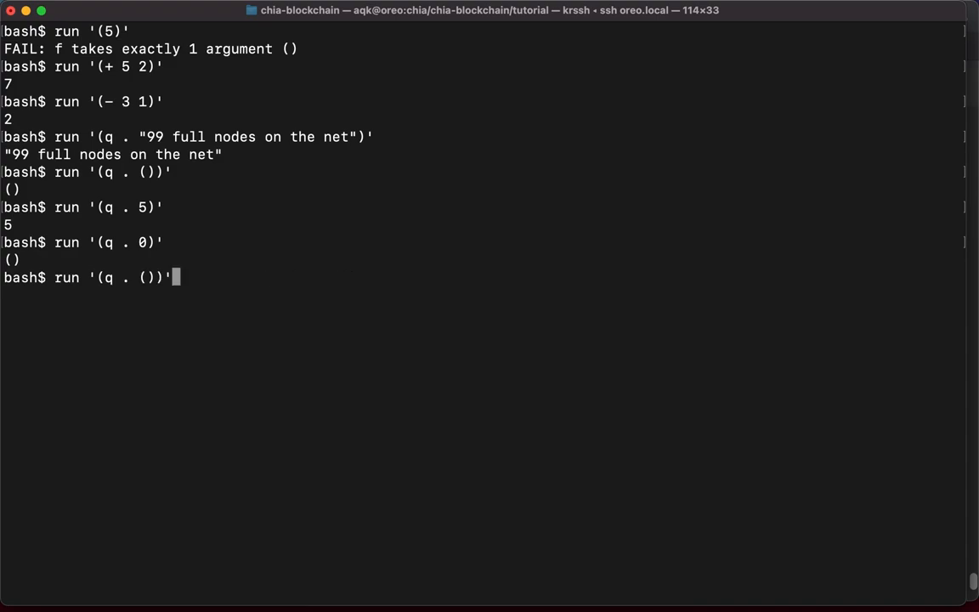
key("backspace")
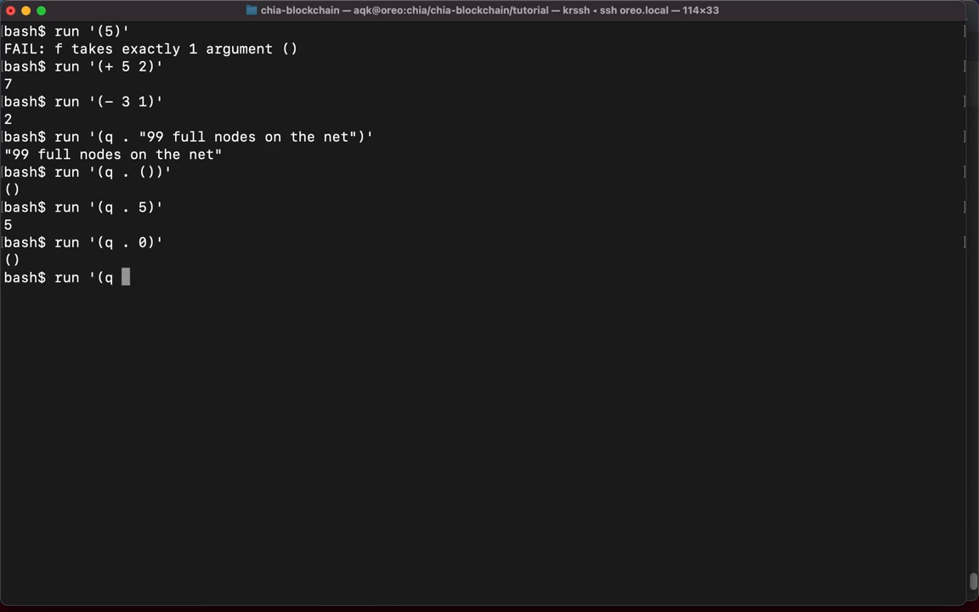
type(". (")
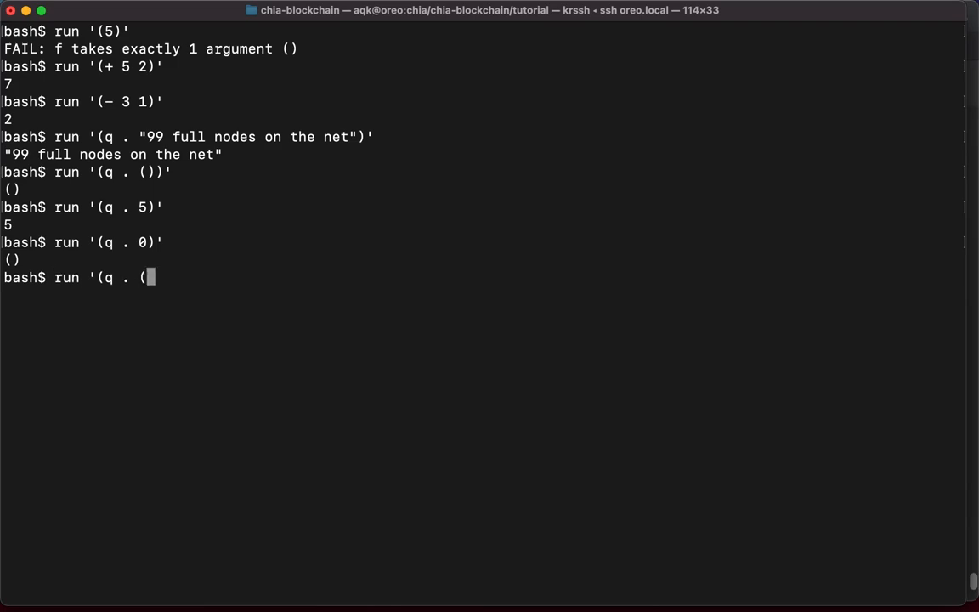
type("99")
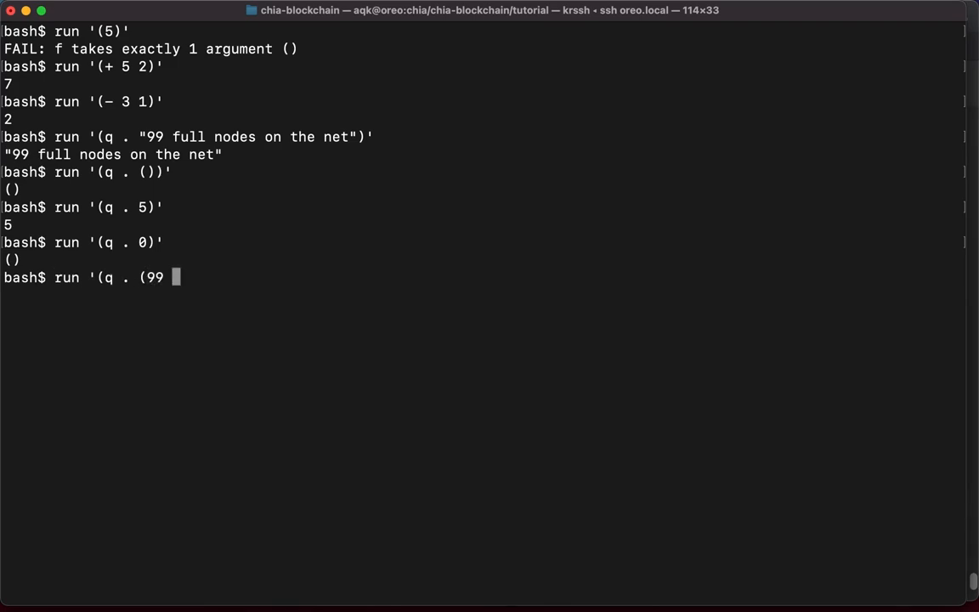
type("\"full nodes on the net\")'")
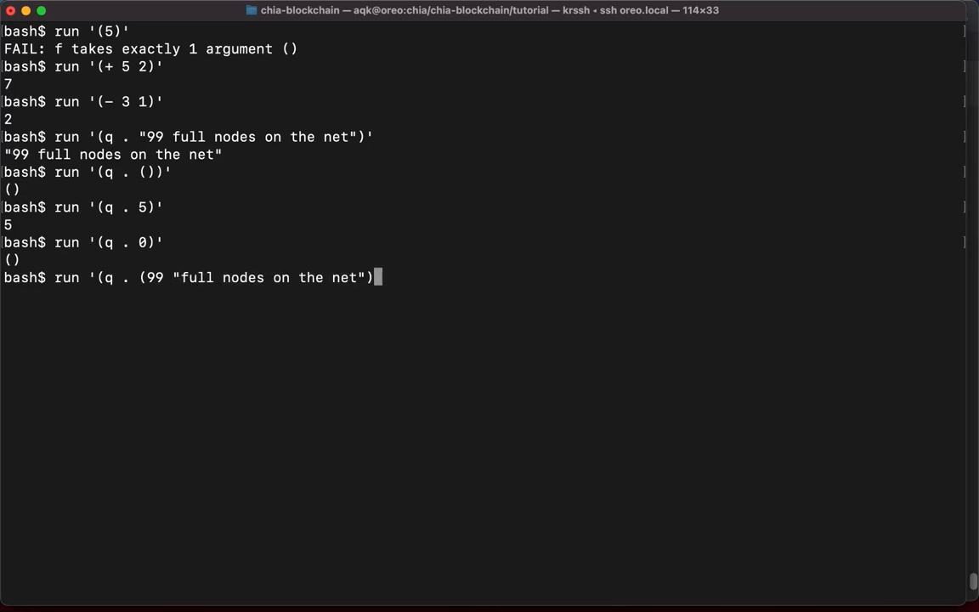
type(")")
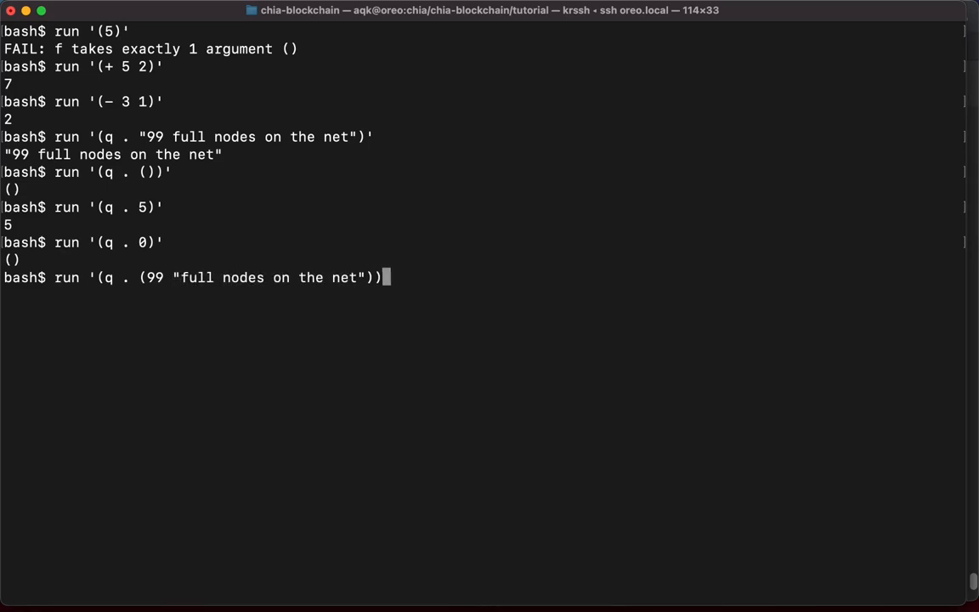
key("Return")
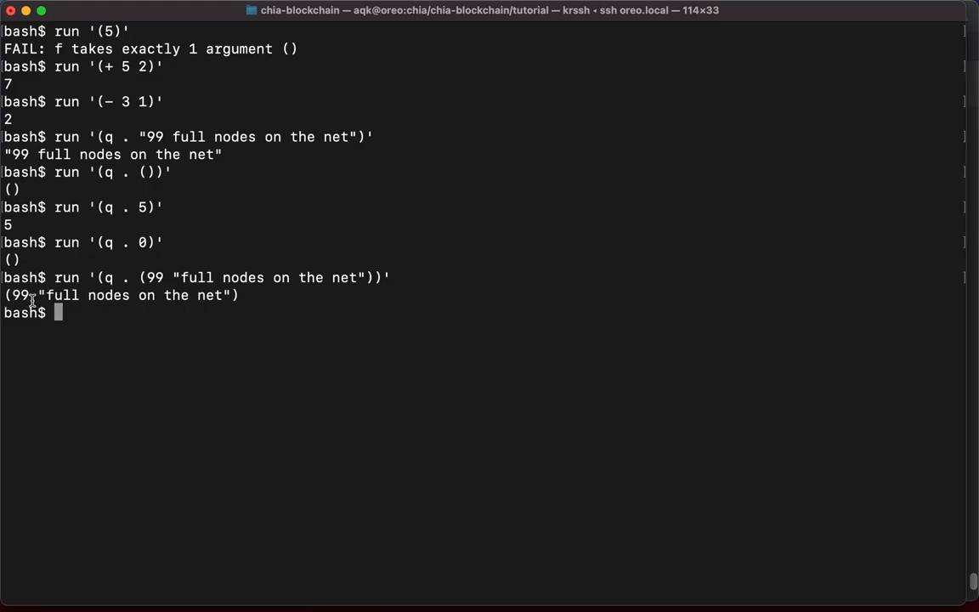
Rerun the quoted list with 98, then find concat in the Chialisp reference
double_click(17, 296)
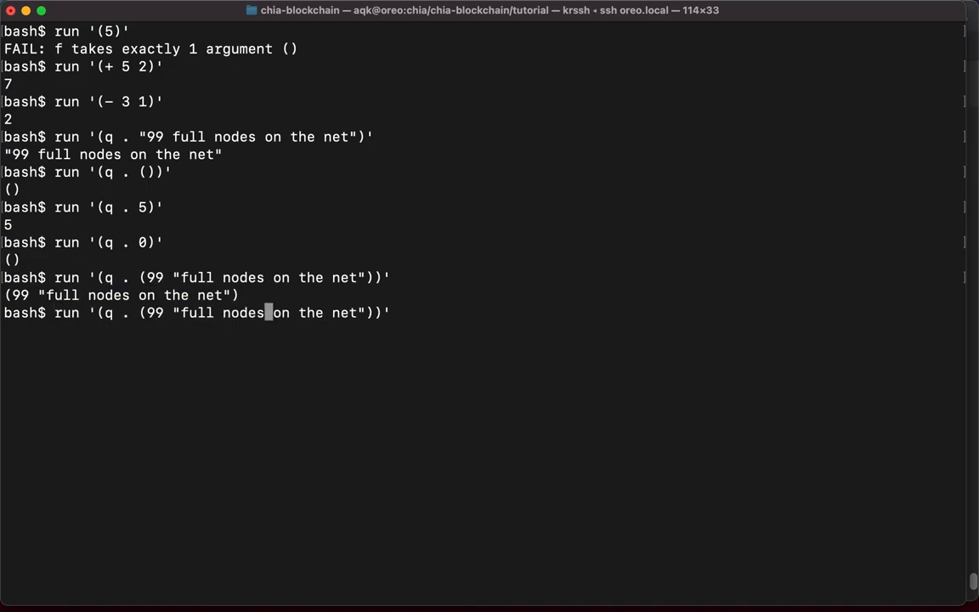
key("Return")
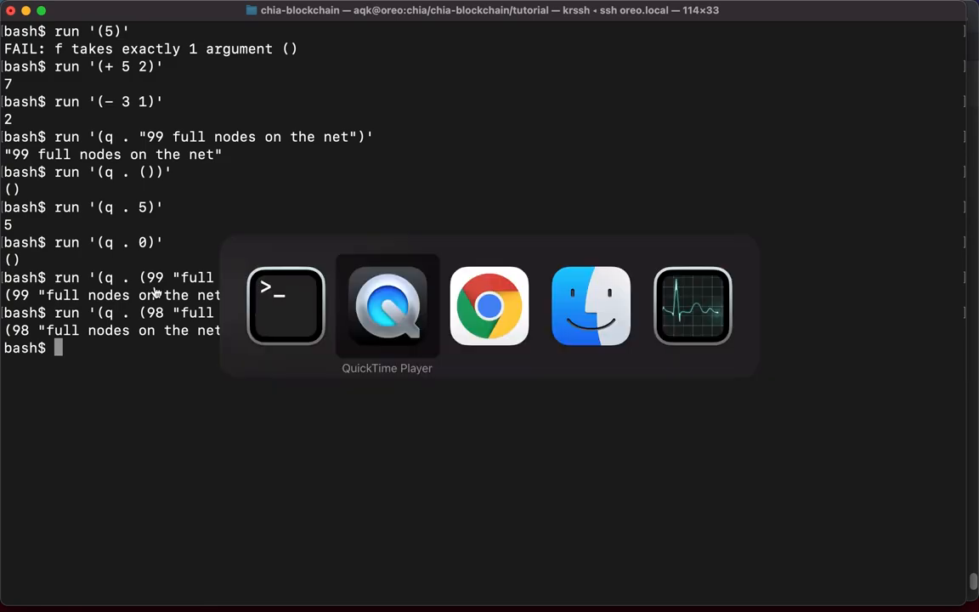
left_click(489, 306)
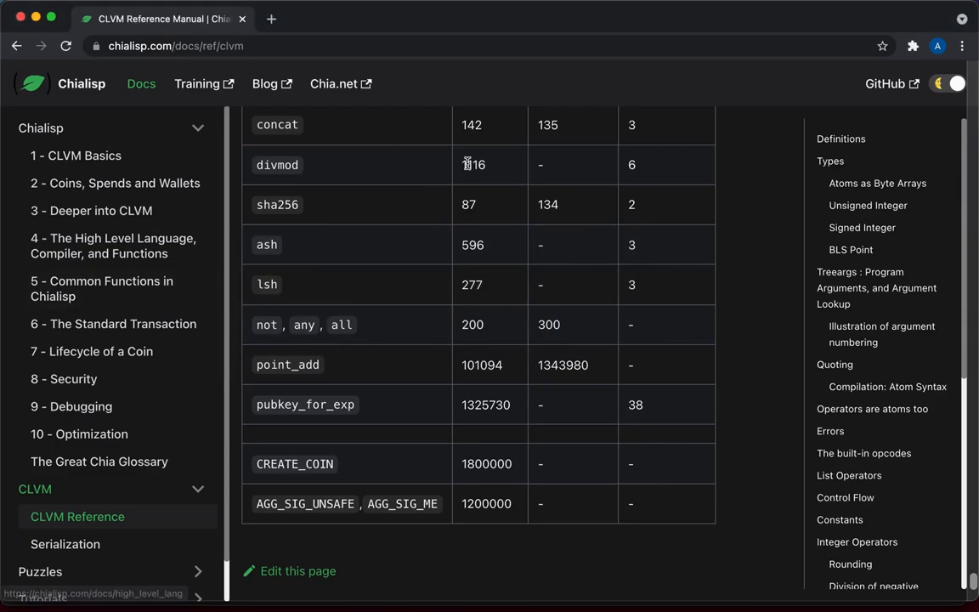
double_click(277, 125)
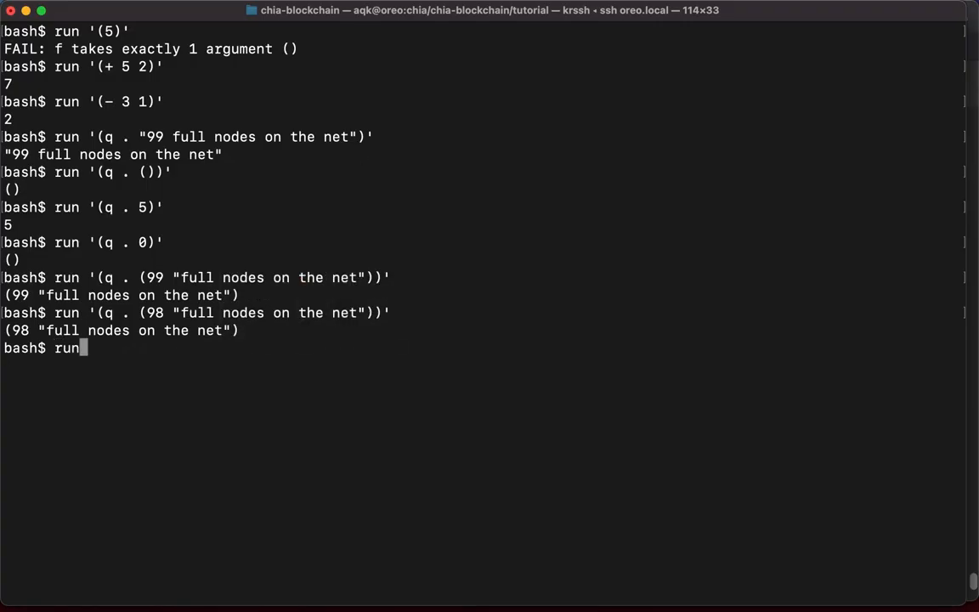
Run '(concat 99 "full nodes on the net")', printing "cfull nodes on the net"
type("'(concat 99 \"full nodes on the net\")'")
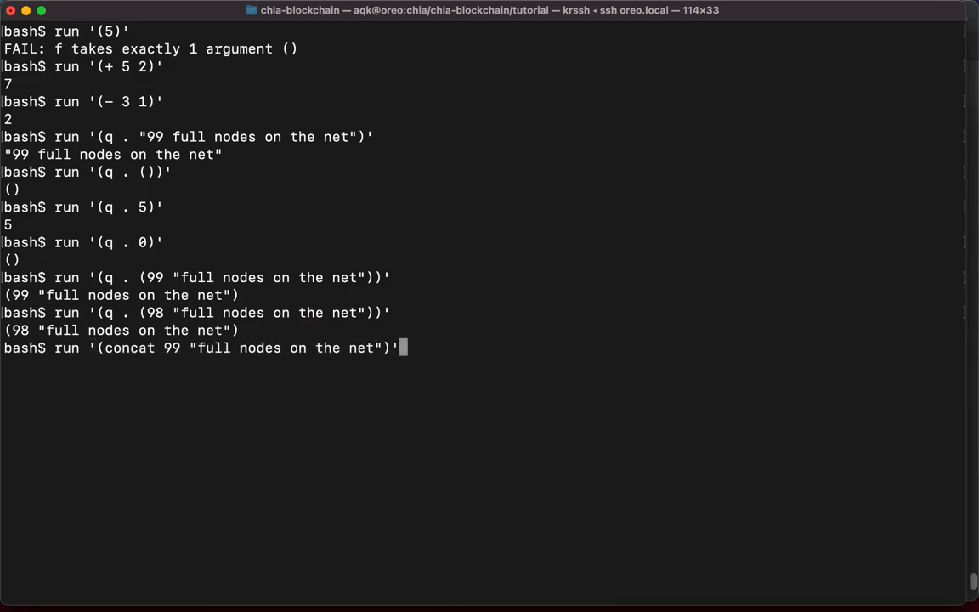
double_click(130, 346)
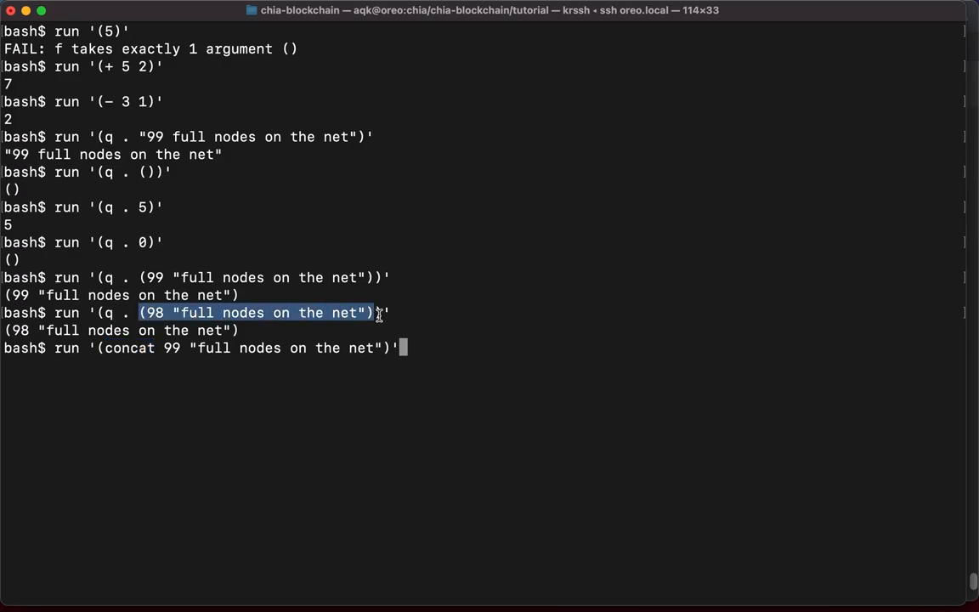
mouse_move(126, 351)
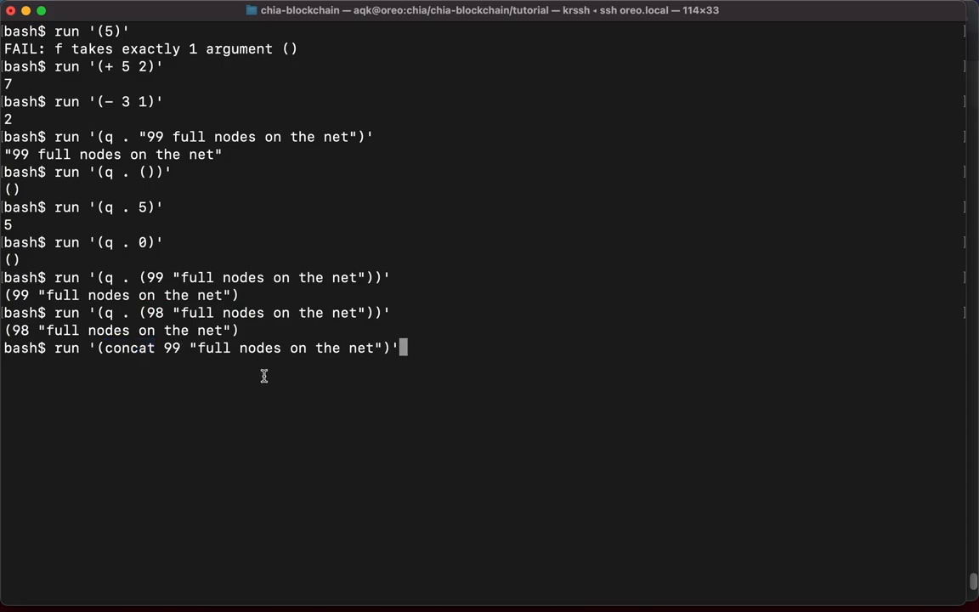
key("Home")
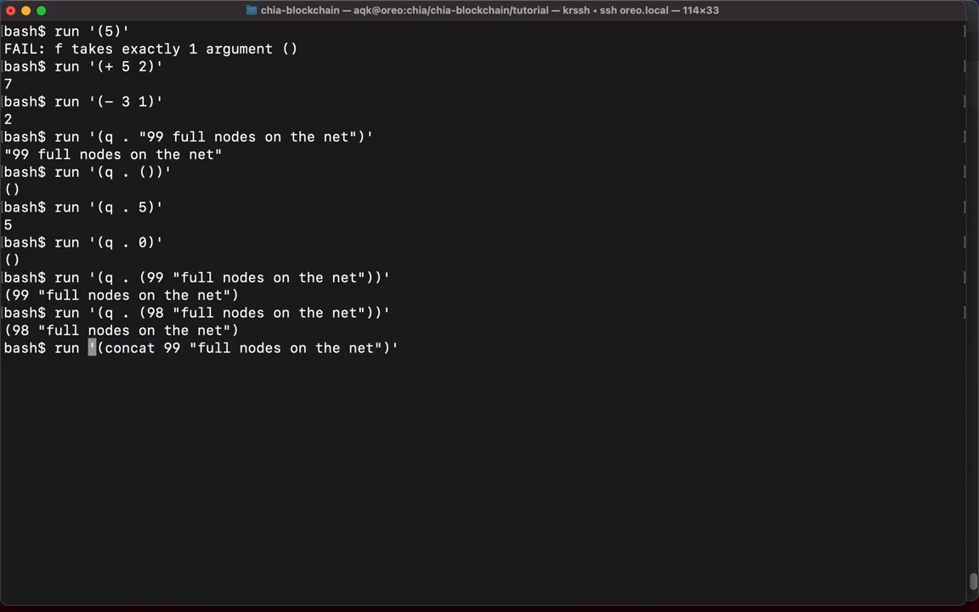
key("Right")
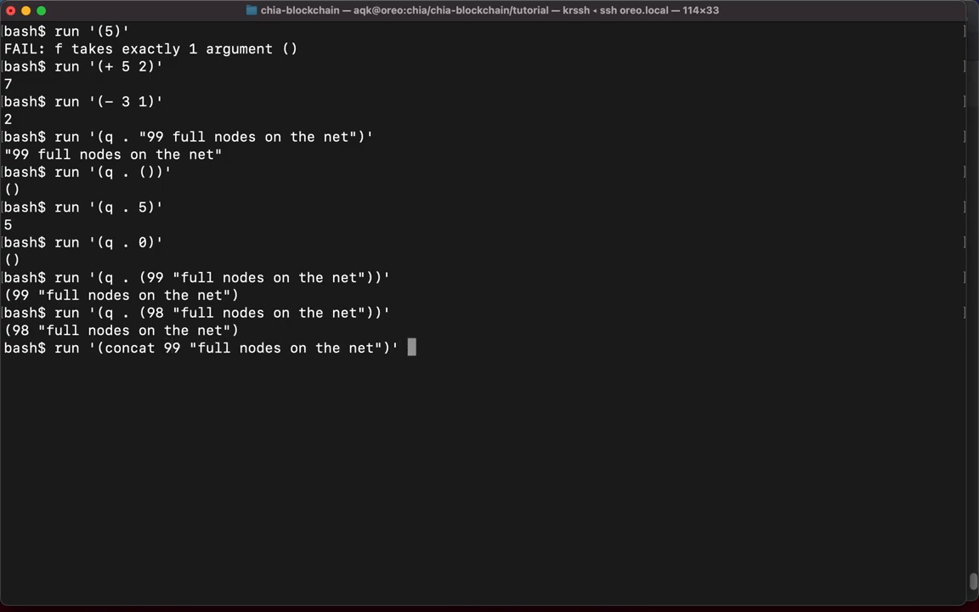
type("# conca")
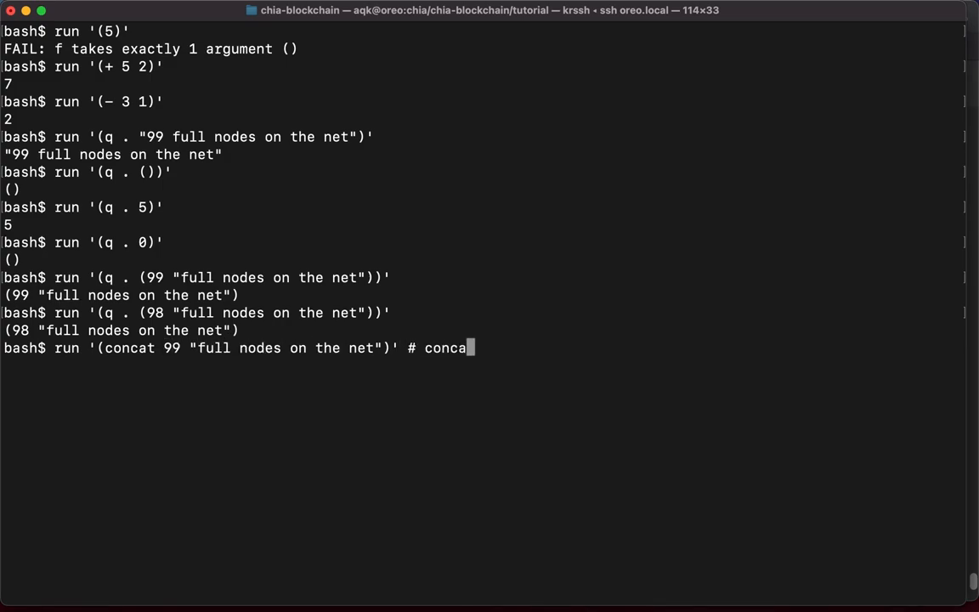
type("t(99, \"full nodes on the net\")")
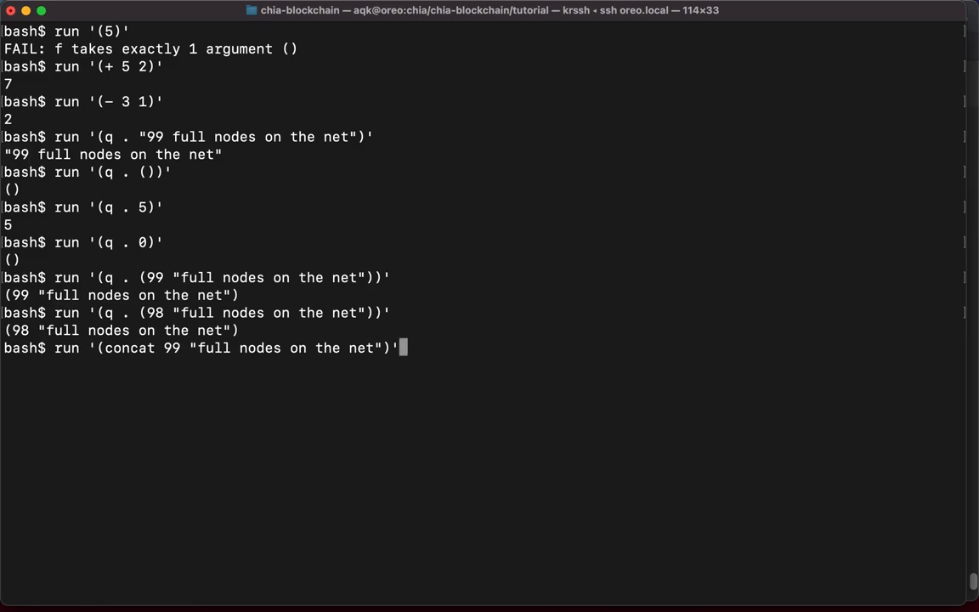
key("Return")
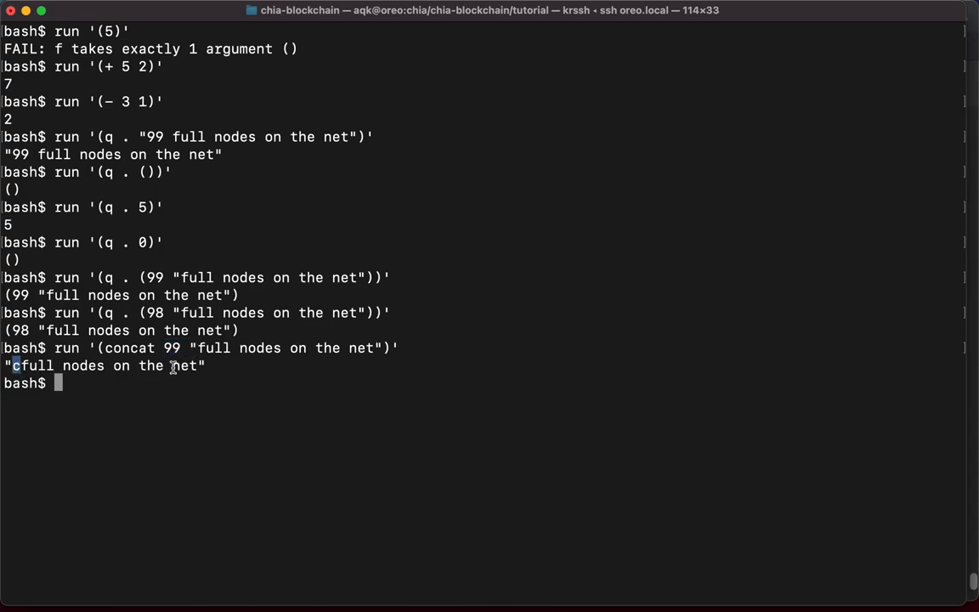
mouse_move(14, 365)
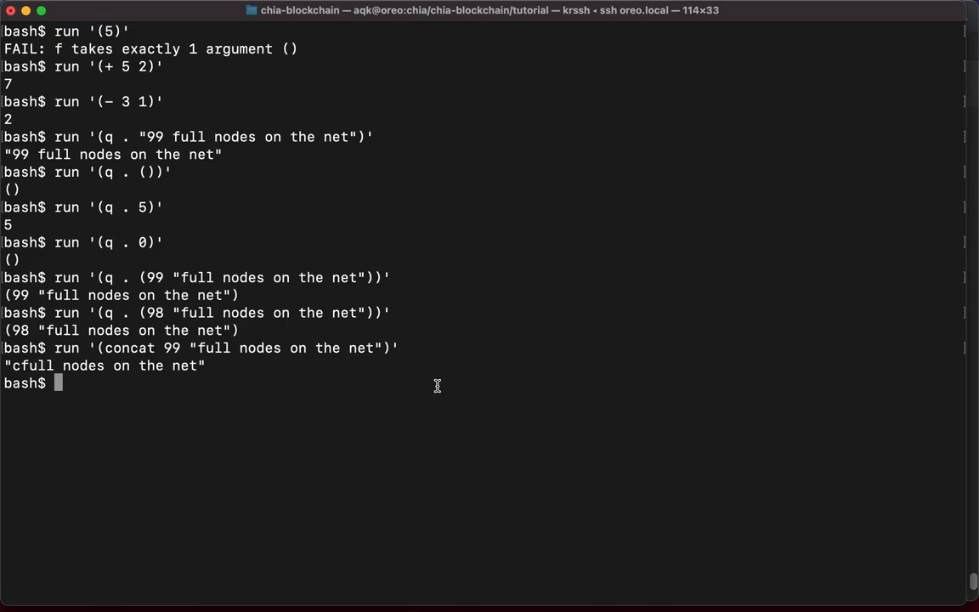
Write (concat 99 "full nodes on the net") into nodes.clvm and run the file, printing "cfull nodes on the net"
type("e")
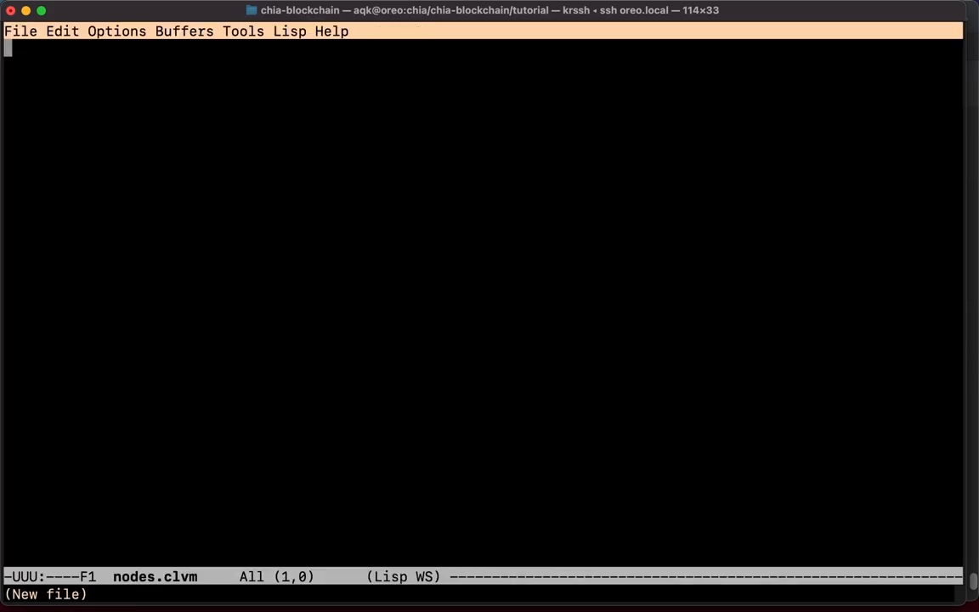
type("(concat 99 \"full nodes on the net\")")
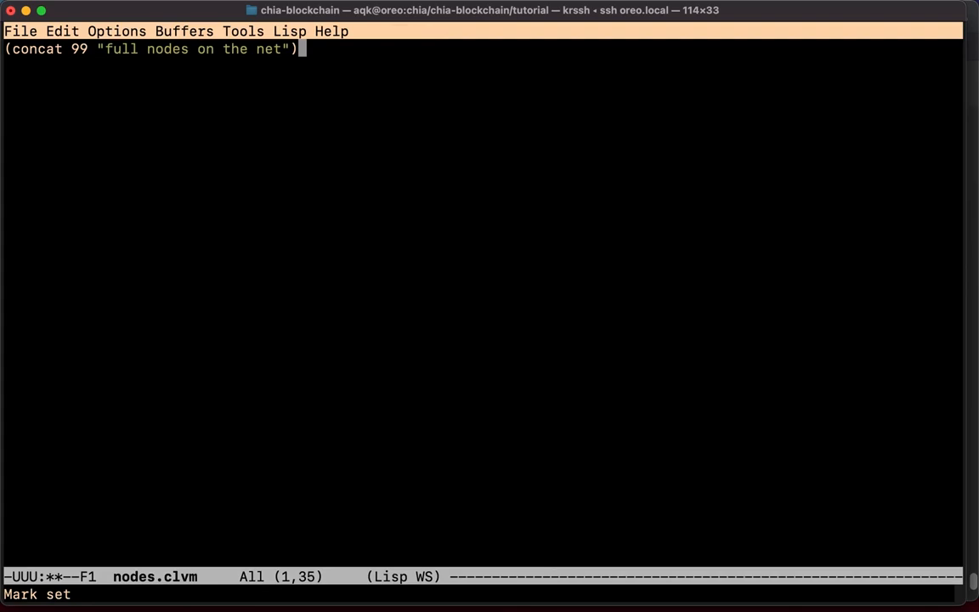
key("ctrl+z")
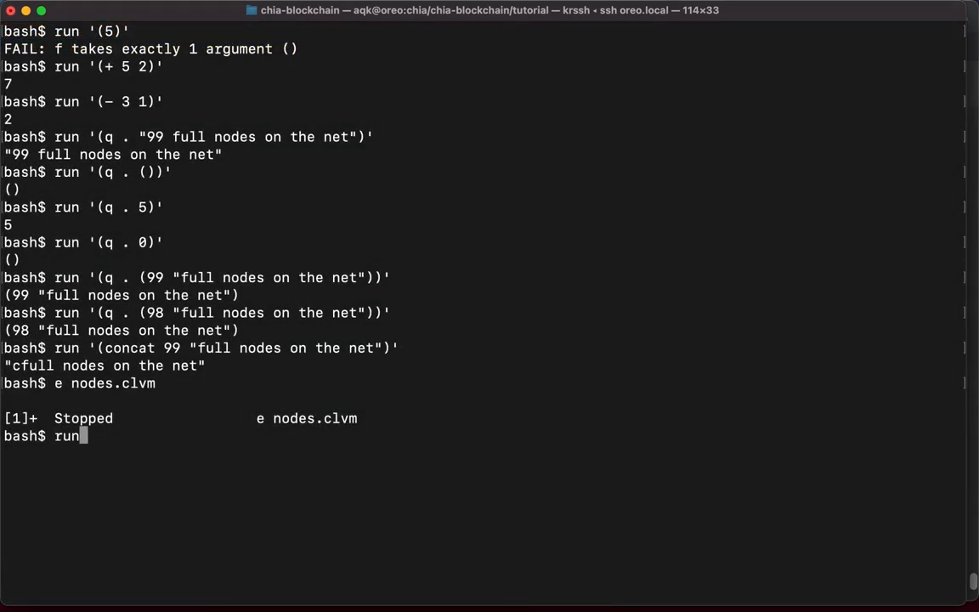
type("nodes.clvm")
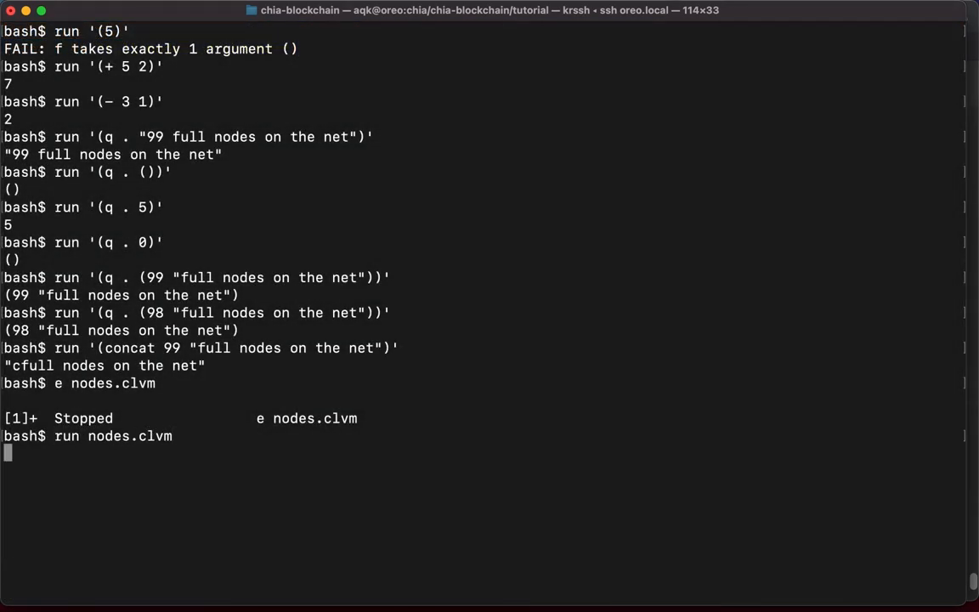
key("Return")
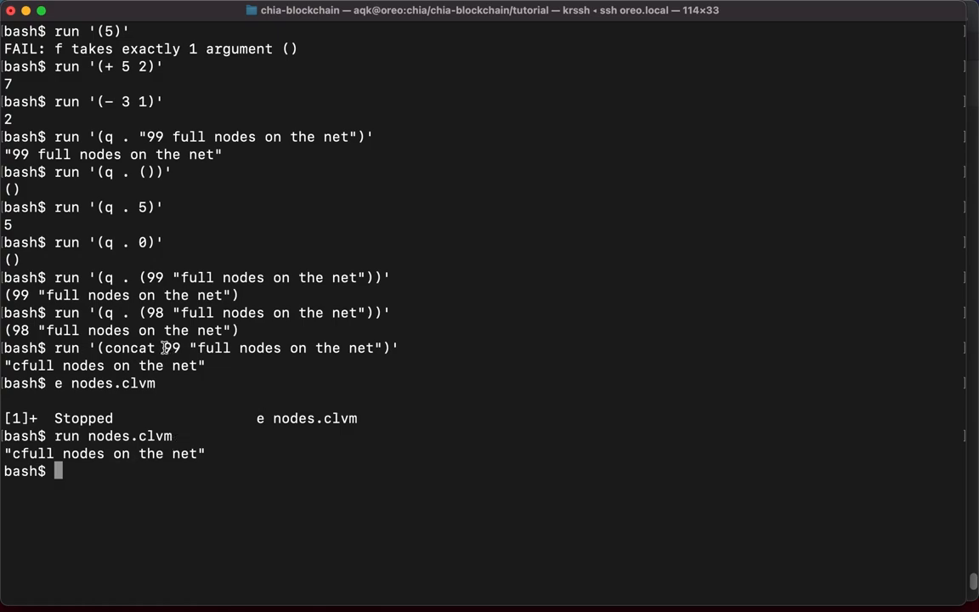
double_click(170, 347)
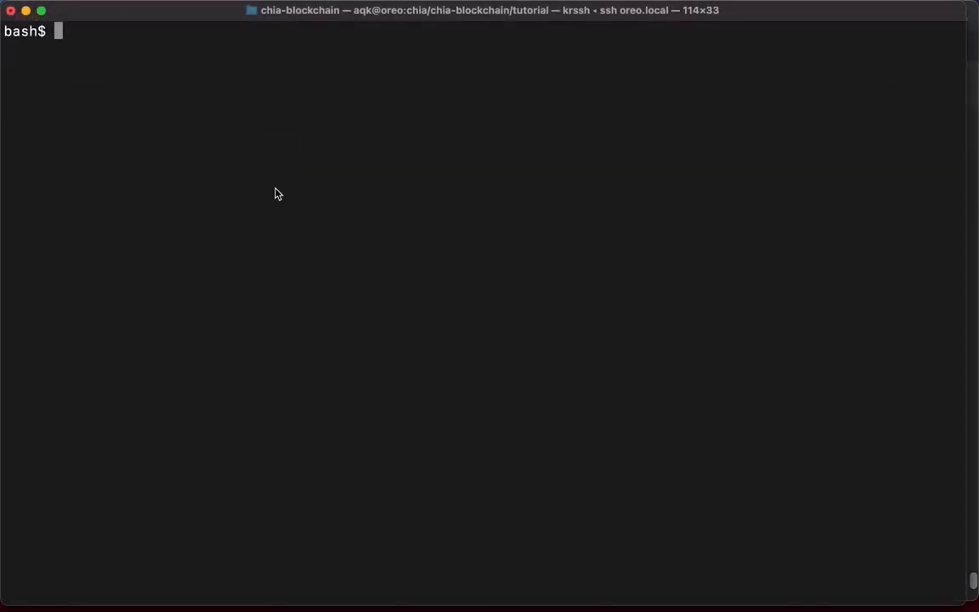
mouse_move(275, 188)
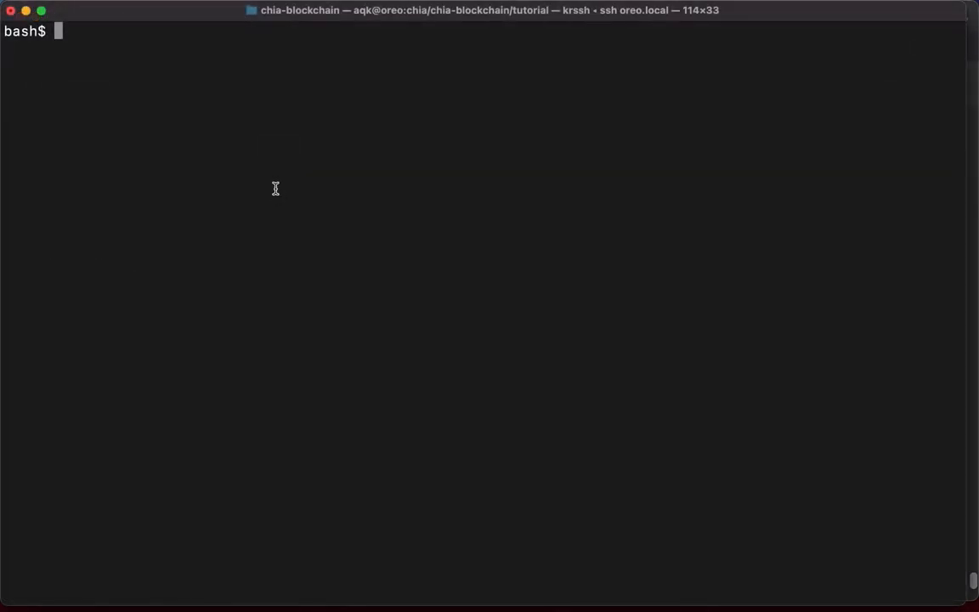
Run divmod of 56, 99 and 67 over 10, giving (f . 6), (= . 9) and (r . 7)
key("Return")
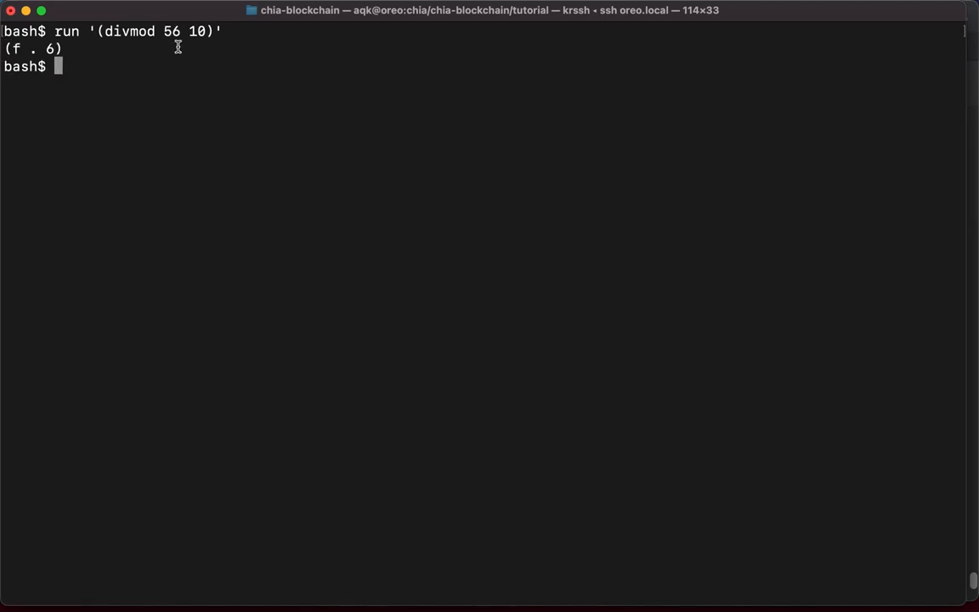
mouse_move(164, 31)
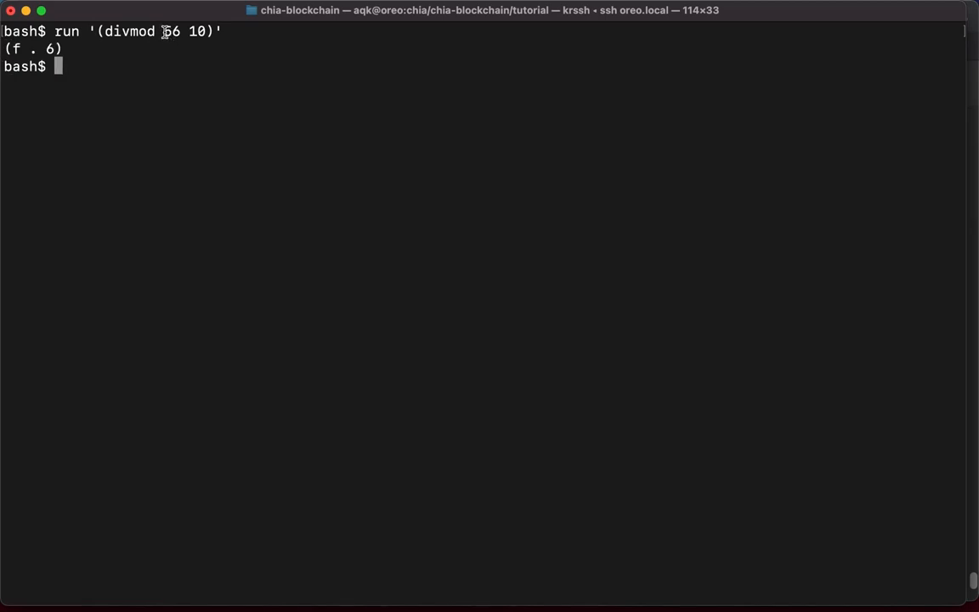
double_click(172, 153)
type("run '(divmod 99 10)'")
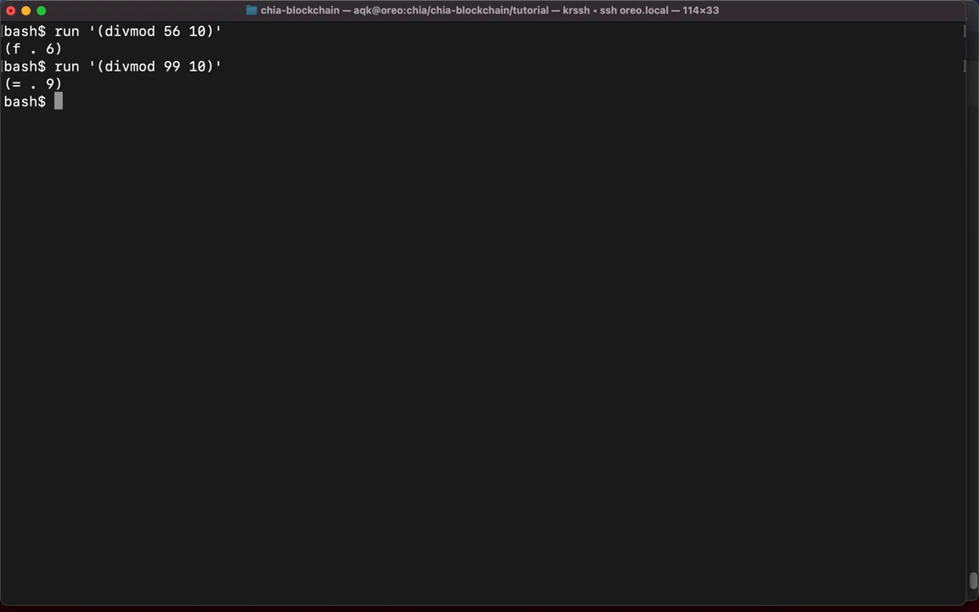
key("Up")
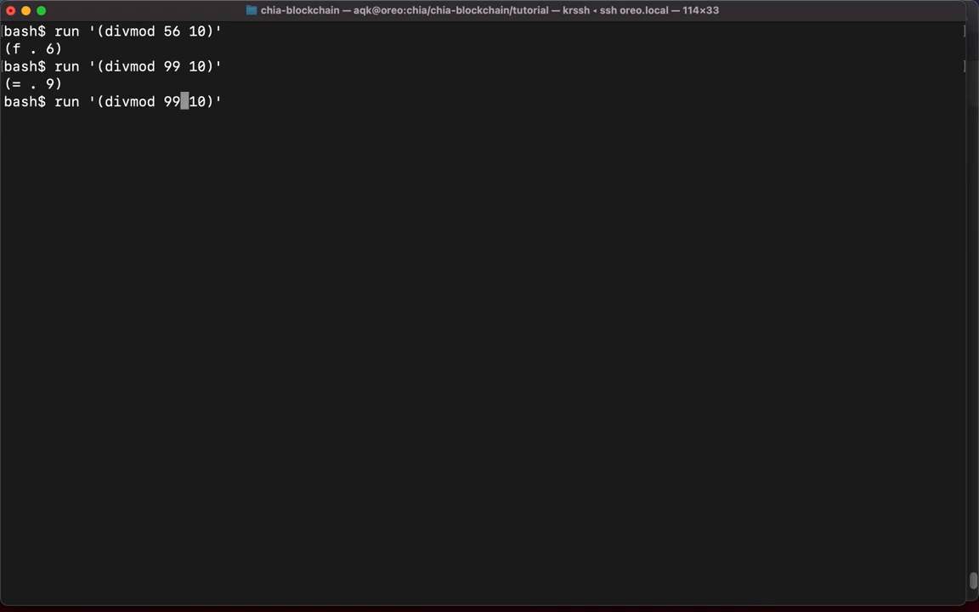
type("67")
key("Return")
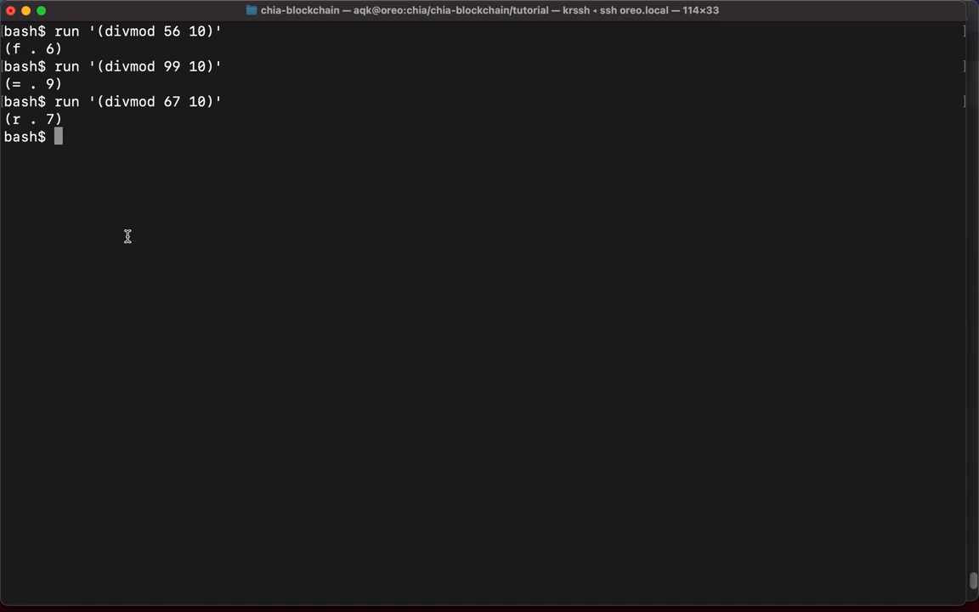
Run '(q . (6 . 7))' and see it print as (r . 7)
type("run")
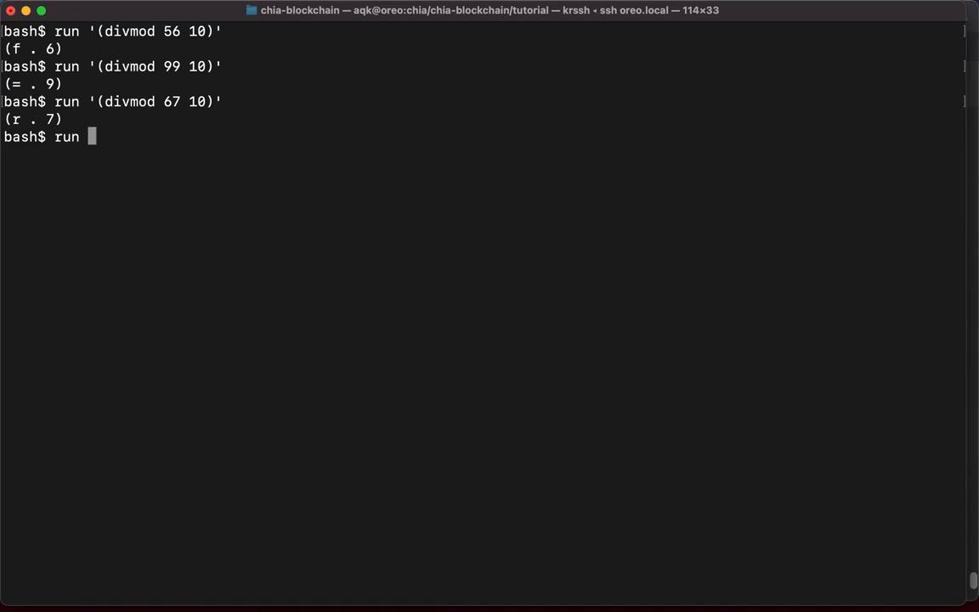
type("'")
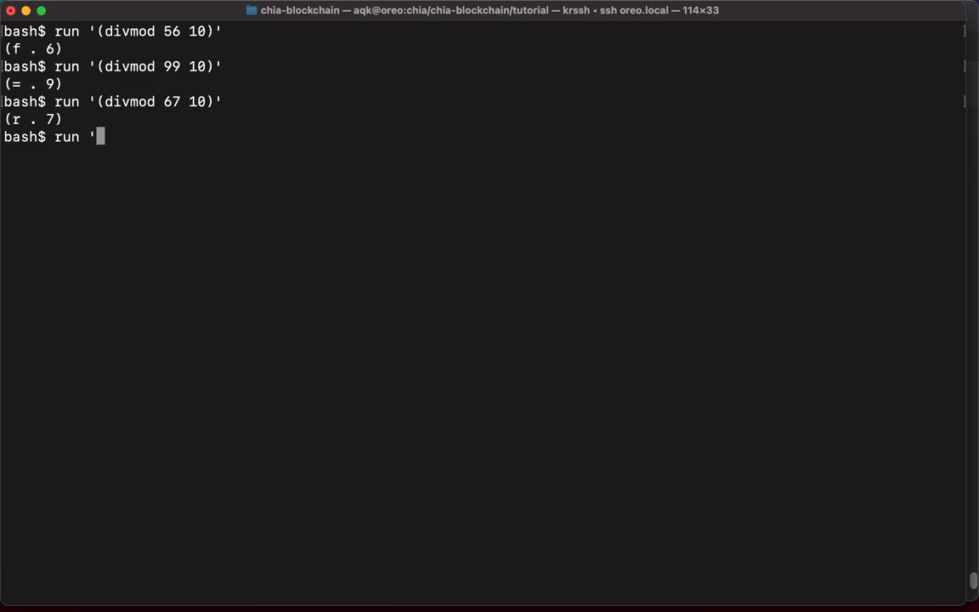
type("(q . (6")
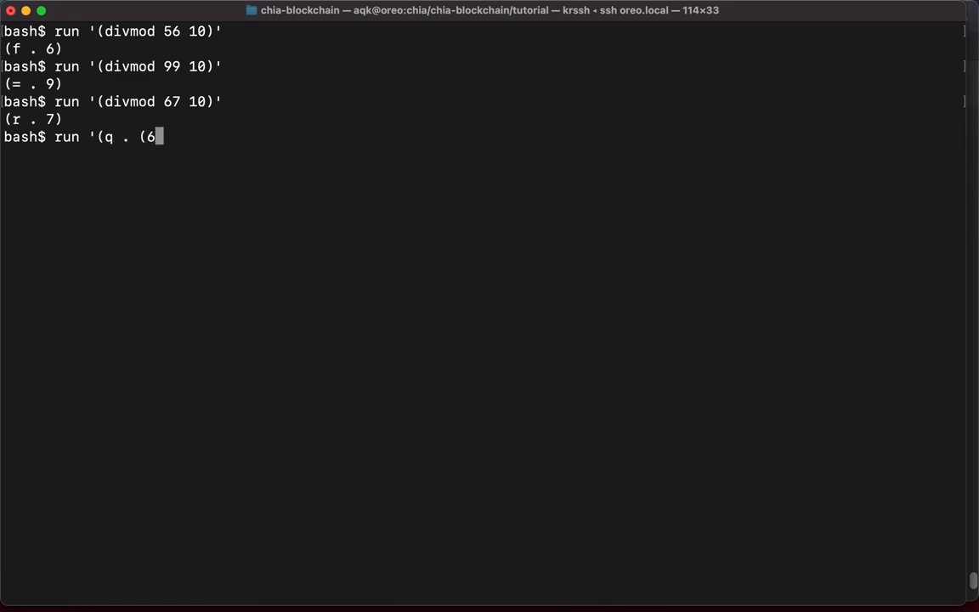
type(". 7))'")
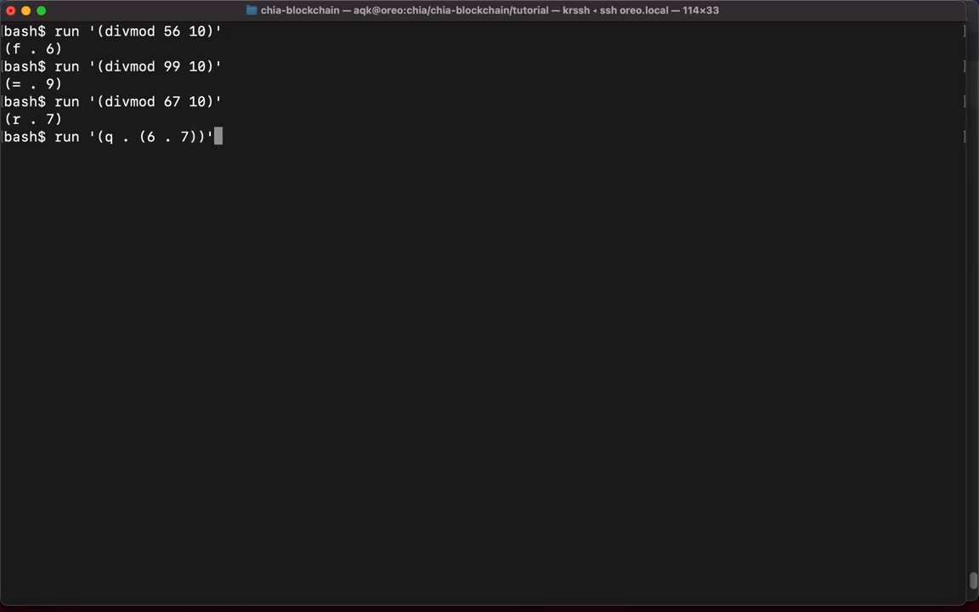
key("Return")
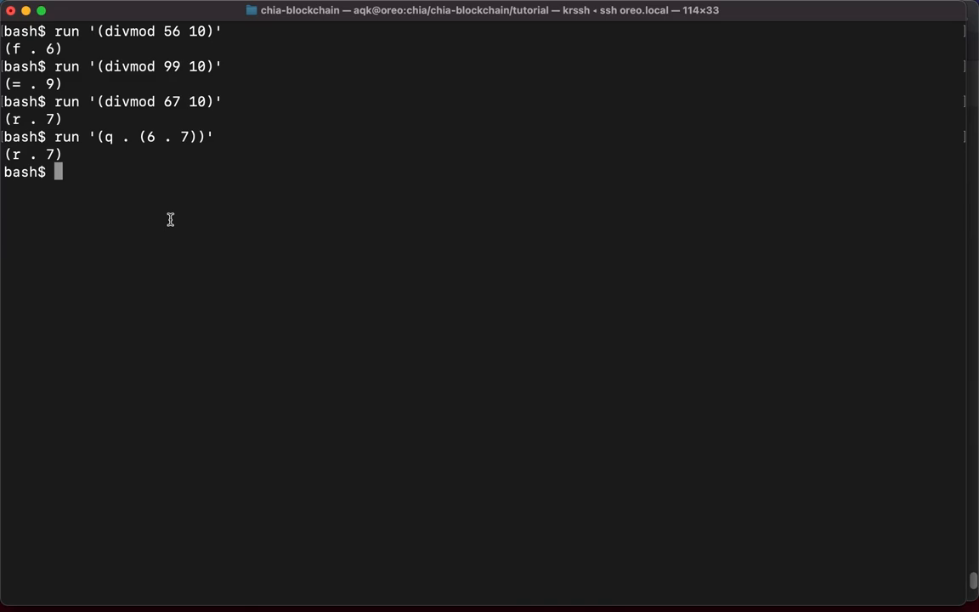
mouse_move(9, 52)
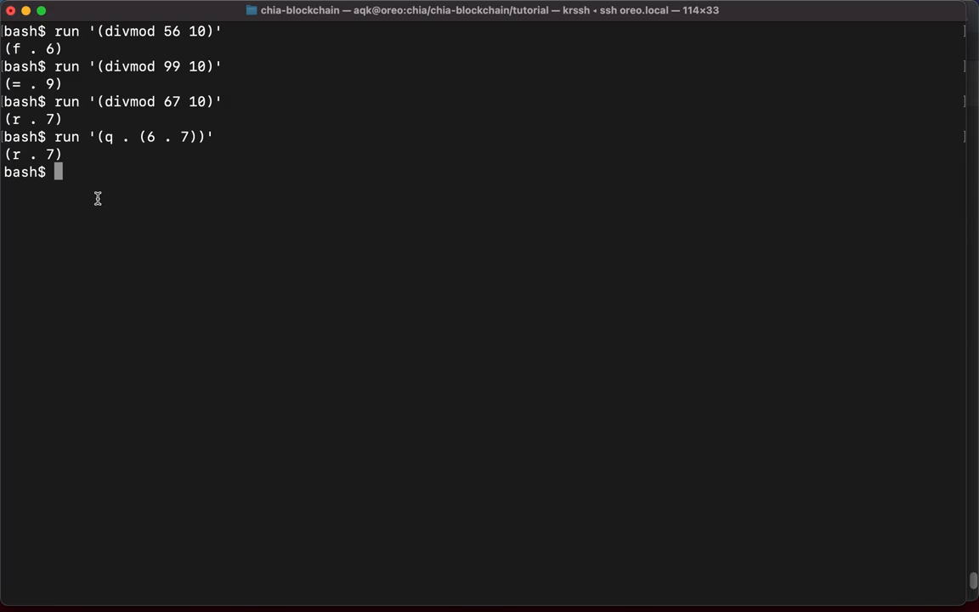
mouse_move(146, 136)
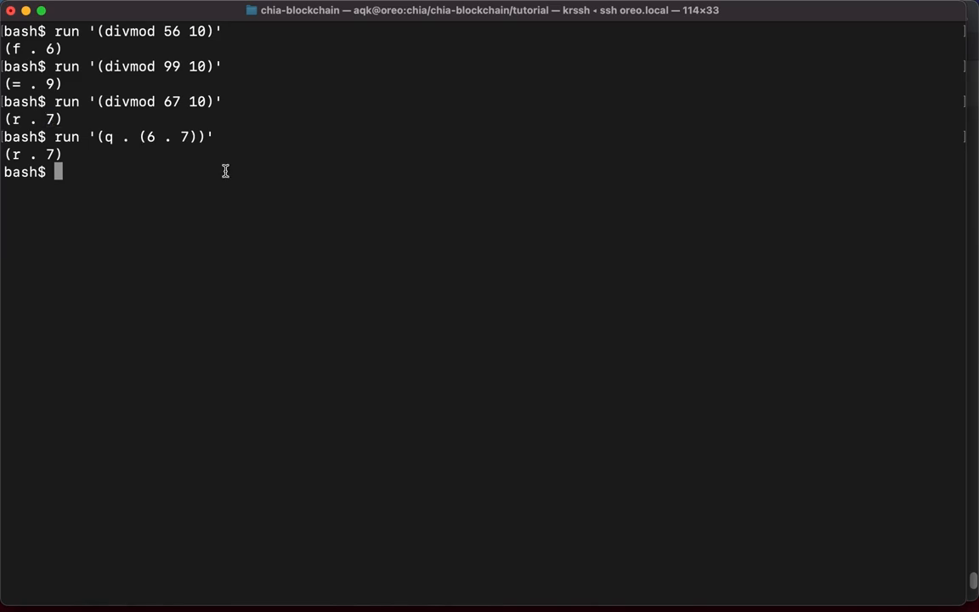
Run '(+ 48 9)' and get 57
type("run '(")
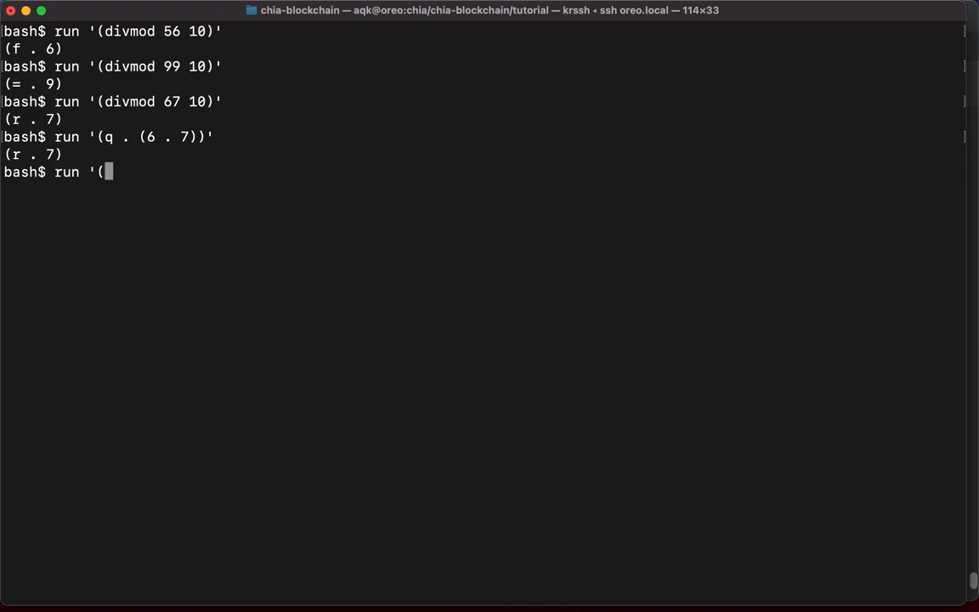
type("+")
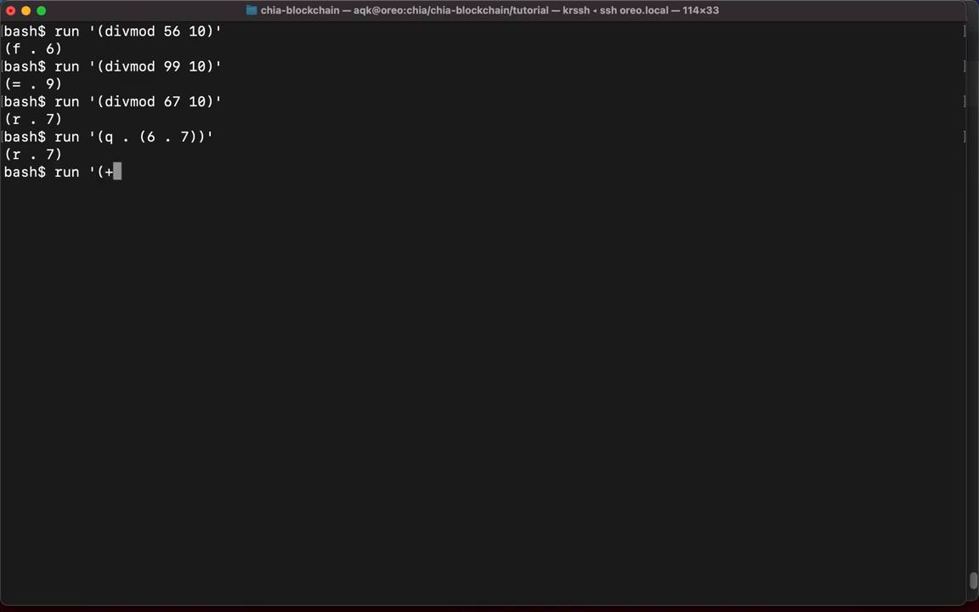
type("48")
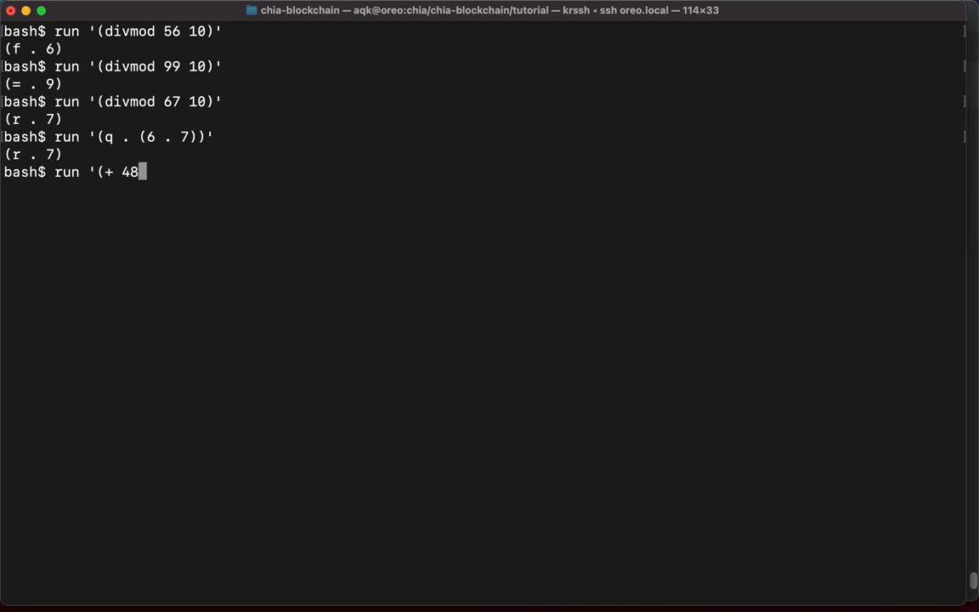
type("9")
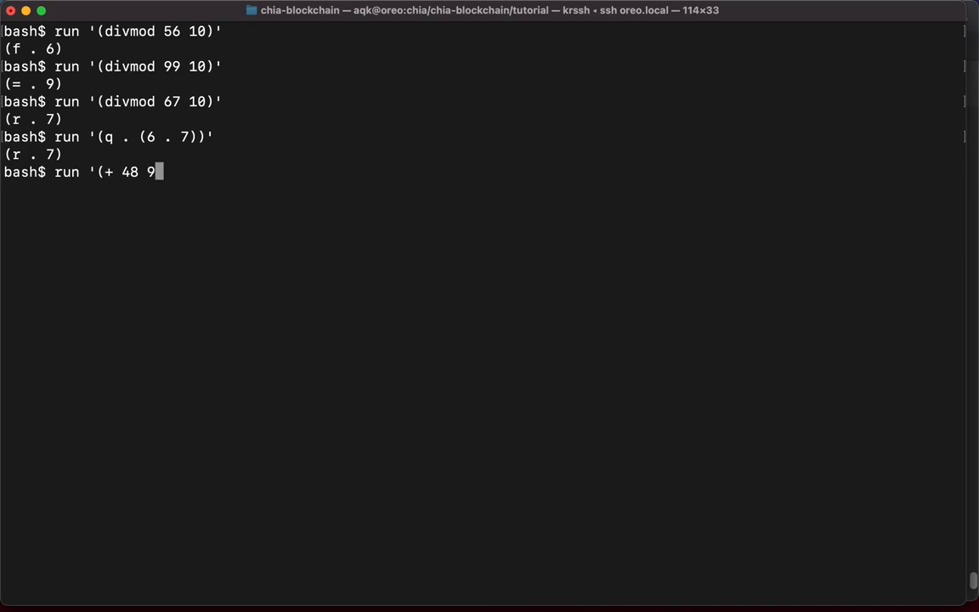
key("Return")
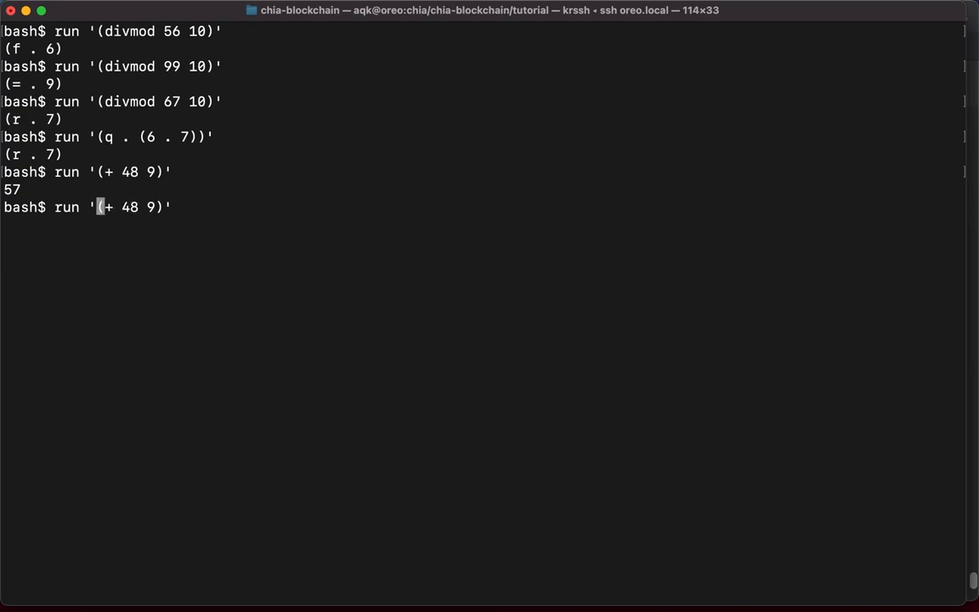
Run '(concat "hello there " (+ 48 9))', printing "hello there 9"
type("concat \"hello there \" (+ 48 9))")
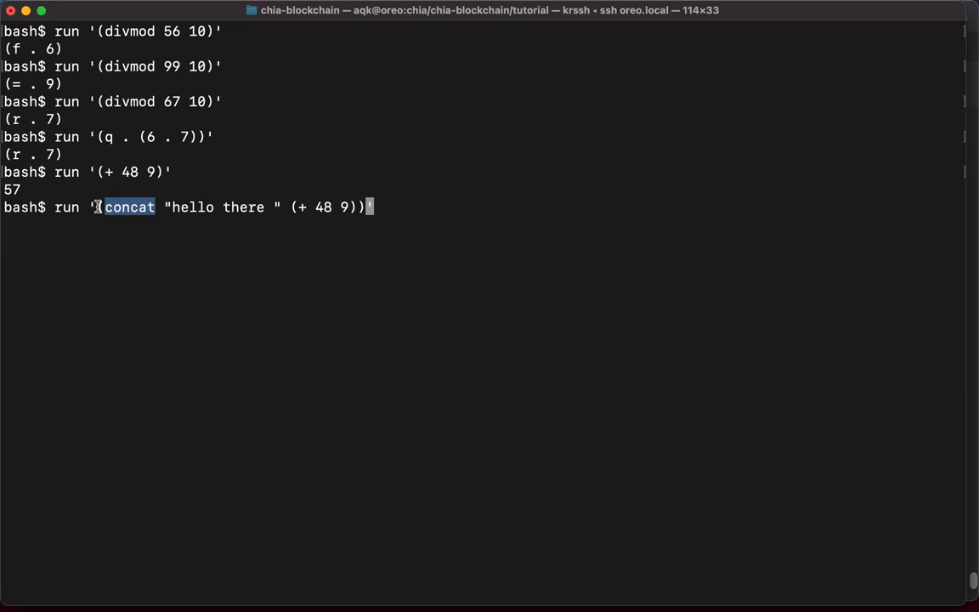
left_click_drag(105, 207, 365, 207)
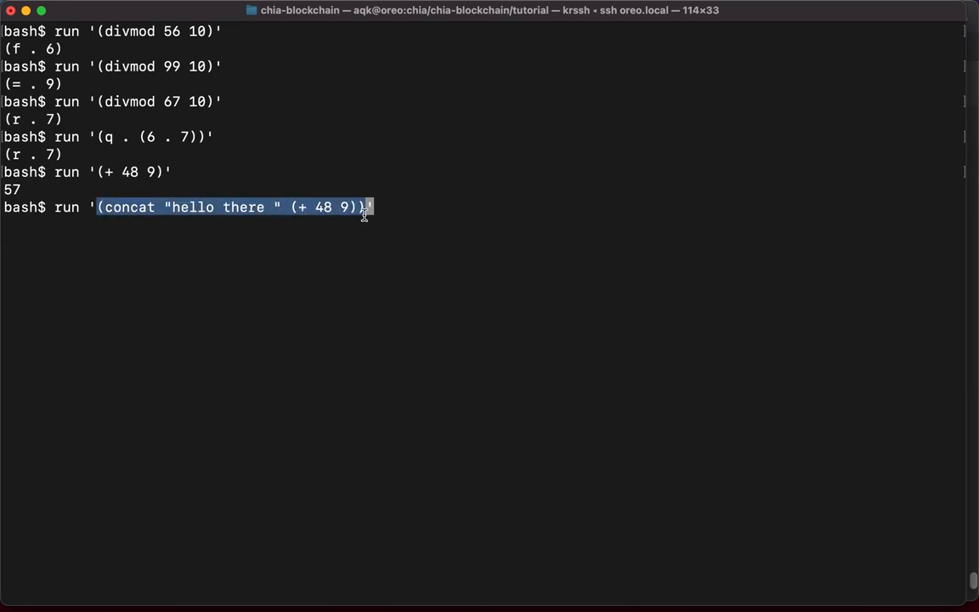
mouse_move(292, 207)
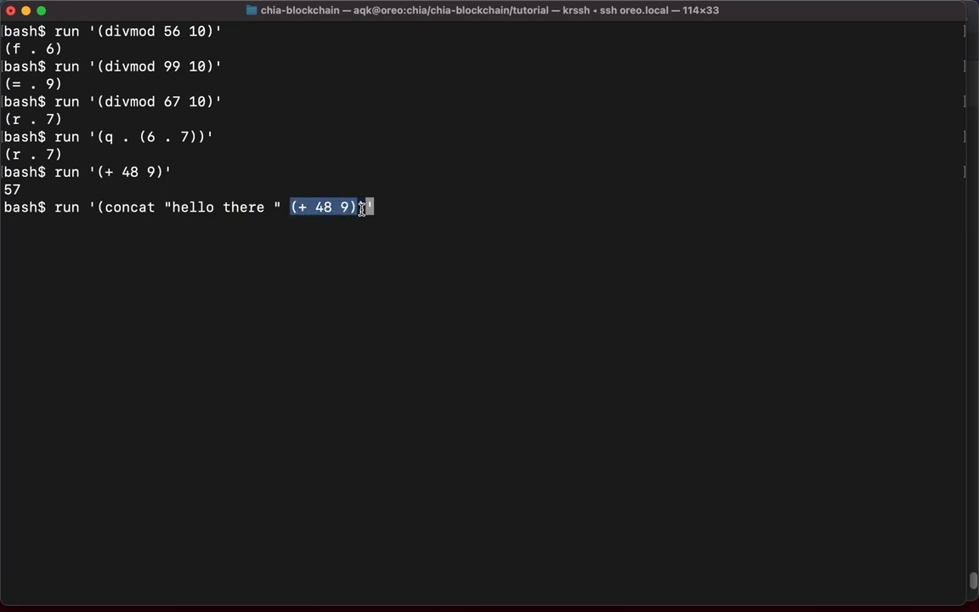
type(")")
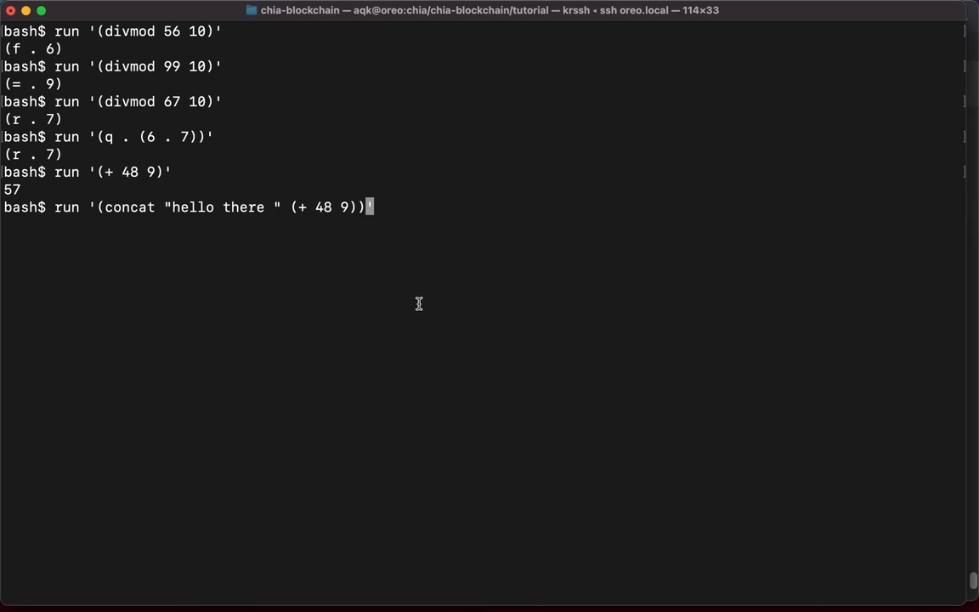
key("Return")
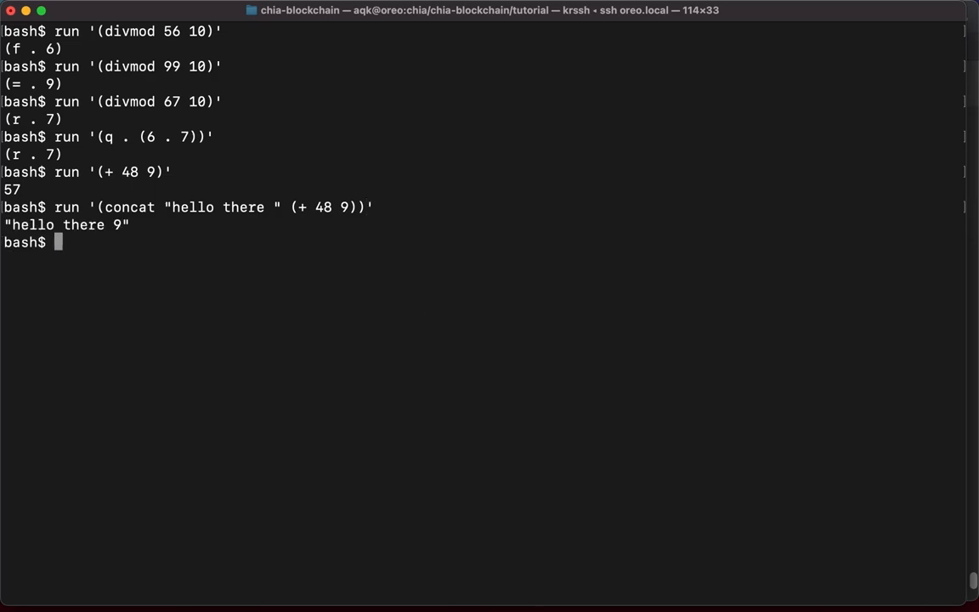
mouse_move(133, 204)
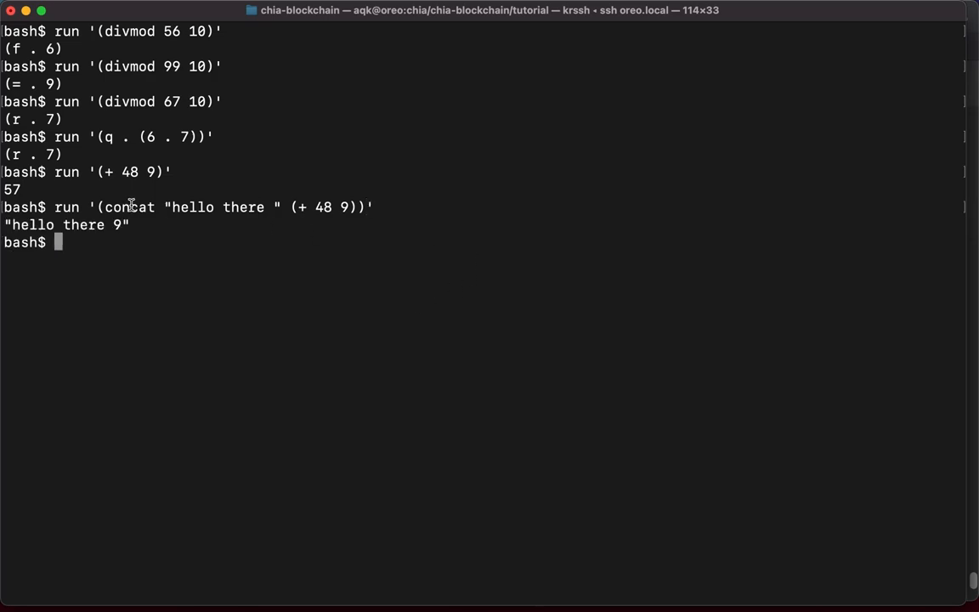
double_click(119, 224)
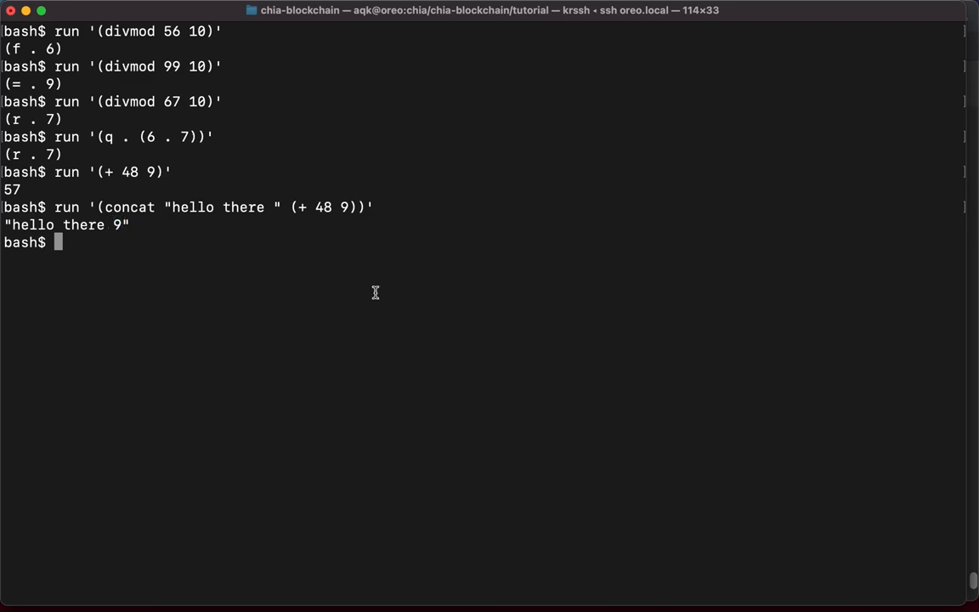
Create int_to_str.clvm in emacs with an empty (mod ()) header
type("e int_to_str.clvm")
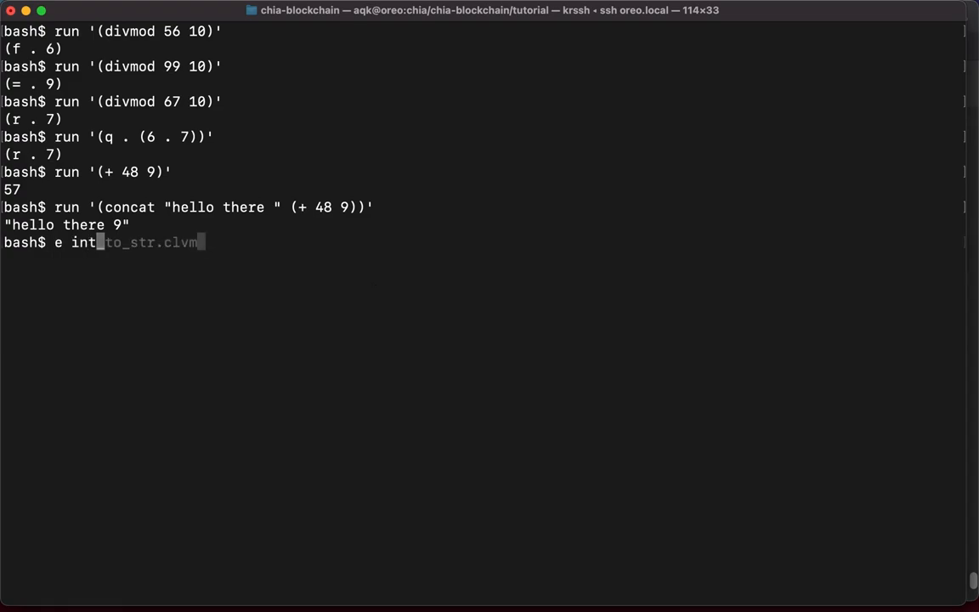
key("Return")
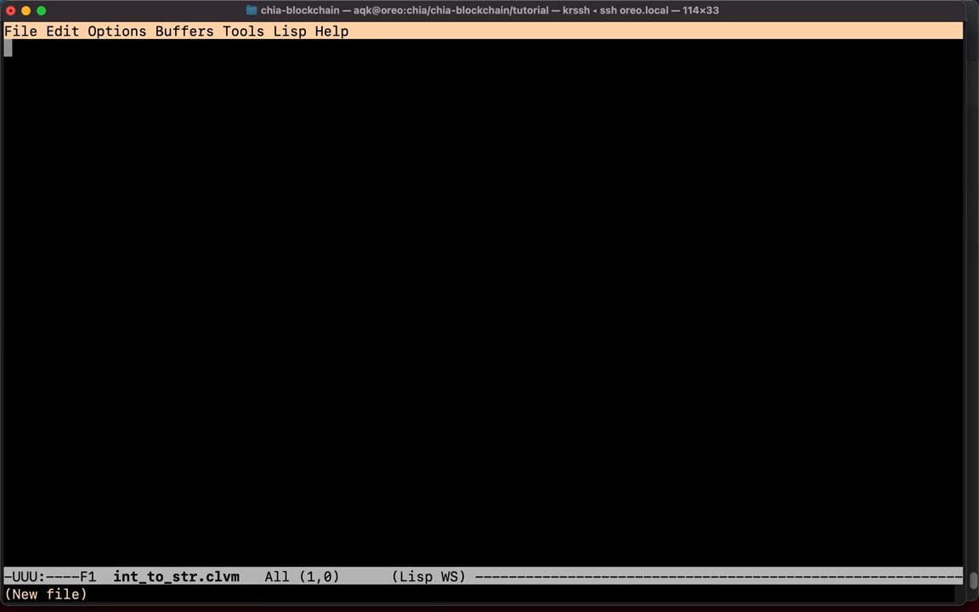
type("(mod")
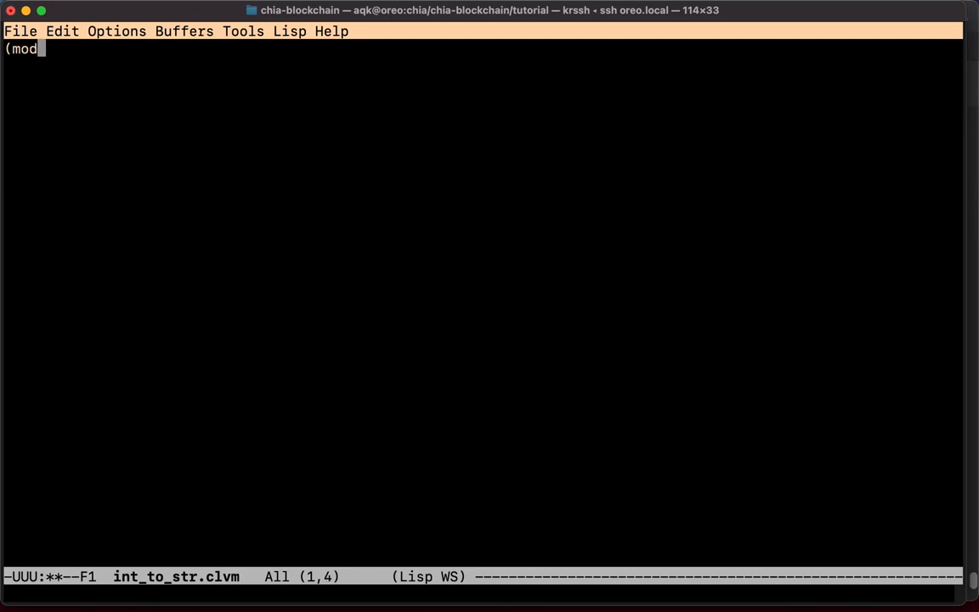
type("()")
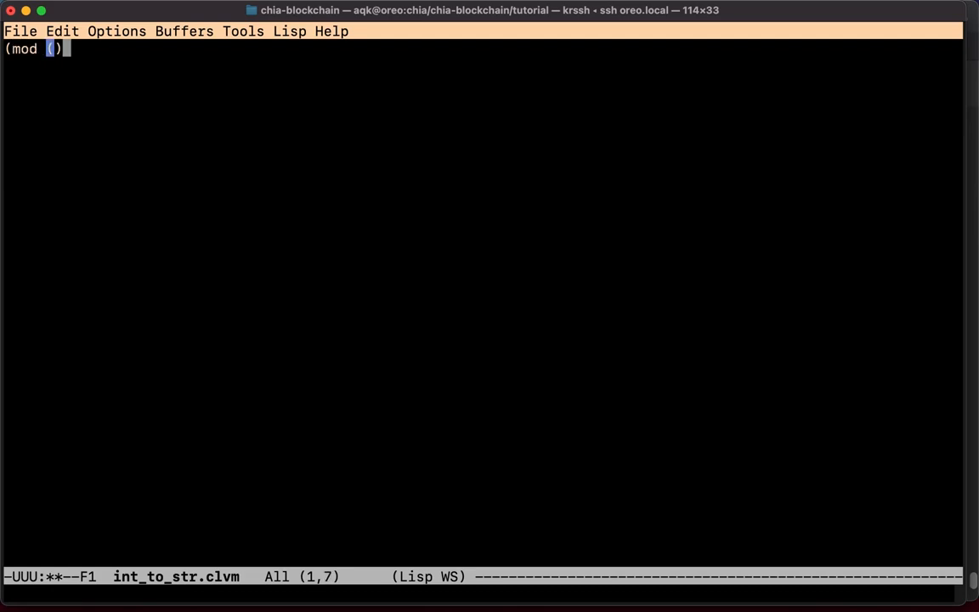
key("Return")
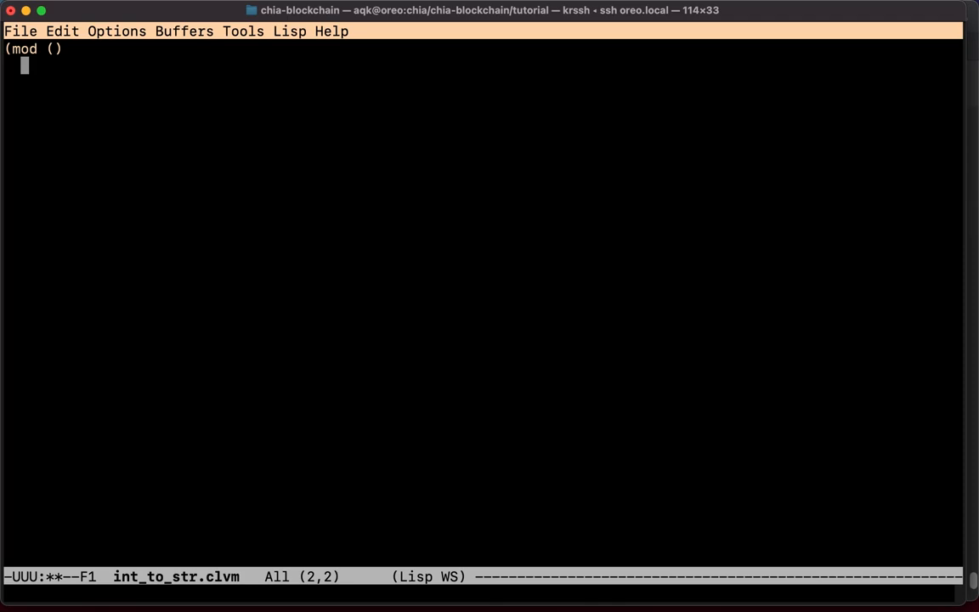
Define (defun digit_to_char (d) (+ 48 d)) inside the module
type("(def")
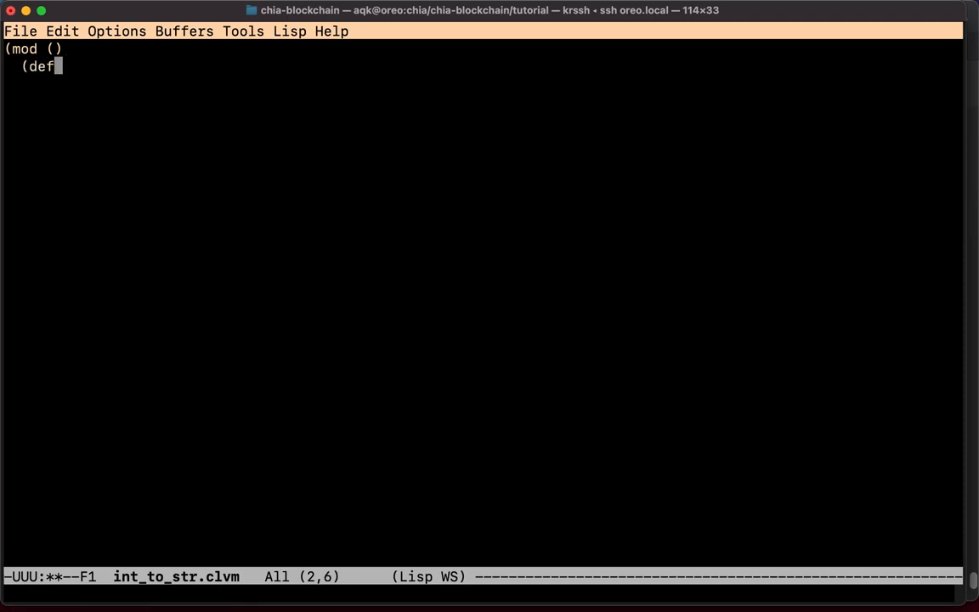
type("un")
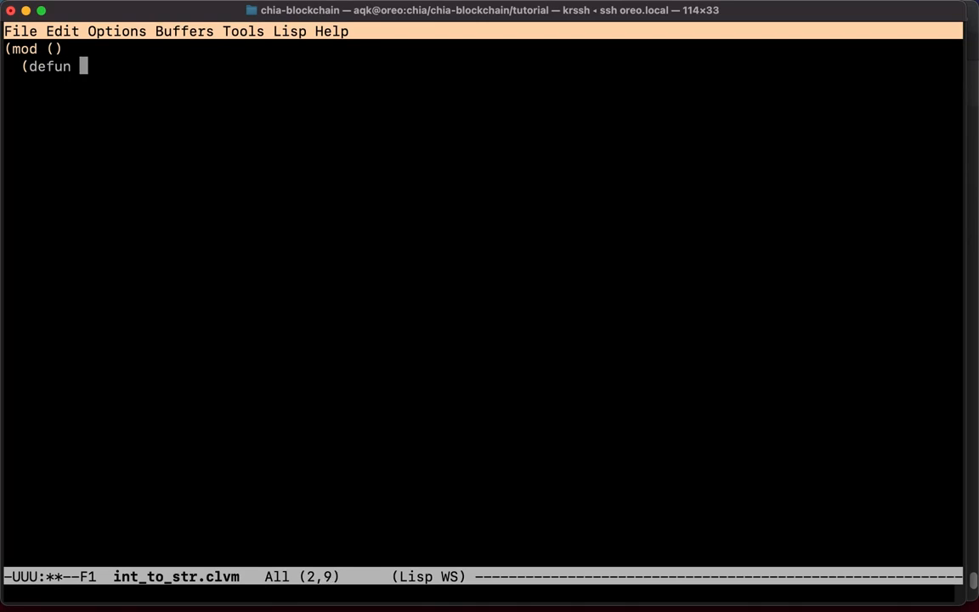
type("digit_")
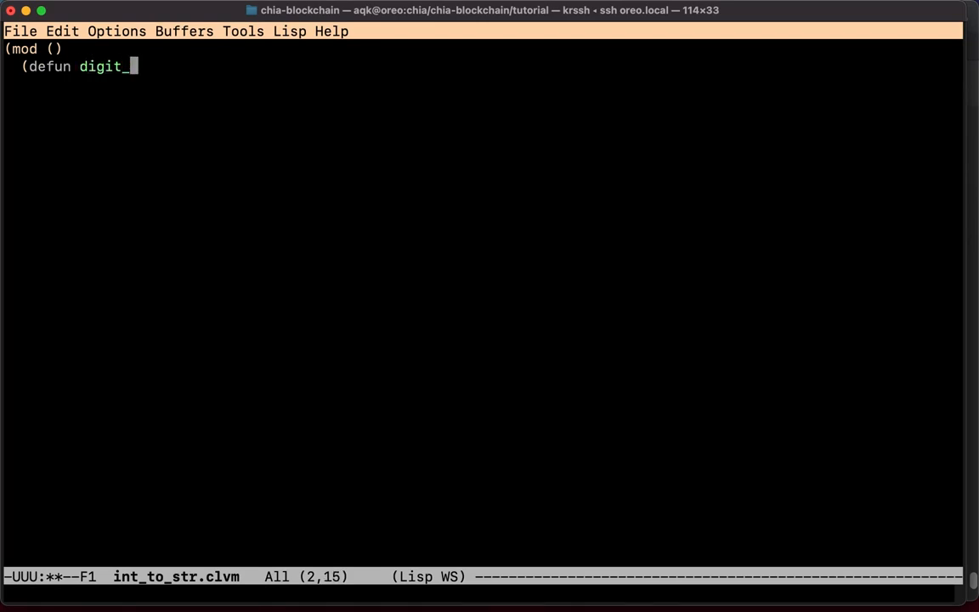
type("to_char (")
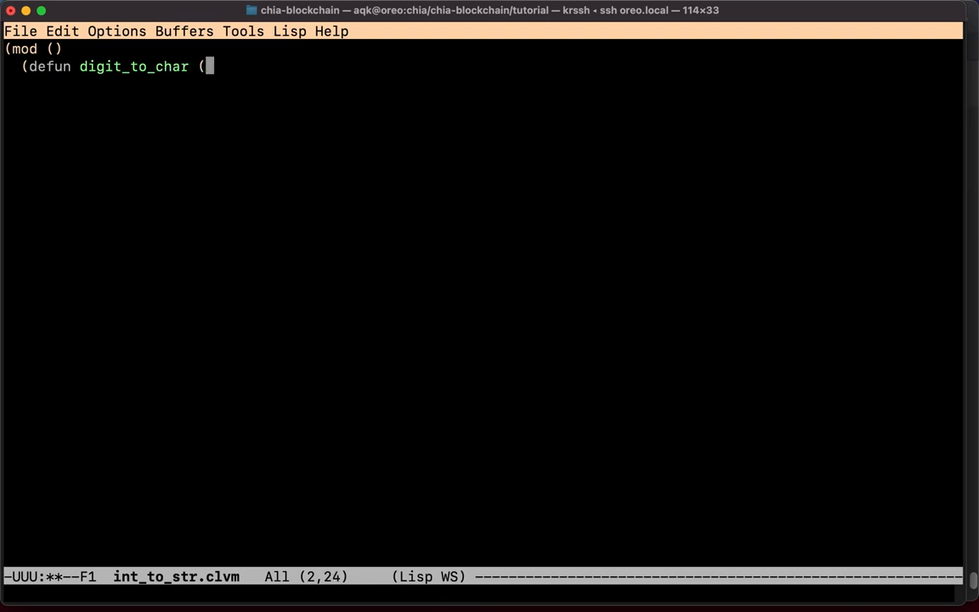
type("d")
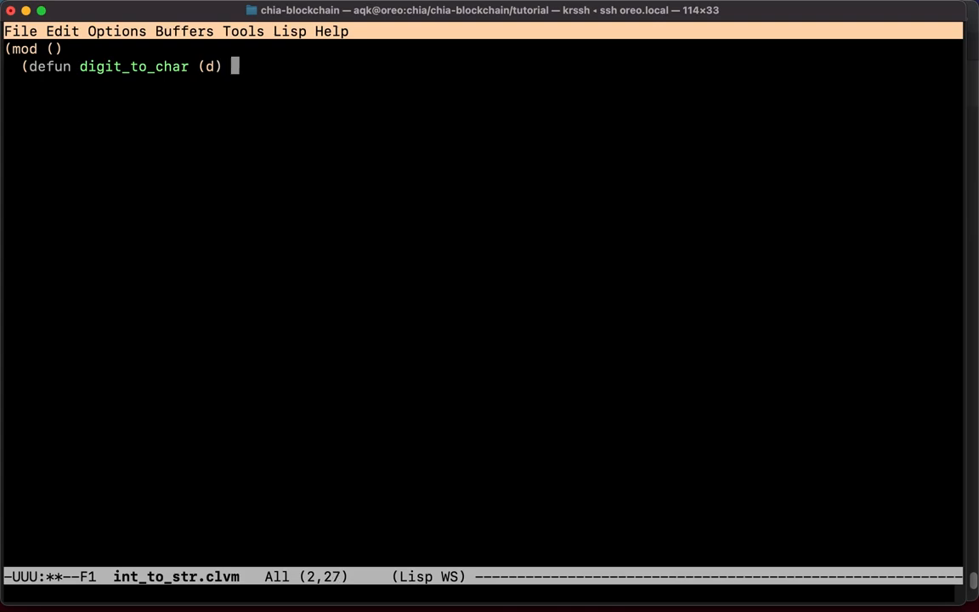
type("{")
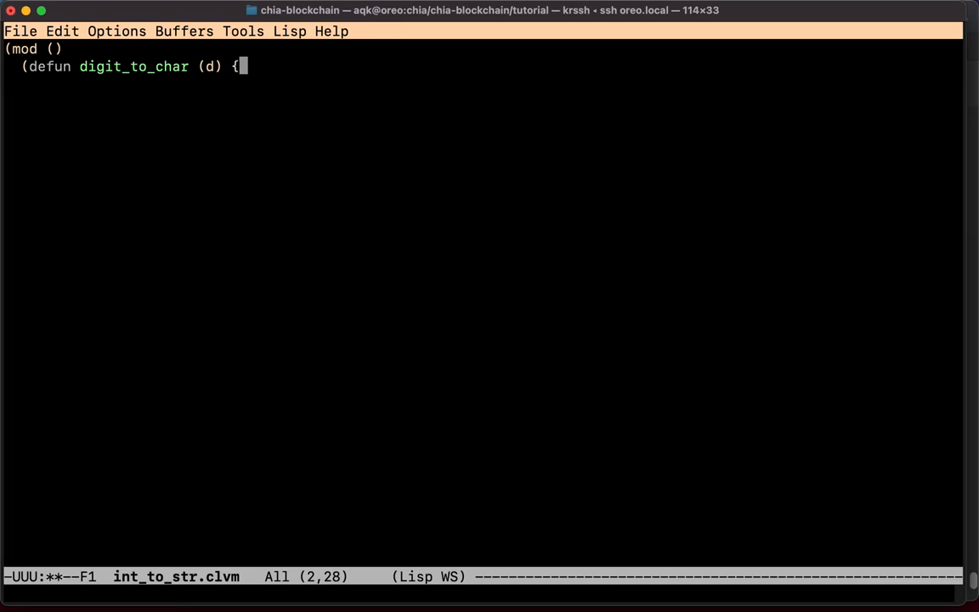
type("(")
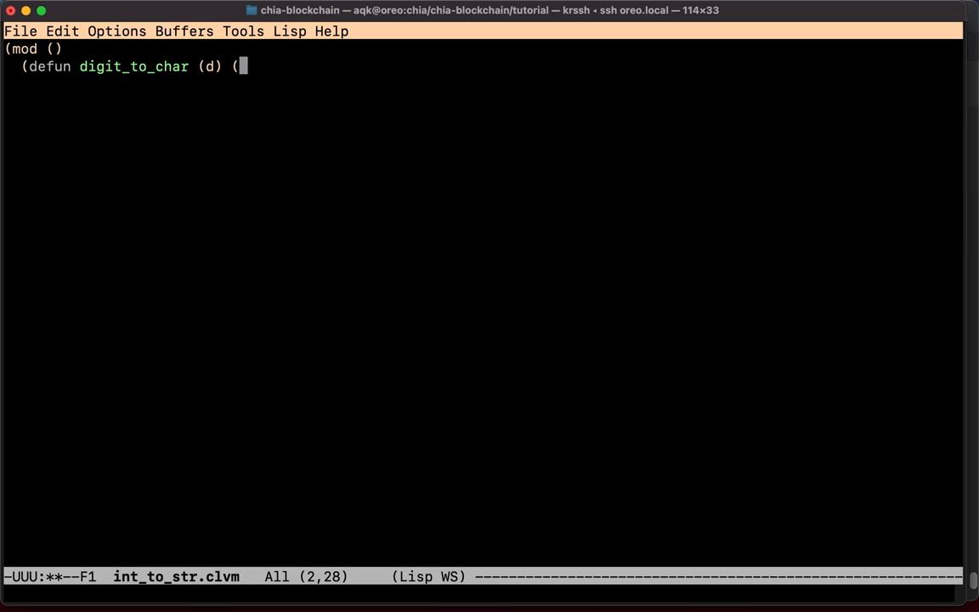
type("+ 48 d")
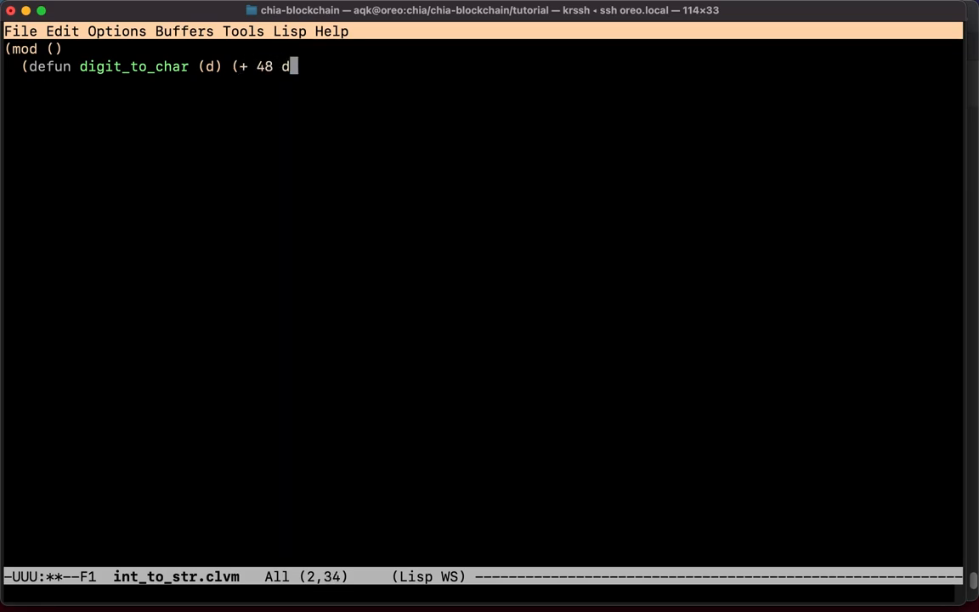
type(")")
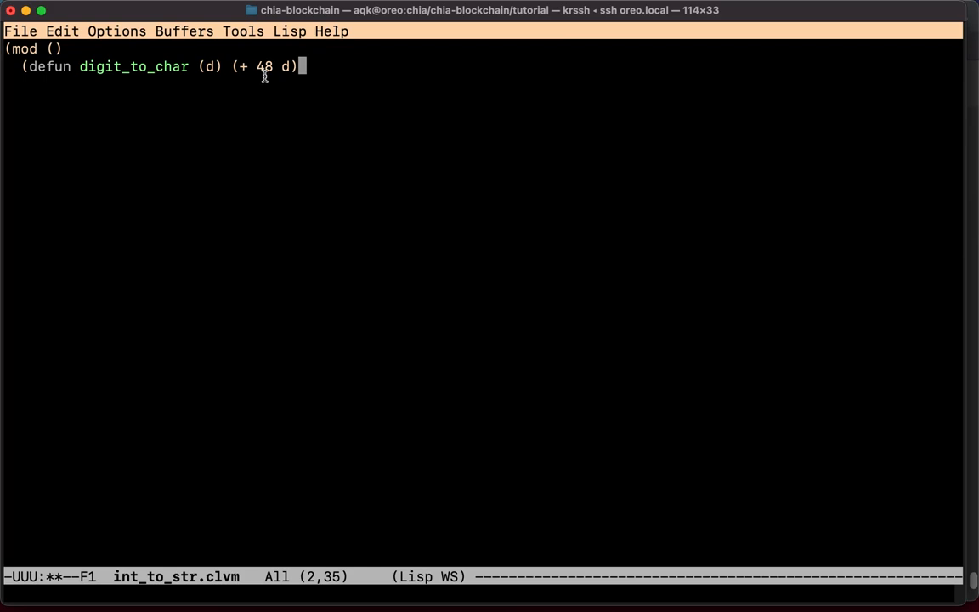
mouse_move(299, 119)
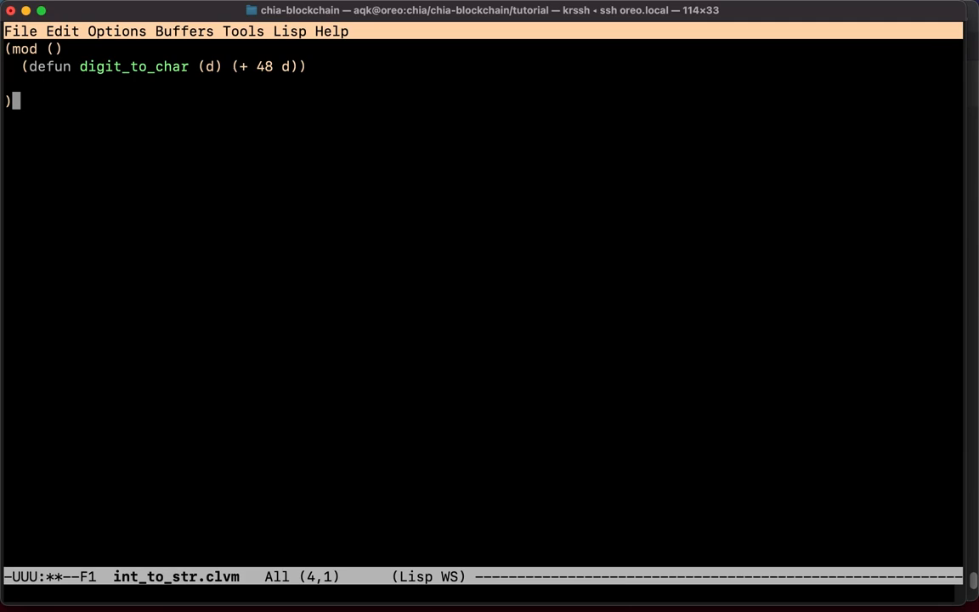
Add the call (digit_to_char 9) as the module body
key("Return")
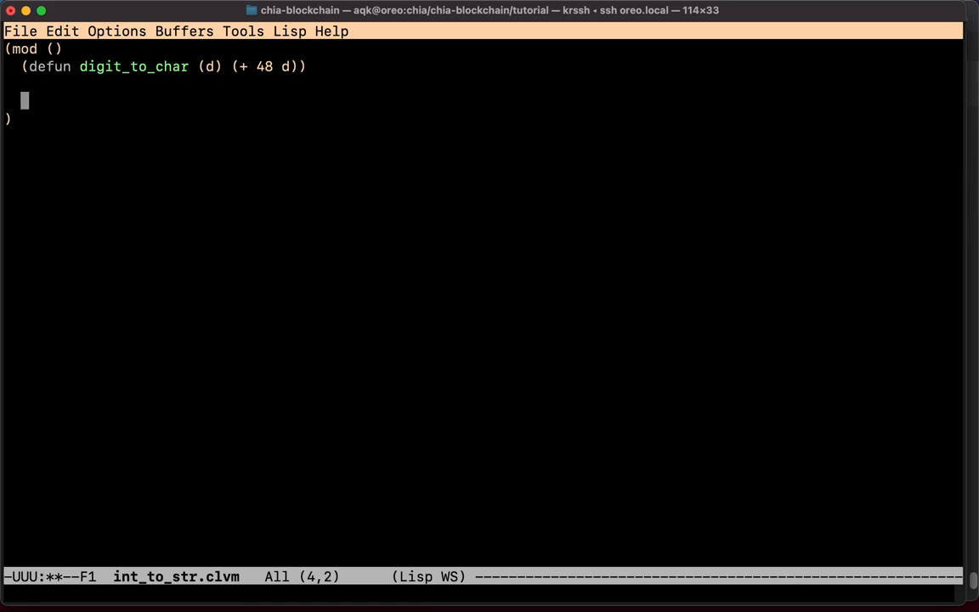
type("(digit")
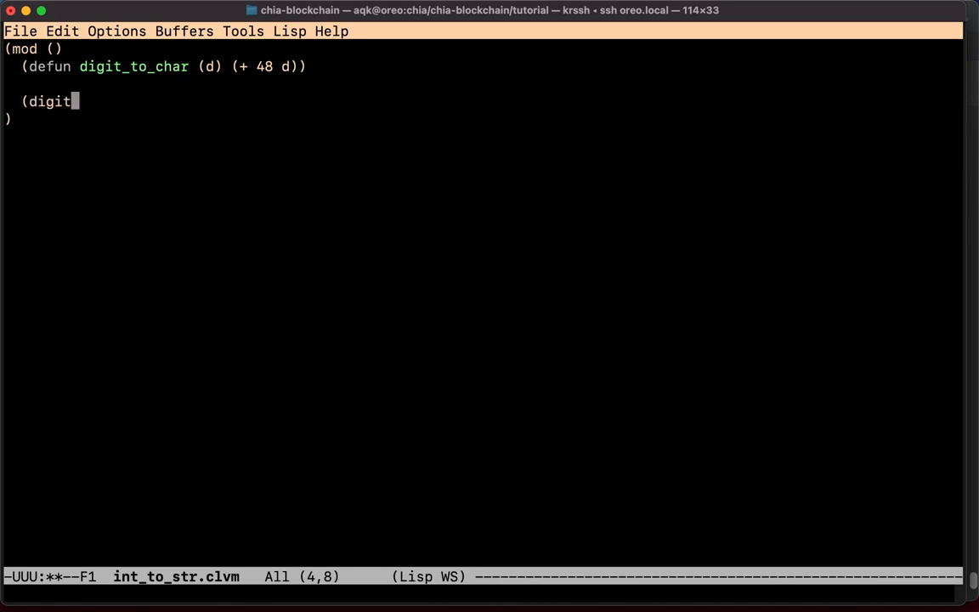
type("_to_char")
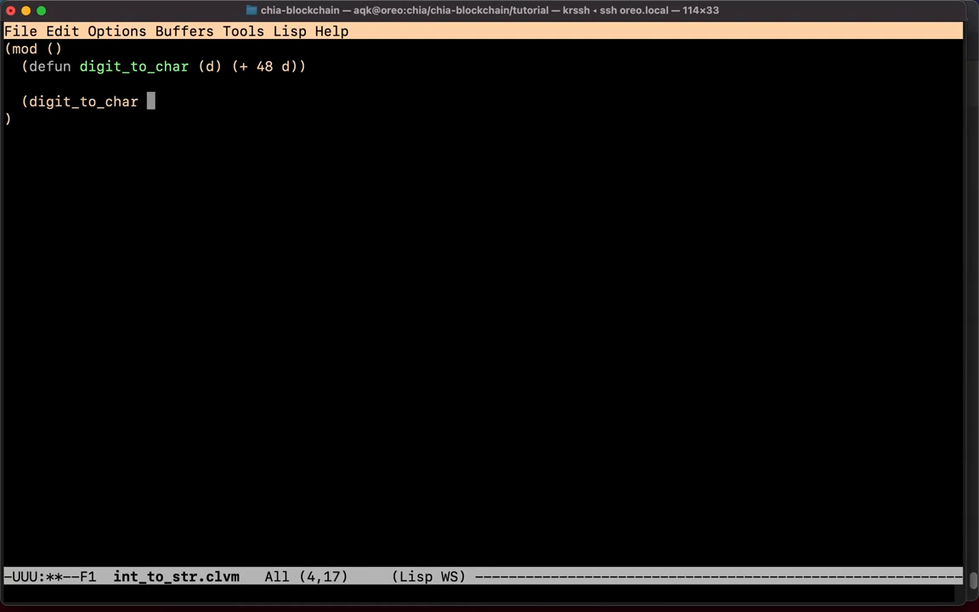
type("9")
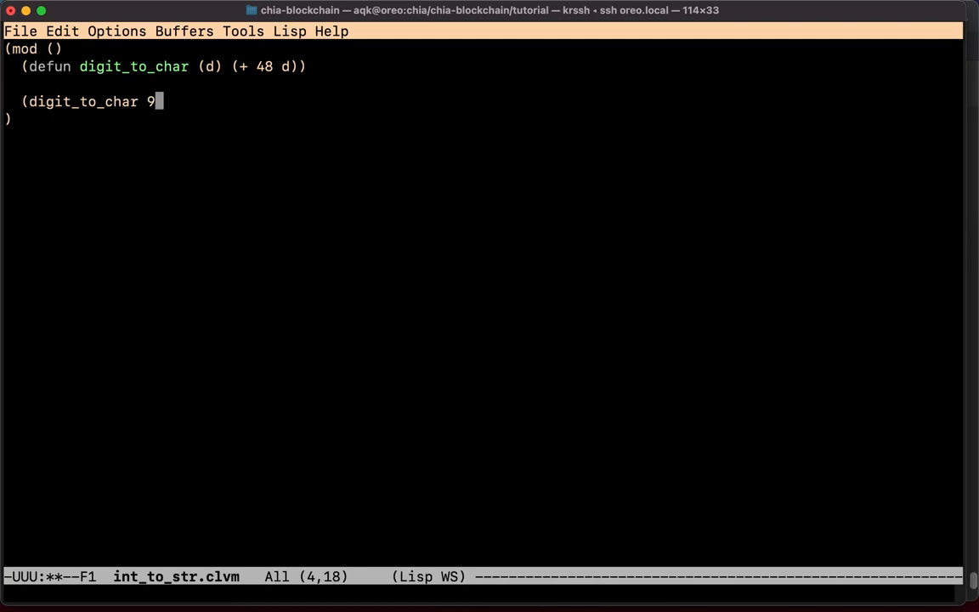
type(")")
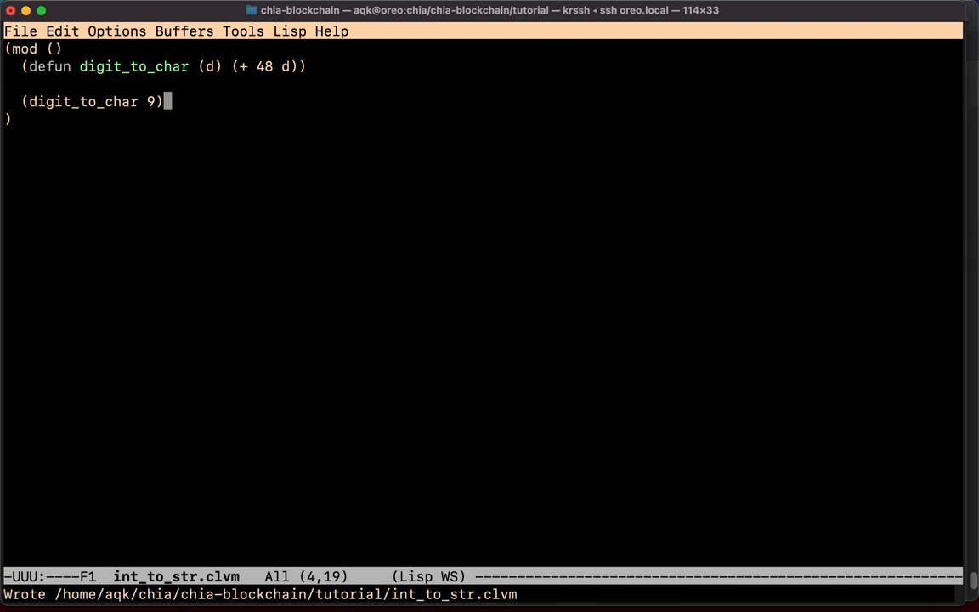
key("ctrl+z")
type("run int_to_str.clvm")
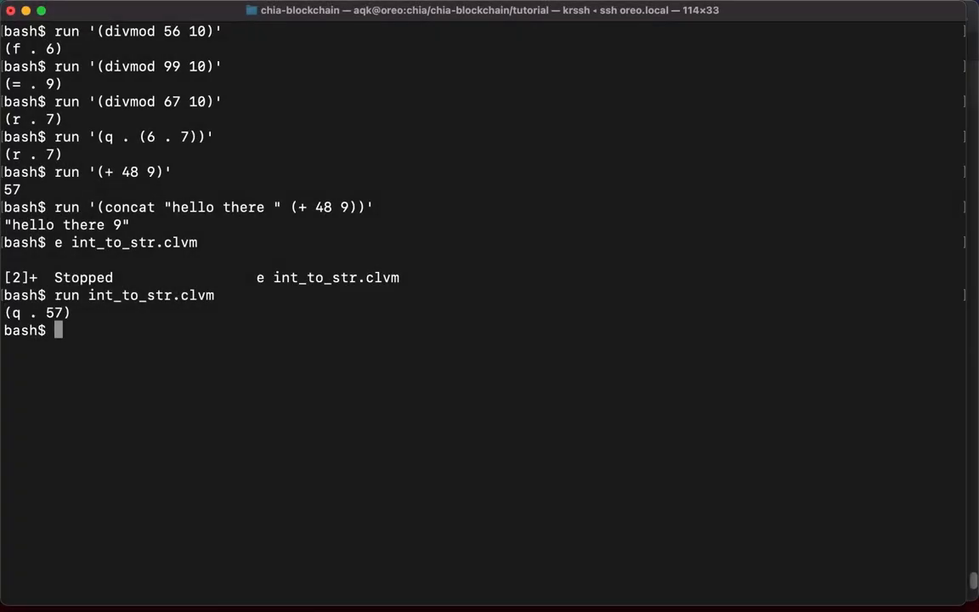
mouse_move(95, 171)
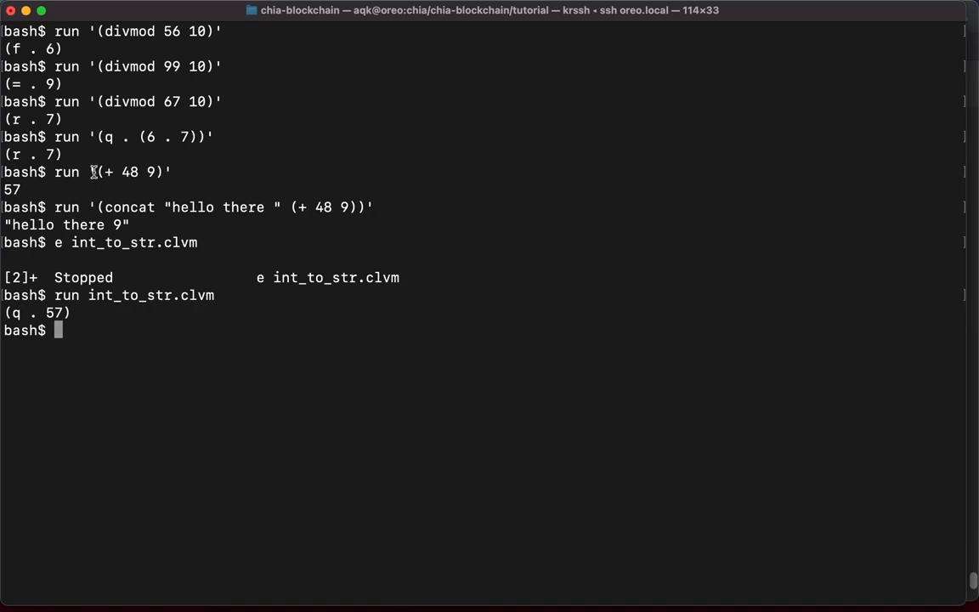
left_click_drag(98, 172, 162, 172)
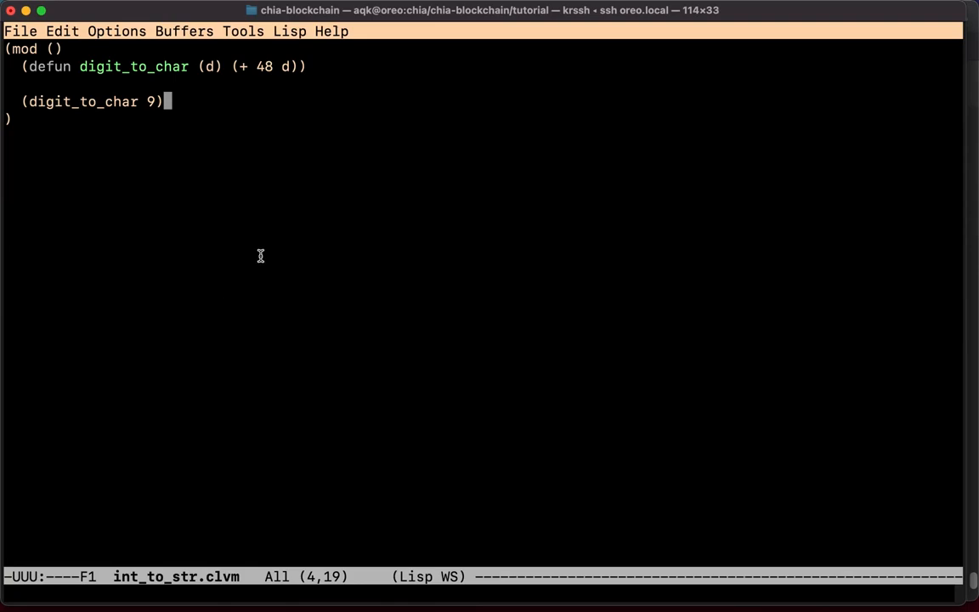
Add a commented-out ; (int_to_str 12) test call
type(";")
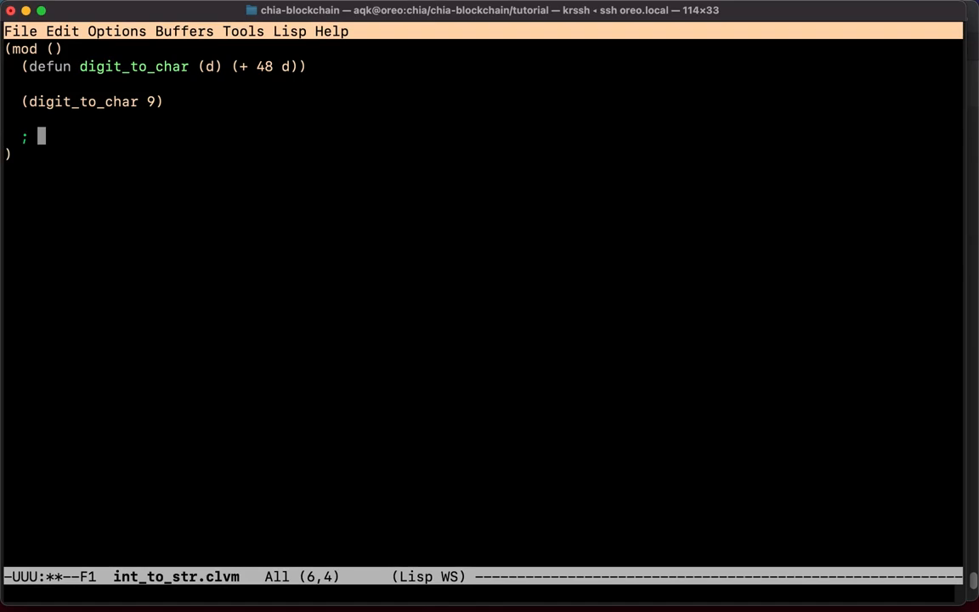
type("(int")
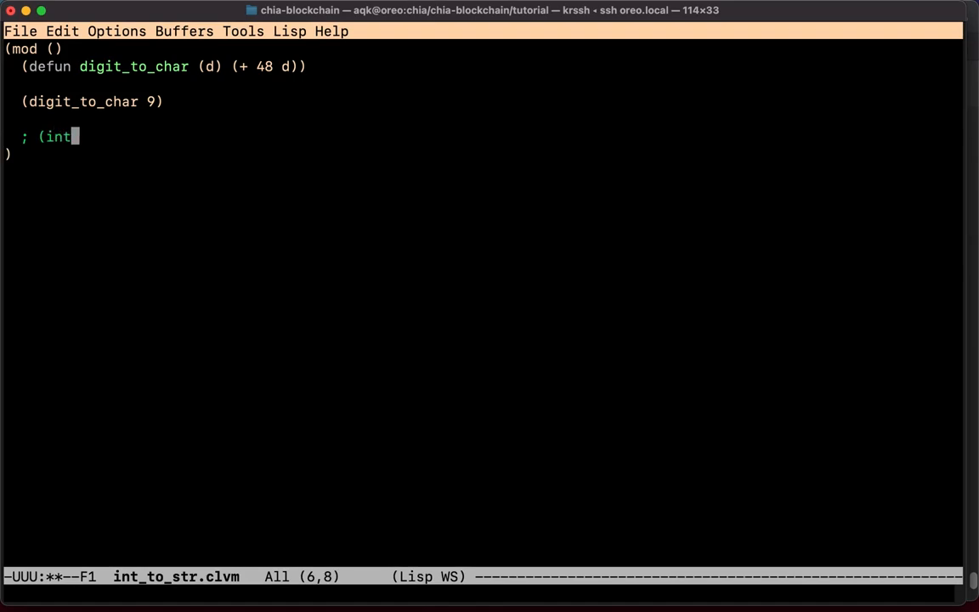
type("_to_str 12")
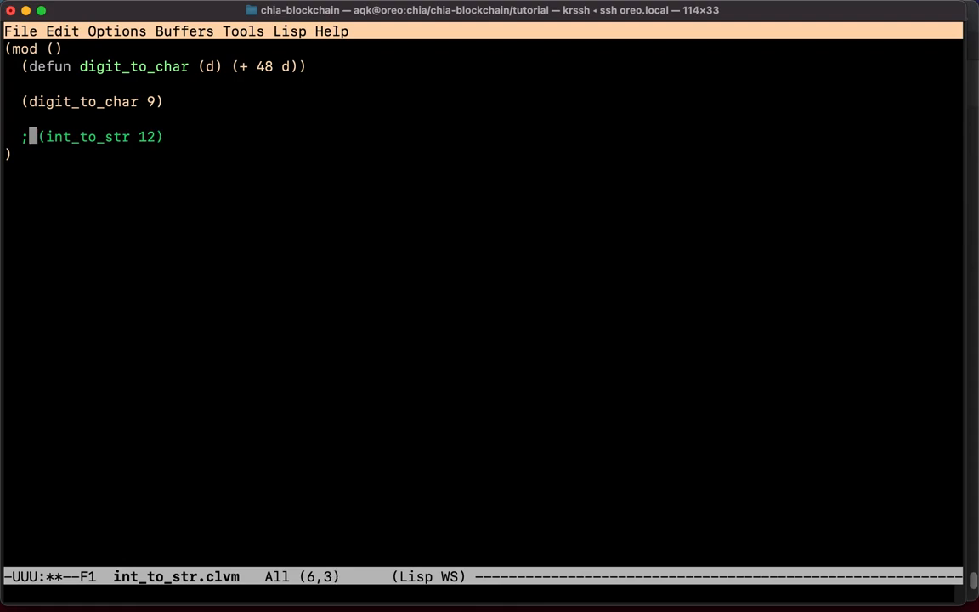
type("#")
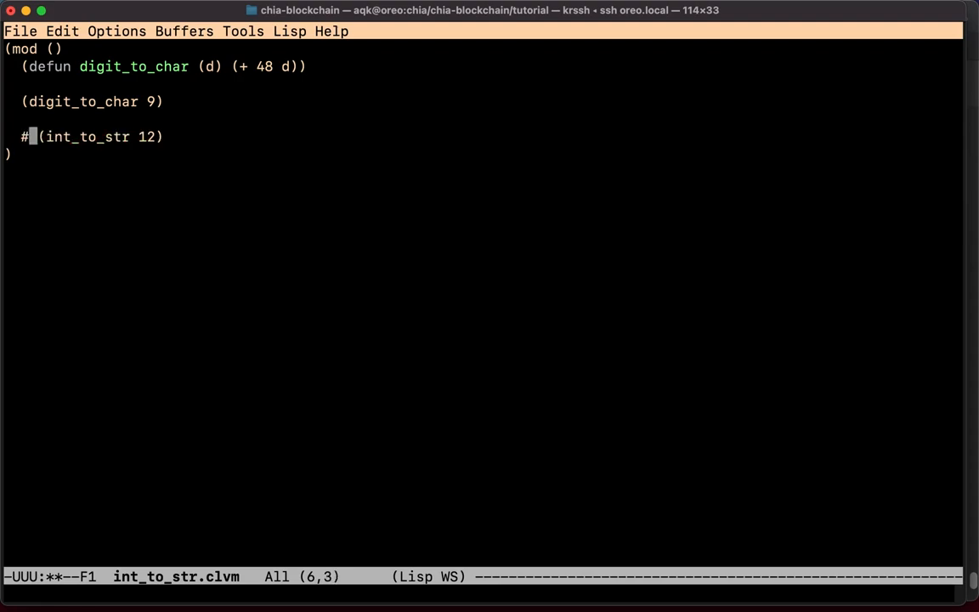
key("BackSpace")
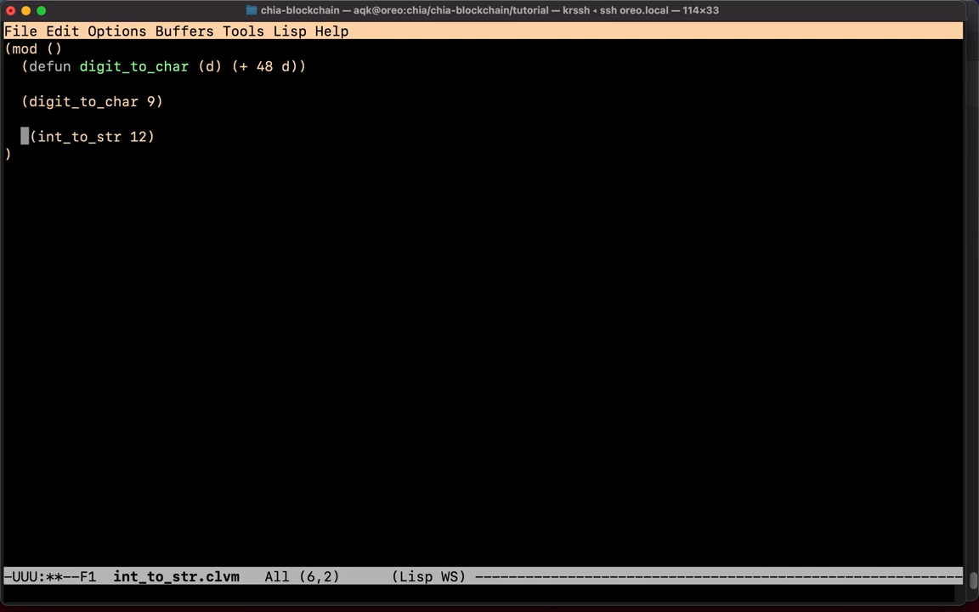
type("//")
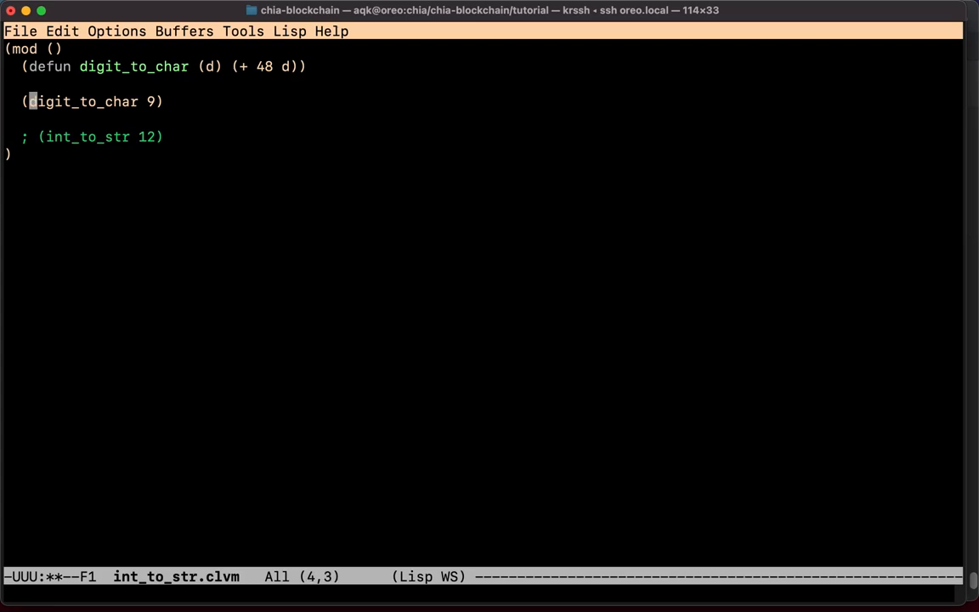
Insert (defun int_to_str (n) (divmod n 10)) below digit_to_char
key("up")
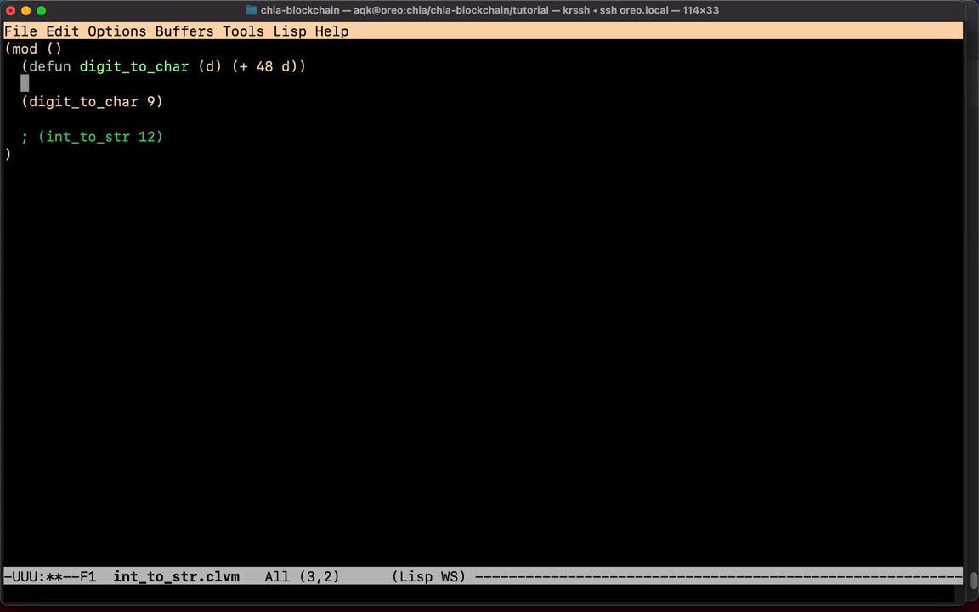
type("(de")
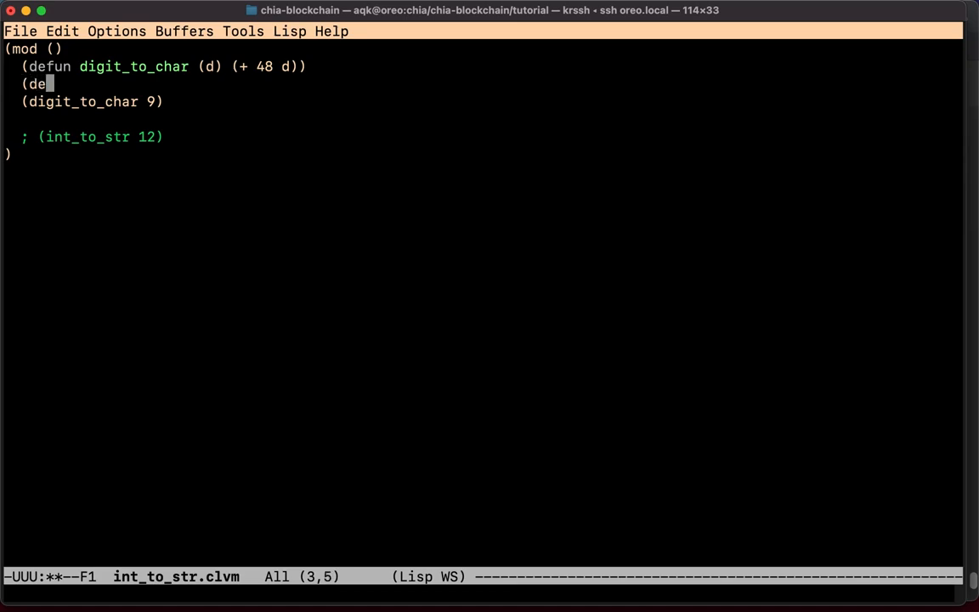
type("fun int_to_str (n) (")
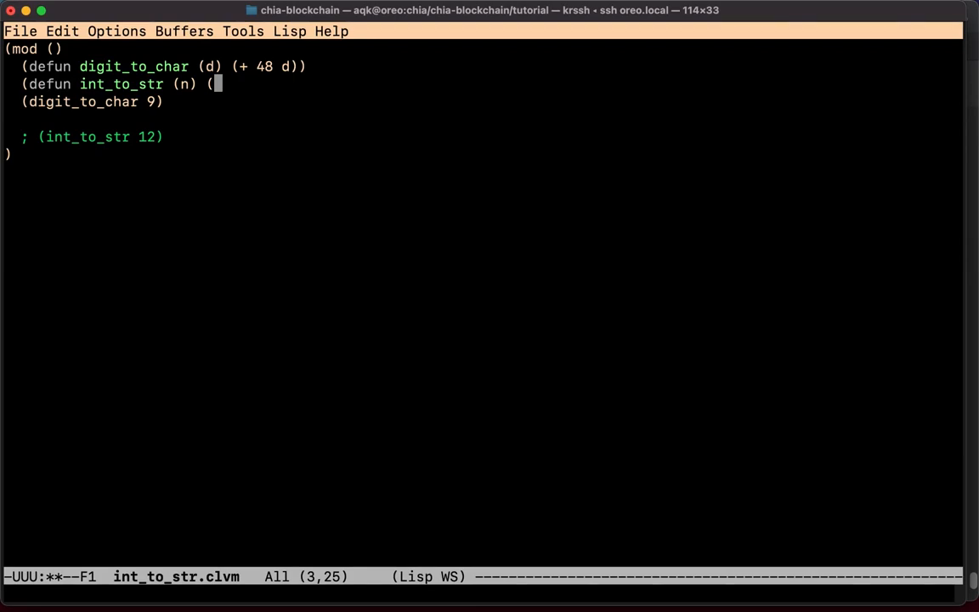
type("divmod n 10")
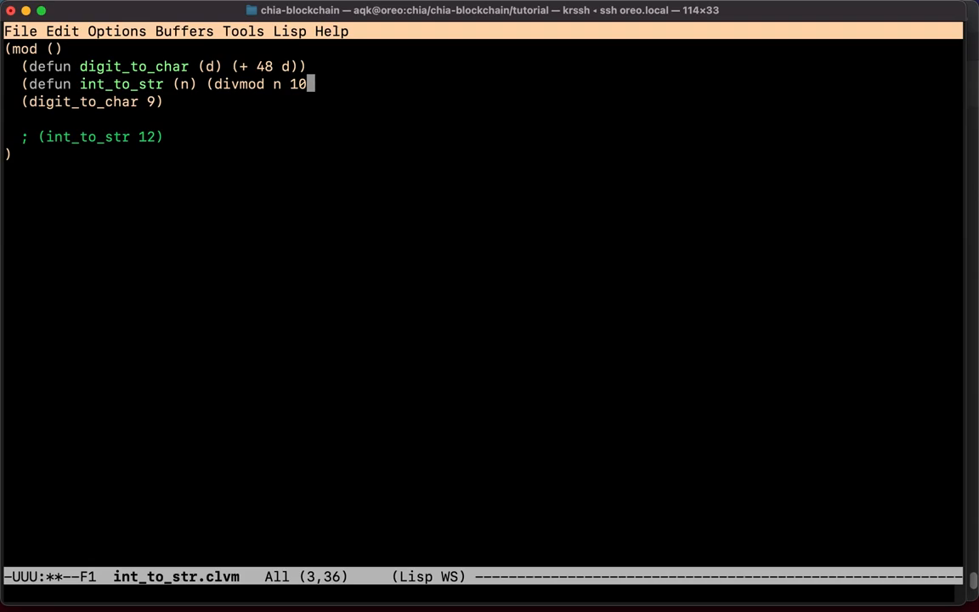
type("))")
type("run int_to_str.clvm")
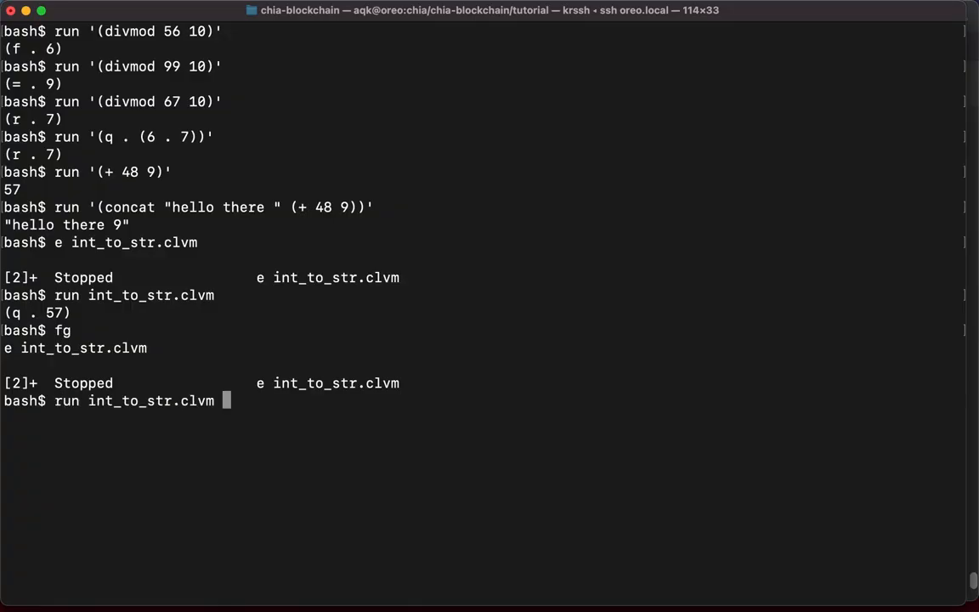
Run int_to_str.clvm so it prints the division result (q 1 . 2)
key("Return")
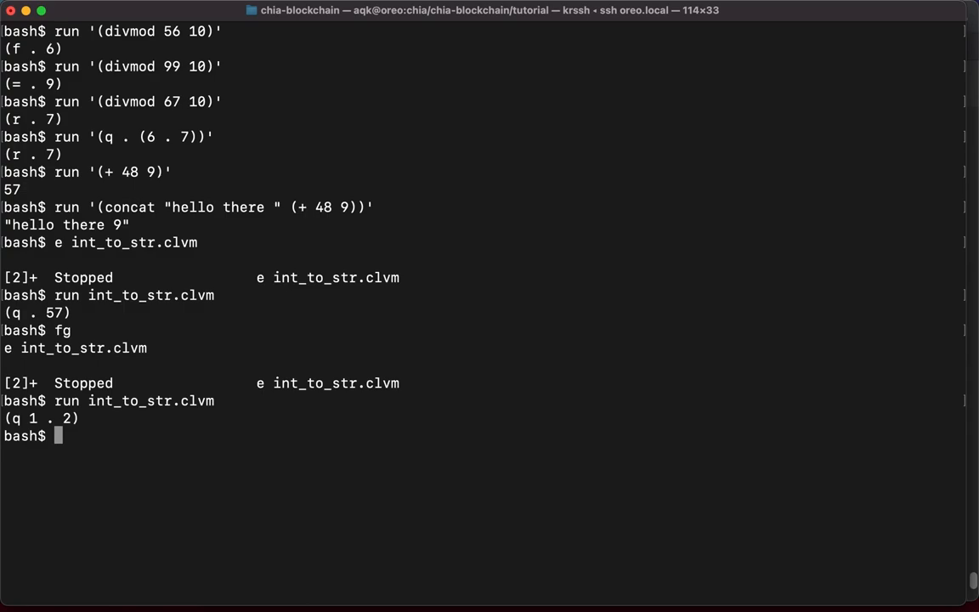
mouse_move(93, 136)
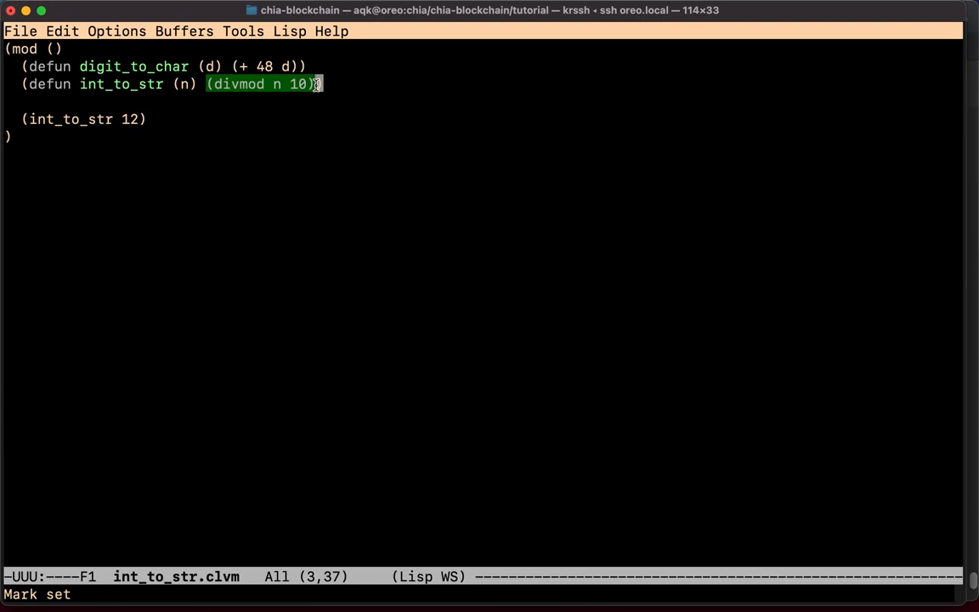
mouse_move(281, 166)
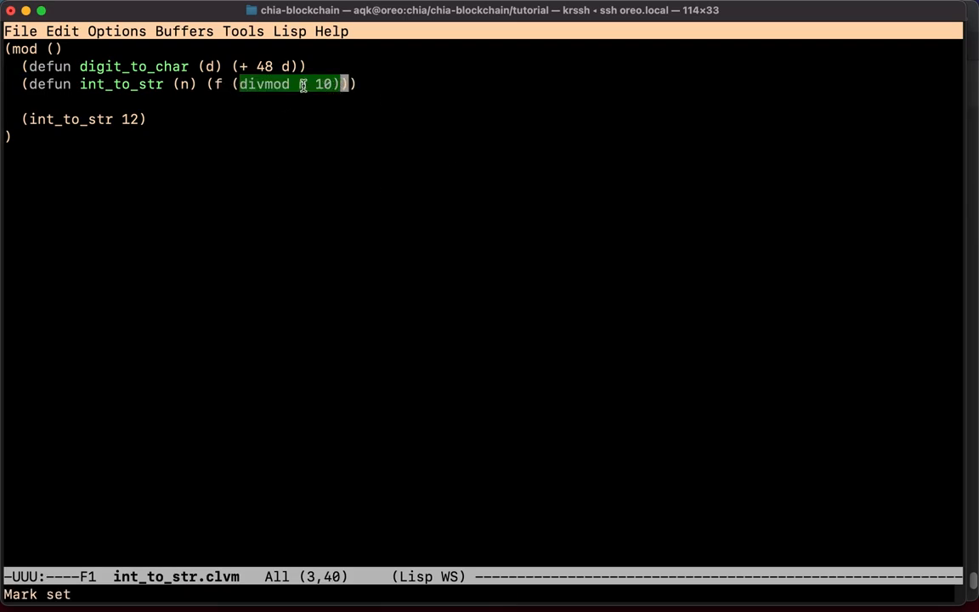
Change the int_to_str body to (r (divmod n 10)) in emacs and resume editing after a run
type("n")
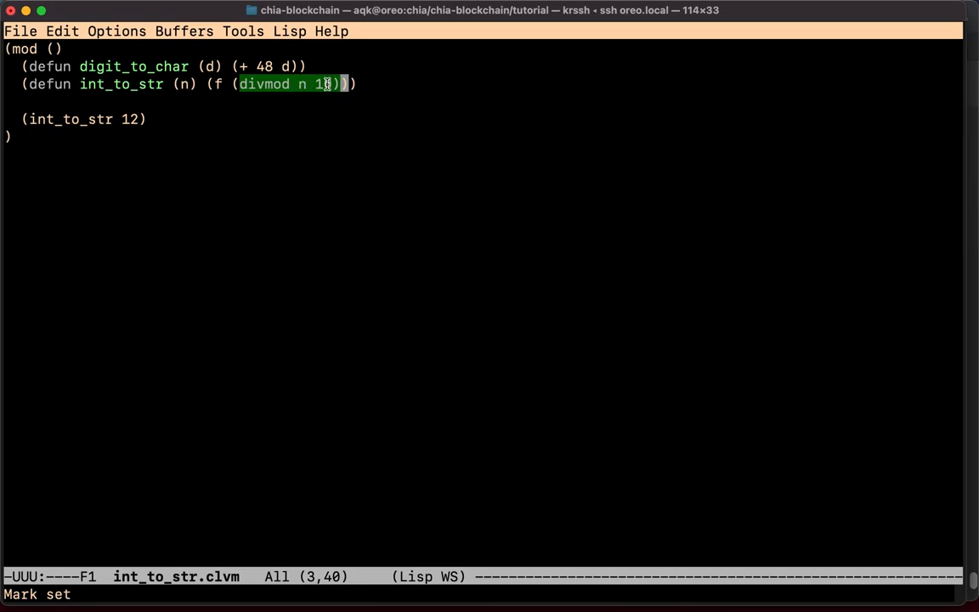
type("0")
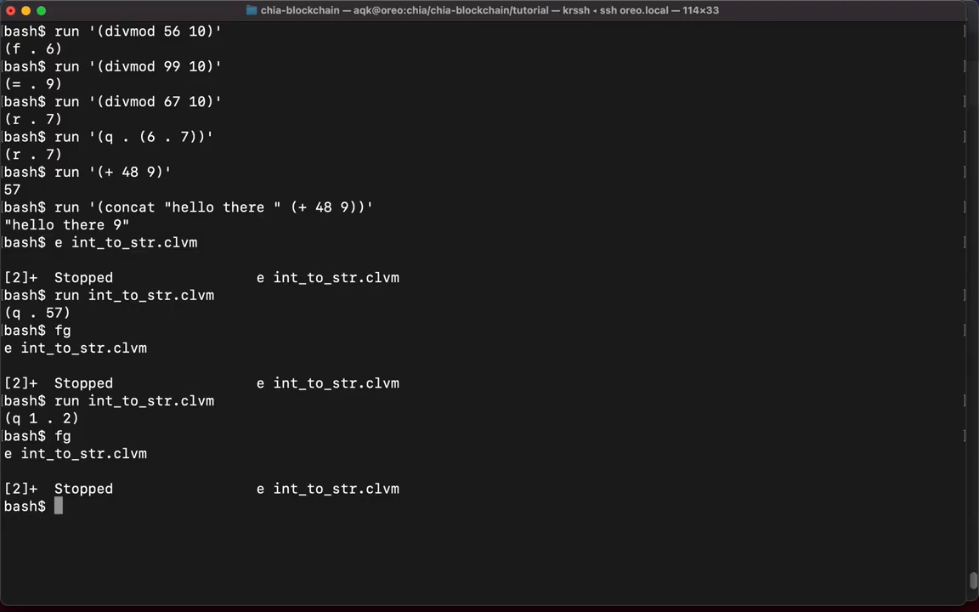
key("Return")
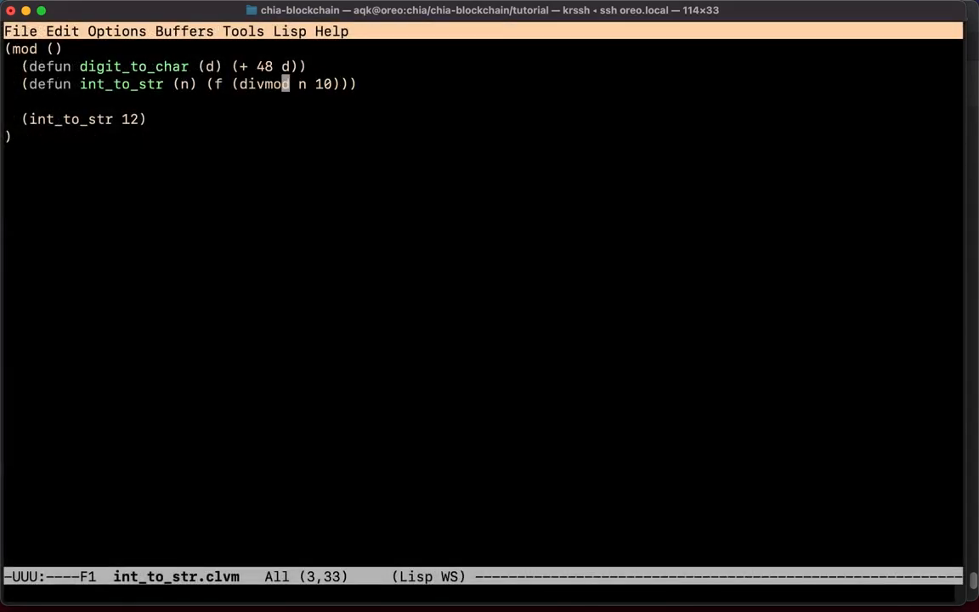
type("run int_to_str.clvm")
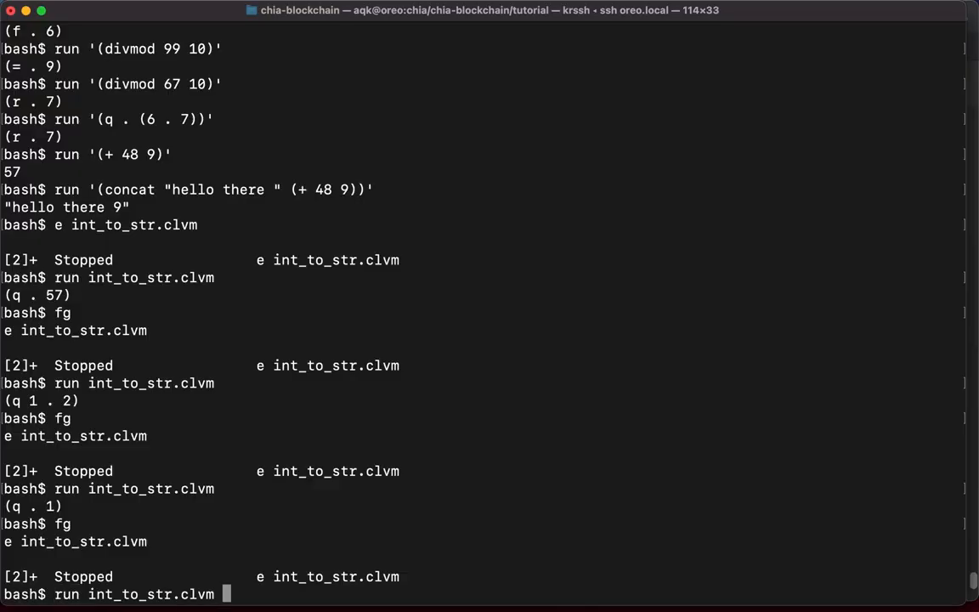
Run int_to_str.clvm to see (q . 1), then (q . 2) as the remainder of n over 10
key("Return")
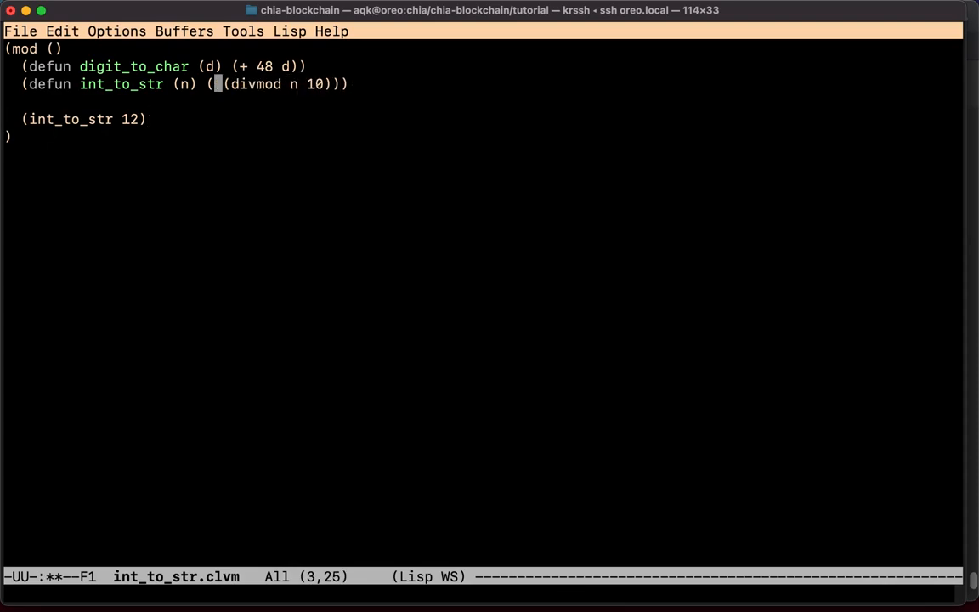
type("run int_to_str.clvm")
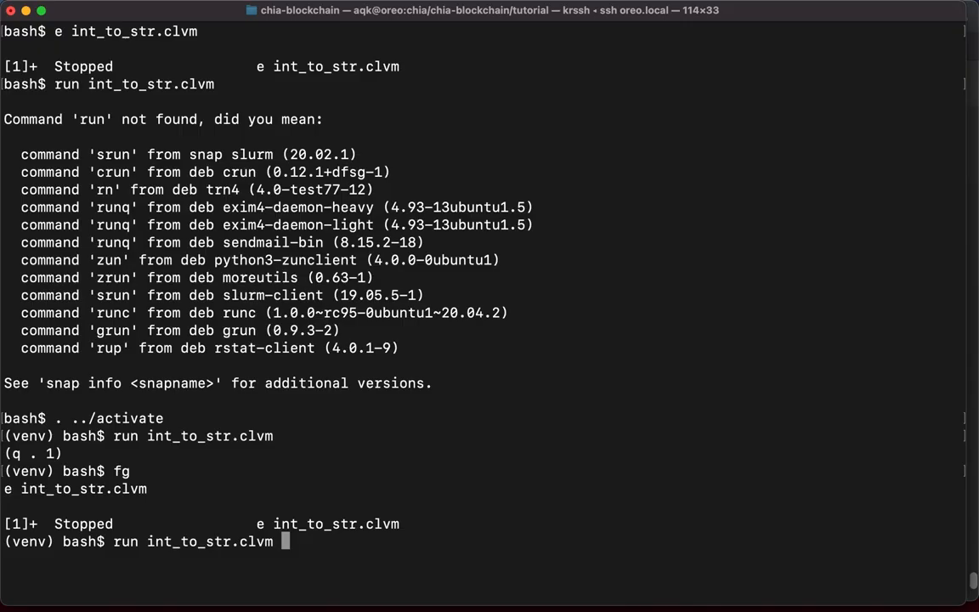
key("Return")
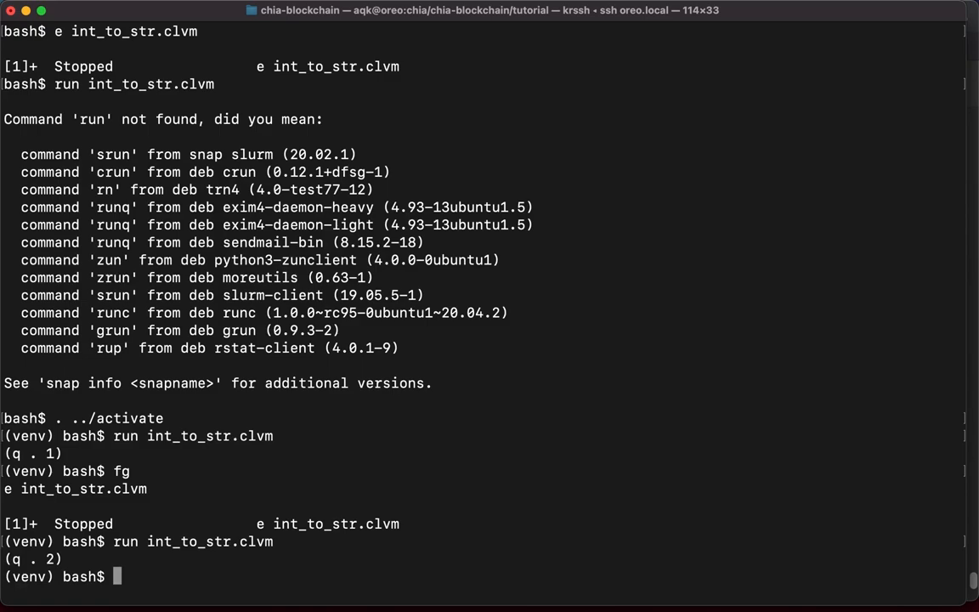
double_click(48, 452)
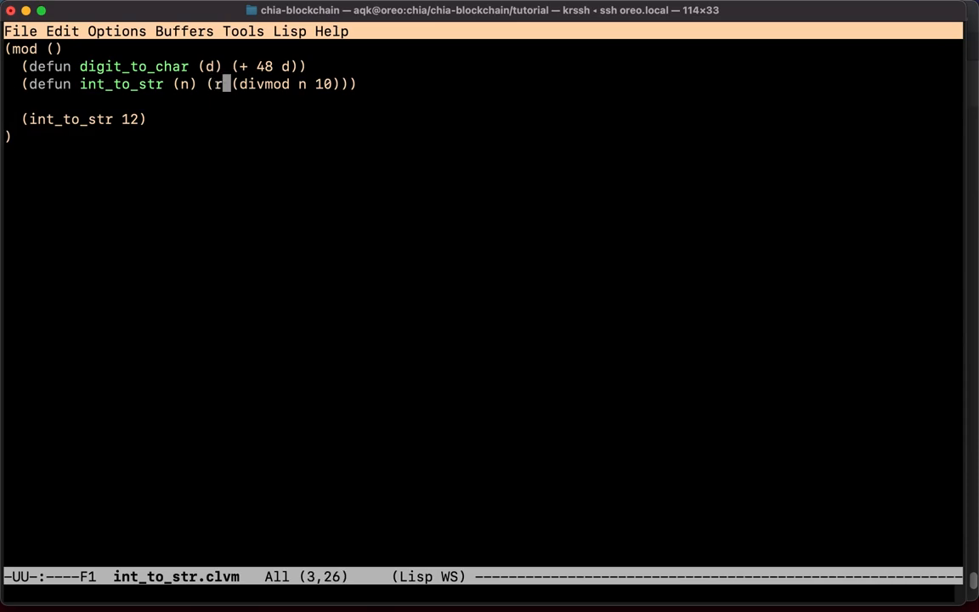
Add (f (divmod n 10)) and (r (divmod n 10)) lines, then suspend emacs to the shell
type("f (divmod n 10))")
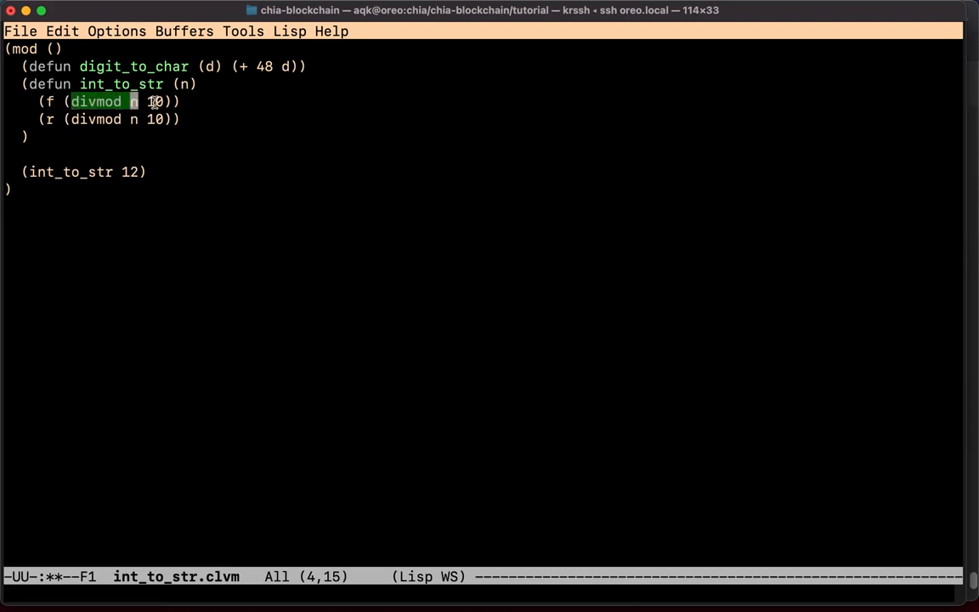
key("ctrl+space")
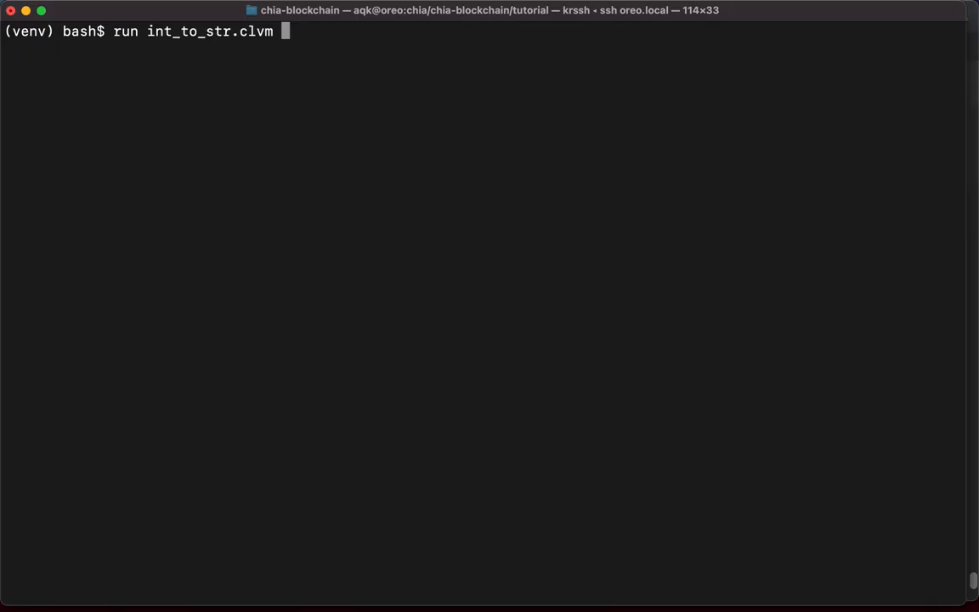
Run int_to_str.clvm getting (q . 1), then bring the editor back with fg
key("Return")
type("fg")
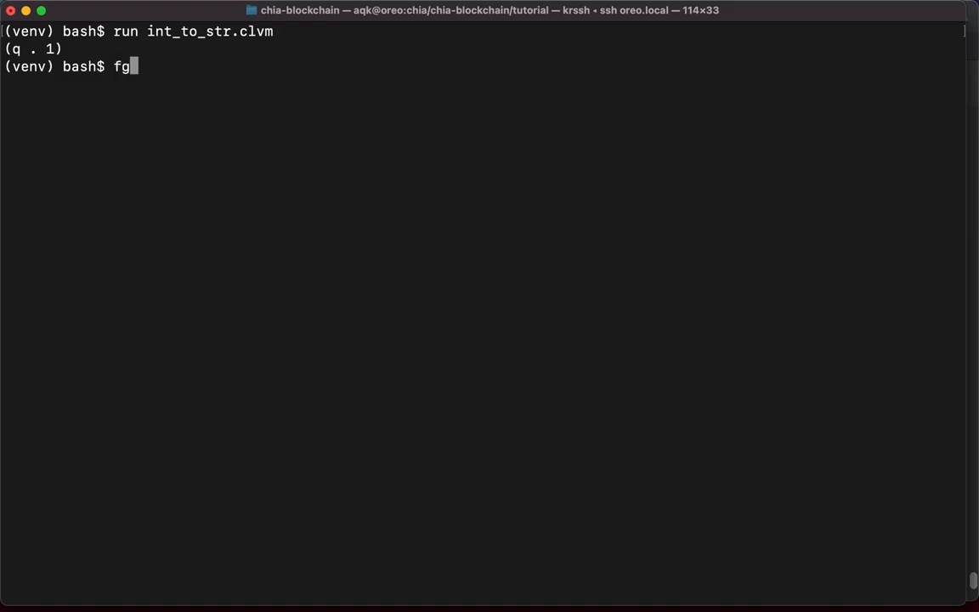
key("Return")
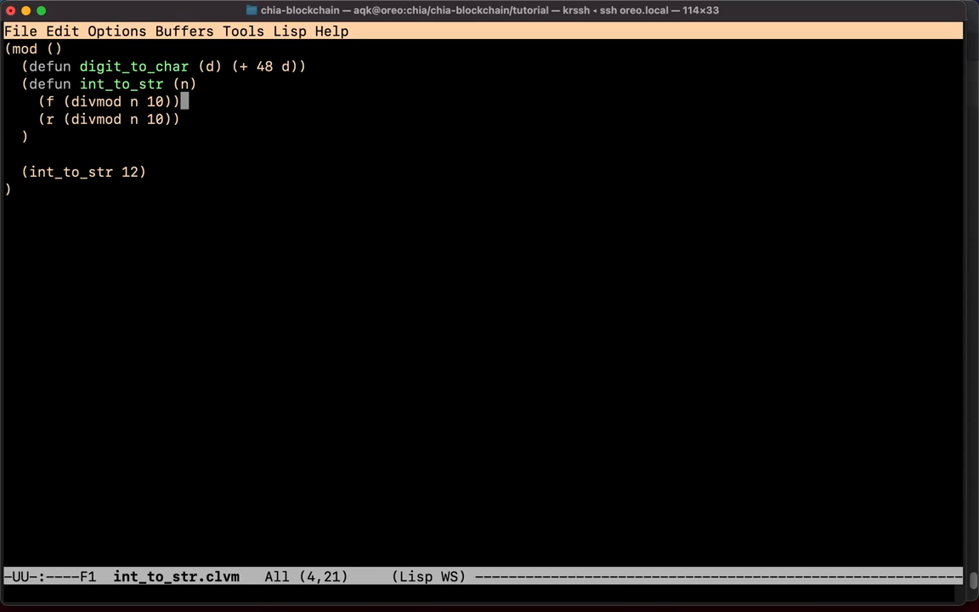
Wrap both f and r division lines in (digit_to_char …) and save int_to_str.clvm
key("Home")
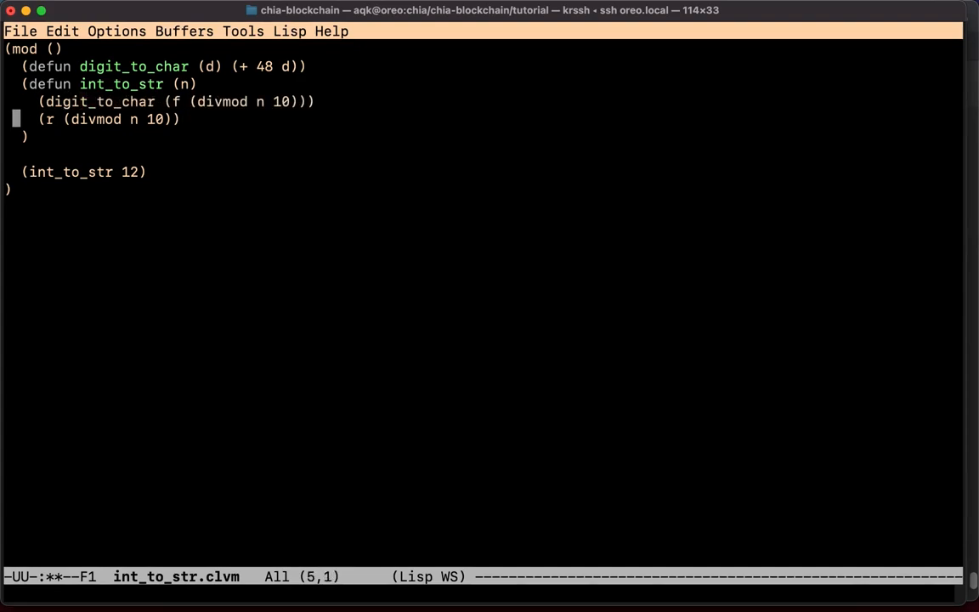
type("digit_tochar")
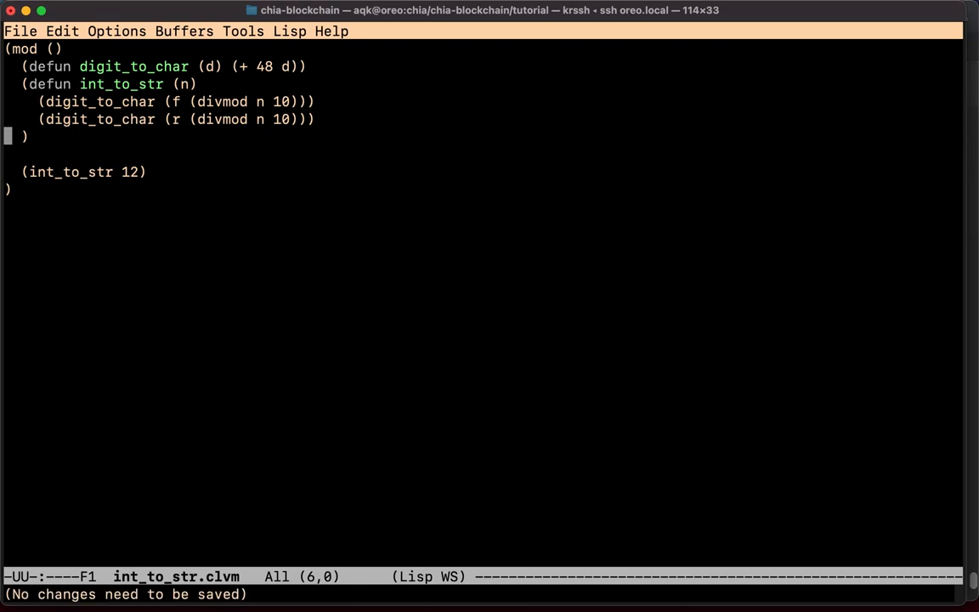
key("up")
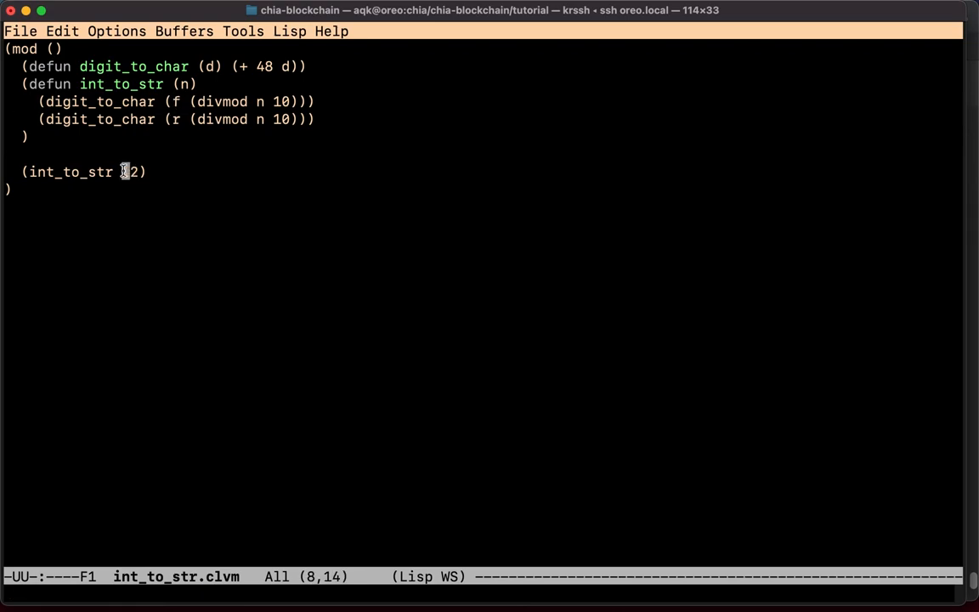
type("1")
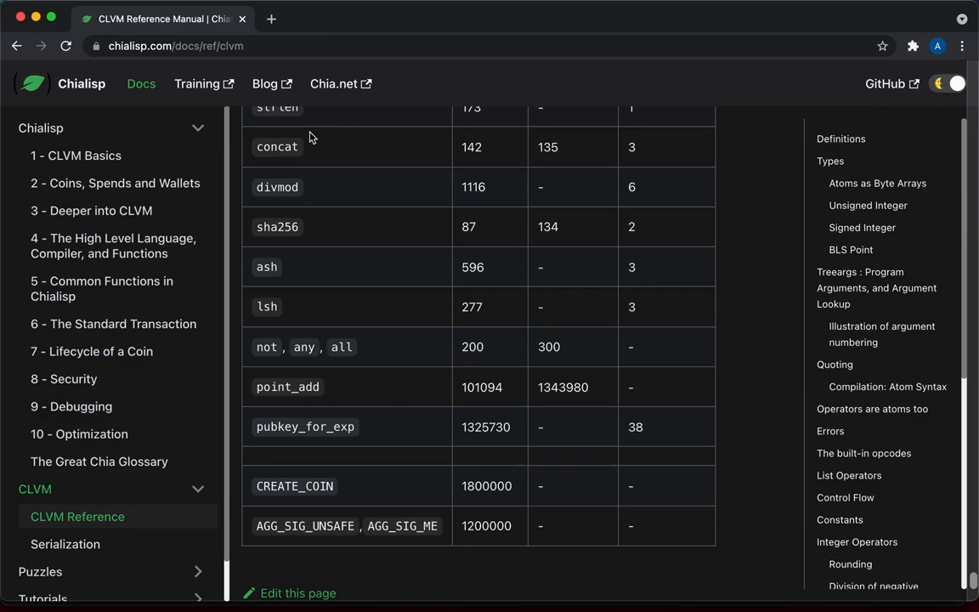
Review the CLVM Reference operator table, then cons the two digit_to_char lines with (c …)
scroll("up", 3)
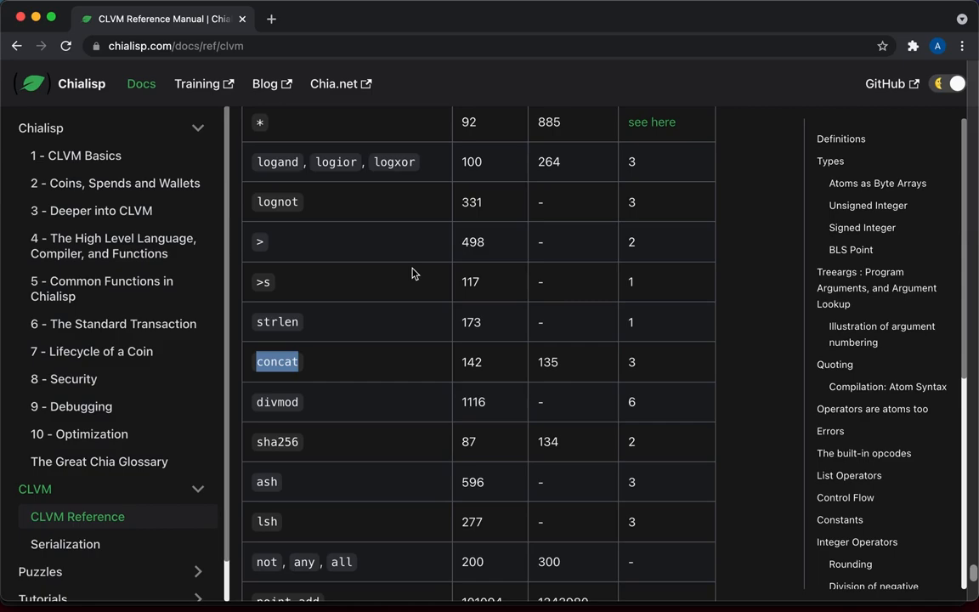
scroll("up", 3)
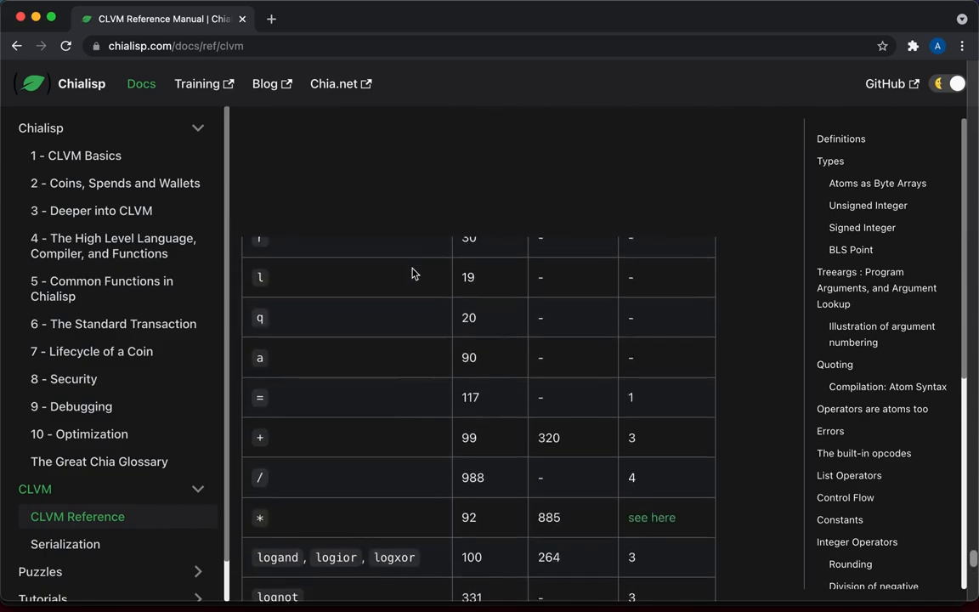
scroll("up", 3)
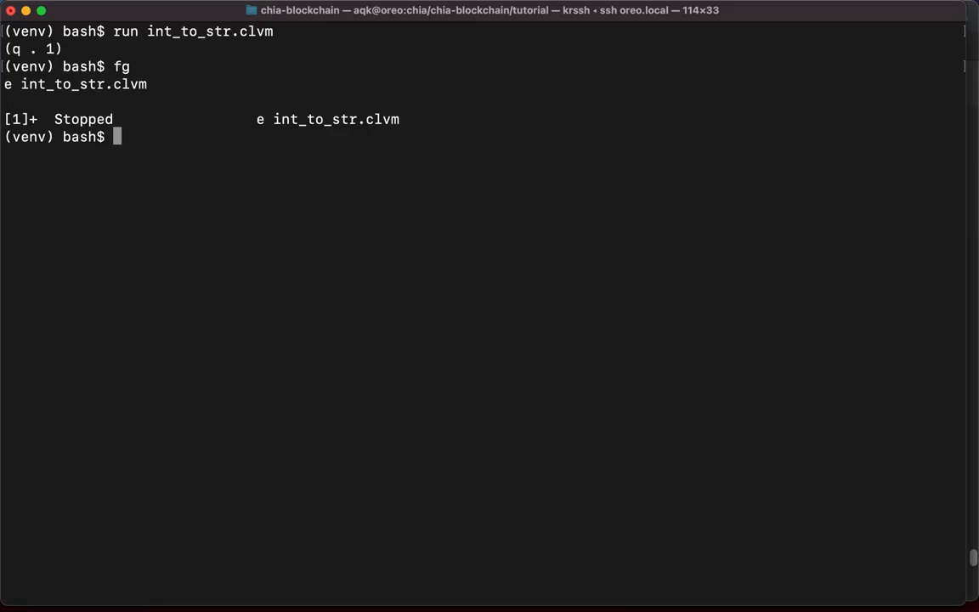
mouse_move(61, 51)
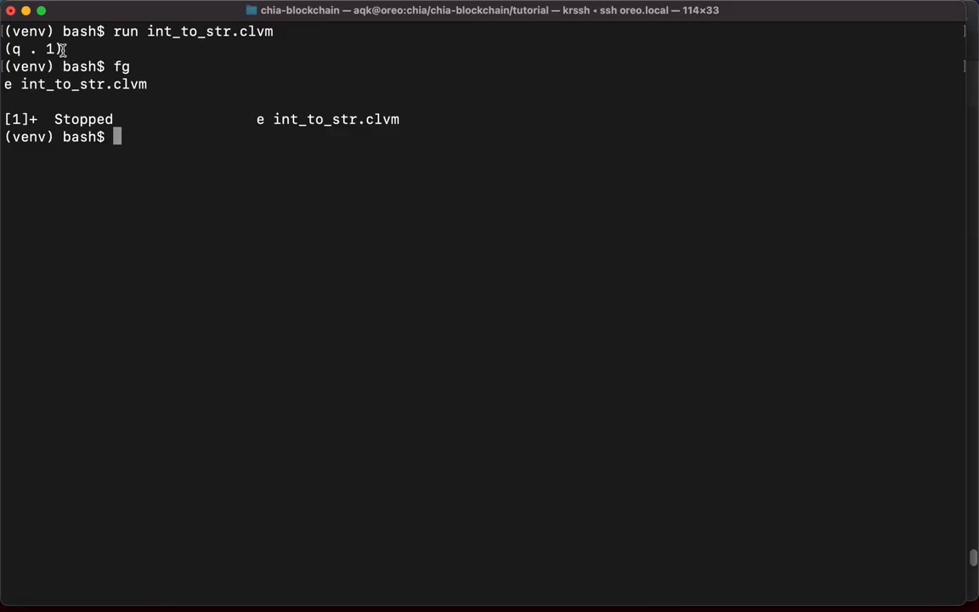
double_click(34, 48)
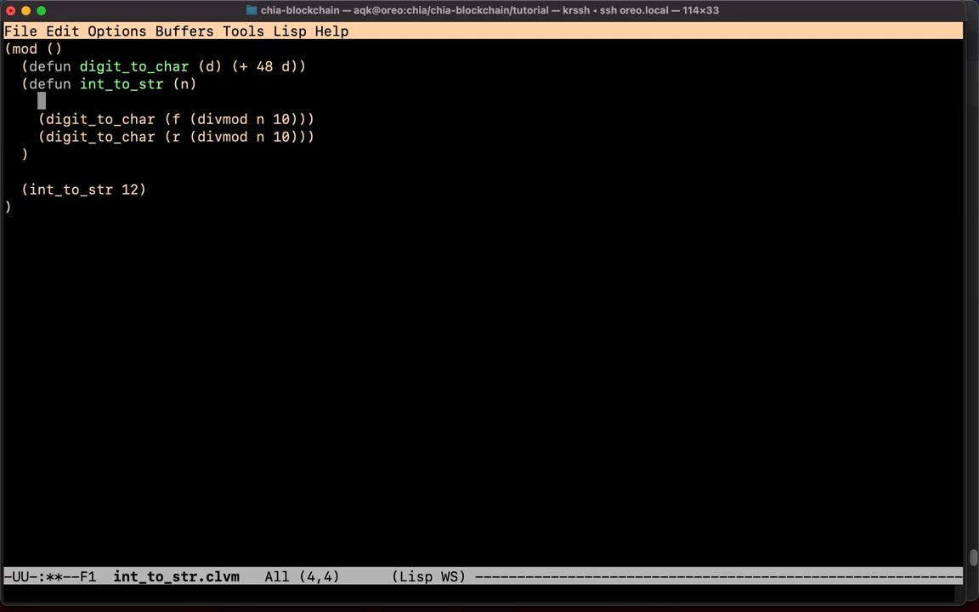
type("(c")
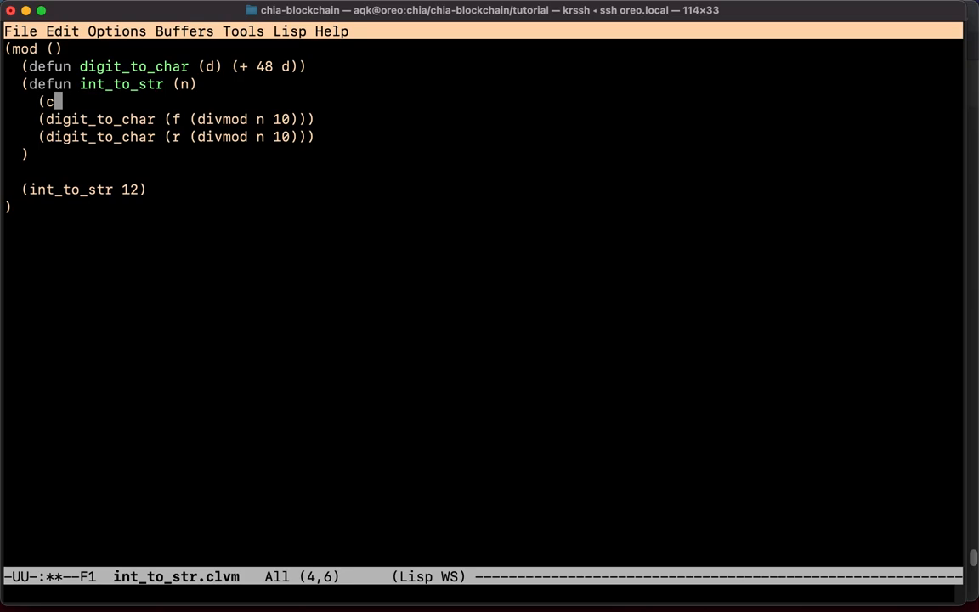
mouse_move(112, 109)
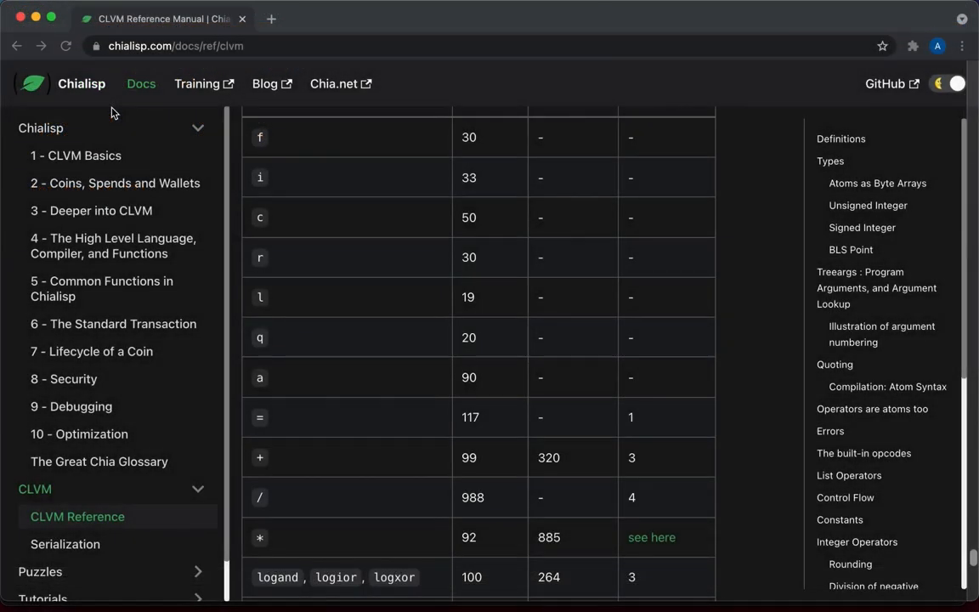
mouse_move(395, 212)
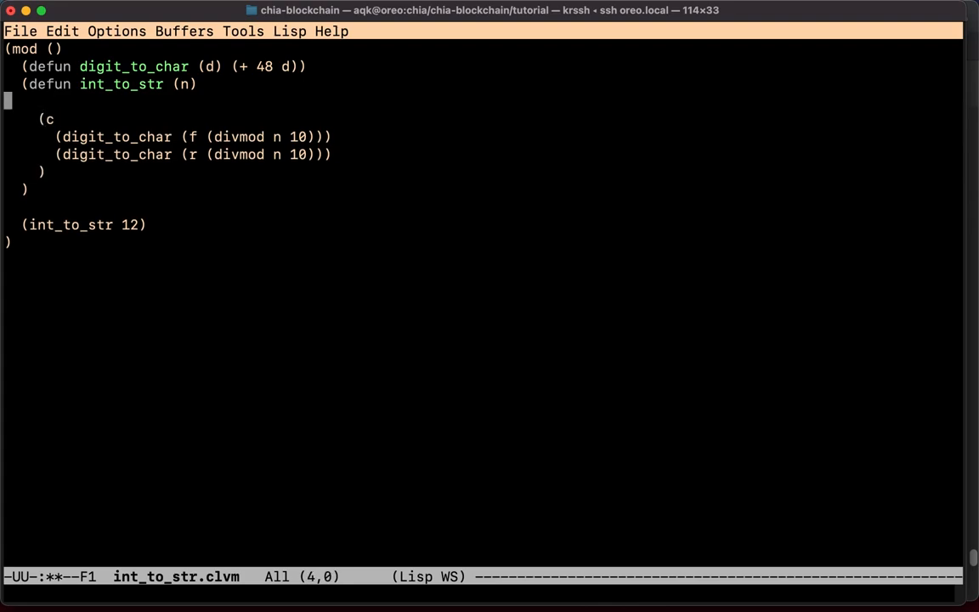
Add a commented test expression ; (c (+ 48 1) (+ 48 2)) to the module
type(";")
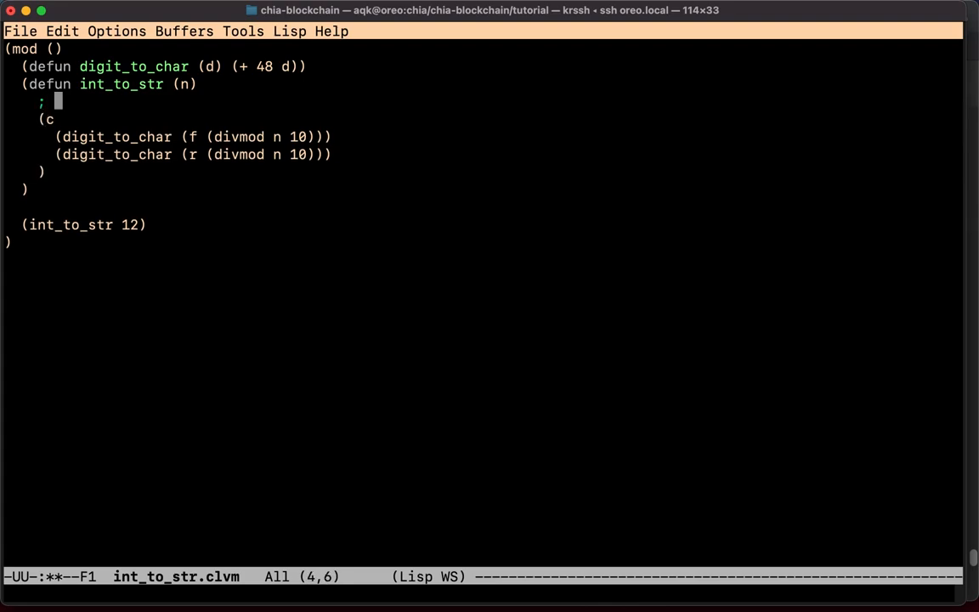
type("(c ( ) (")
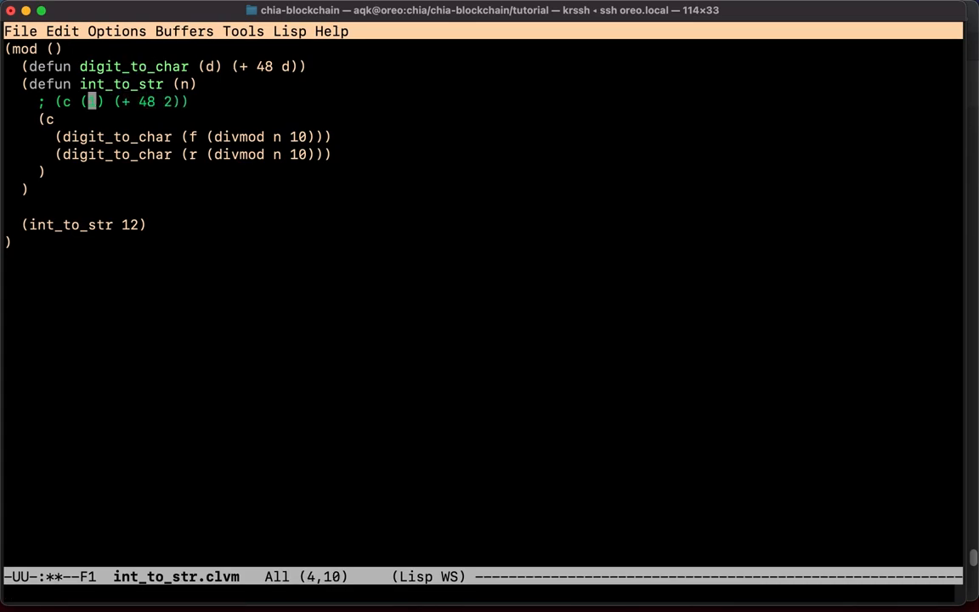
type("+ 48 1")
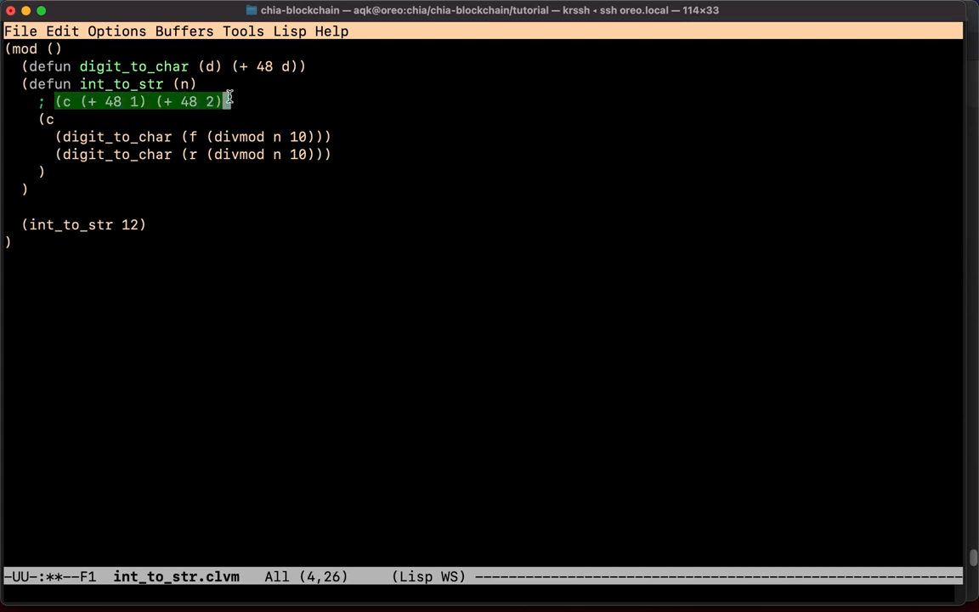
left_click(299, 136)
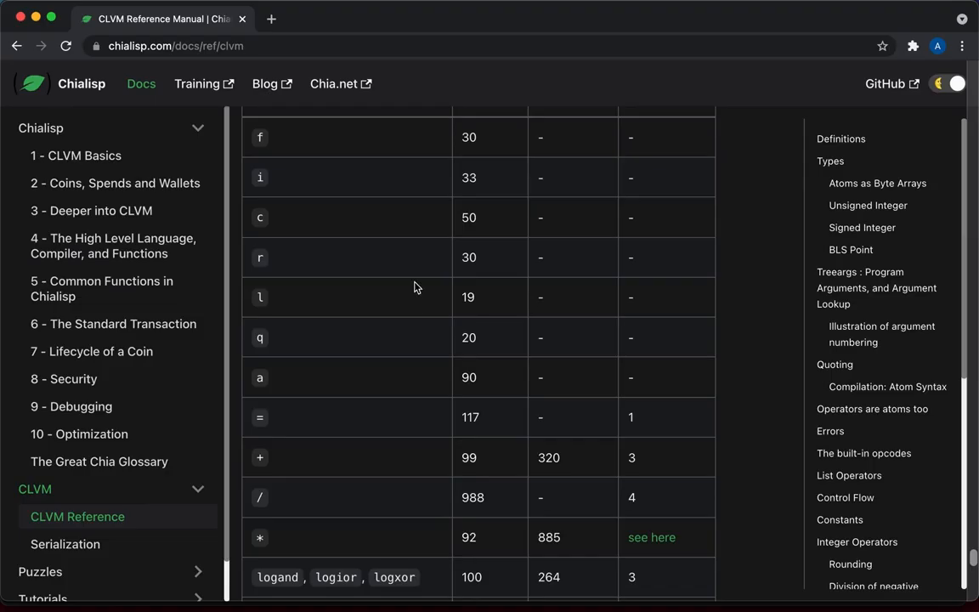
Replace (c with (concat in int_to_str and save int_to_str.clvm
scroll("down", 3)
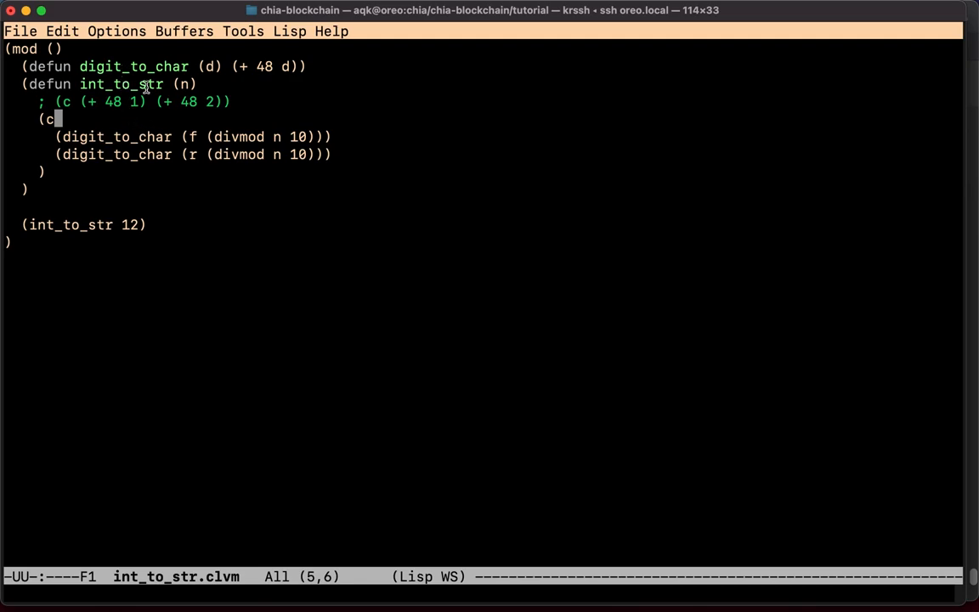
type("oncat")
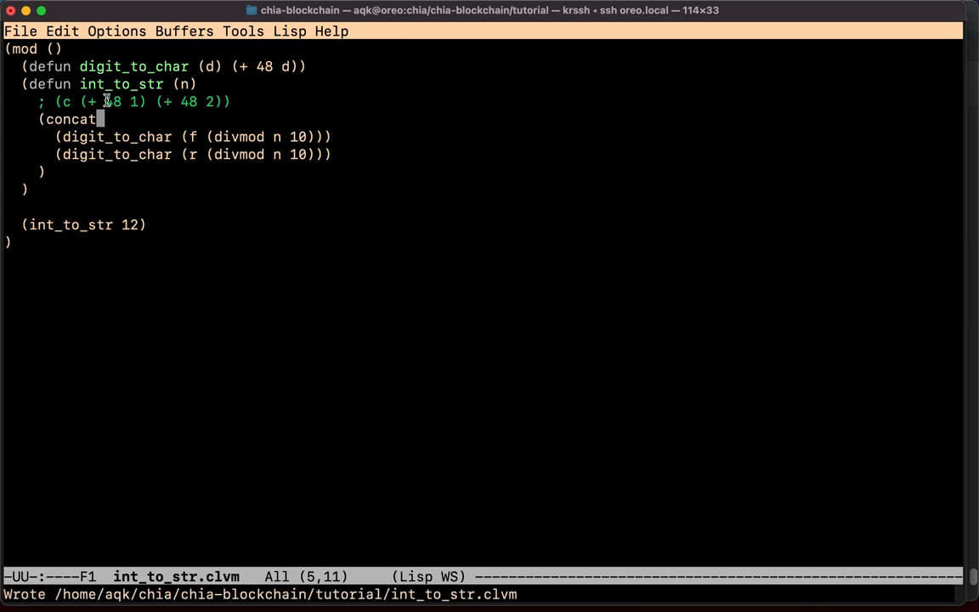
mouse_move(306, 207)
type("run int_to_str.clvm")
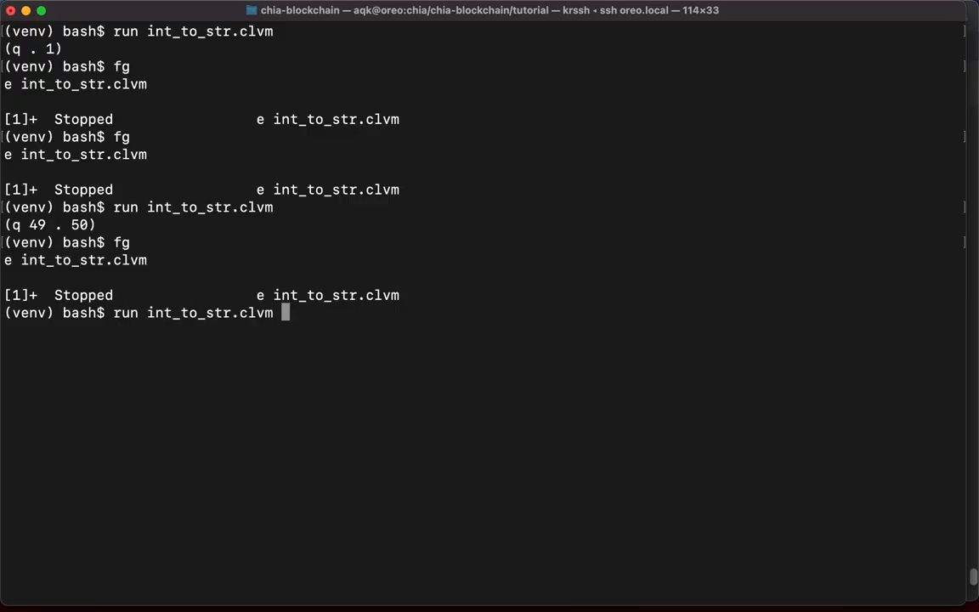
Run int_to_str.clvm getting (q . 12594), then evaluate '(concat 49 50)' which also gives 12594
key("Return")
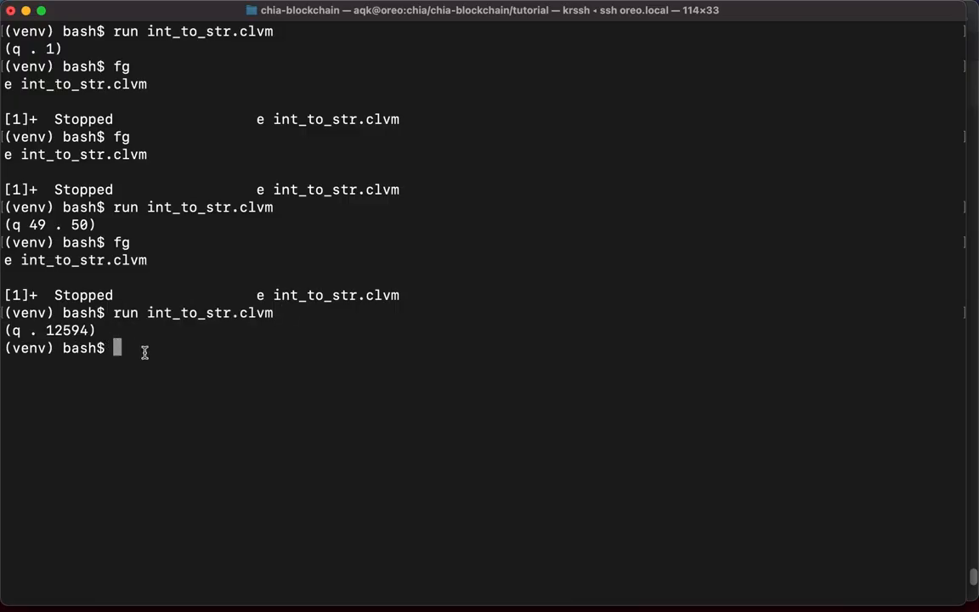
mouse_move(218, 371)
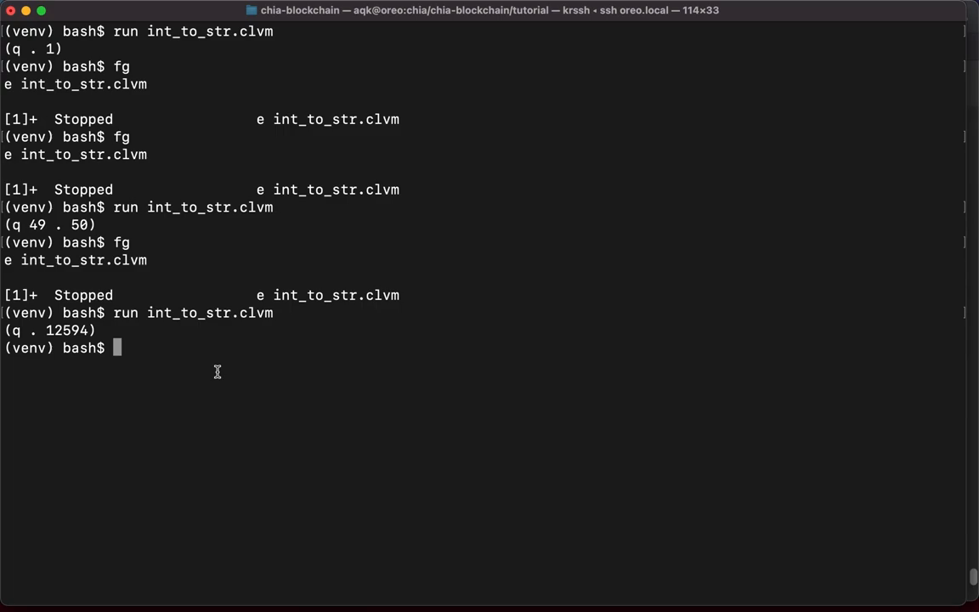
type("run")
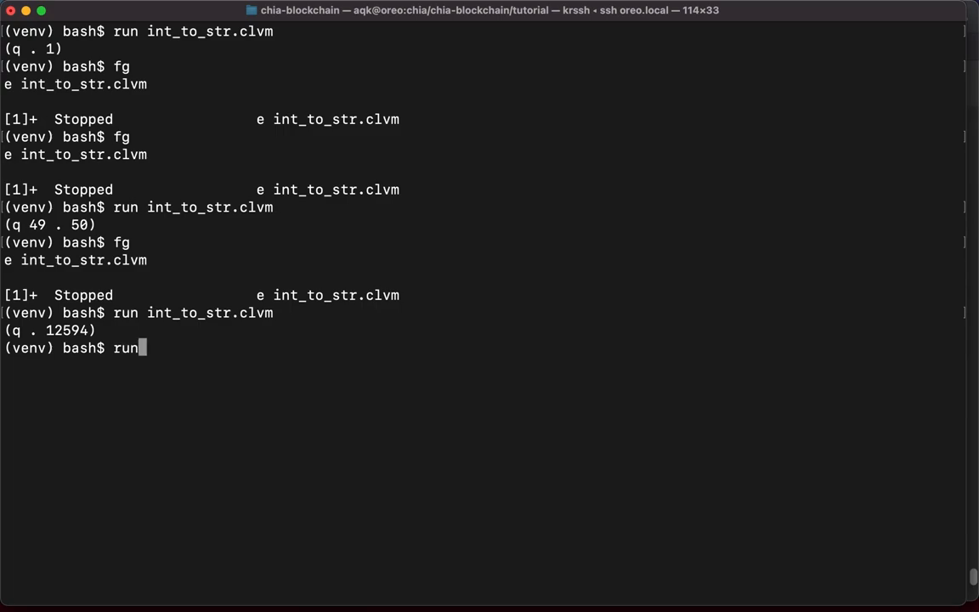
type("'(concat 49 50)'")
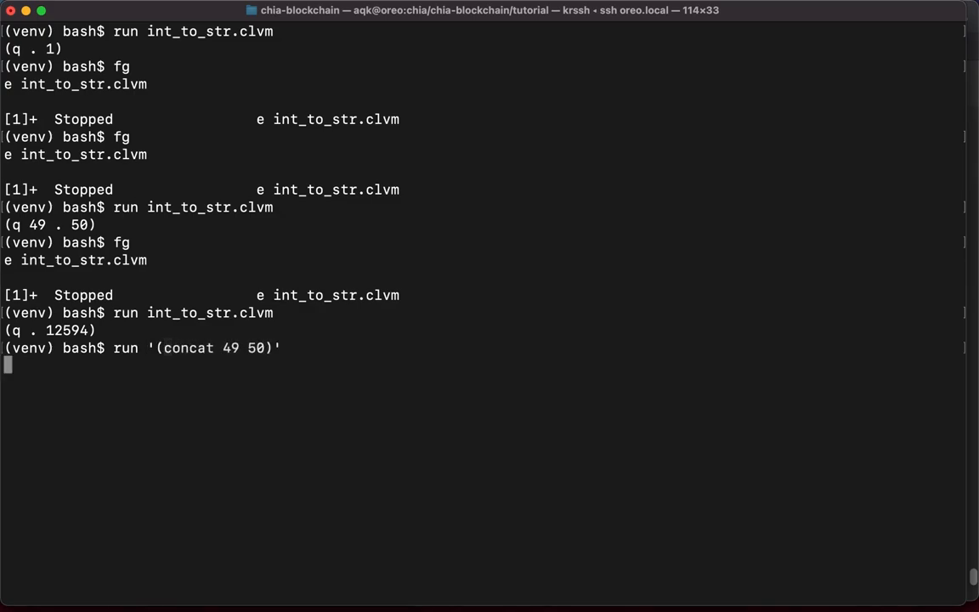
key("Return")
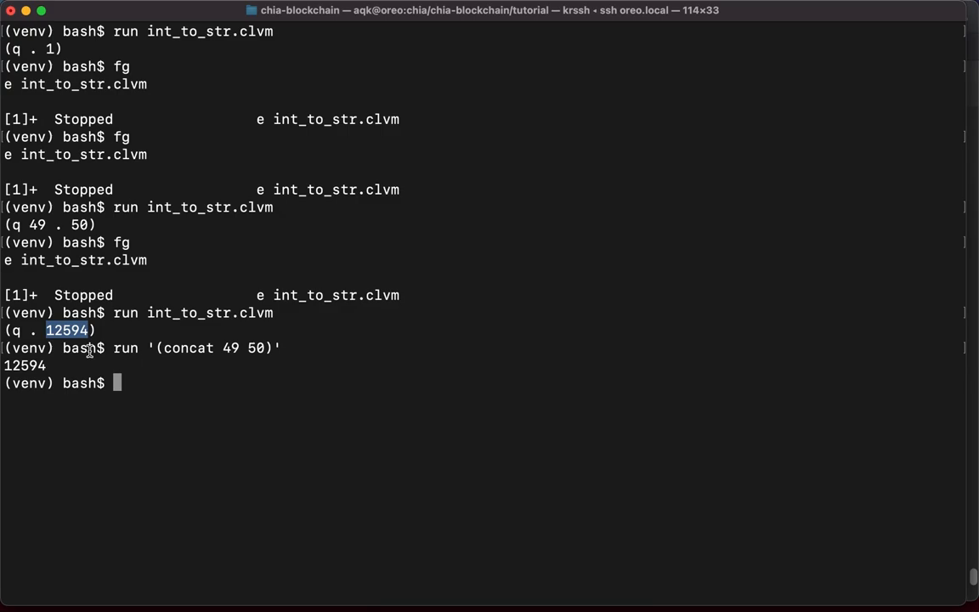
Recall the concat command, adjust the quote, and evaluate it again
key("Up")
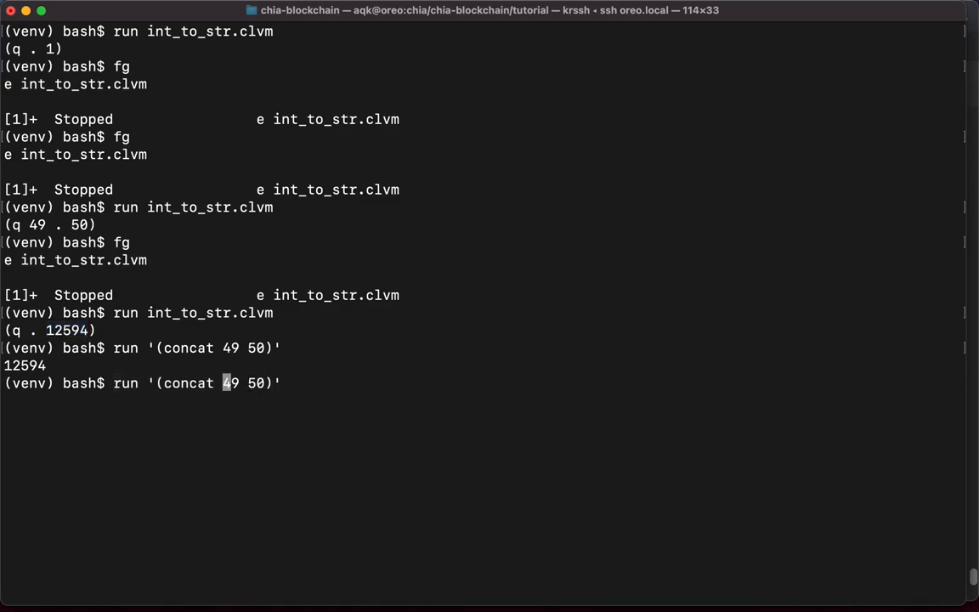
type("\"")
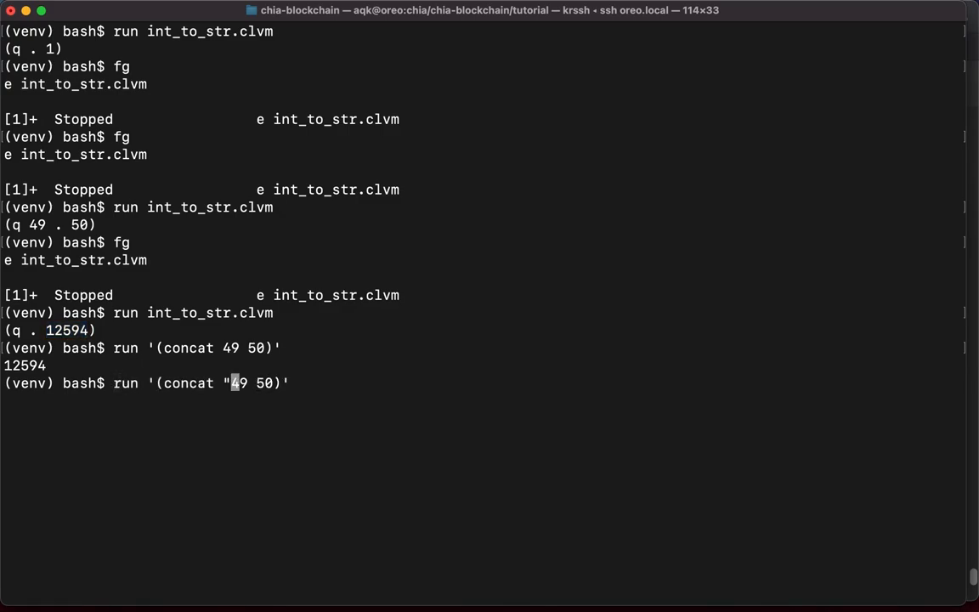
key("Return")
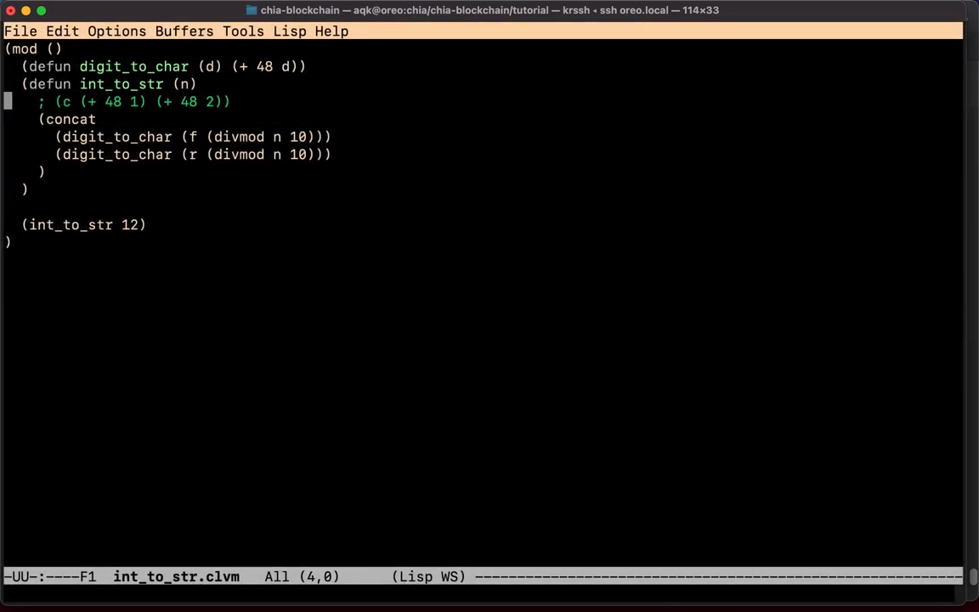
Kill the commented (c ...) line and describe int_to_str as converting up-to-2-digit ints to strings
key("ctrl+k")
type("; int_to_str: convert a decimal int up to 2 digits long into a string")
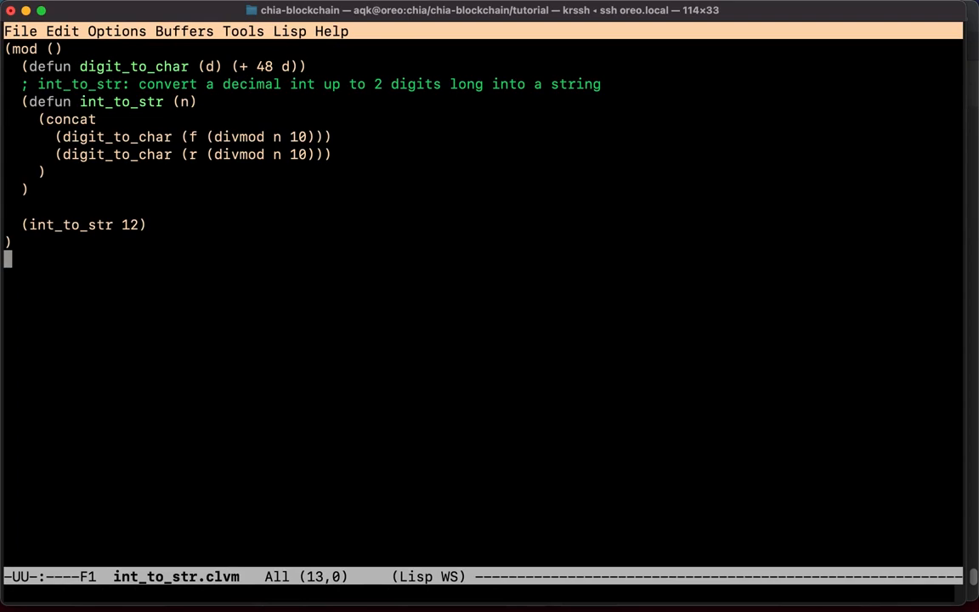
mouse_move(122, 384)
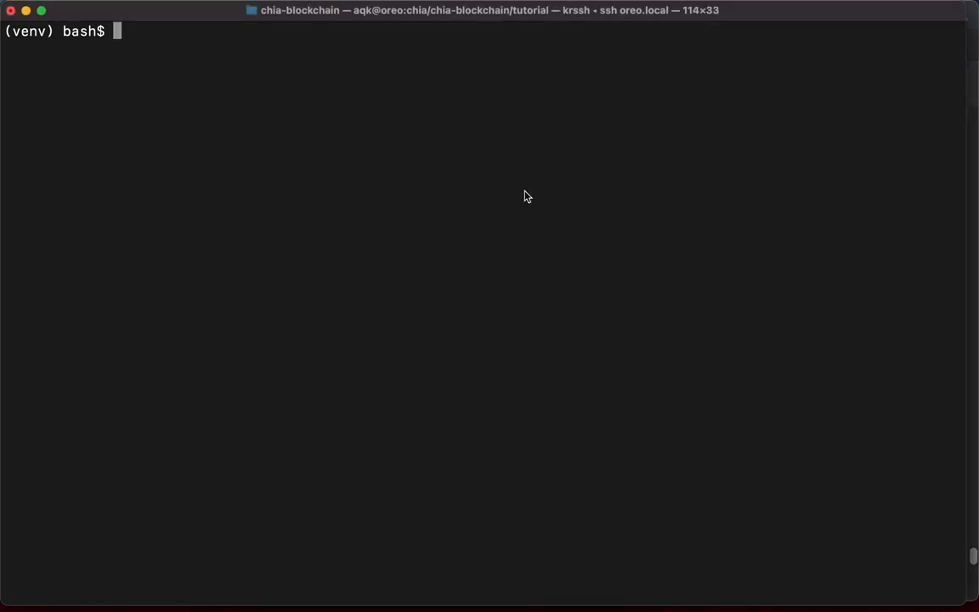
mouse_move(530, 126)
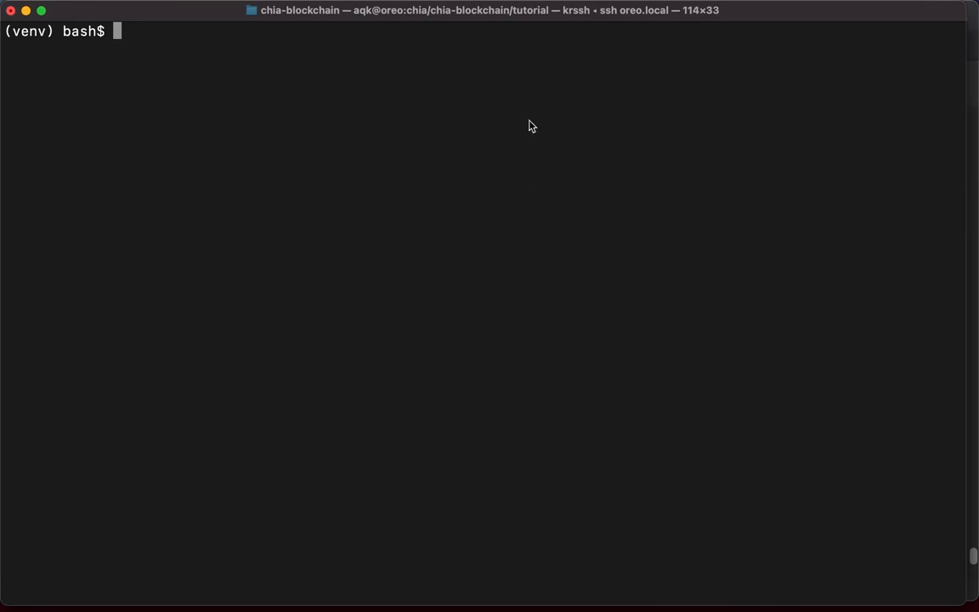
mouse_move(533, 104)
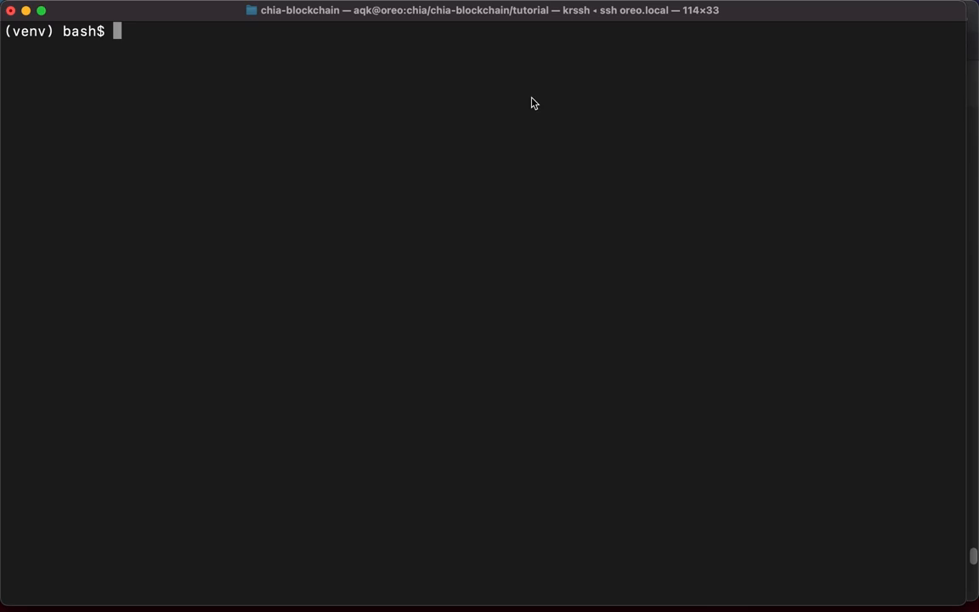
Evaluate run '(- 99 1)' in the shell, getting 98
type("run '")
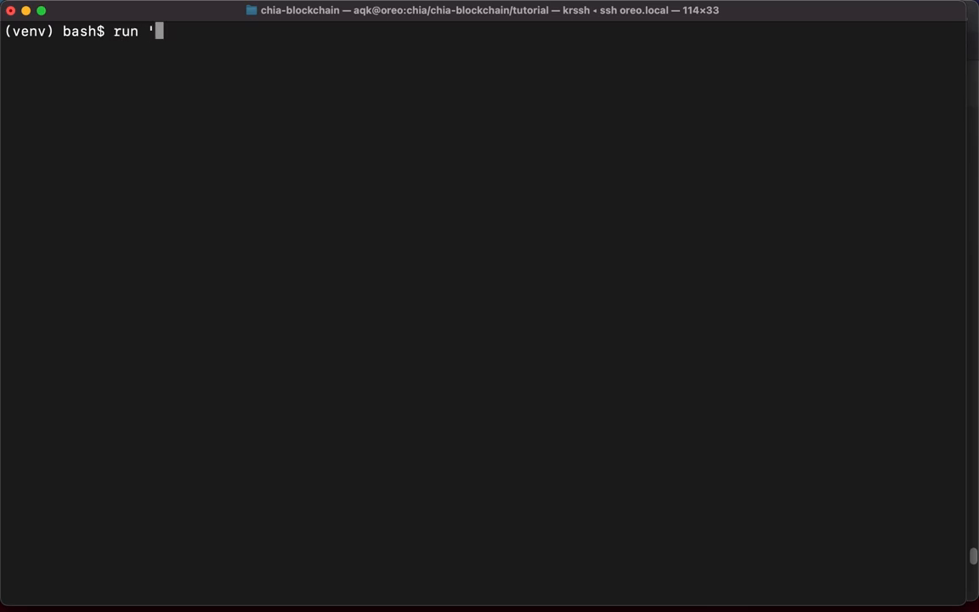
type("(")
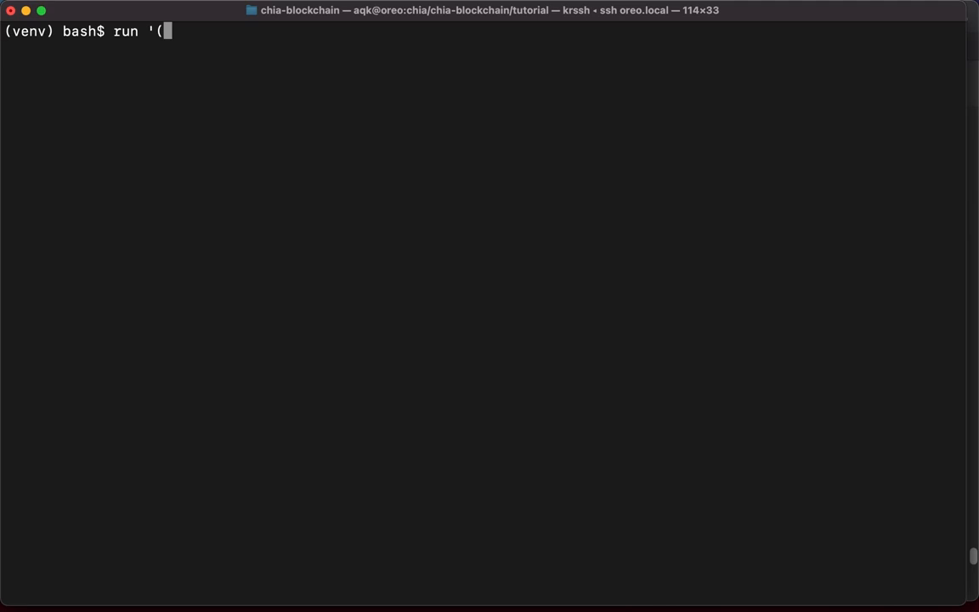
type("-")
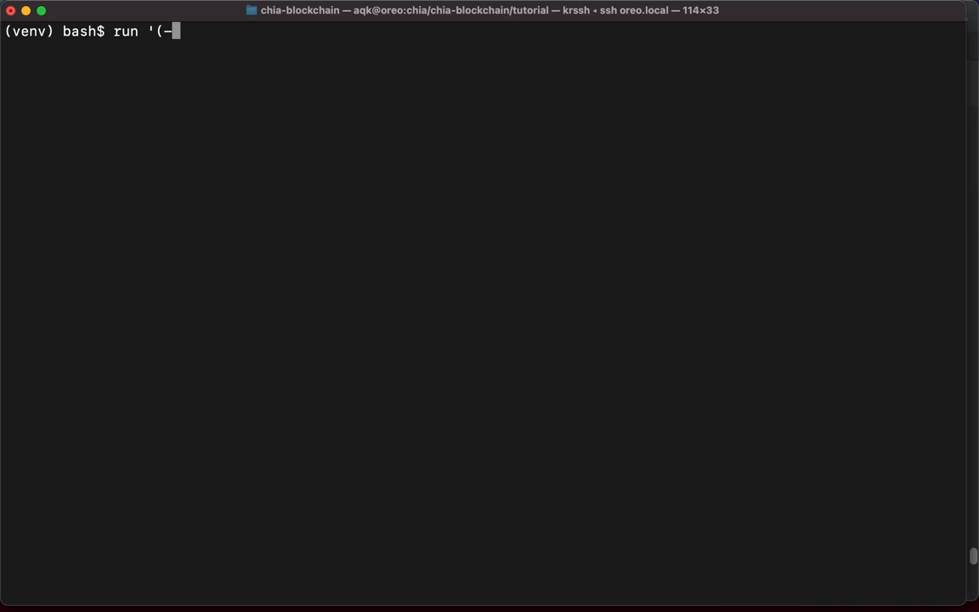
type("9")
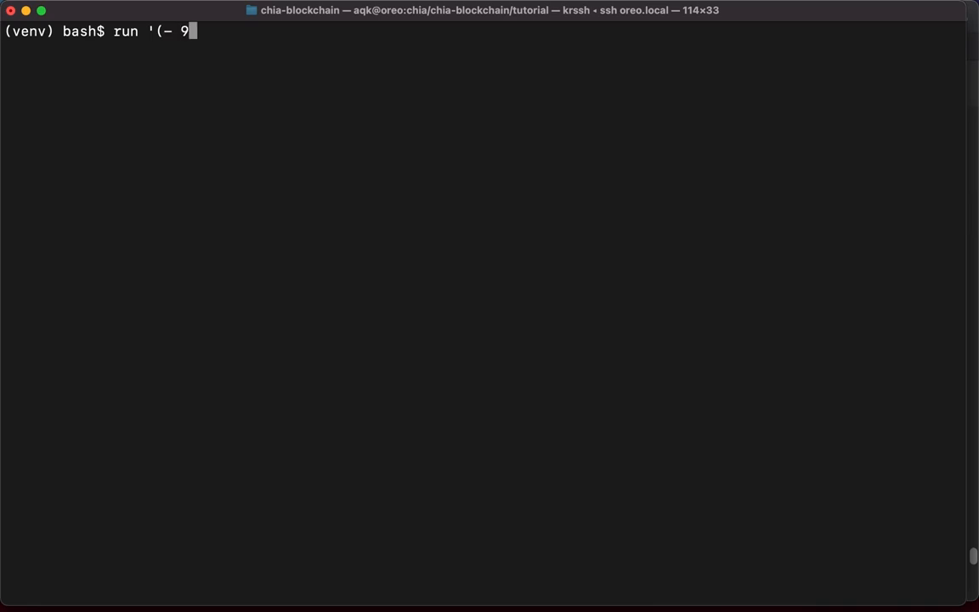
type("9 1")
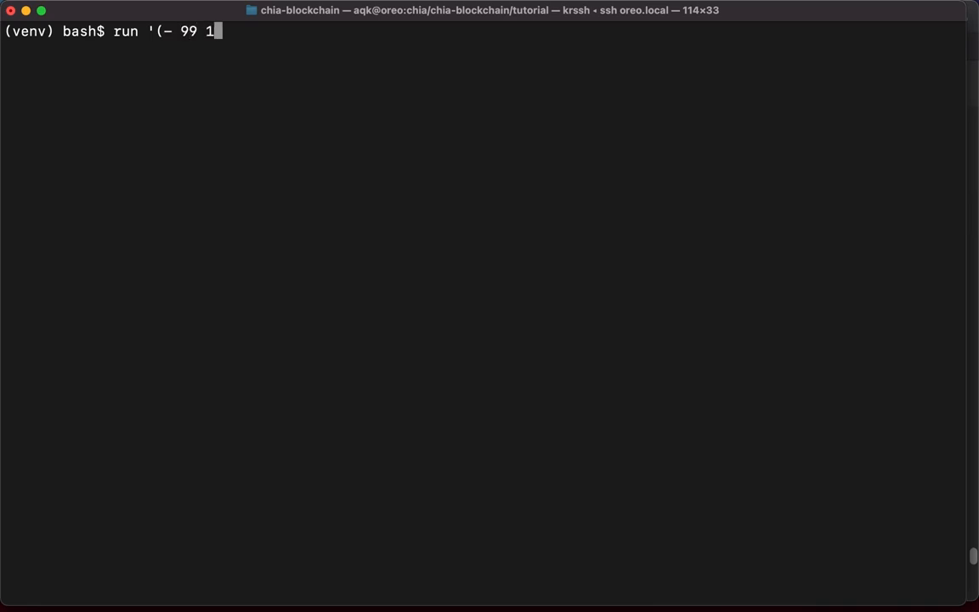
type(")'")
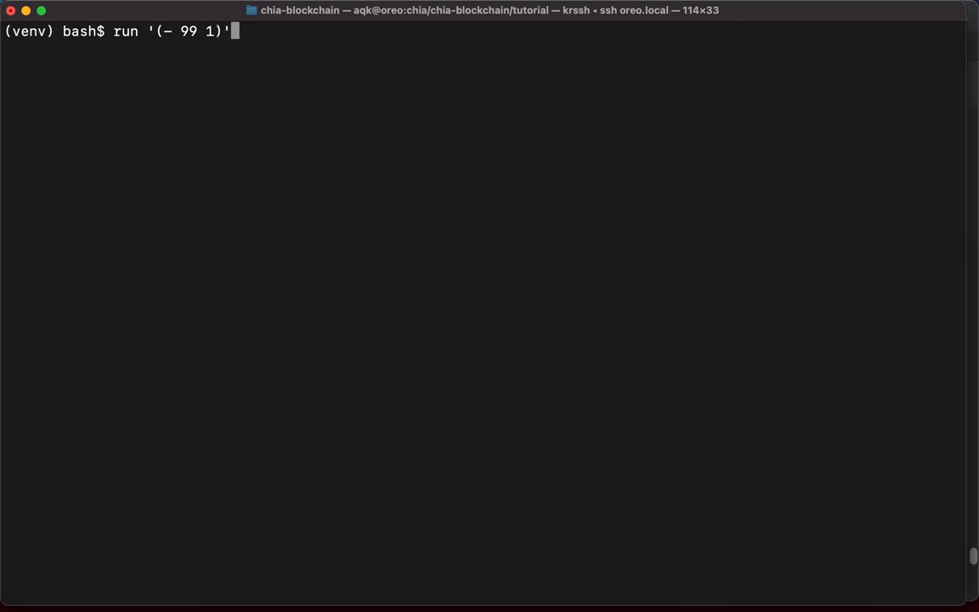
key("Return")
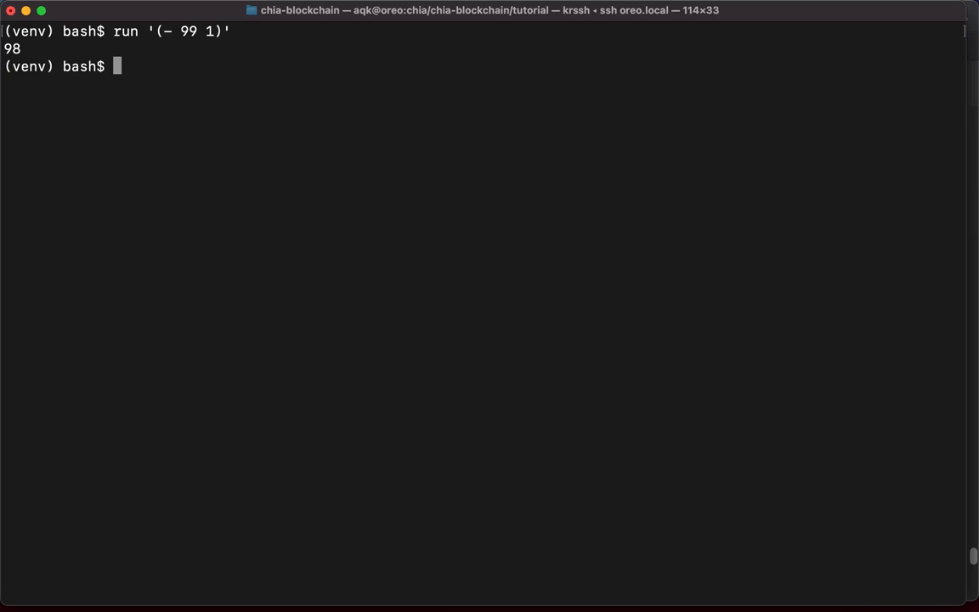
Evaluate '(+ 99 1)' getting 100, then run '(divmod 99 1)'
type("run '(+ 99 1)'")
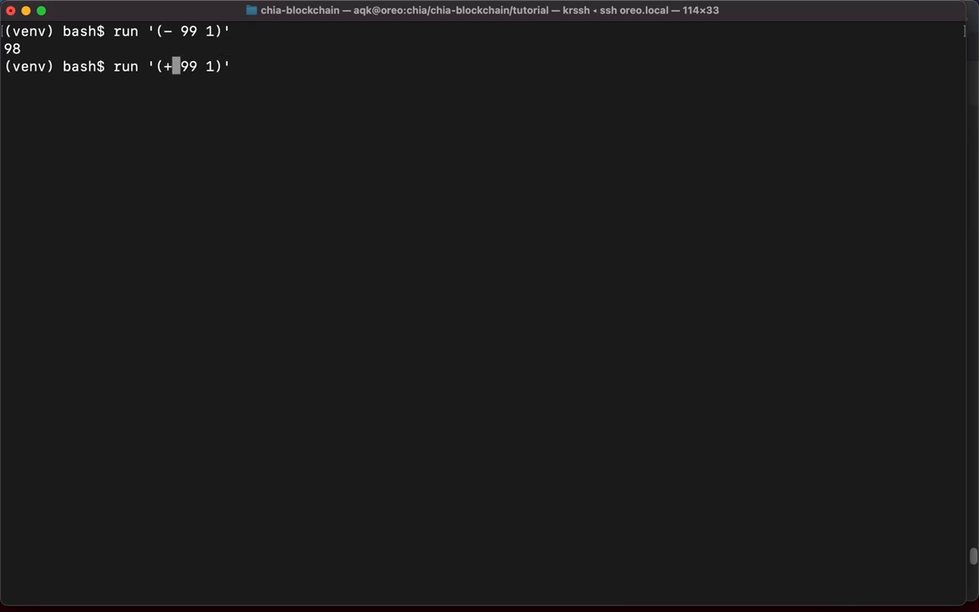
key("Return")
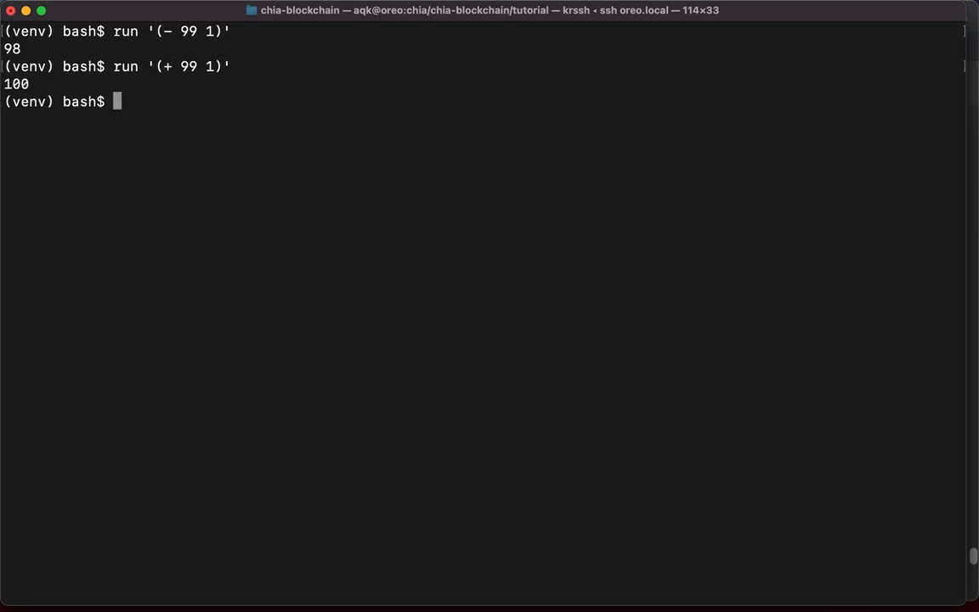
type("run '(divmod 99 1)'")
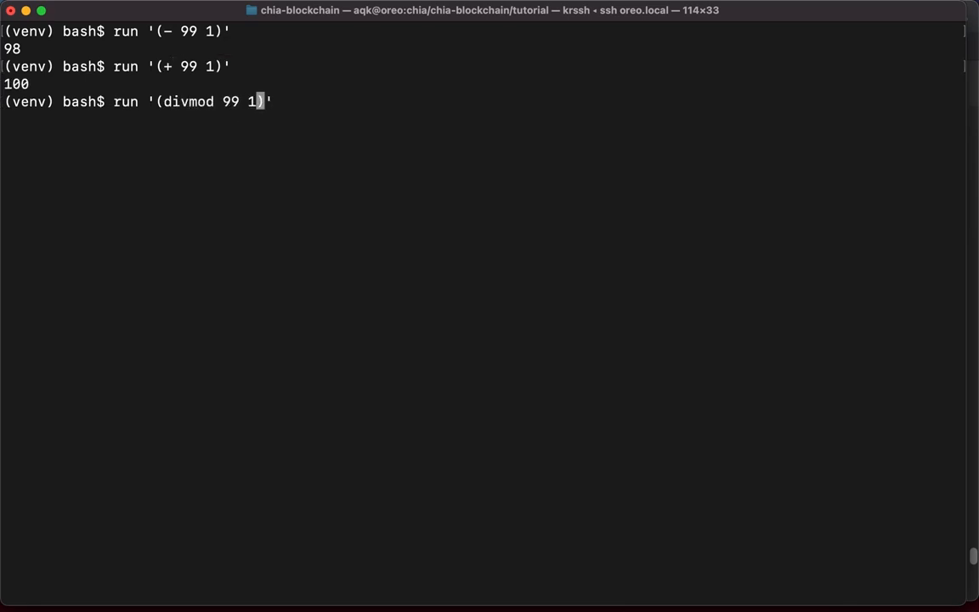
key("Return")
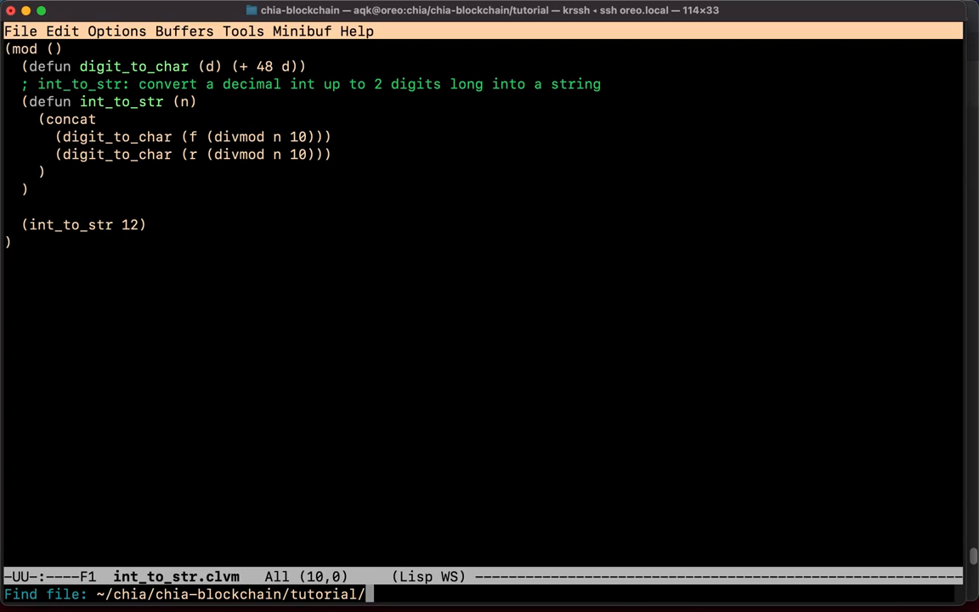
Create countdown.clvm with (mod ()), (defun countdown (n) n) and a (countdown 6) body call
key("Return")
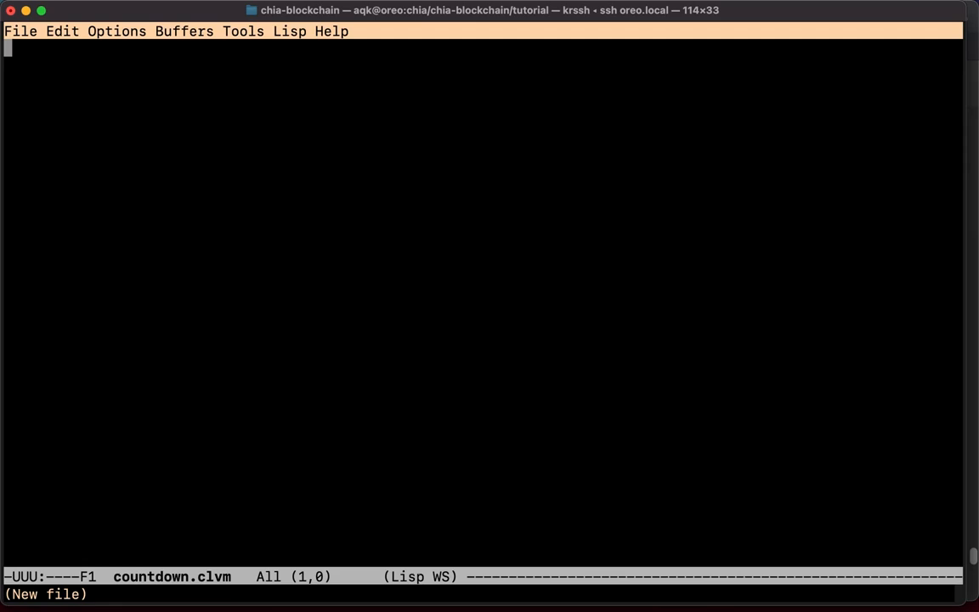
type("(mod ())")
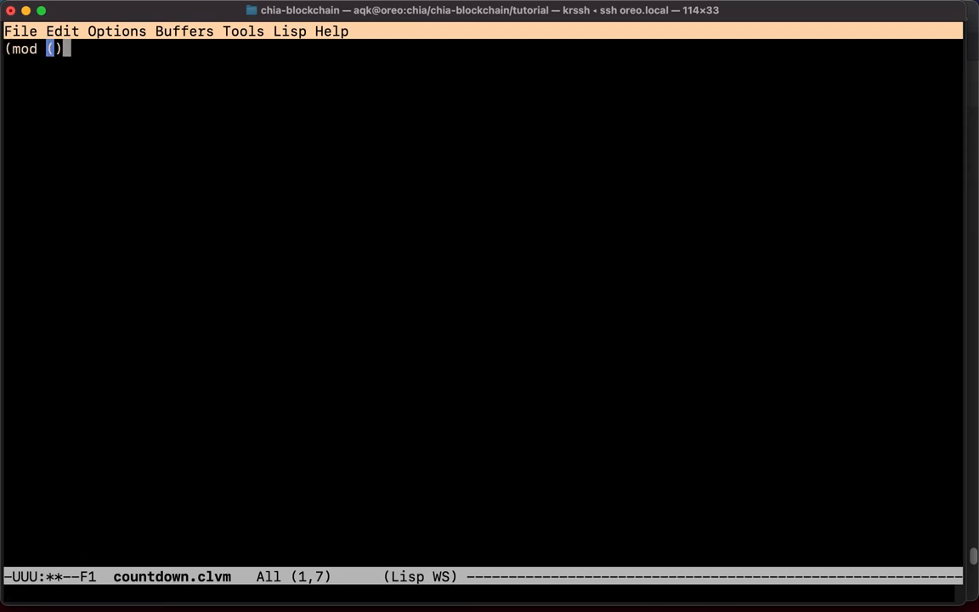
key("Return")
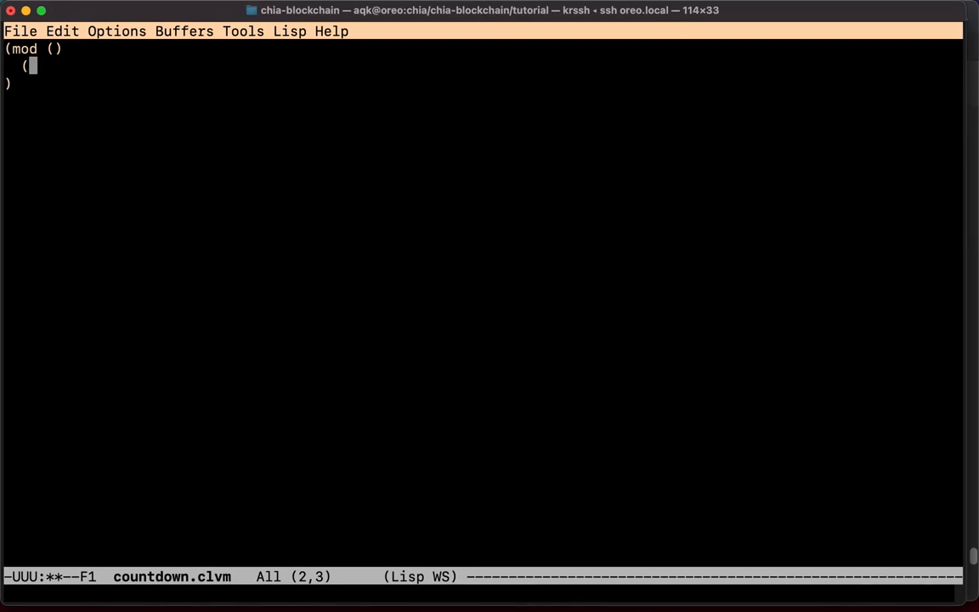
type("(defun countd")
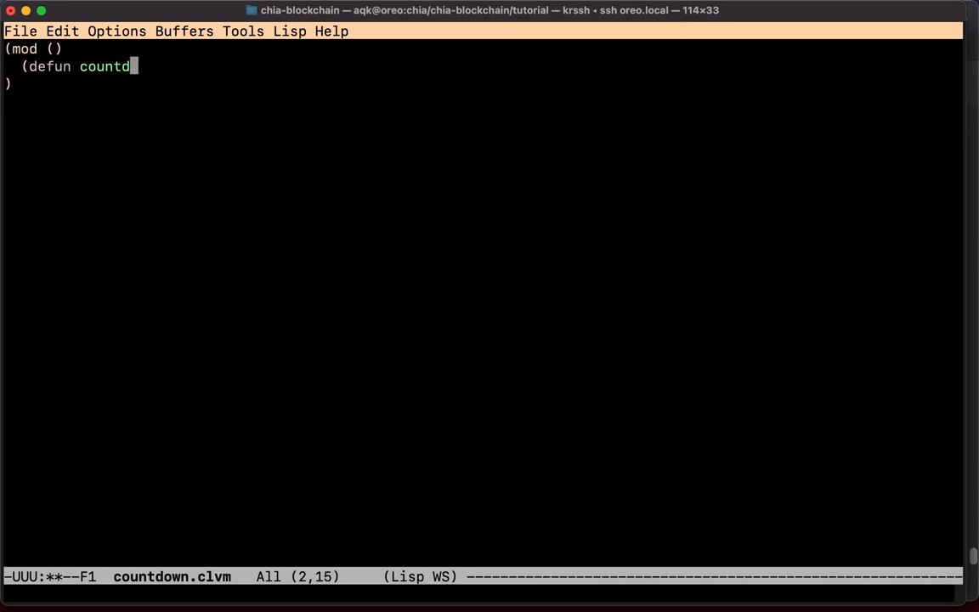
type("own (n) n")
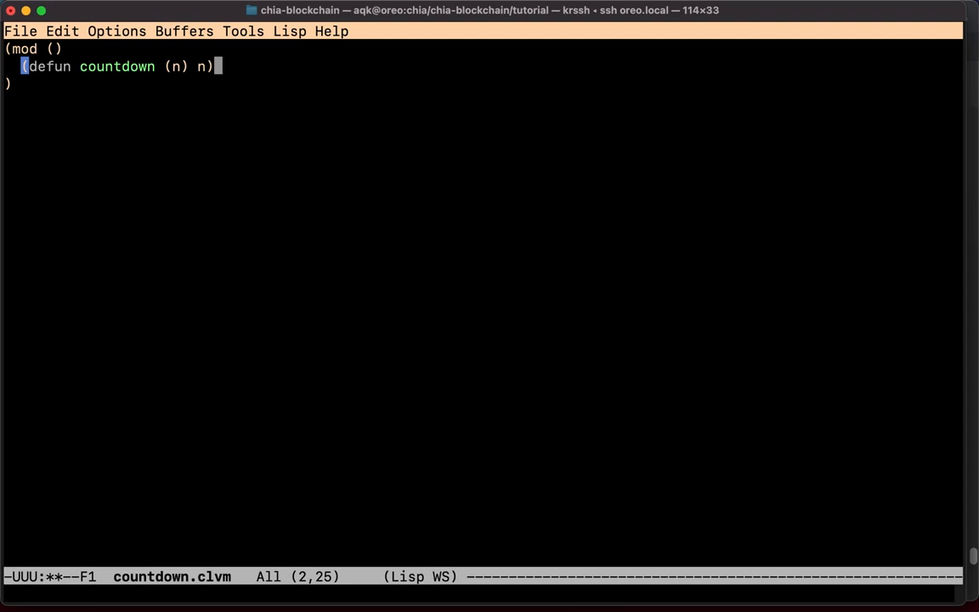
key("Return")
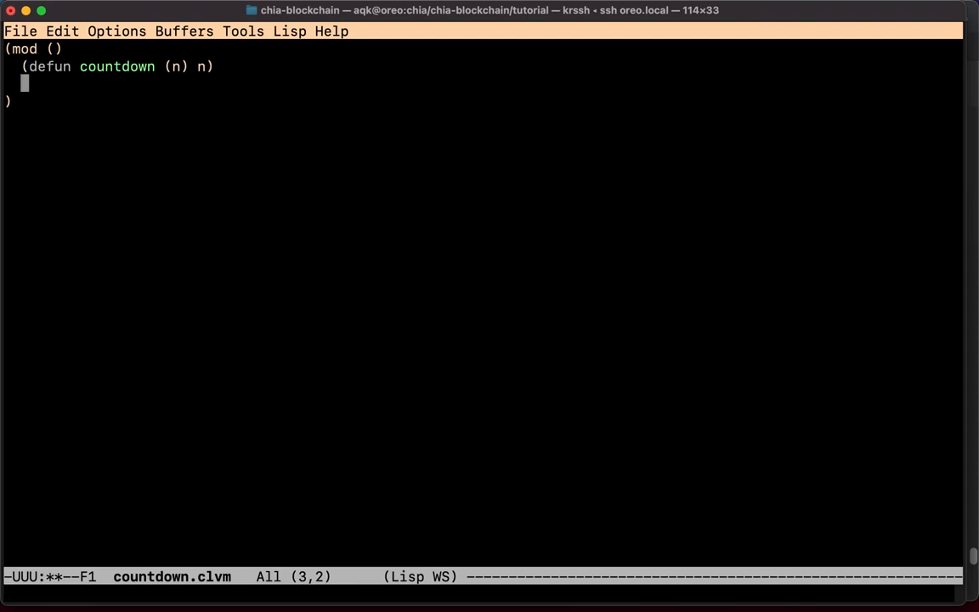
type("(cou")
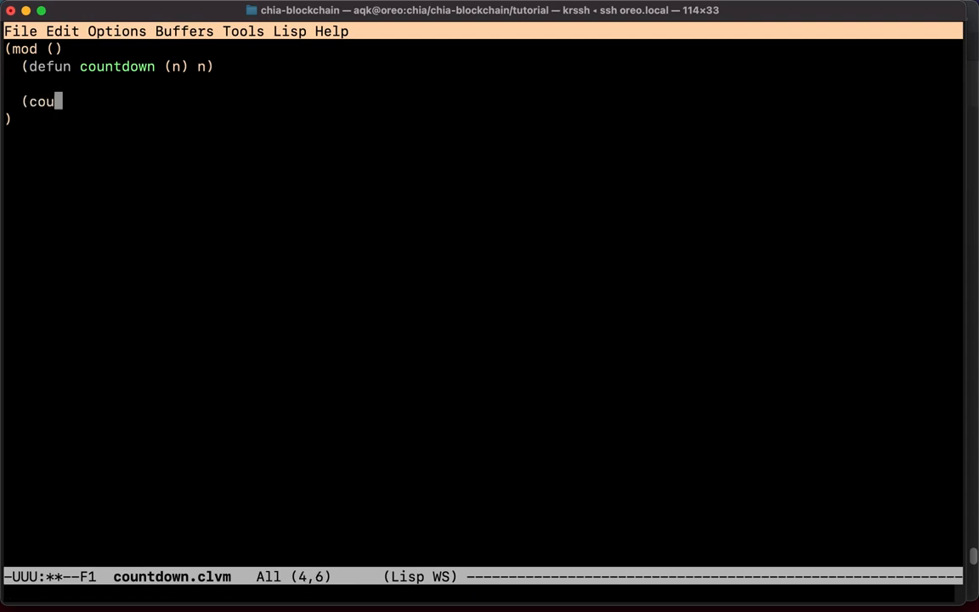
type("ntdown 6")
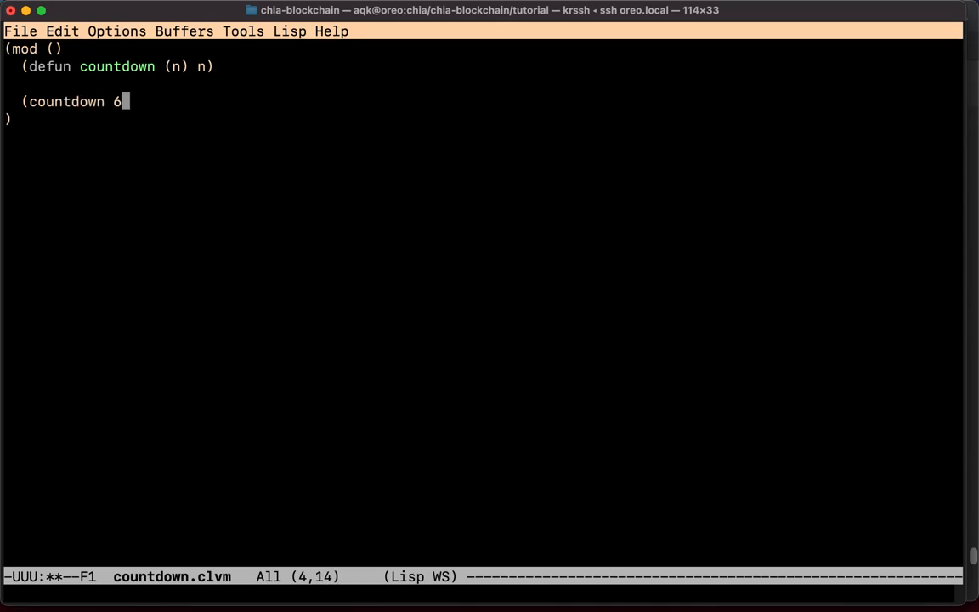
type(")")
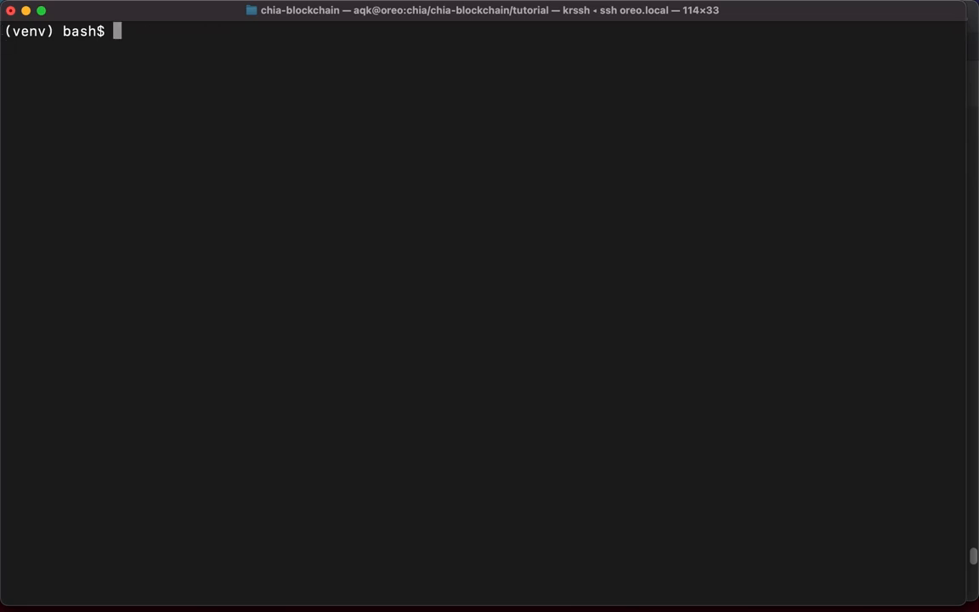
Replace the body call with the quoted list (q . (99 98 97))
key("Return")
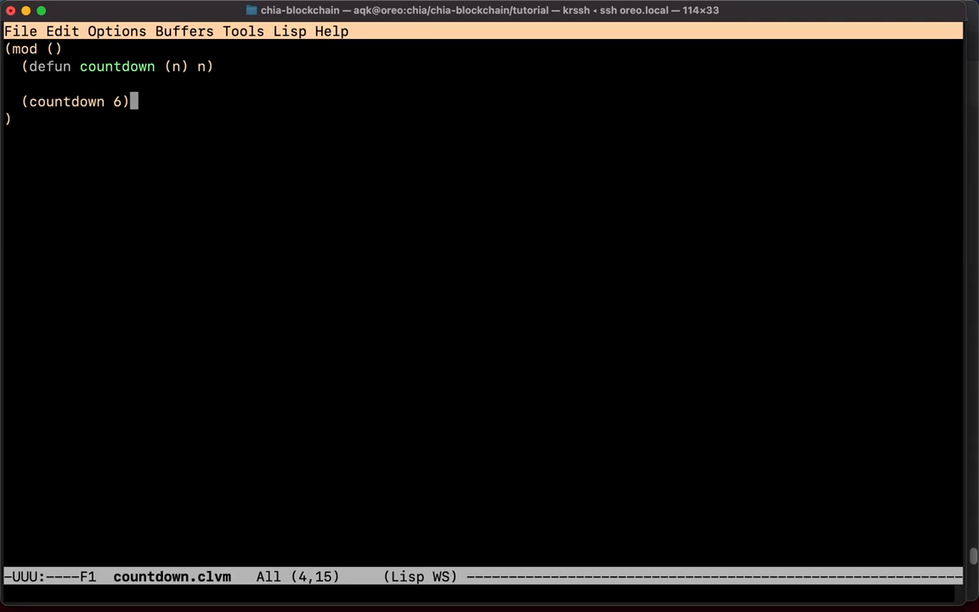
key("Left")
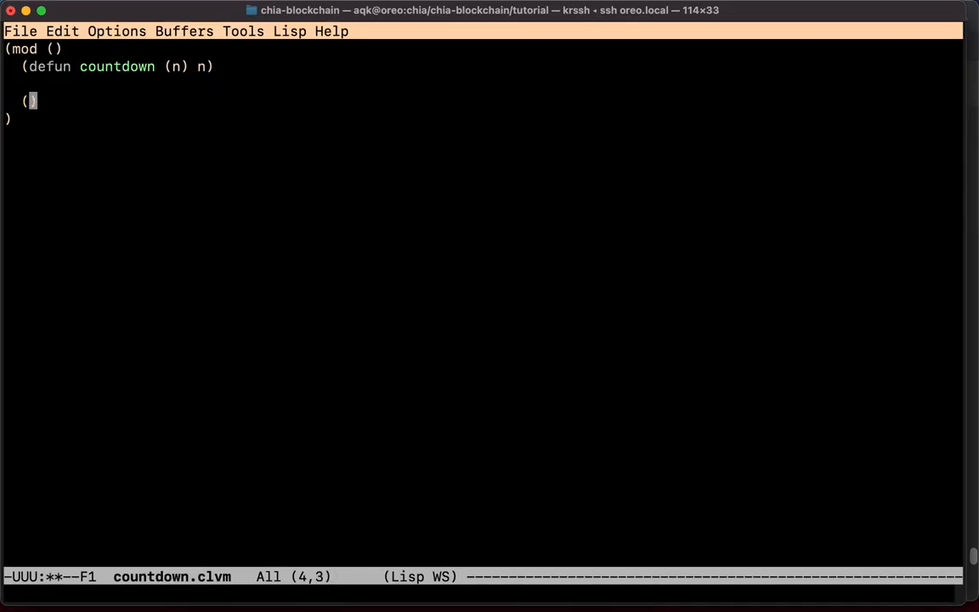
type("q")
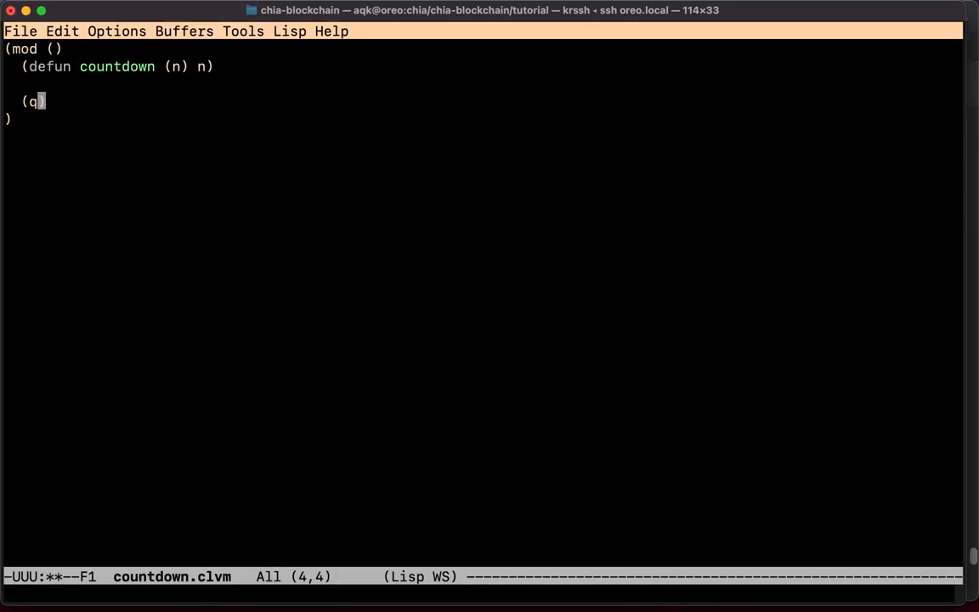
type(". ()")
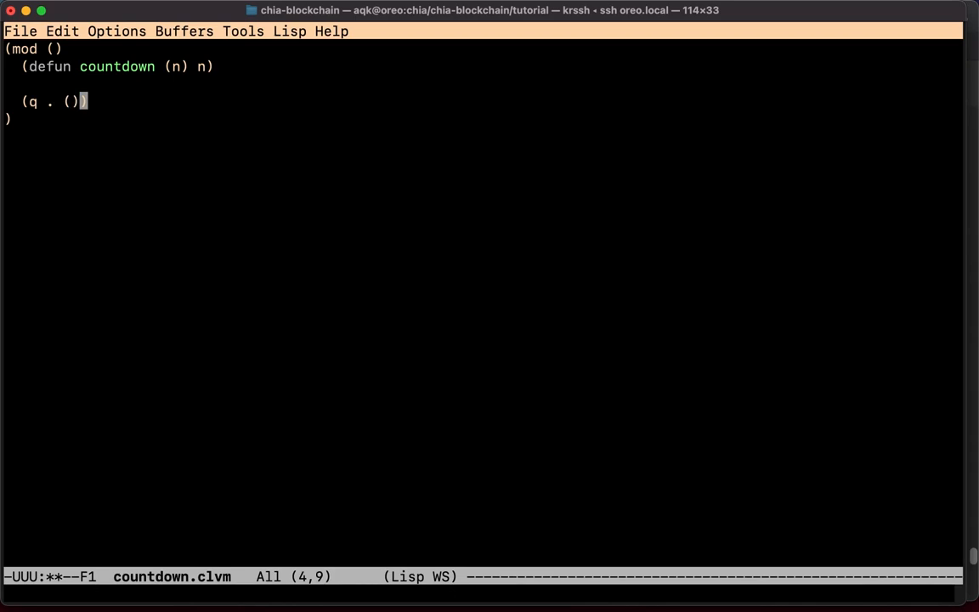
key("Left")
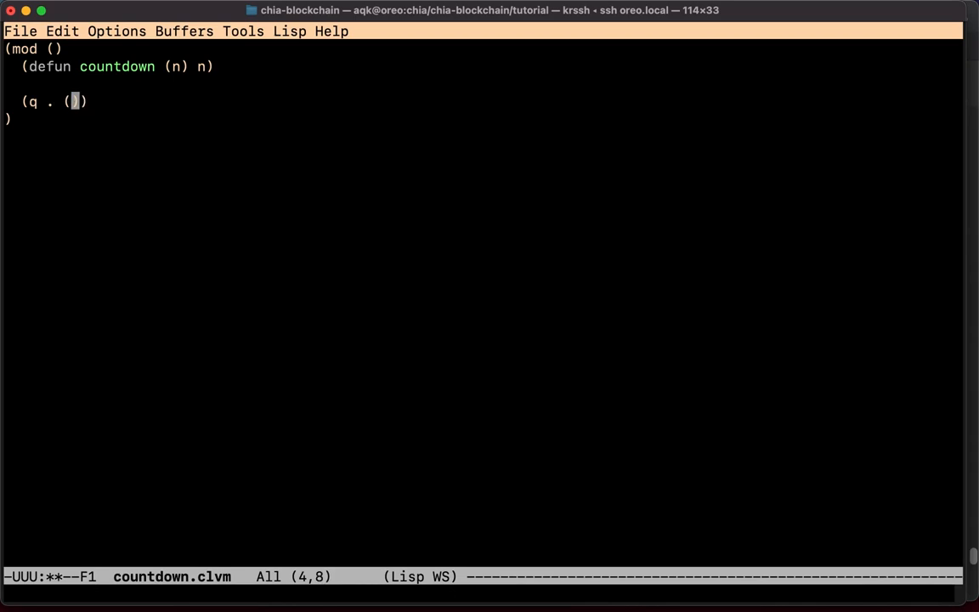
type("99 98 97")
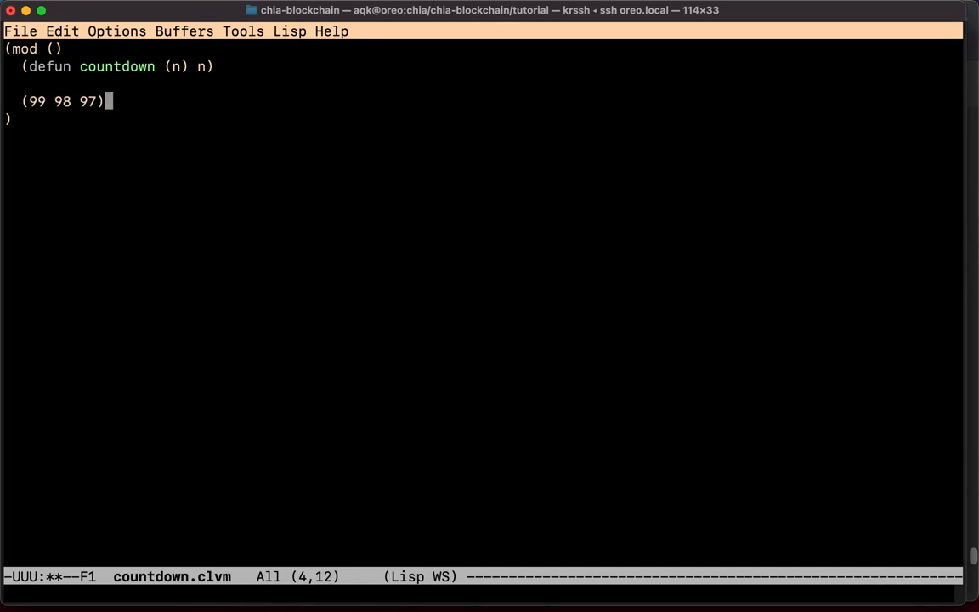
mouse_move(40, 102)
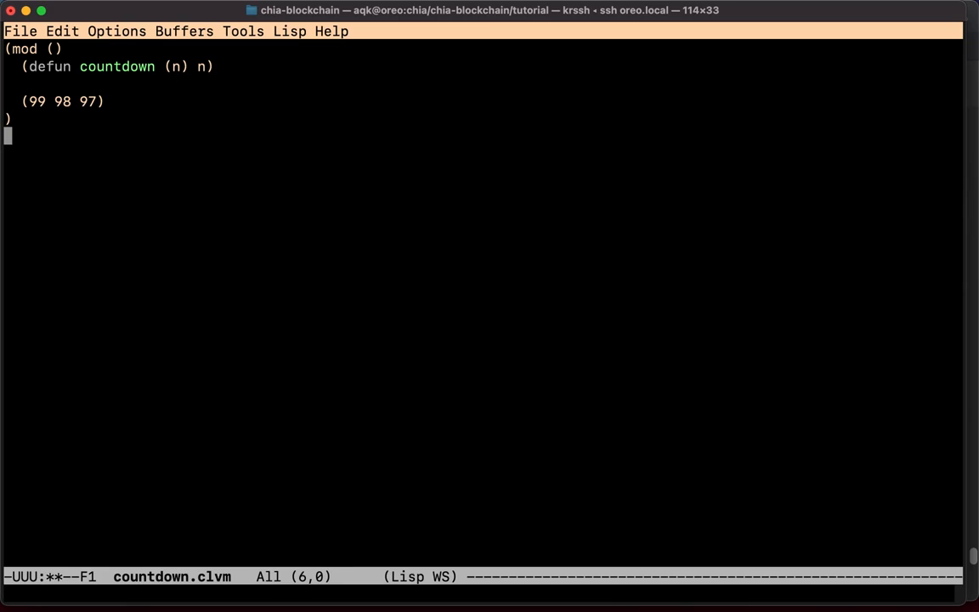
Save, run countdown.clvm and select the 'can't compile (99 98 97), unknown operator' error line
key("ctrl+z")
type("run countdown.clvm")
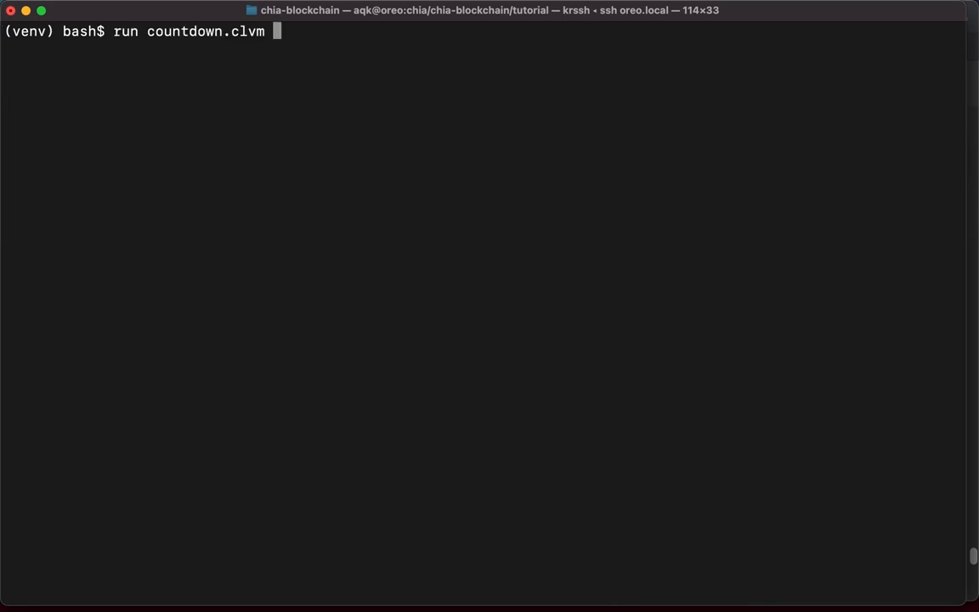
key("Return")
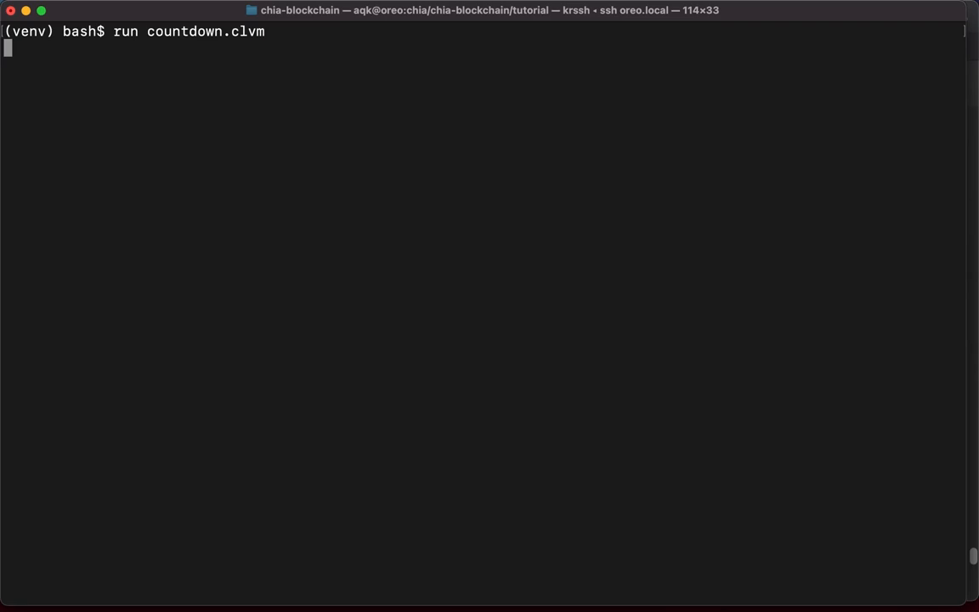
key("Return")
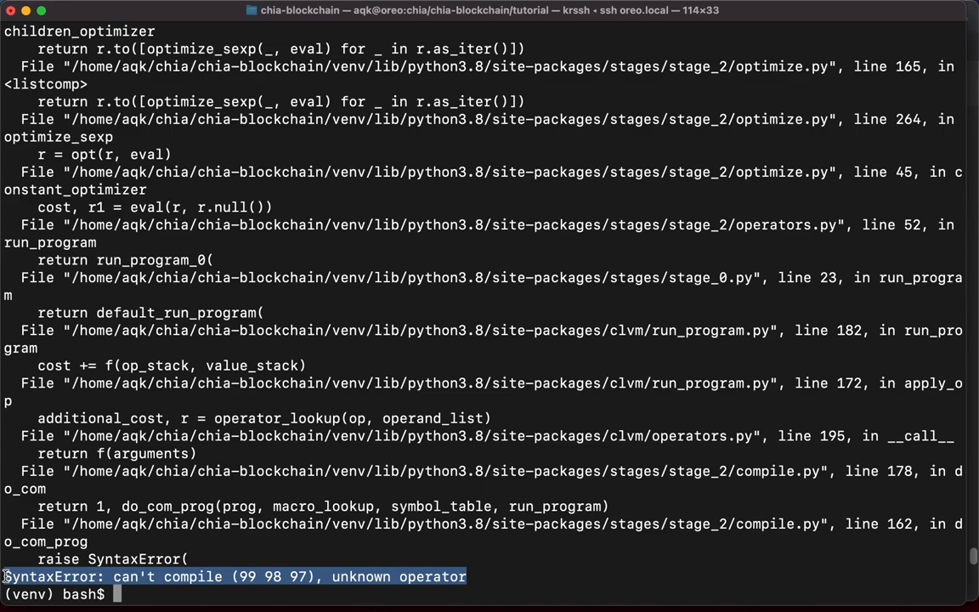
double_click(247, 578)
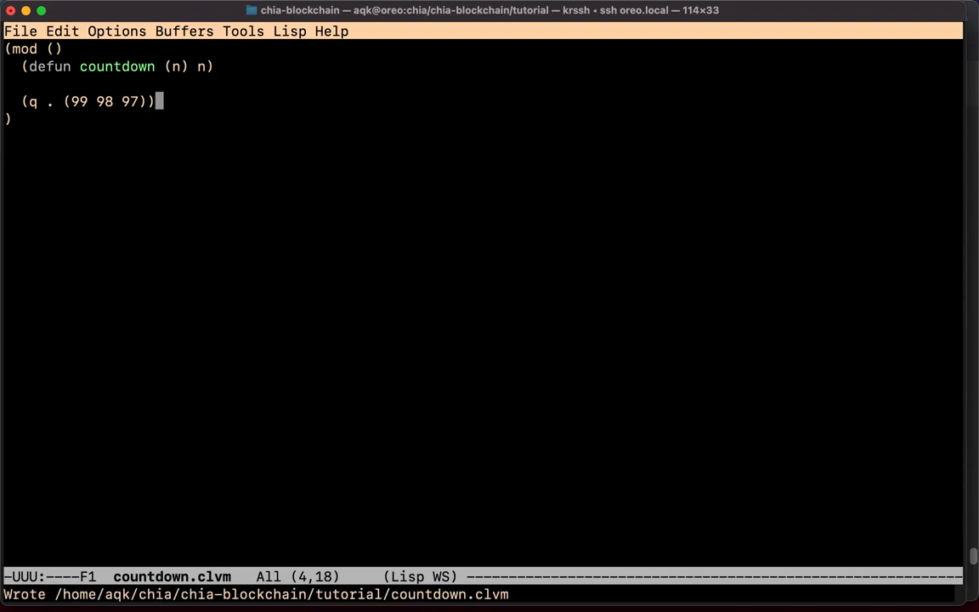
mouse_move(377, 418)
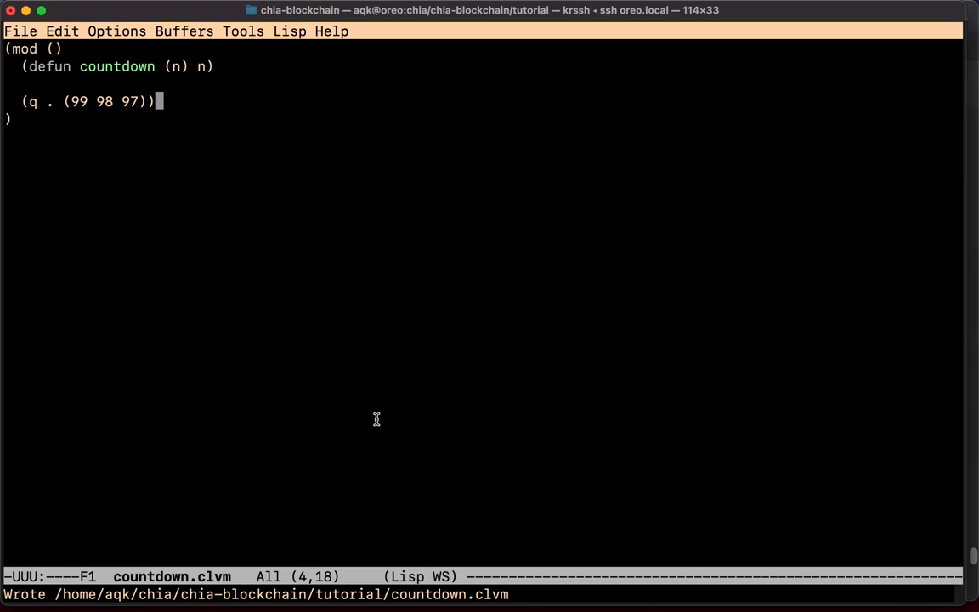
mouse_move(116, 101)
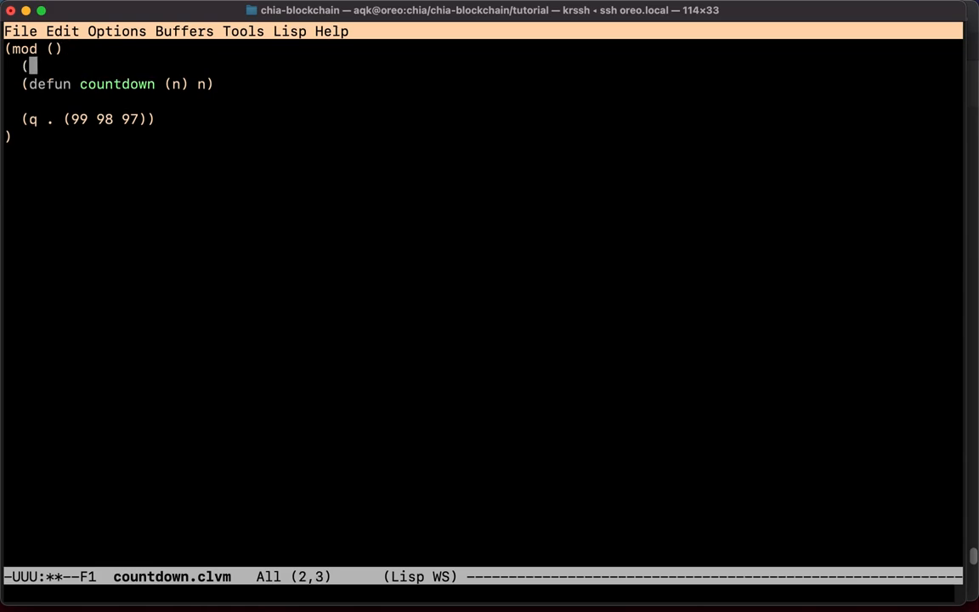
Add (defun decr (n) (- n 1)) to countdown.clvm and run the module again
type("(defun decr")
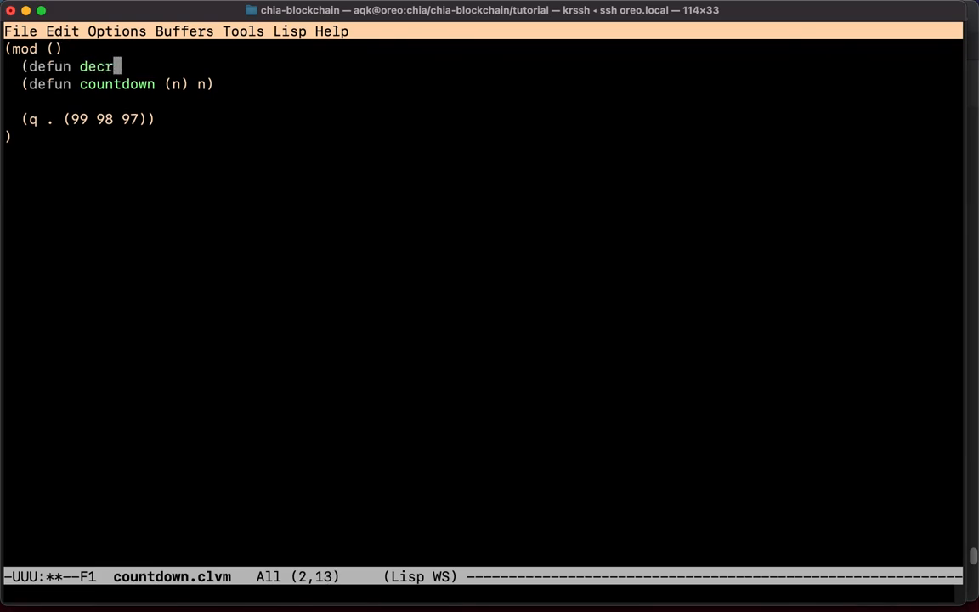
type("(n) (")
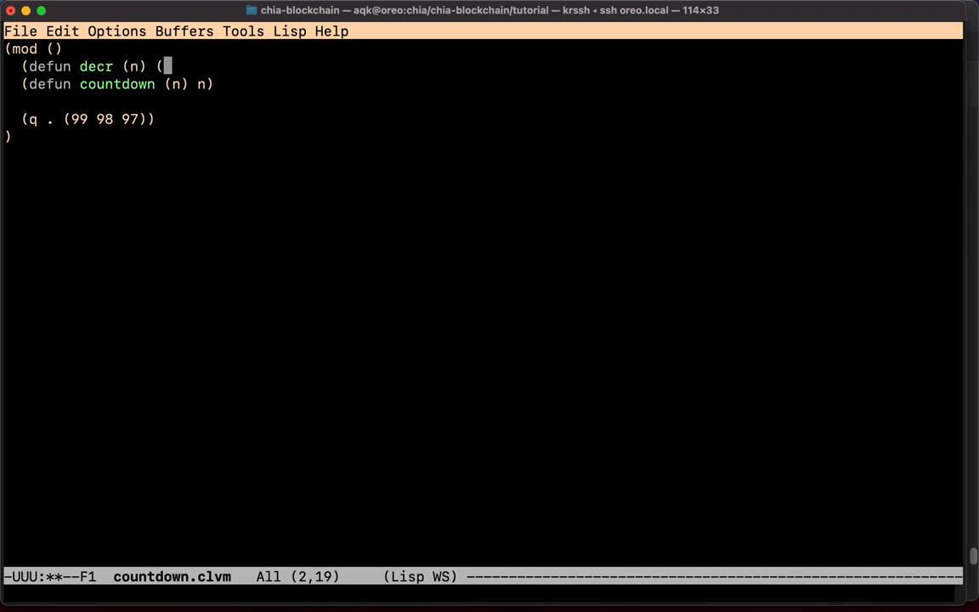
type("- n")
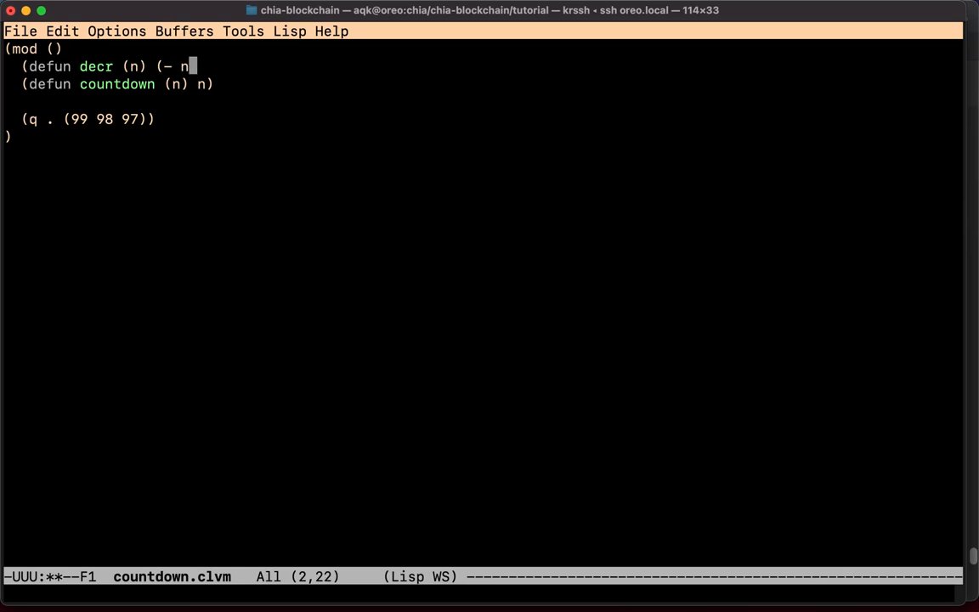
type("1))")
type("run countdown.clvm")
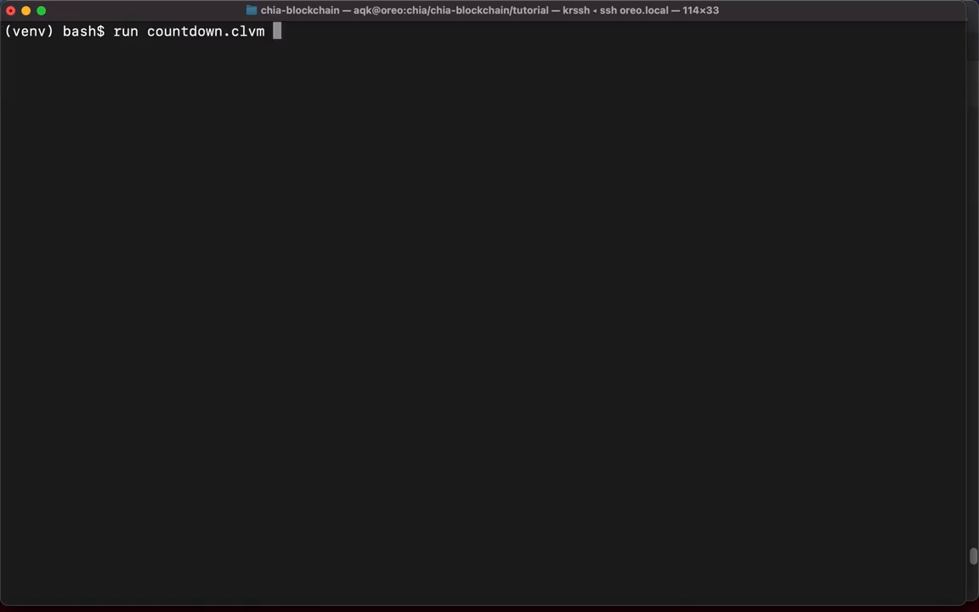
key("Return")
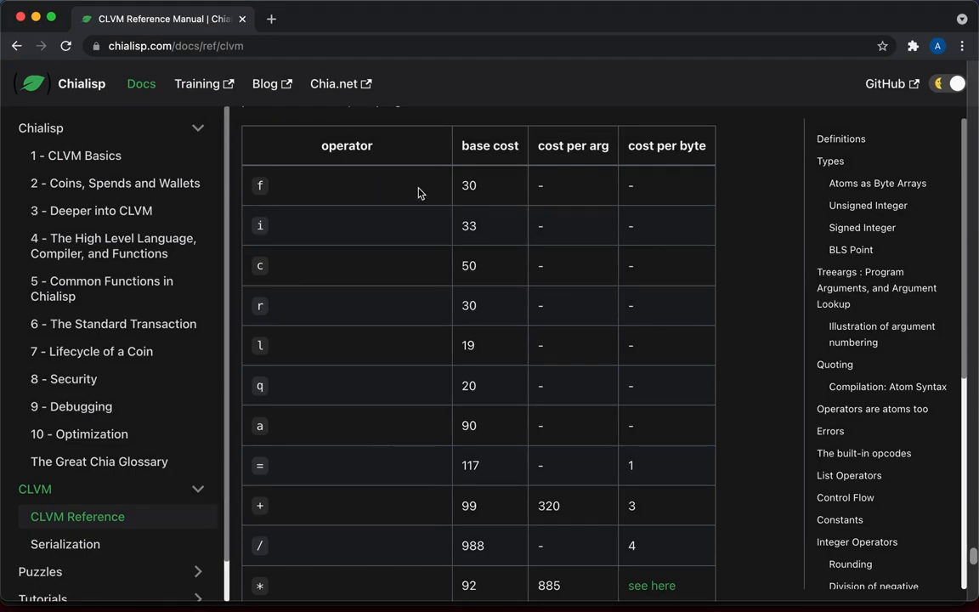
mouse_move(272, 231)
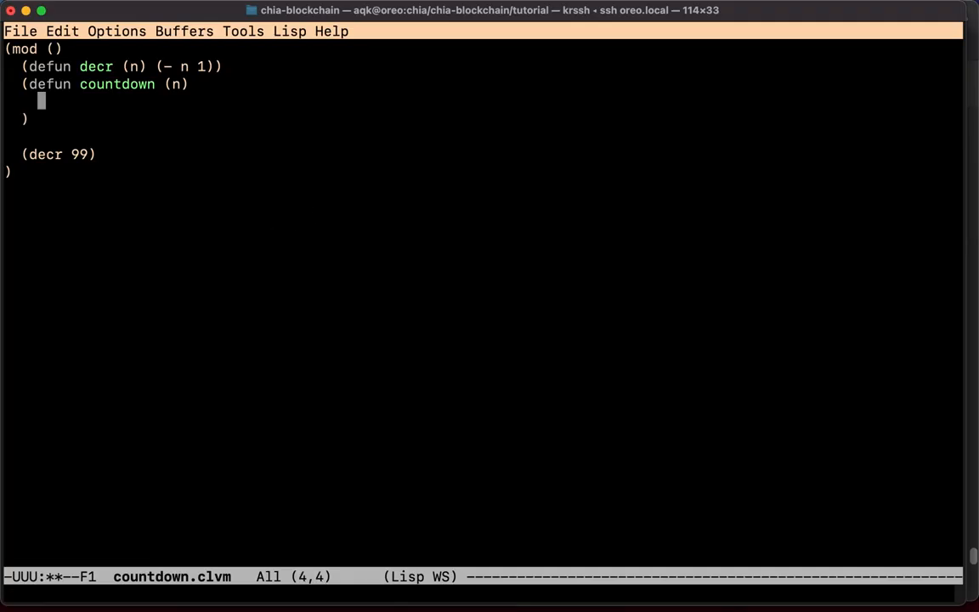
Start countdown's body with (if (= n 0) and a planning comment line beneath it
type("(if")
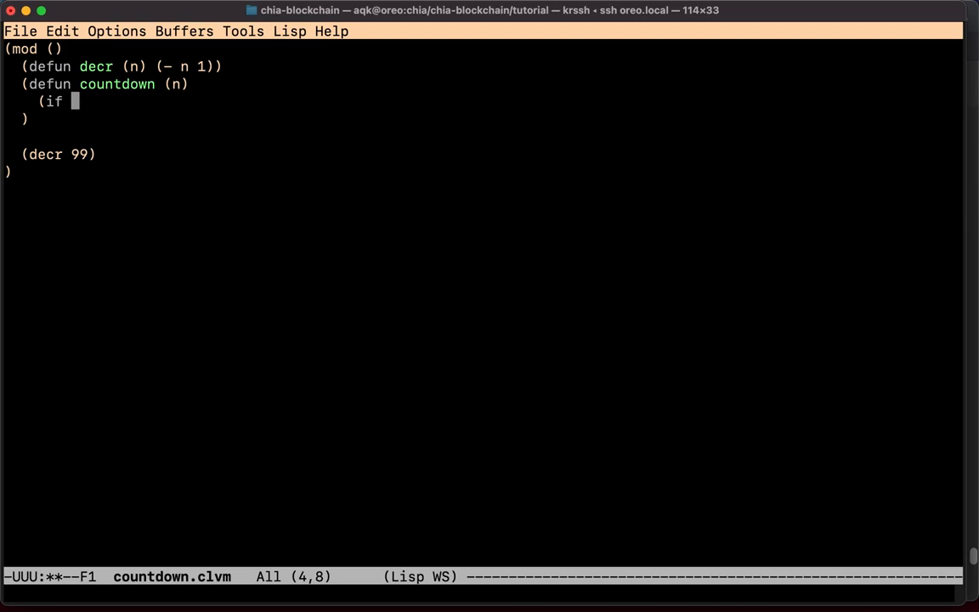
type("(=")
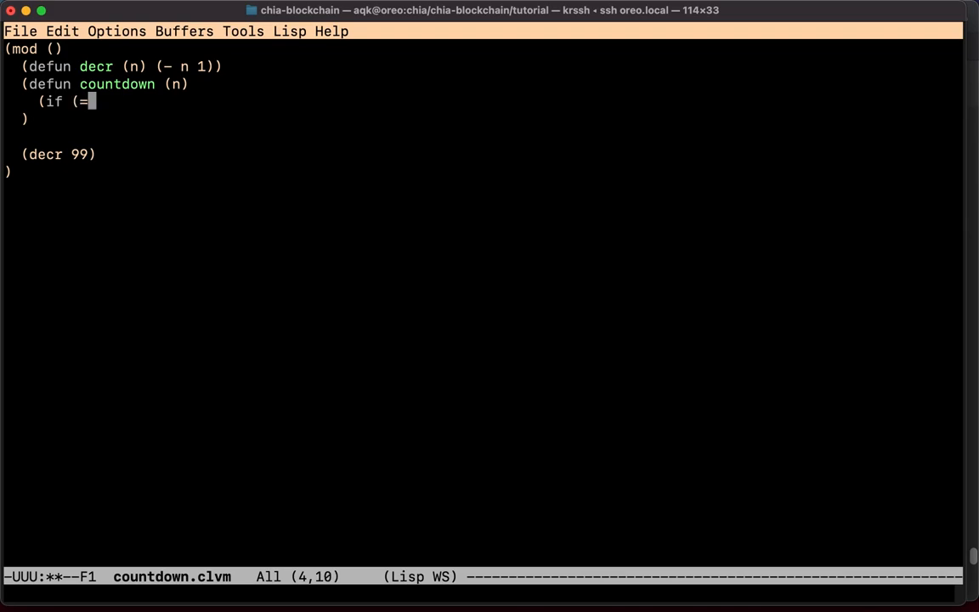
type("n 0")
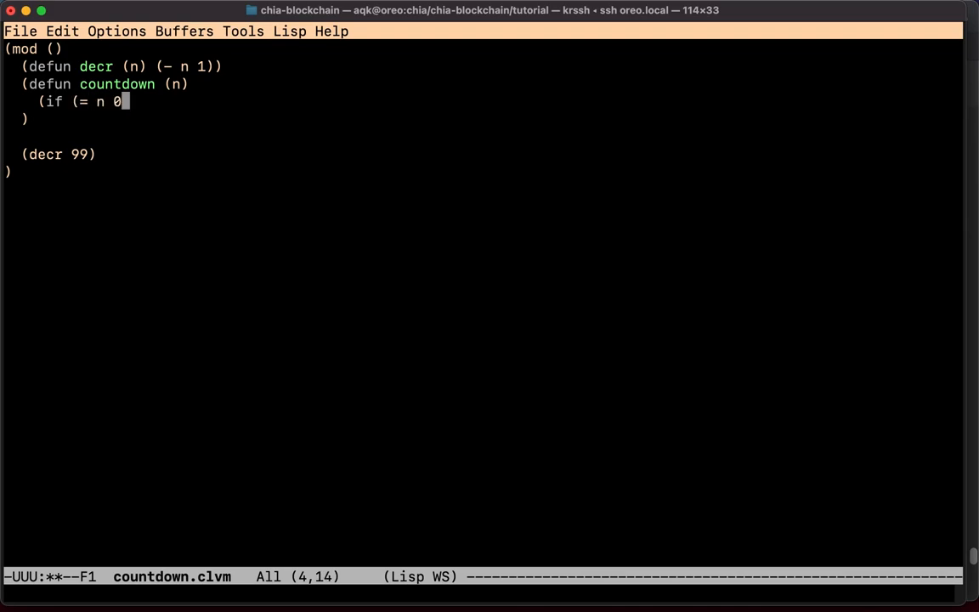
type(")")
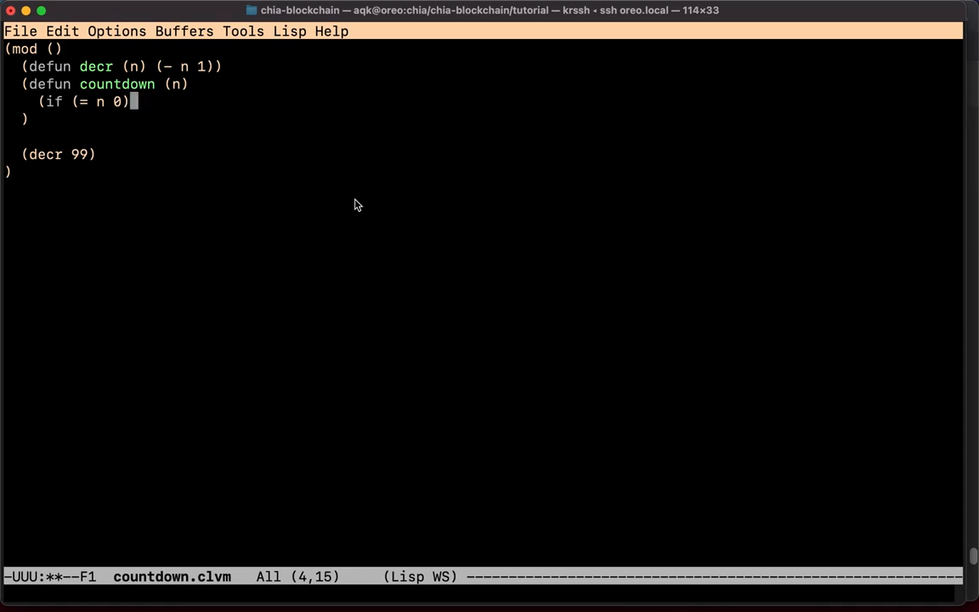
key("Return")
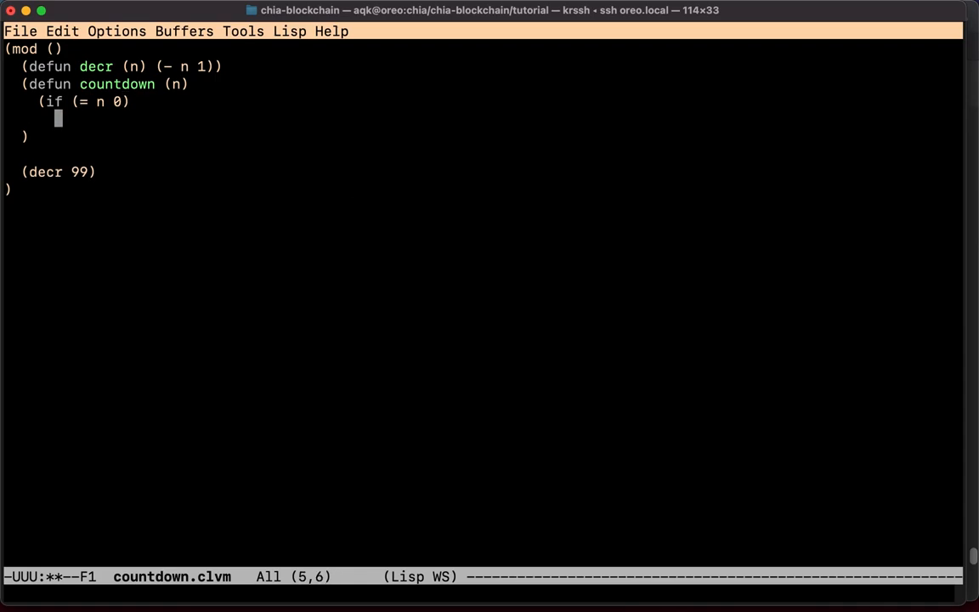
type(";")
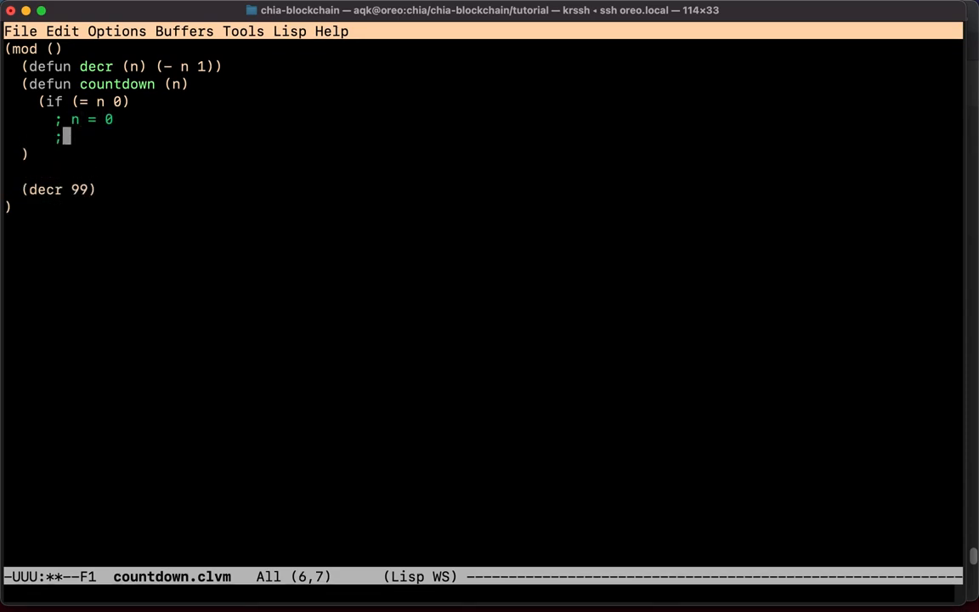
type("de")
type("run '")
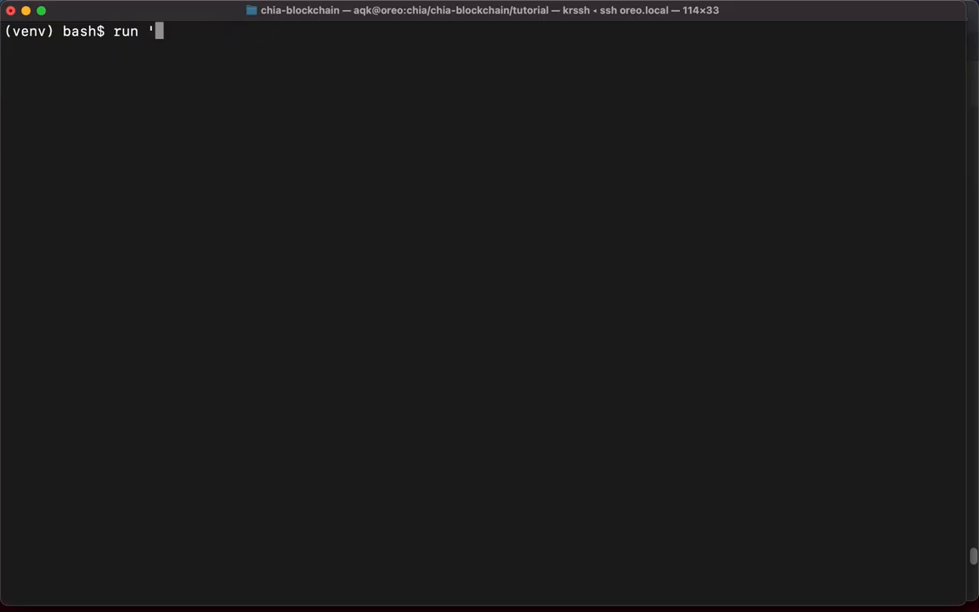
Evaluate run '(= 1 1)' giving 1 and run '(= 1 0)' giving ()
type("(")
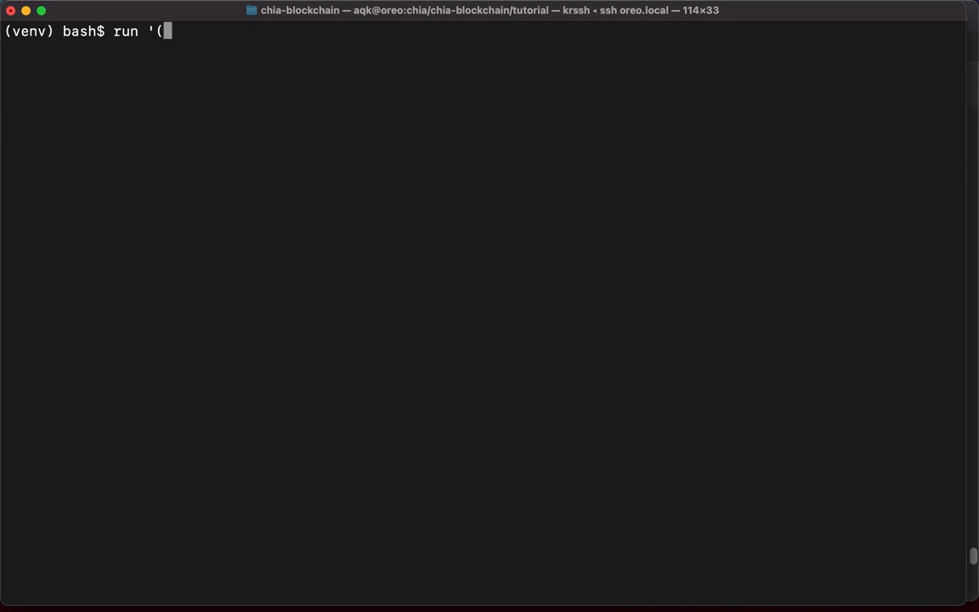
type("= 1 1)'")
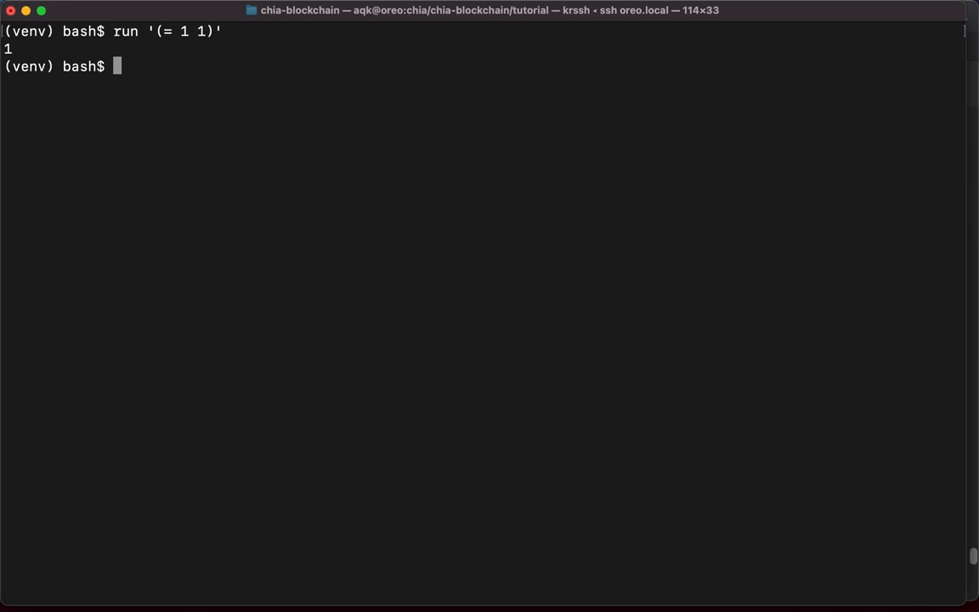
type("run '(= 1 0)'")
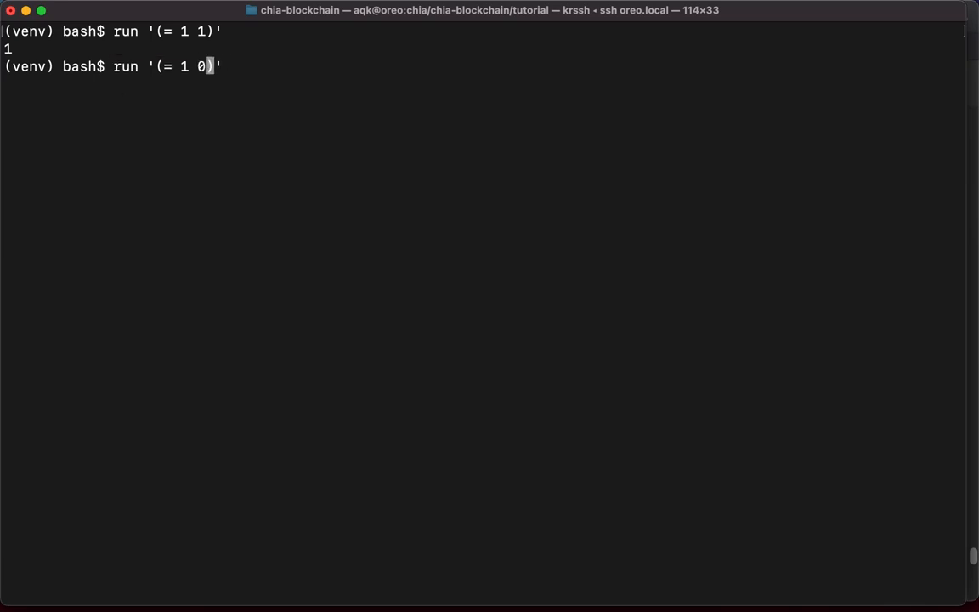
key("Return")
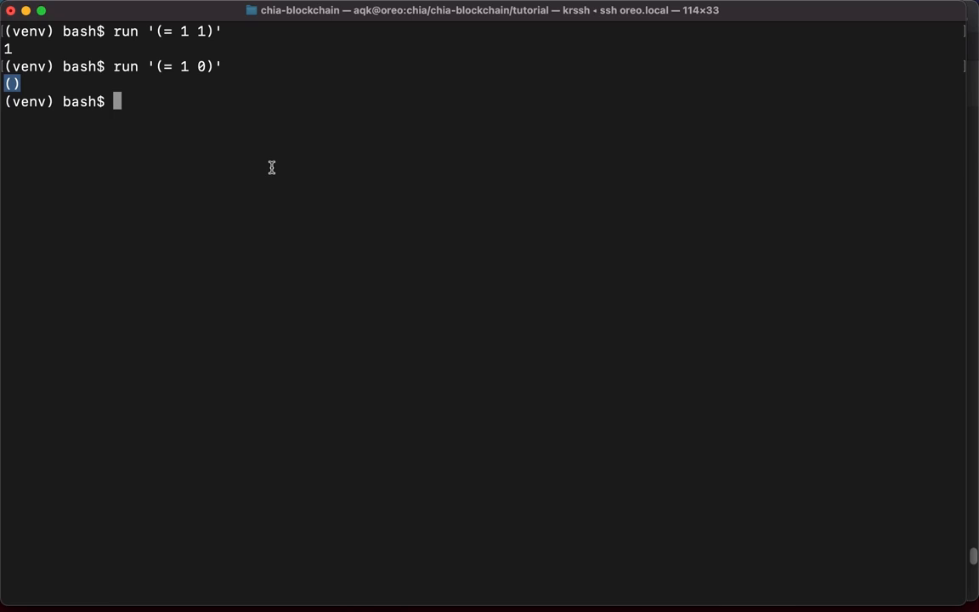
Evaluate run '(q . 0)' and run '(q . ())', both giving ()
type("()")
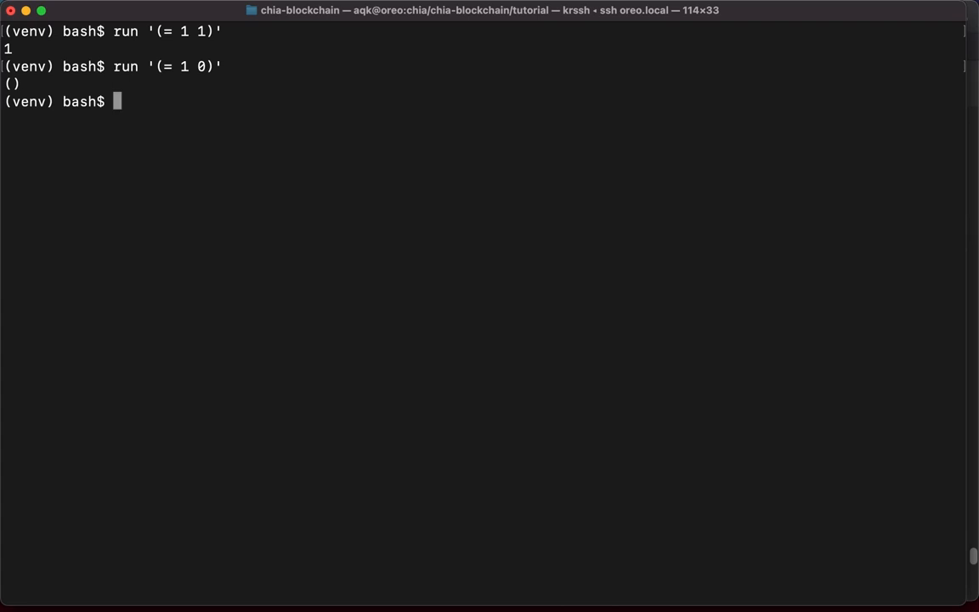
type("run '")
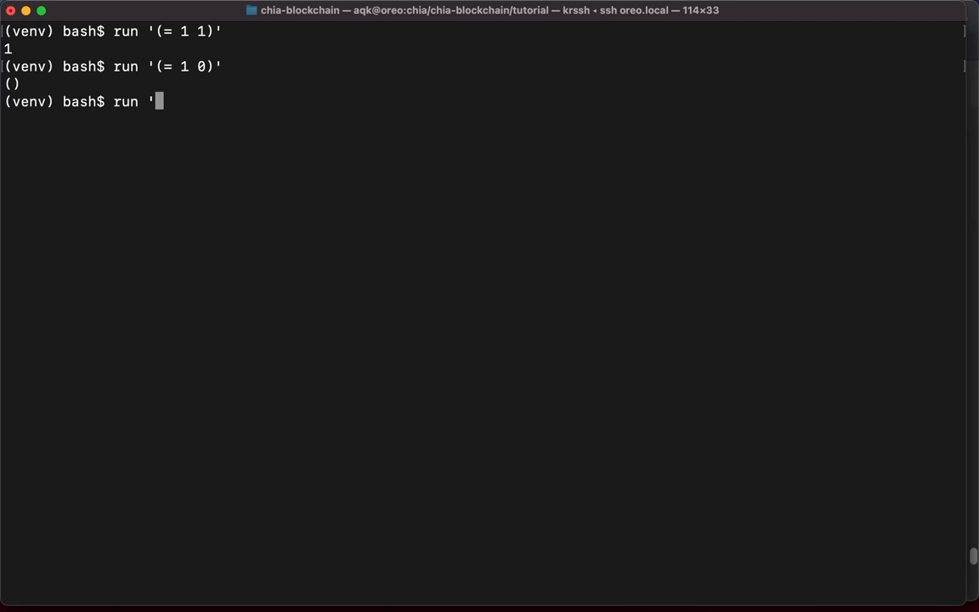
type("(q")
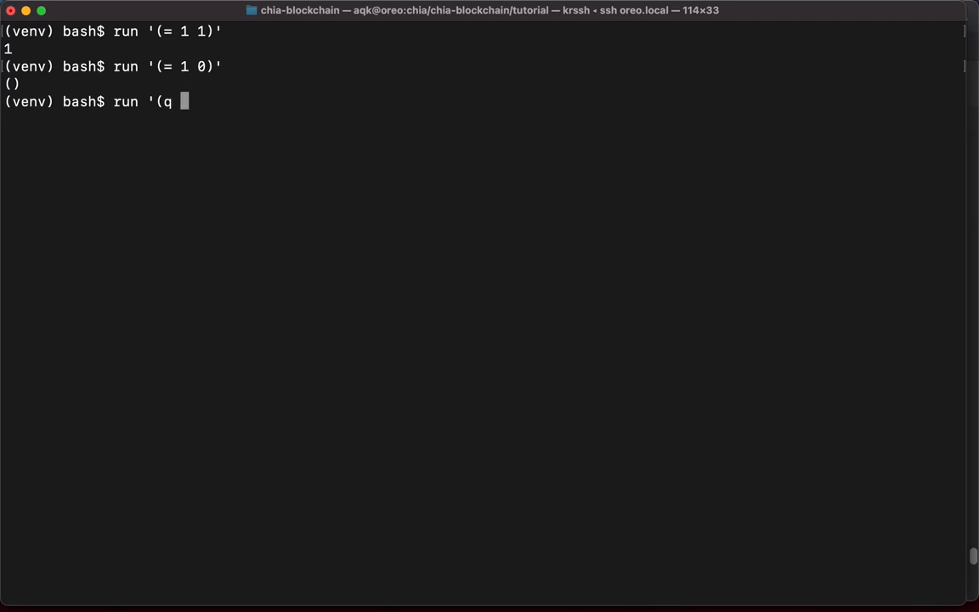
type(". 0)'")
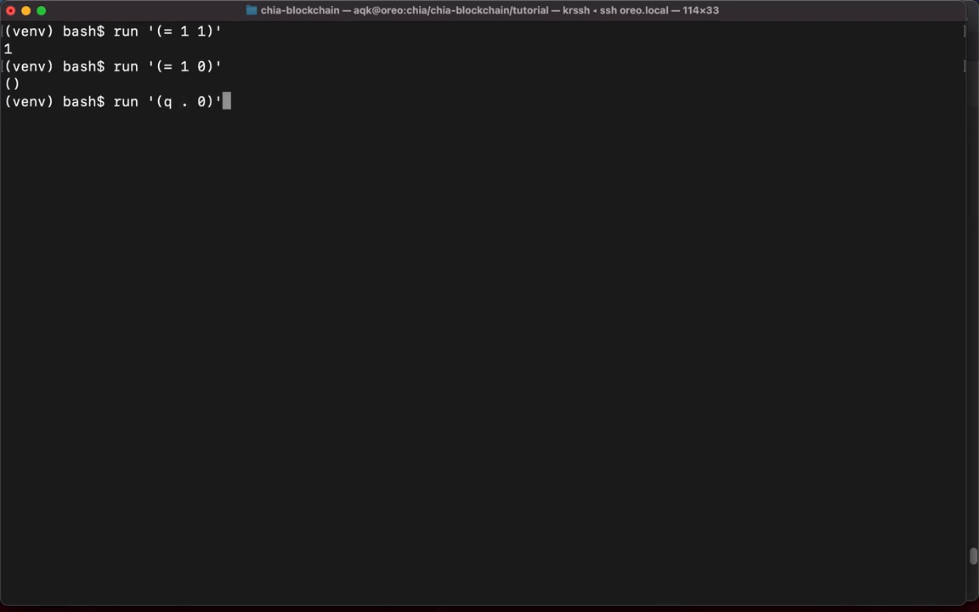
key("Return")
type("run '(q . ())'")
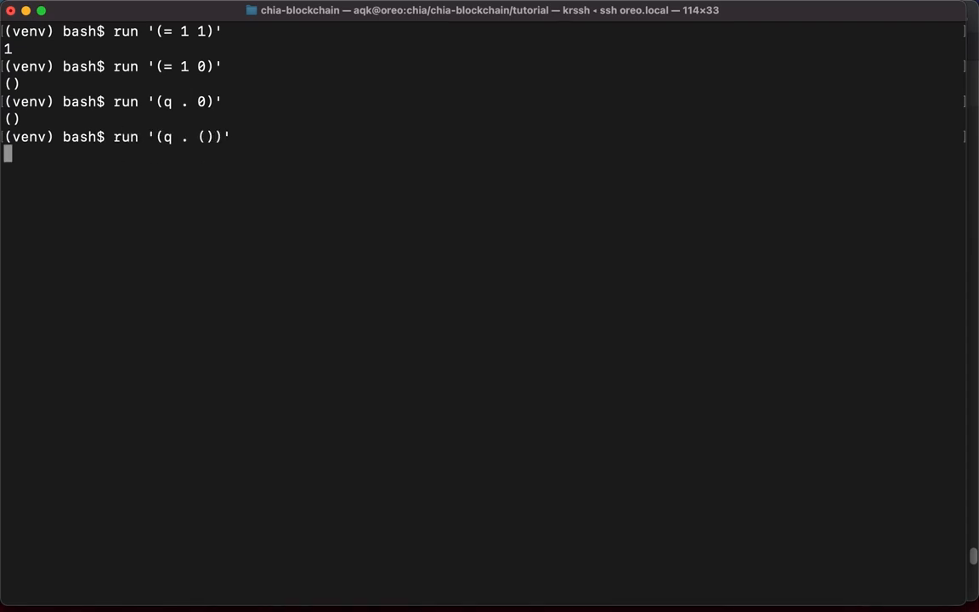
key("Return")
type("run '(")
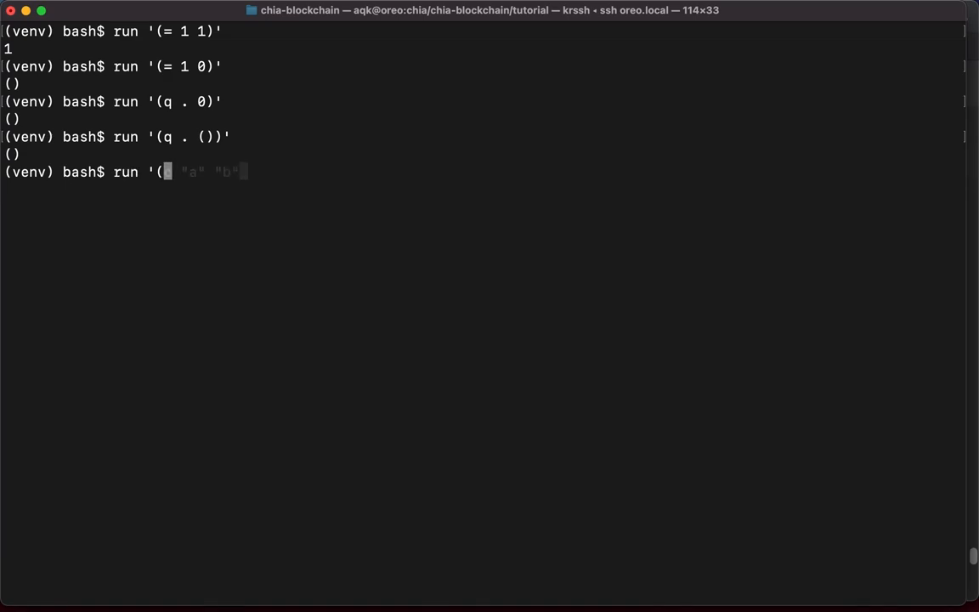
Evaluate (c "a" "b"), (c "a" ()) and (c "a" (c "b" ())) giving (97 . 98), (97) and (97 98)
key("Return")
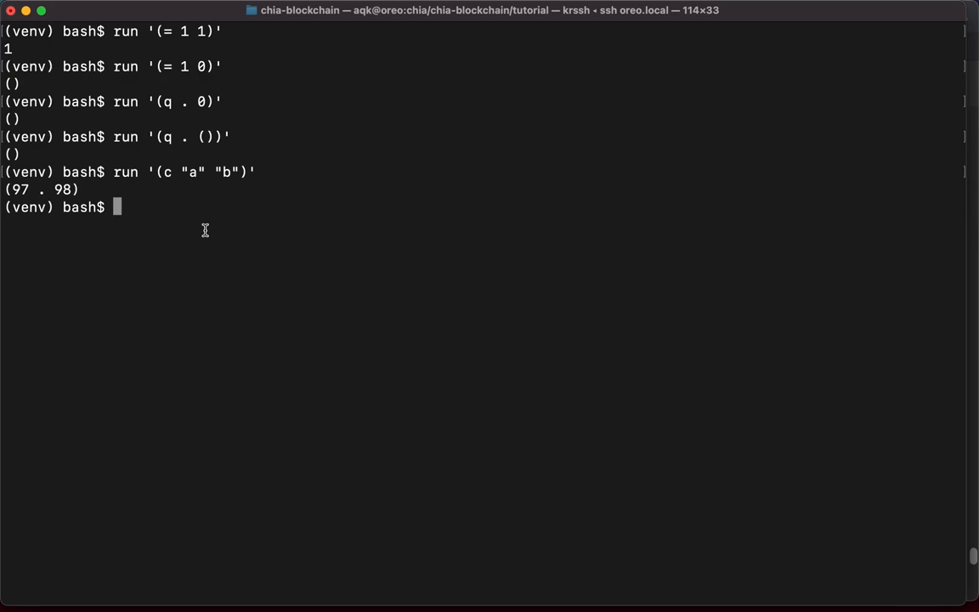
mouse_move(180, 190)
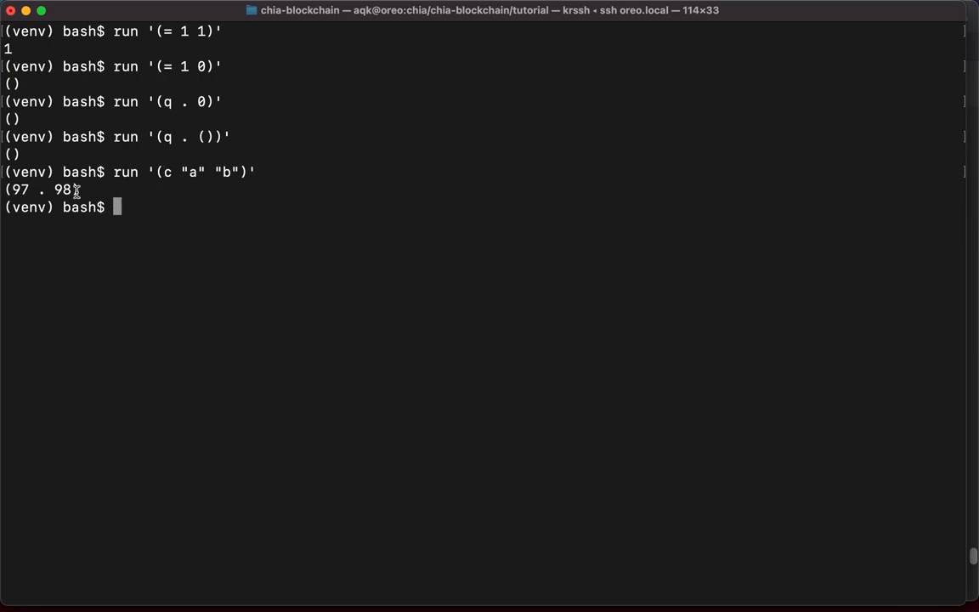
mouse_move(415, 350)
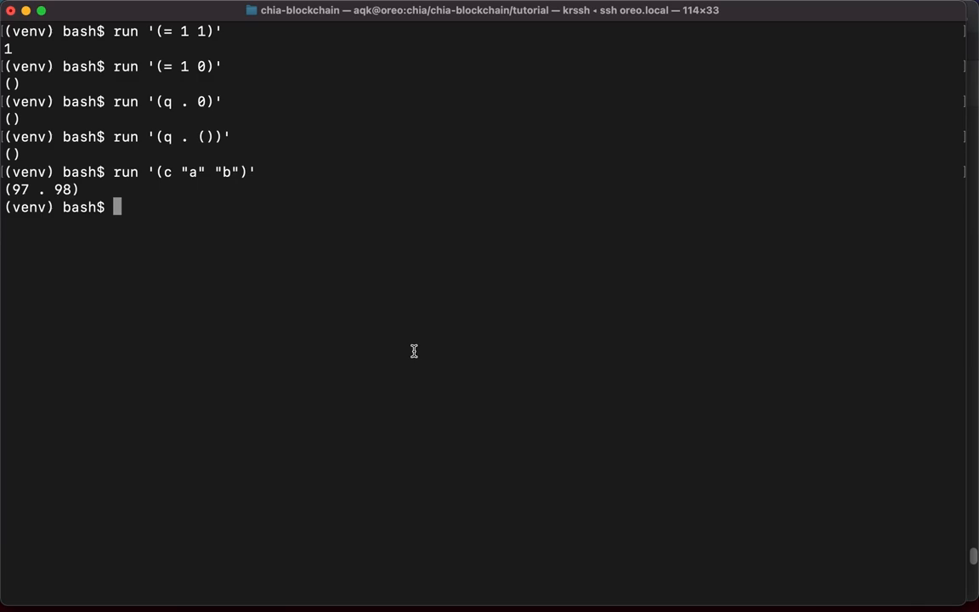
type("run '(c \"a\" )'")
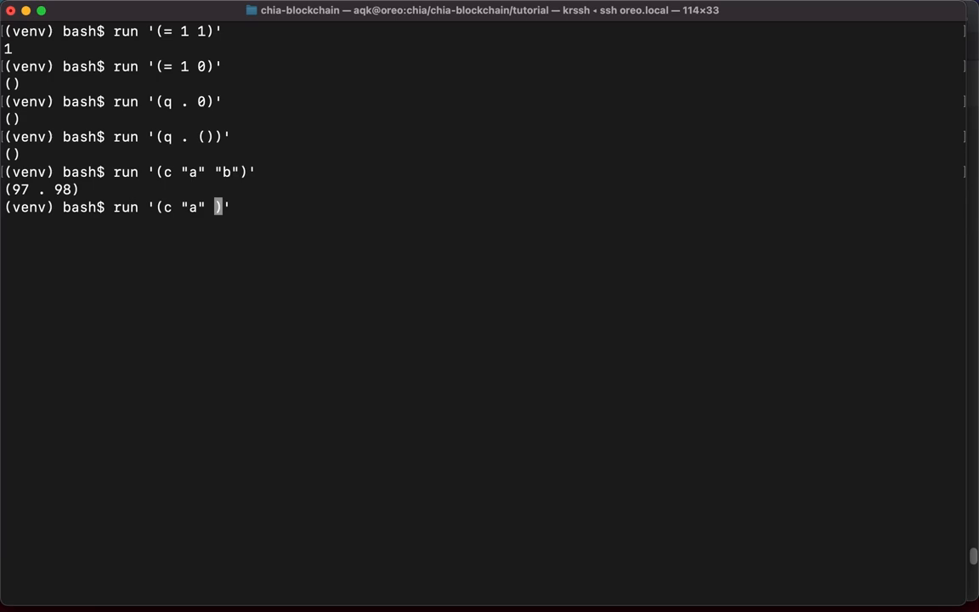
type("(")
key("Return")
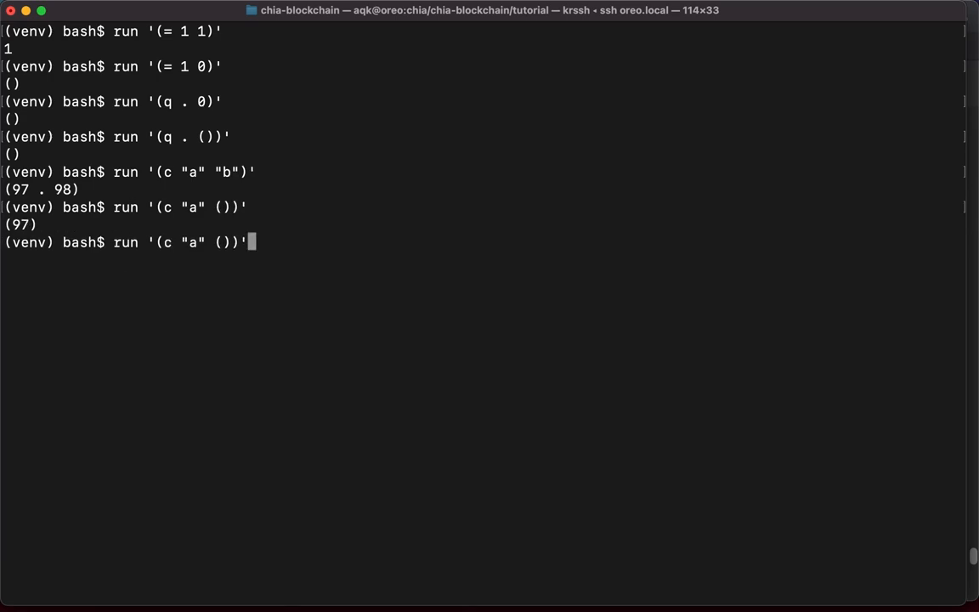
type("b\" (")
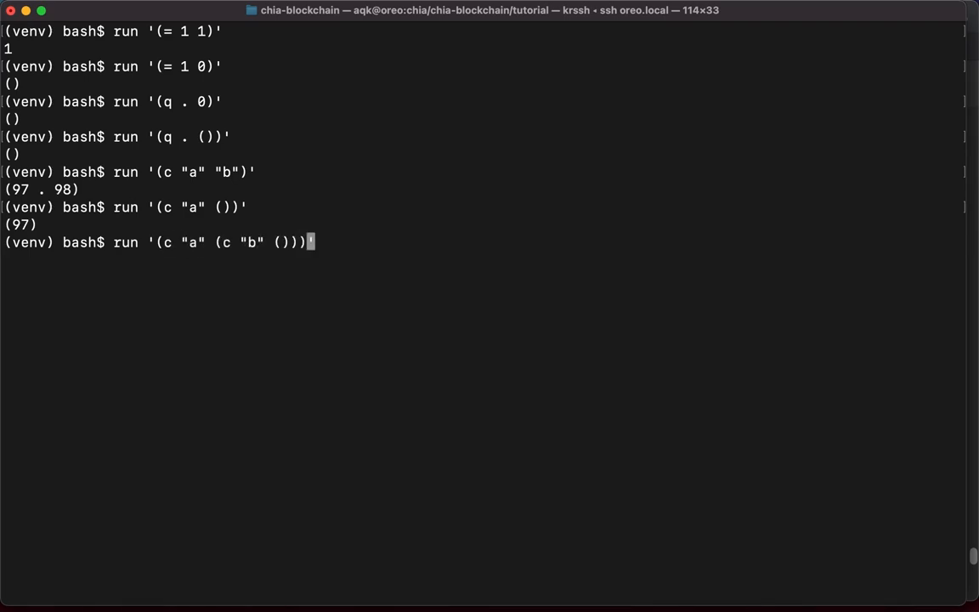
mouse_move(306, 318)
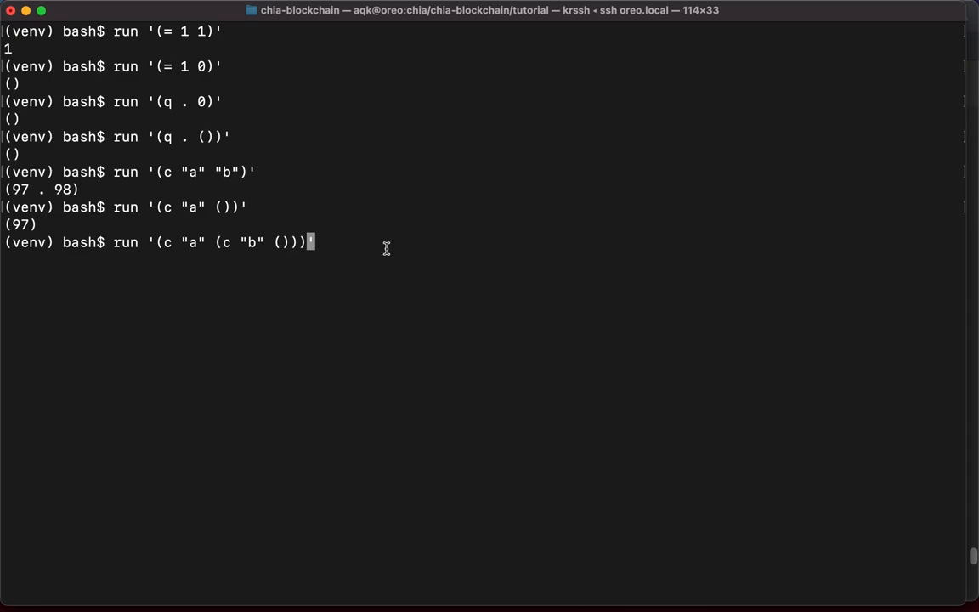
key("Return")
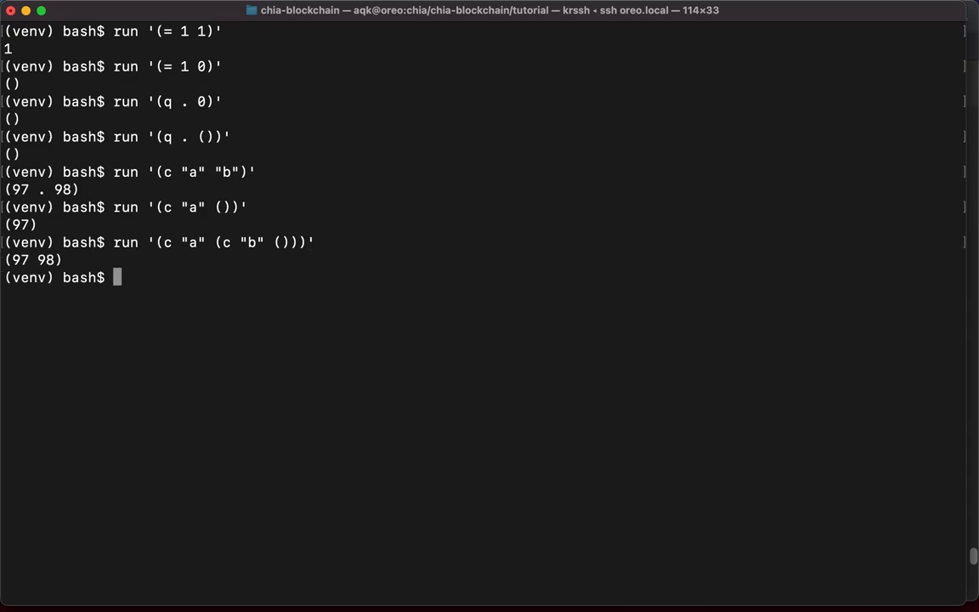
mouse_move(458, 267)
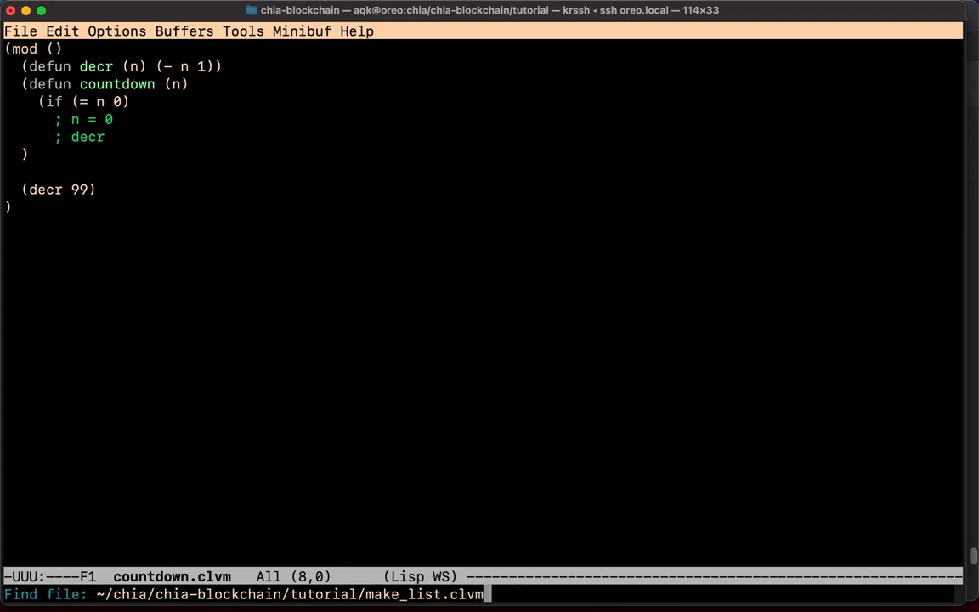
Create make_list.clvm with a (defun join_two (a b) ()) skeleton inside the module
key("Return")
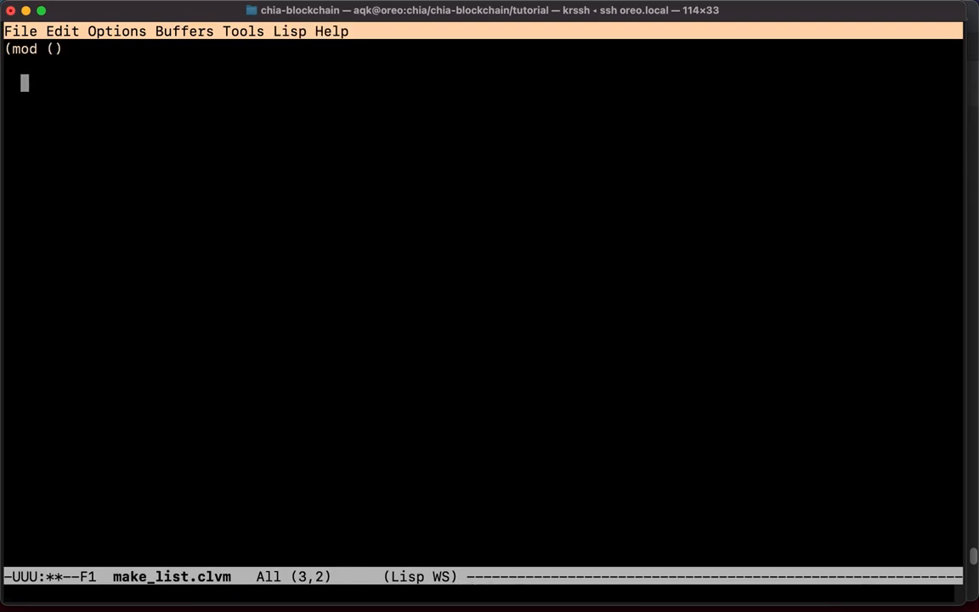
type(")")
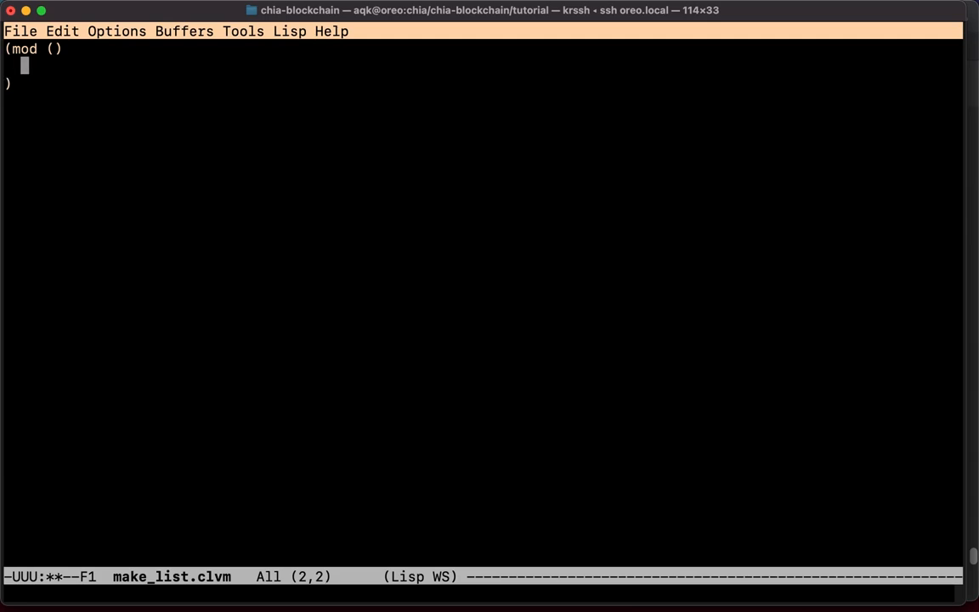
type("(defun join")
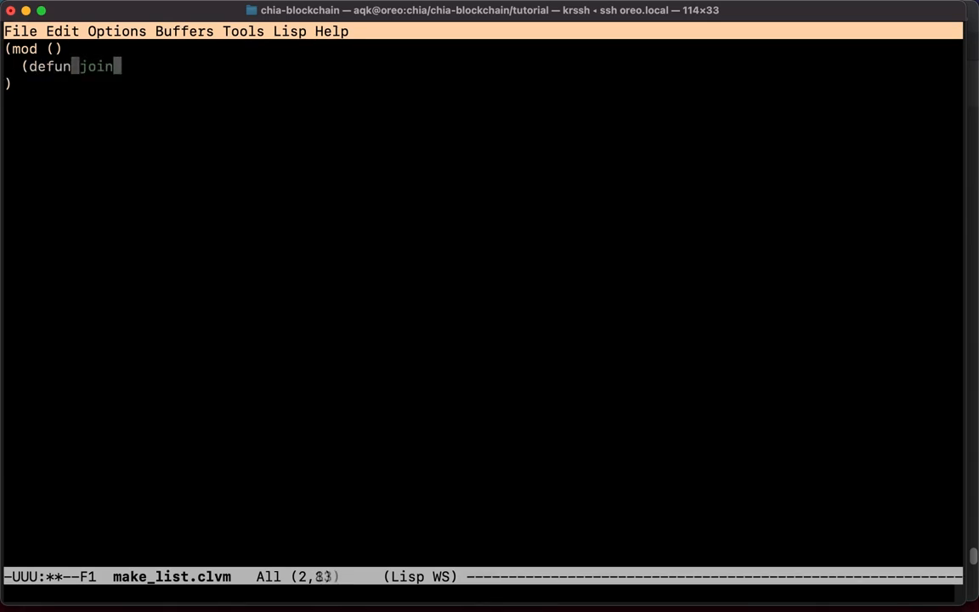
type("_two (a")
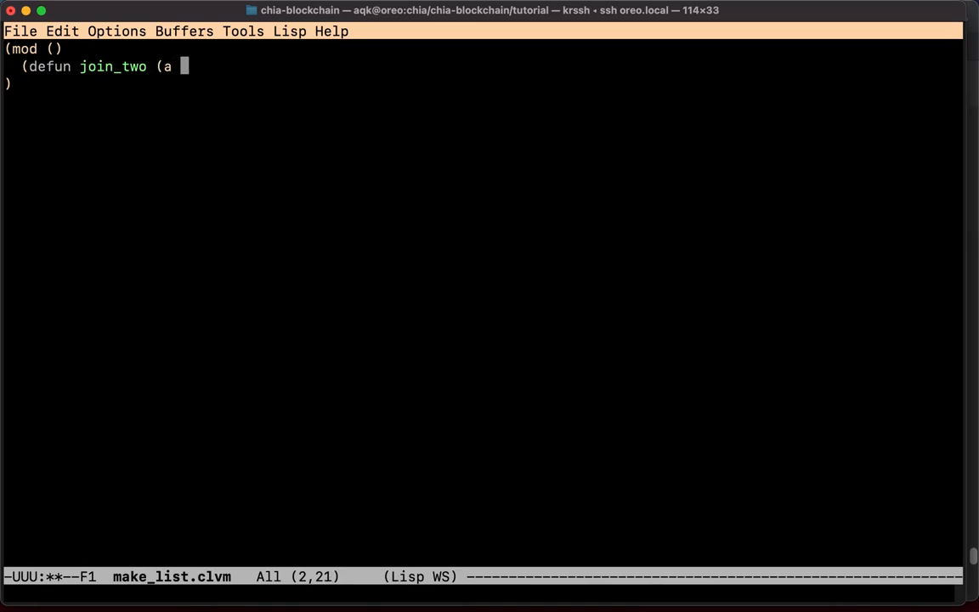
type("b) (")
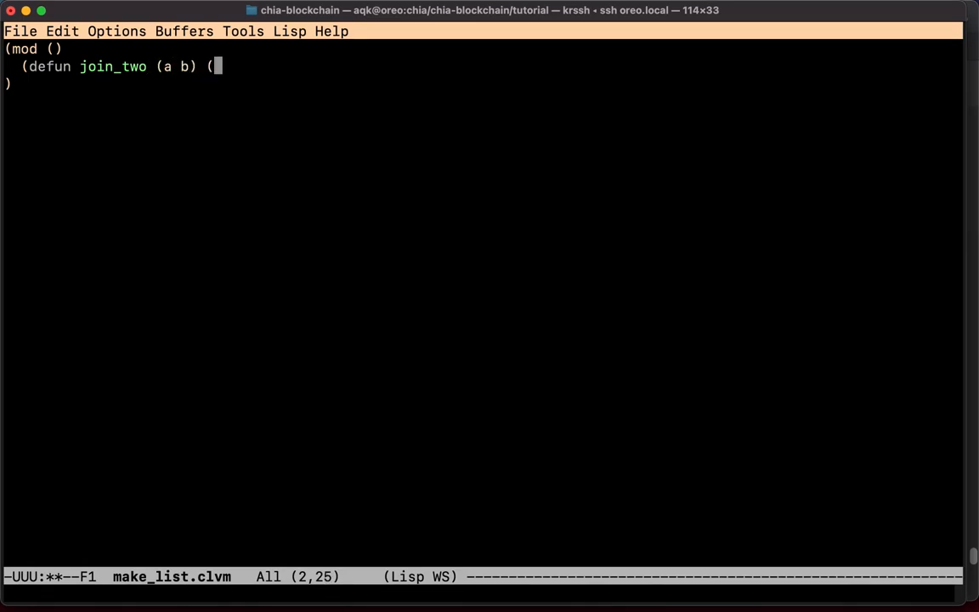
type(")")
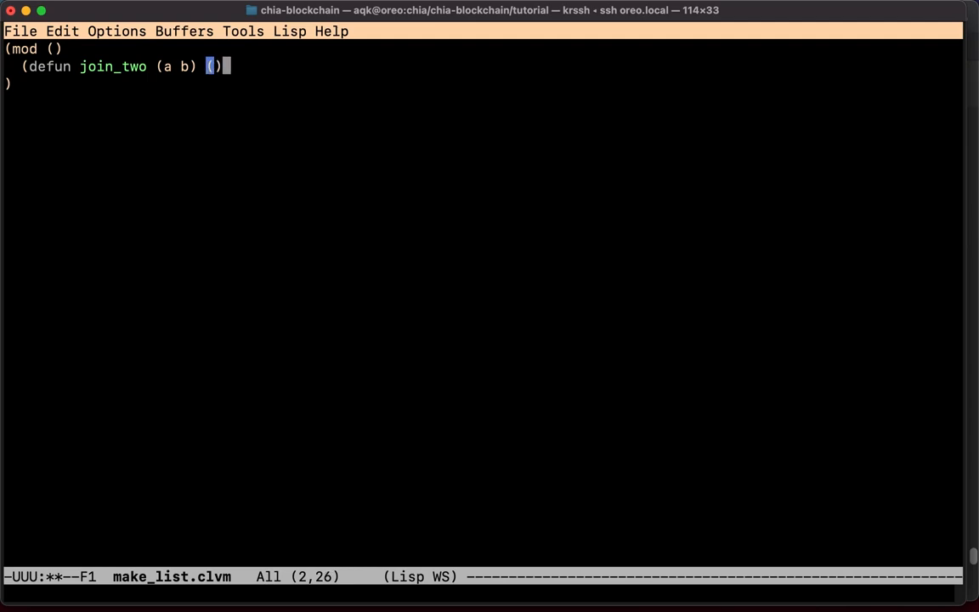
key("Left")
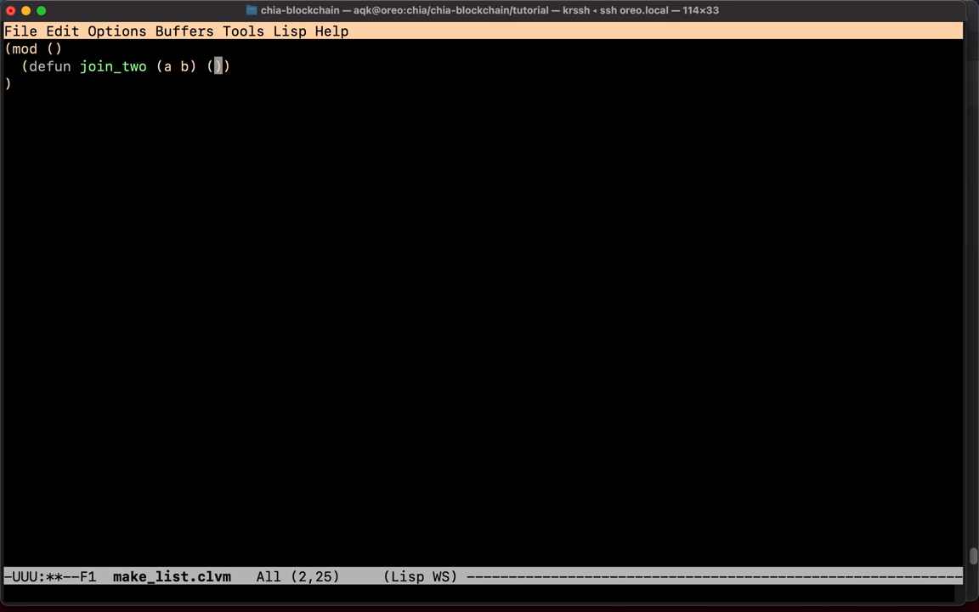
mouse_move(234, 136)
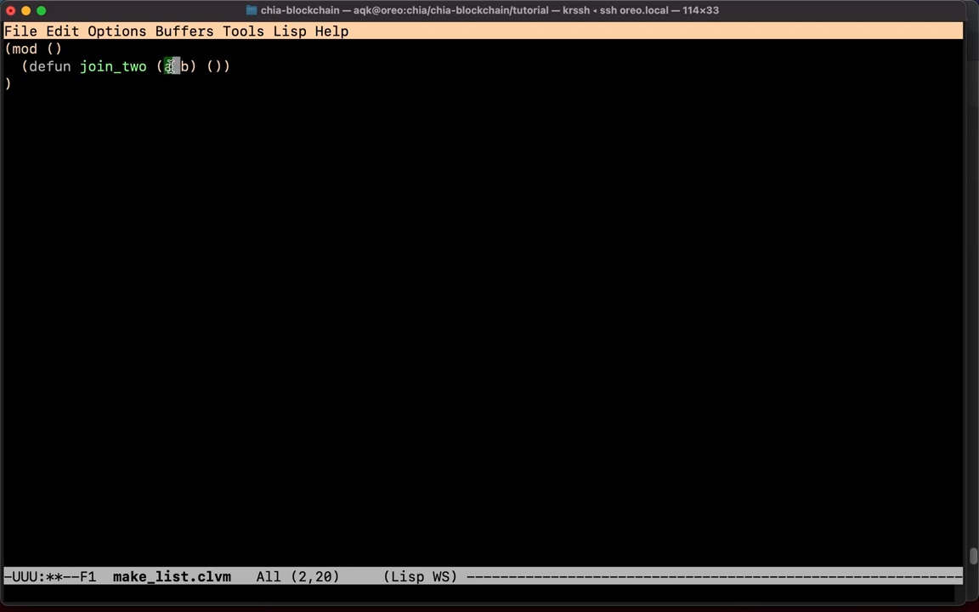
left_click(165, 66)
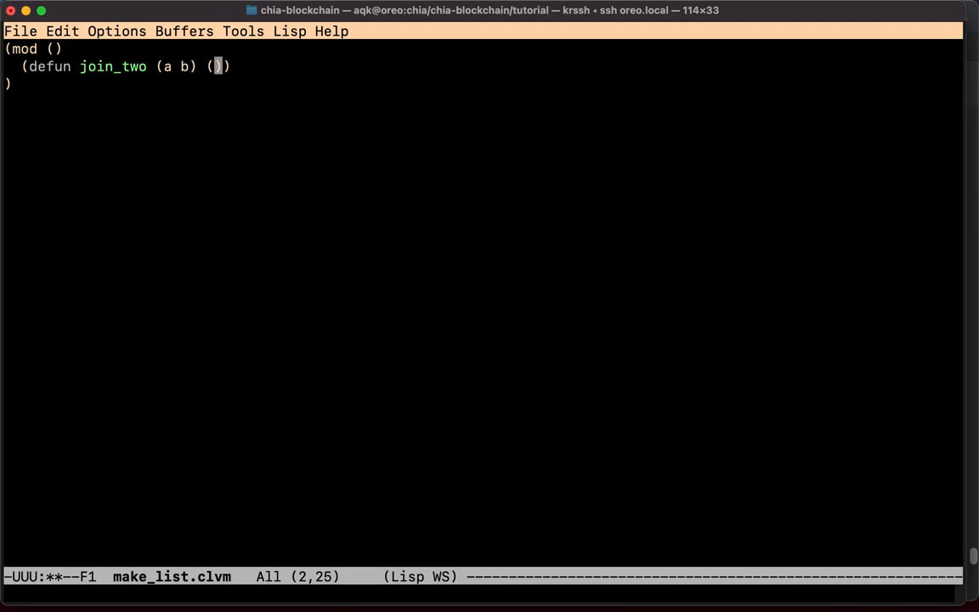
Fill join_two's body as (c a (c b ())) and add the call (join_two (100 200))
type("c")
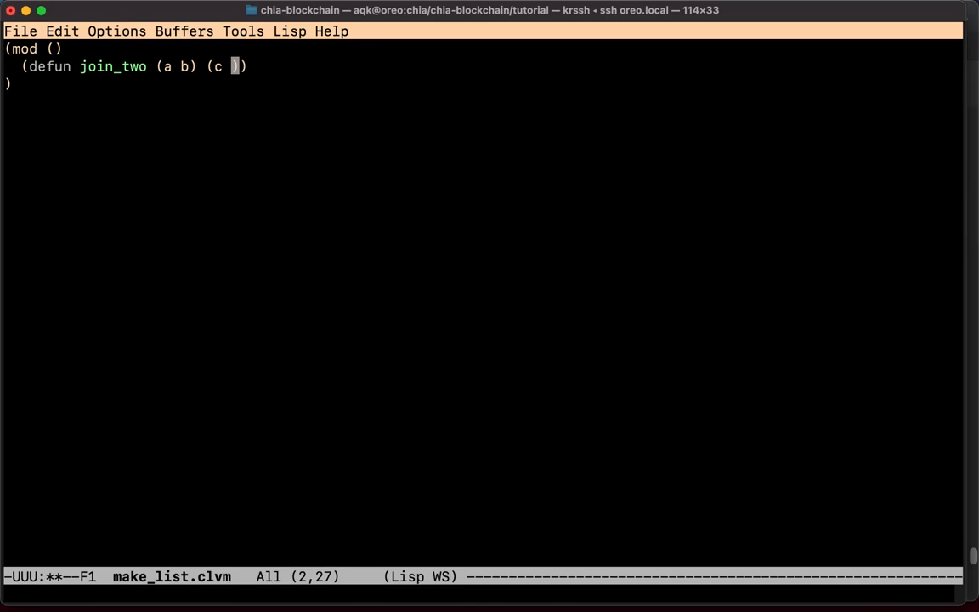
type("a")
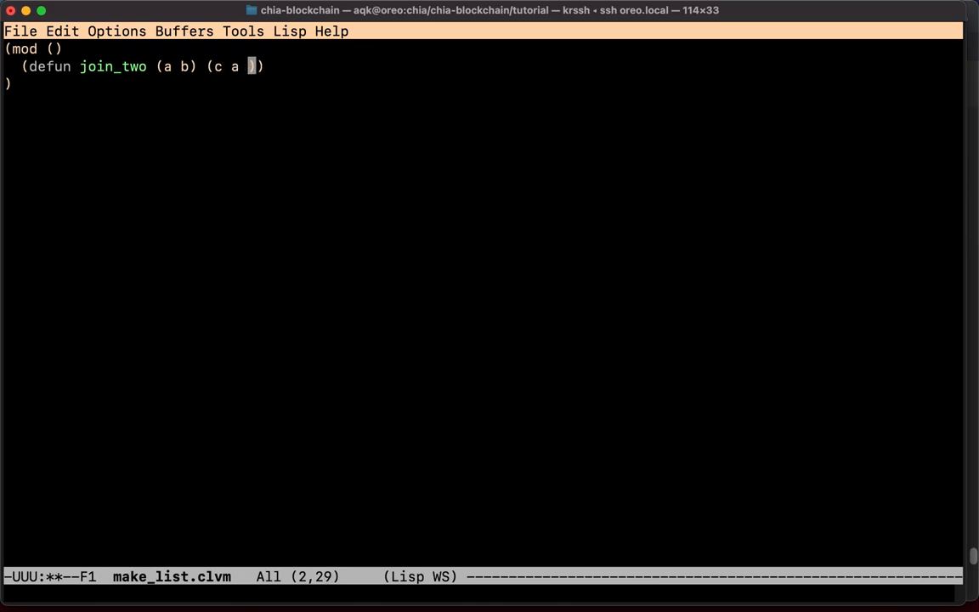
type("(")
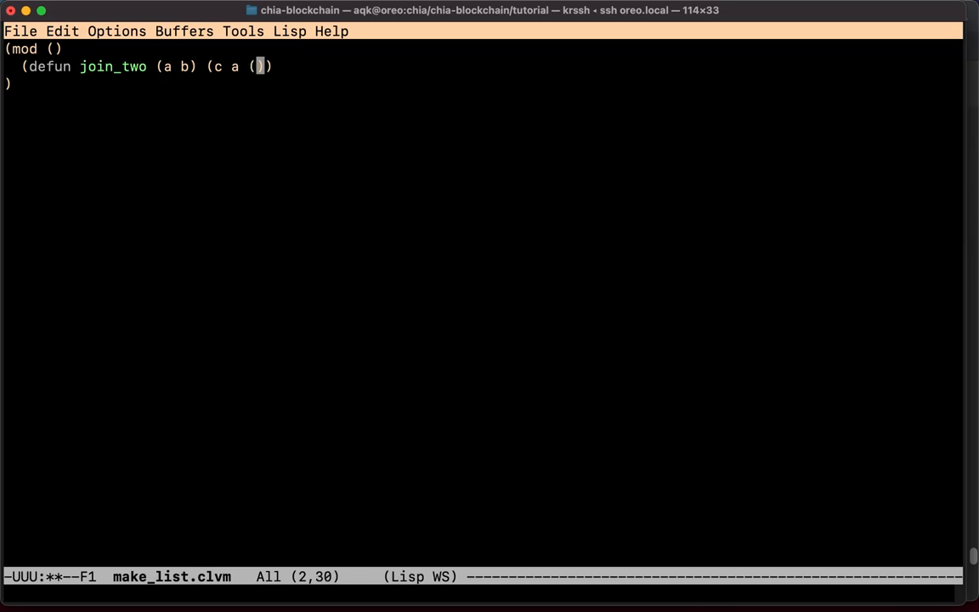
type("c")
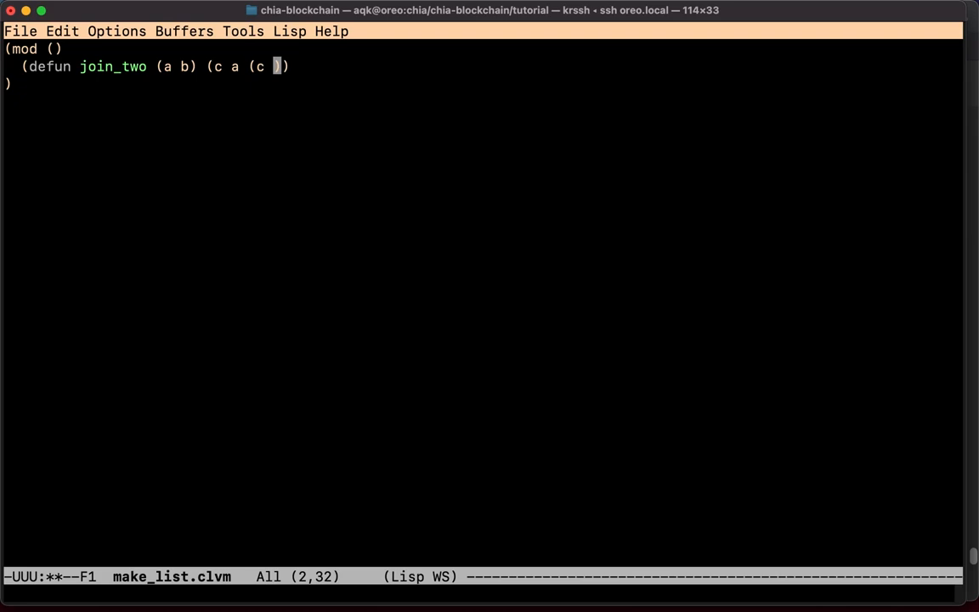
type("b")
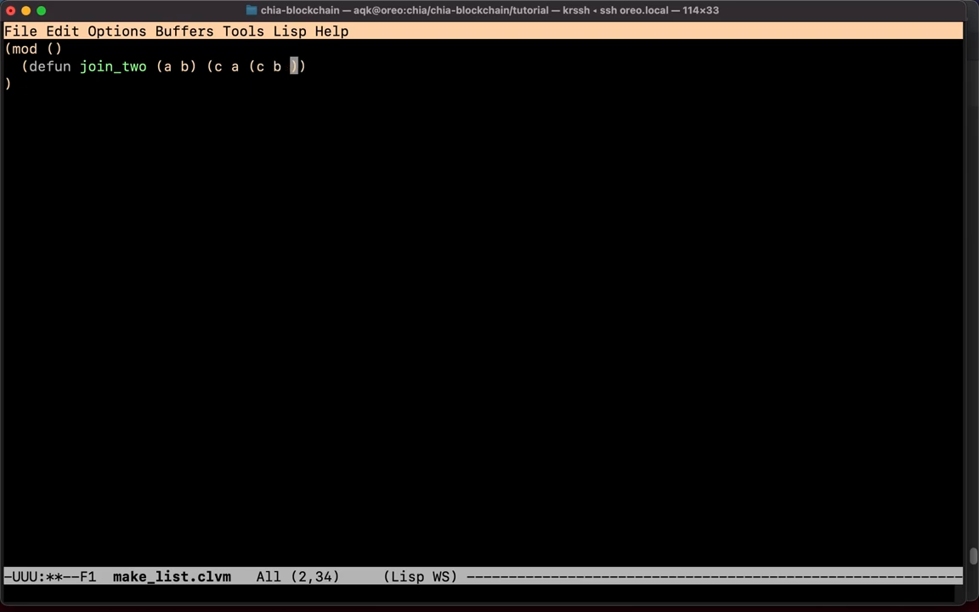
type("()")
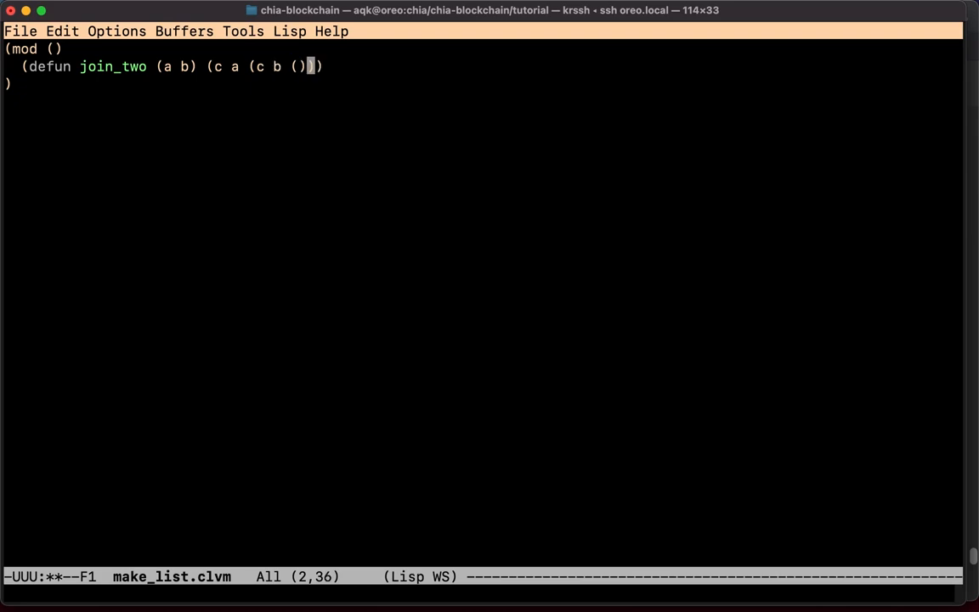
type("))")
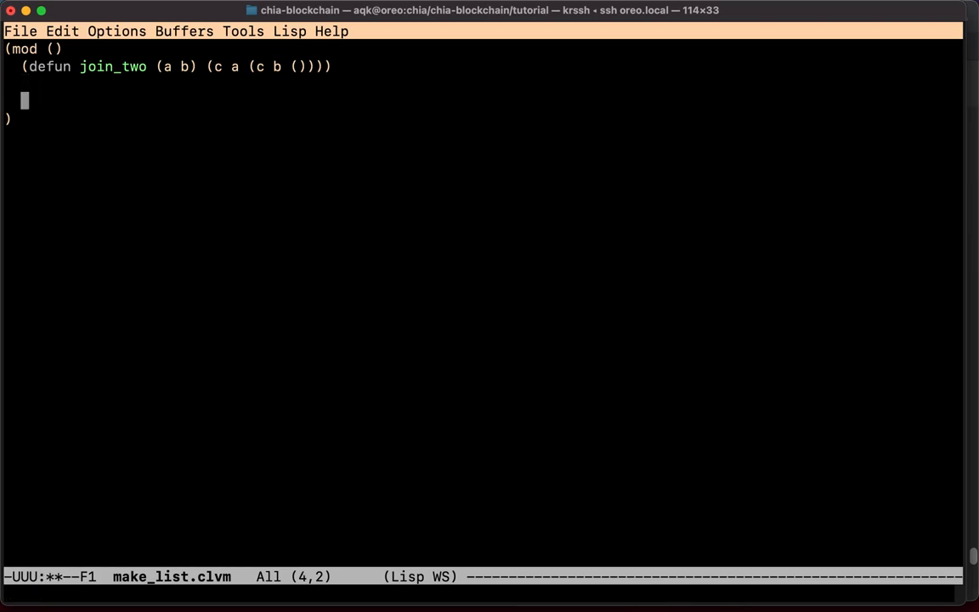
type("(join_two (100 200))")
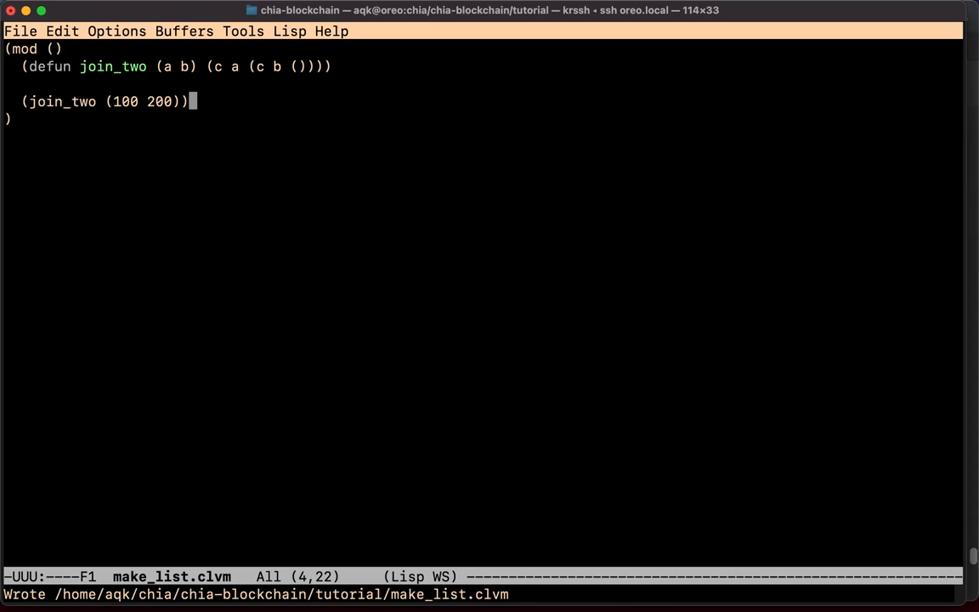
Run make_list.clvm, hit 'unknown operator' for (100 200), and resume Emacs with fg
key("ctrl+z")
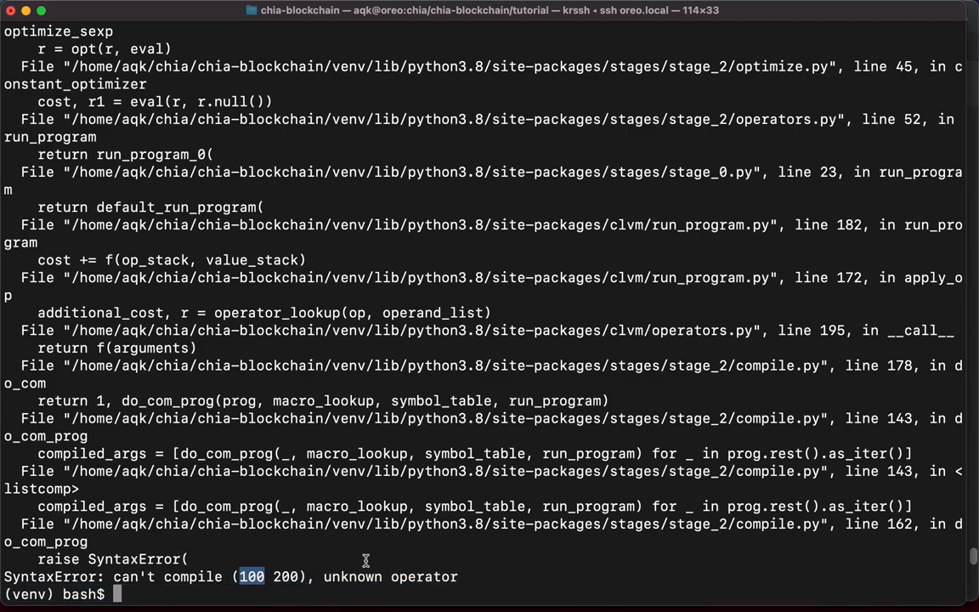
type("fg")
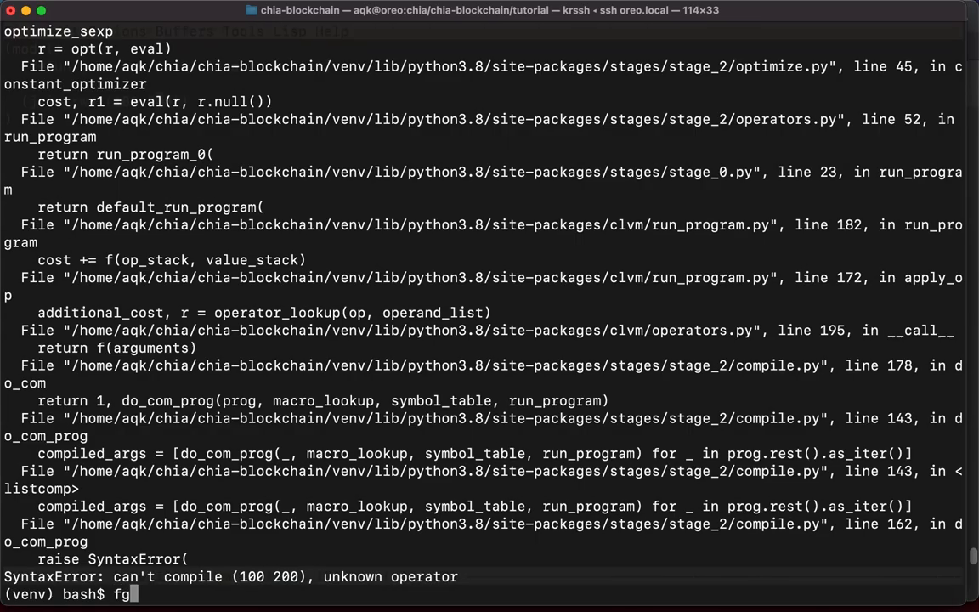
key("Return")
type("run make_list.clvm")
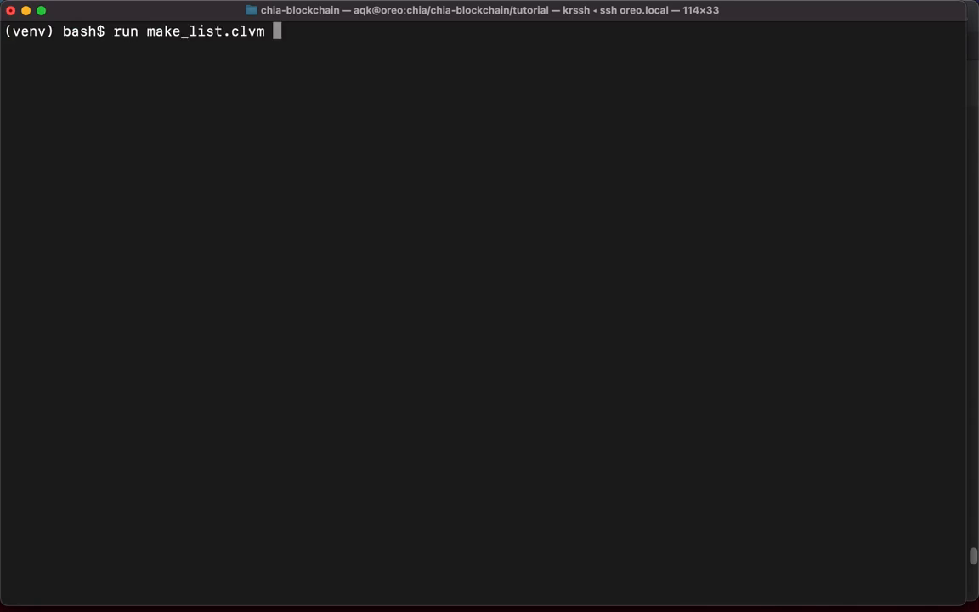
Run make_list.clvm, then change join_two's arguments to "hello" "chialisp"
key("Return")
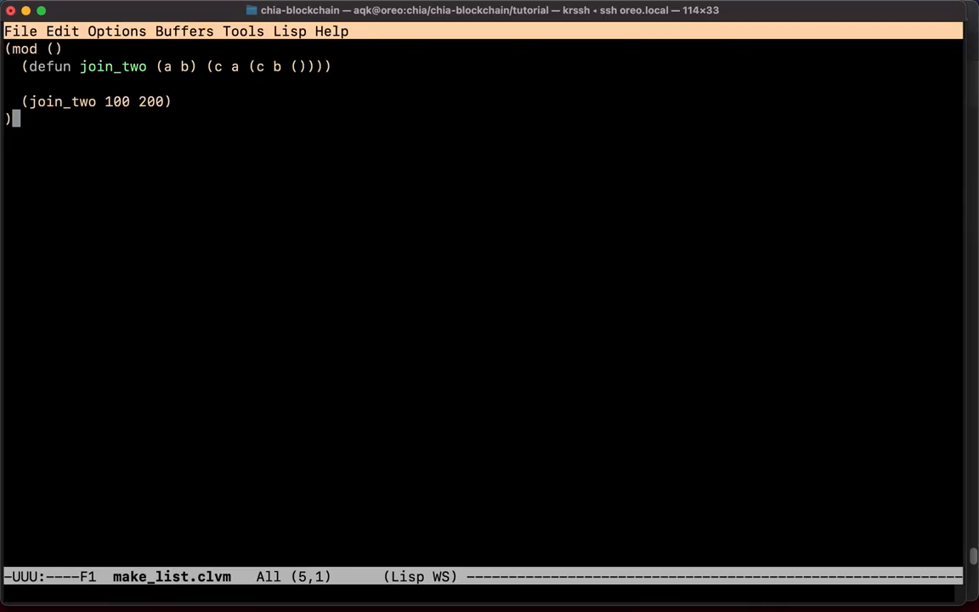
key("up")
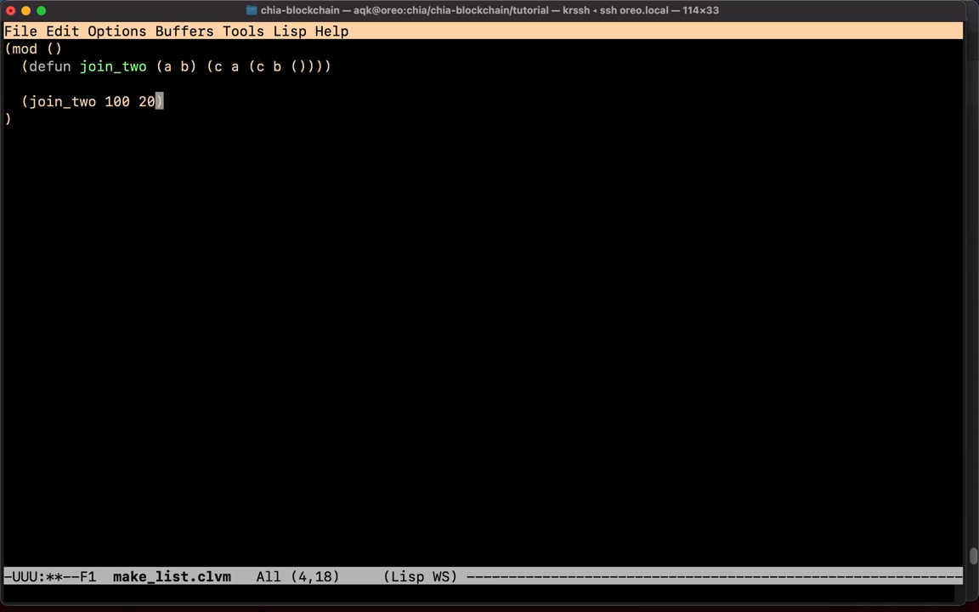
key("BackSpace")
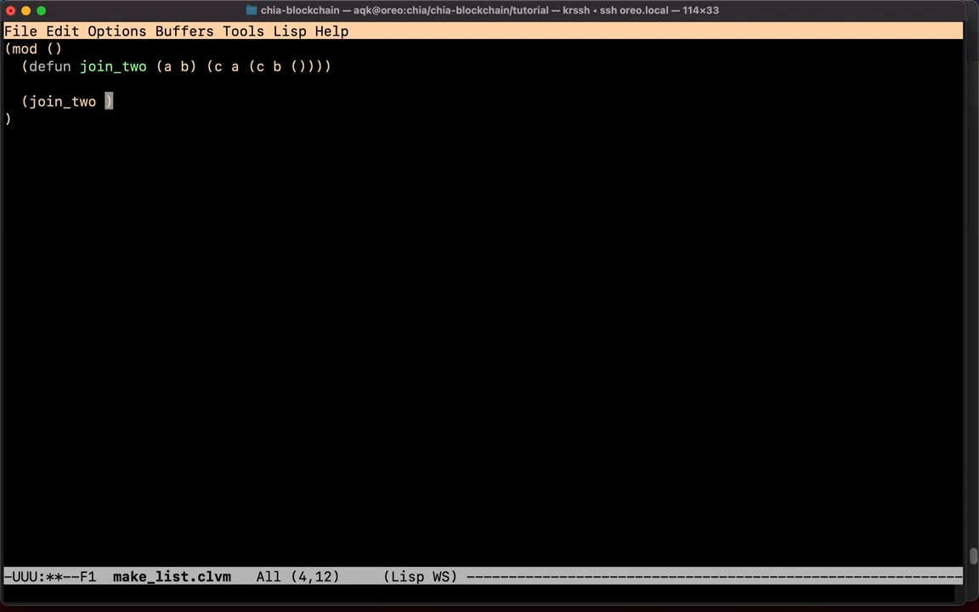
type("\"hello\" \"chialisp\"")
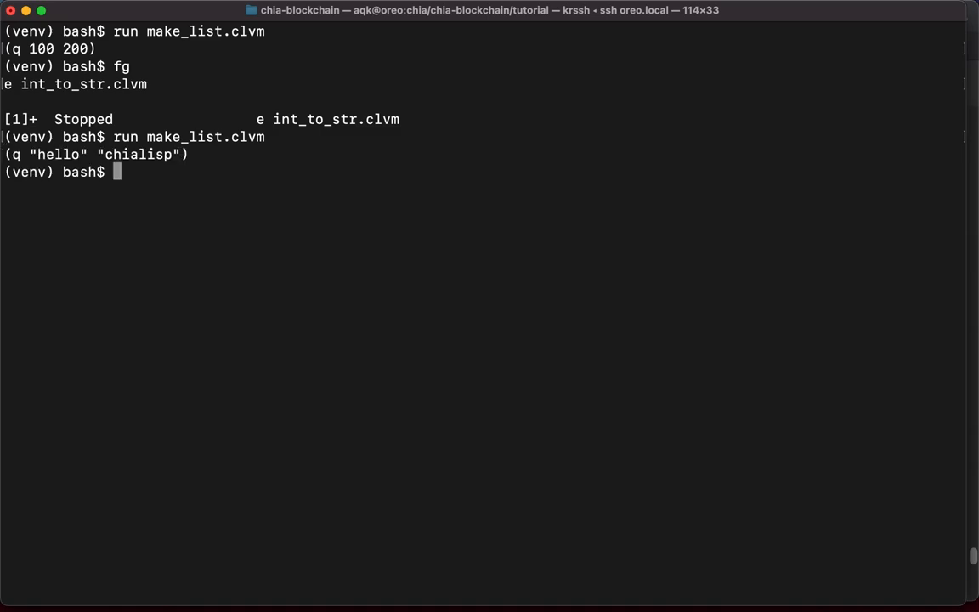
Quote the nested list with q . and run make_list.clvm to print (q "hello" ("chialisp" "two"))
type("fg")
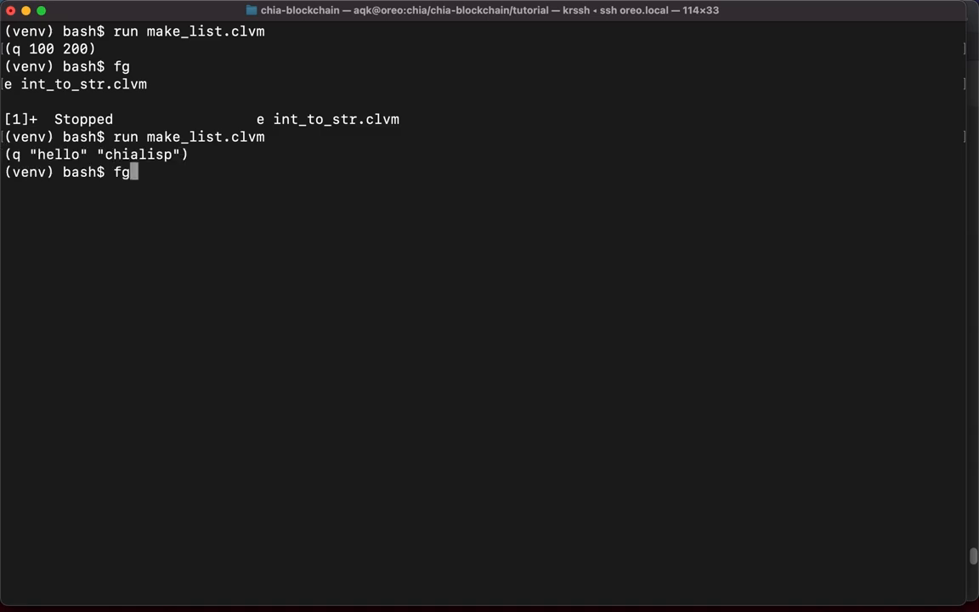
key("Return")
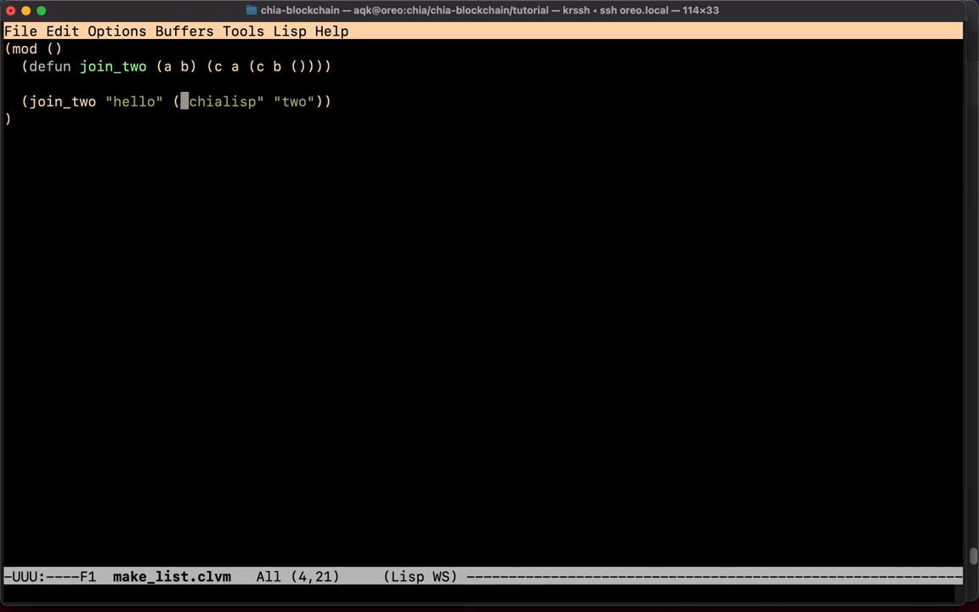
type("q .")
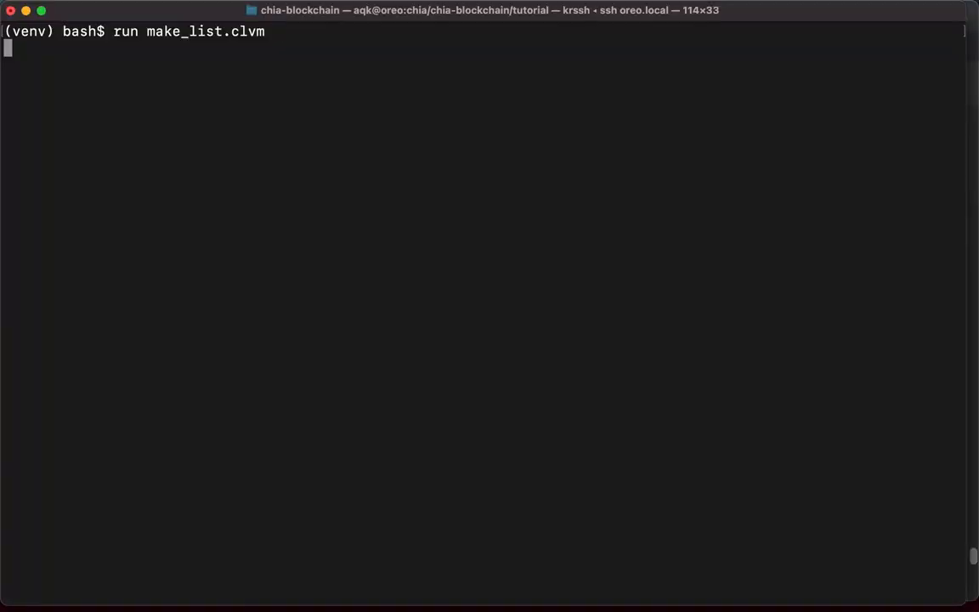
key("Return")
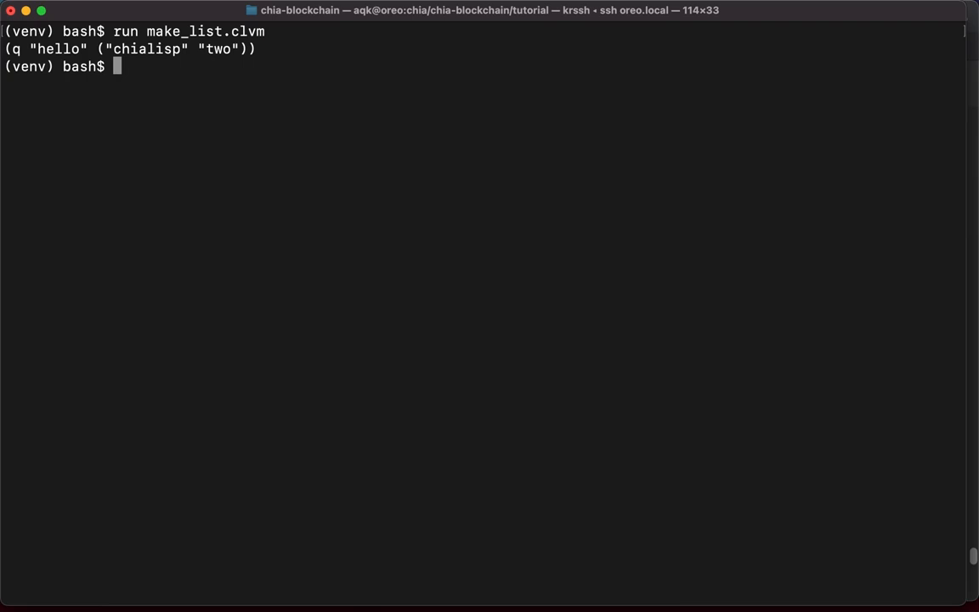
Resume Emacs and write countdown's base case () and the start of (c n (countdown
type("fg")
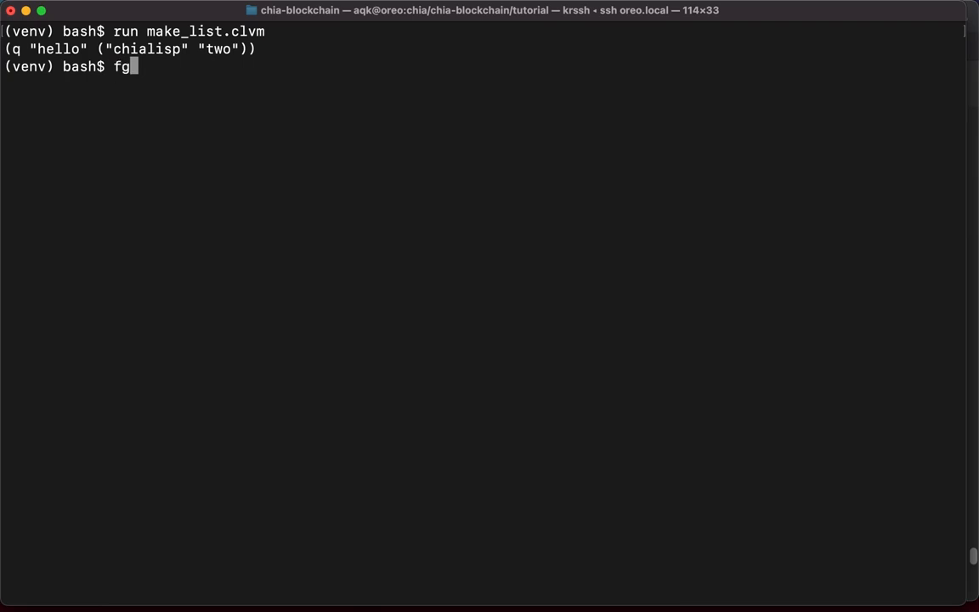
key("Return")
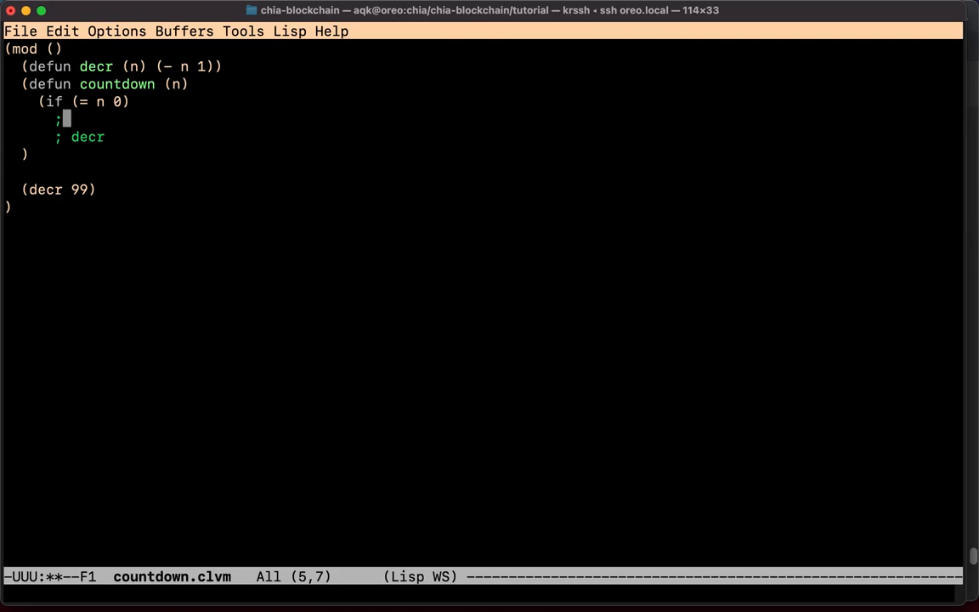
key("Backspace")
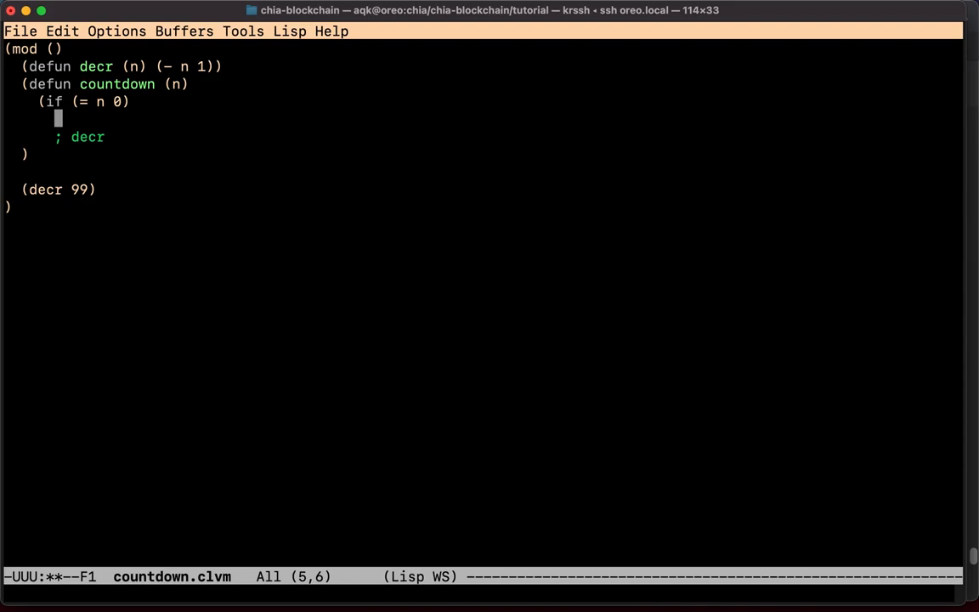
type("()")
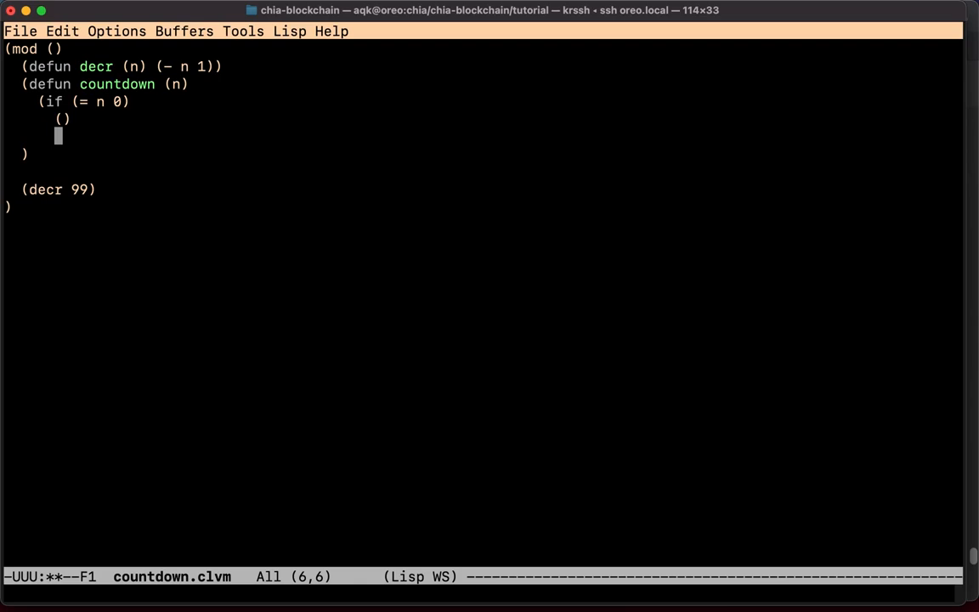
type("(")
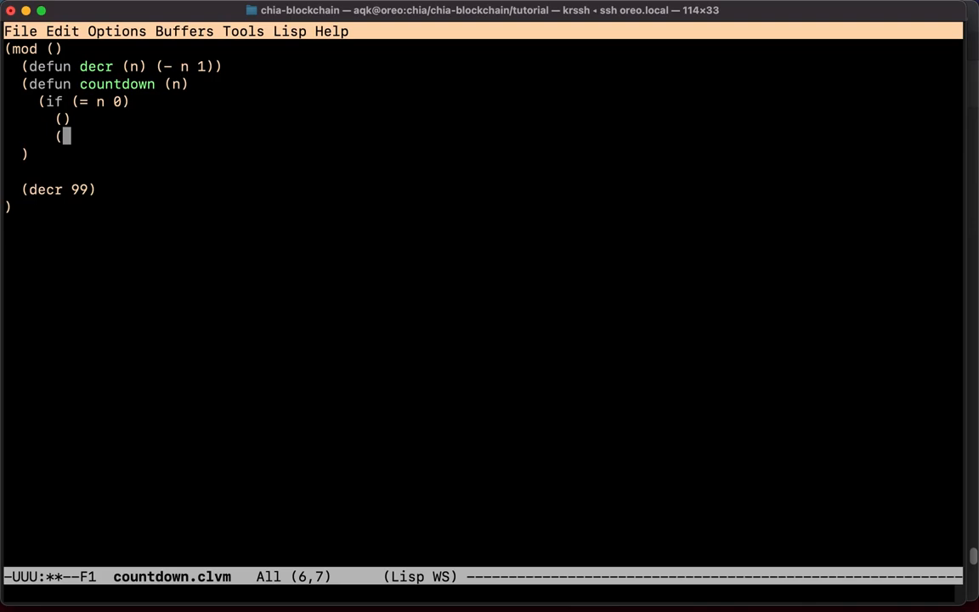
type("c")
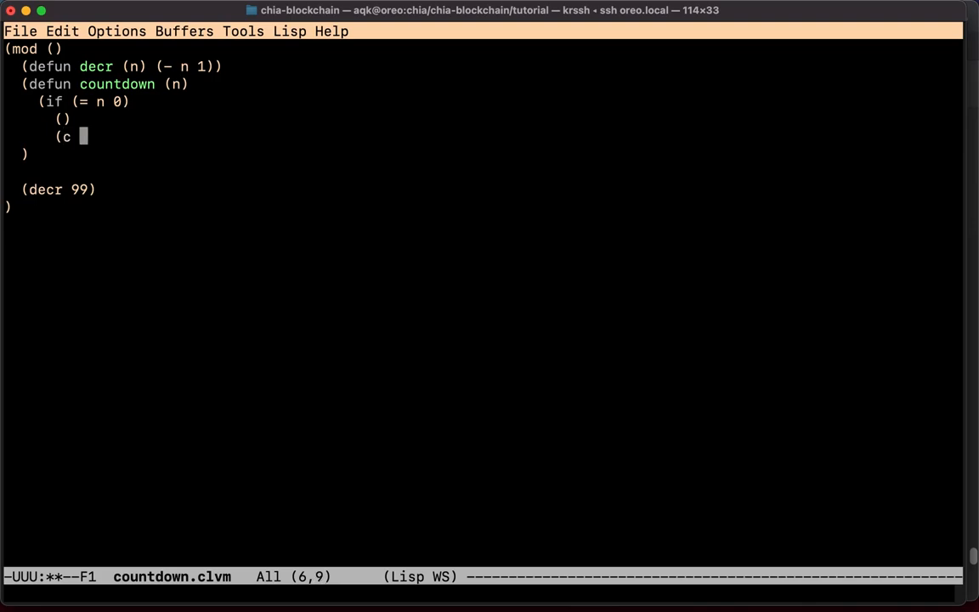
type("n")
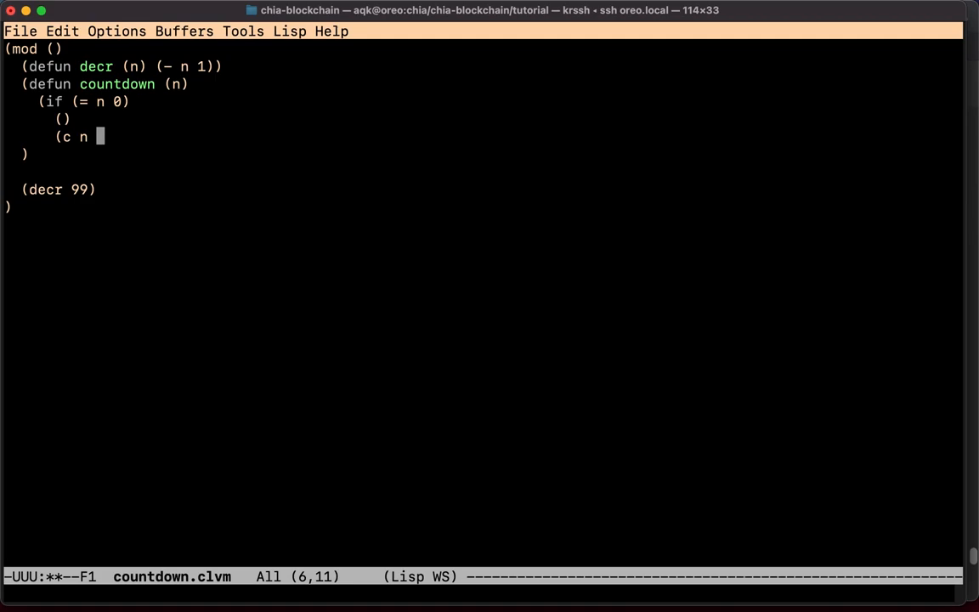
type("(countdown")
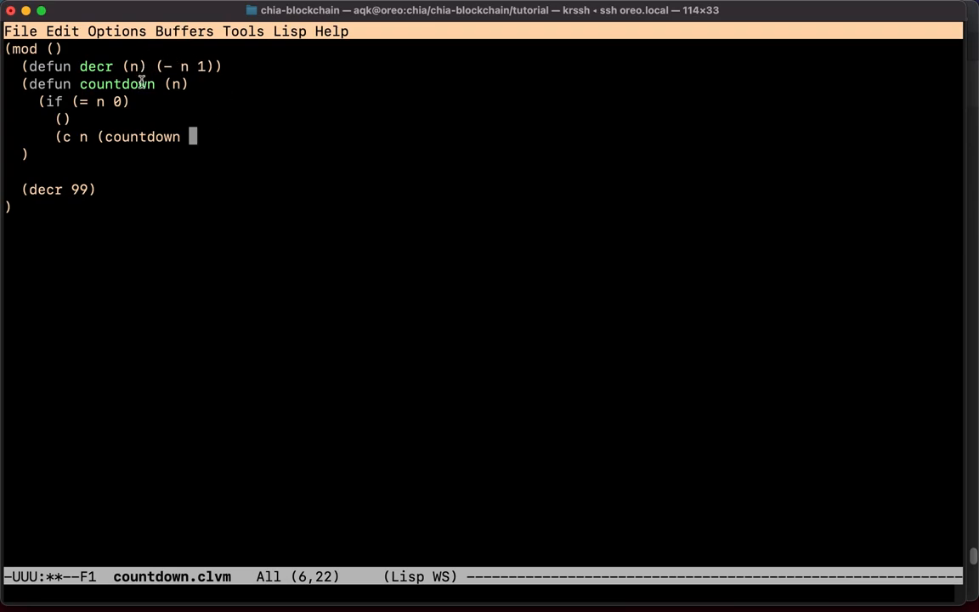
Finish the recursive branch as (c n (countdown (decr n))))
key("ctrl+space")
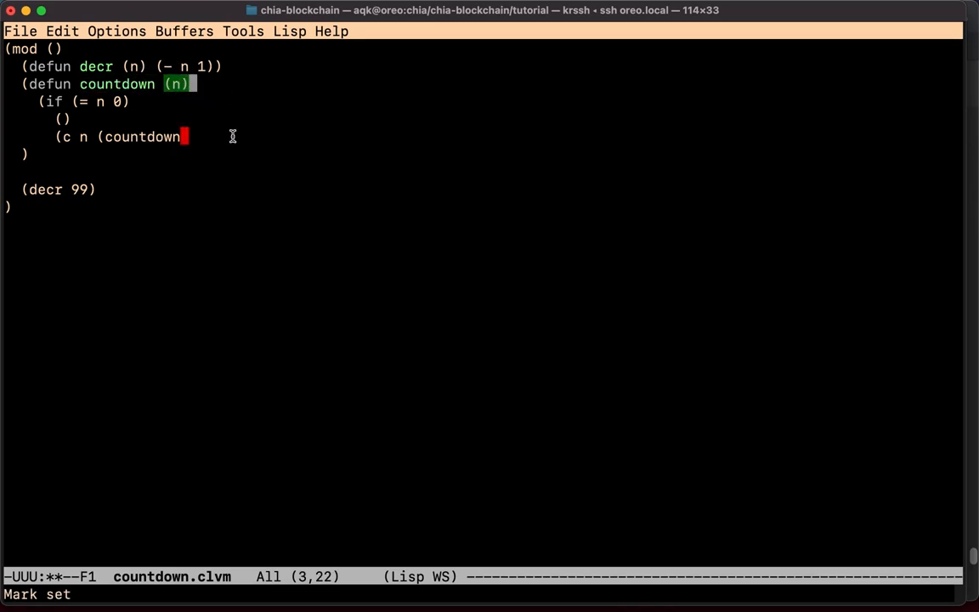
mouse_move(245, 153)
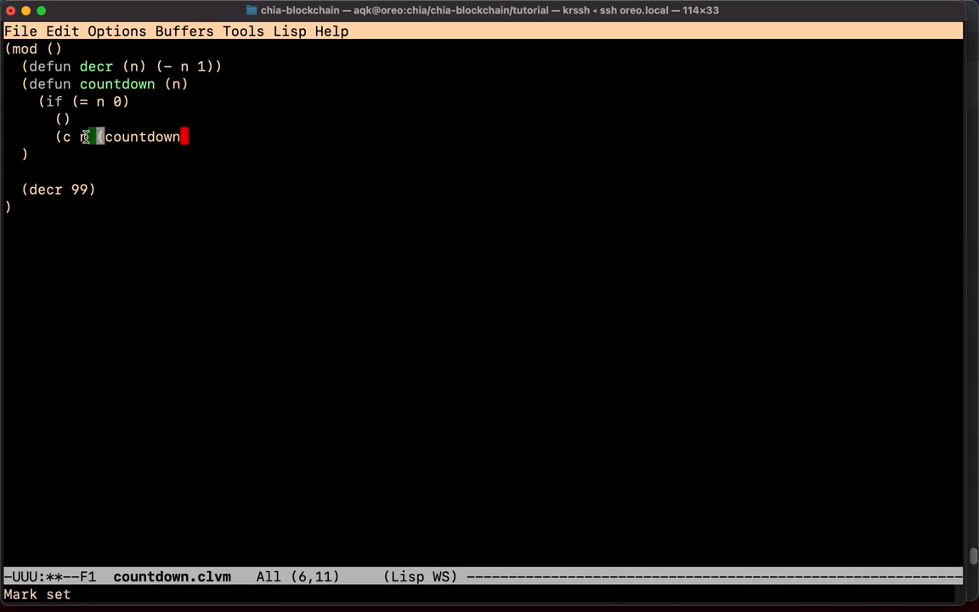
key("left")
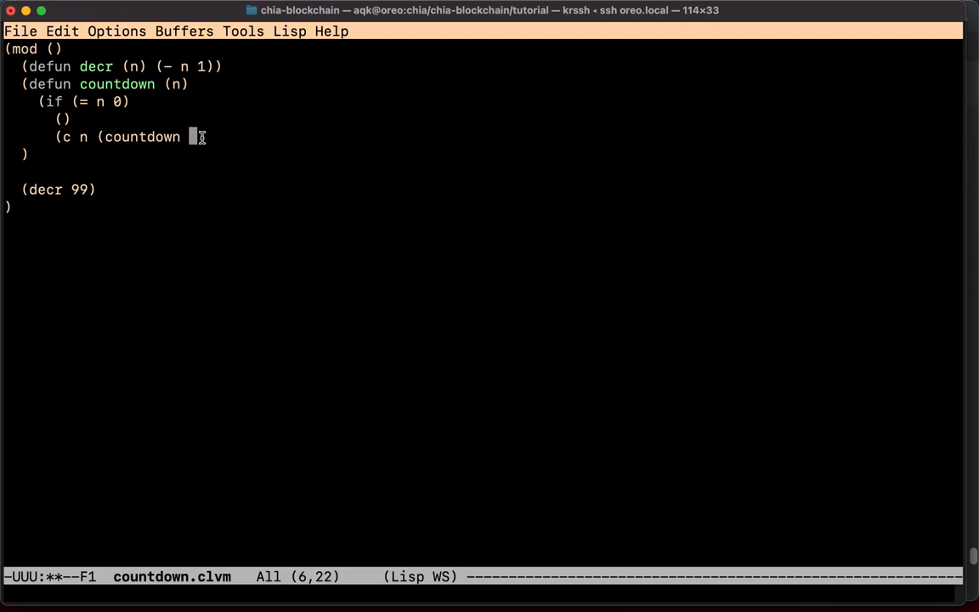
type("de")
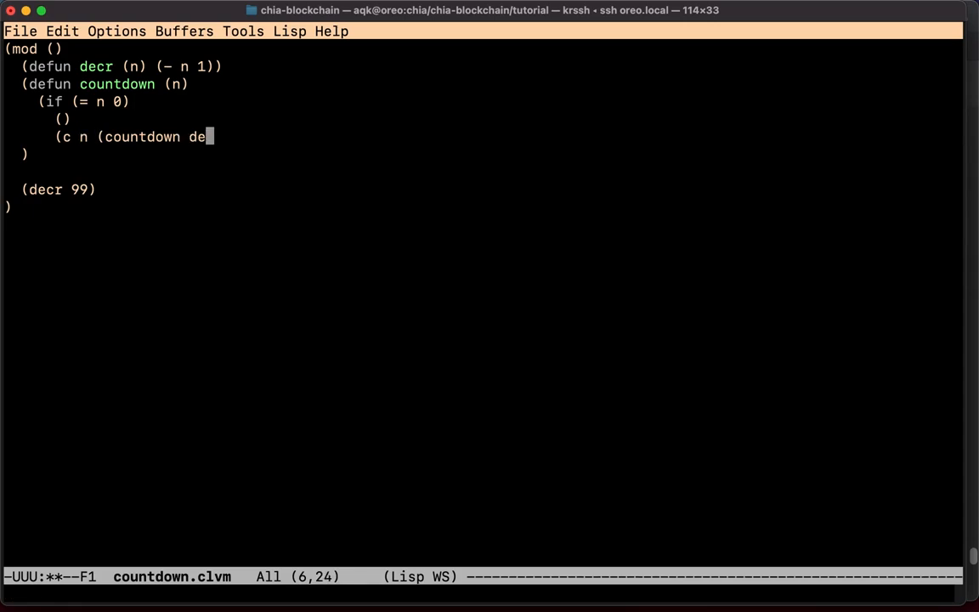
type("cr n)))")
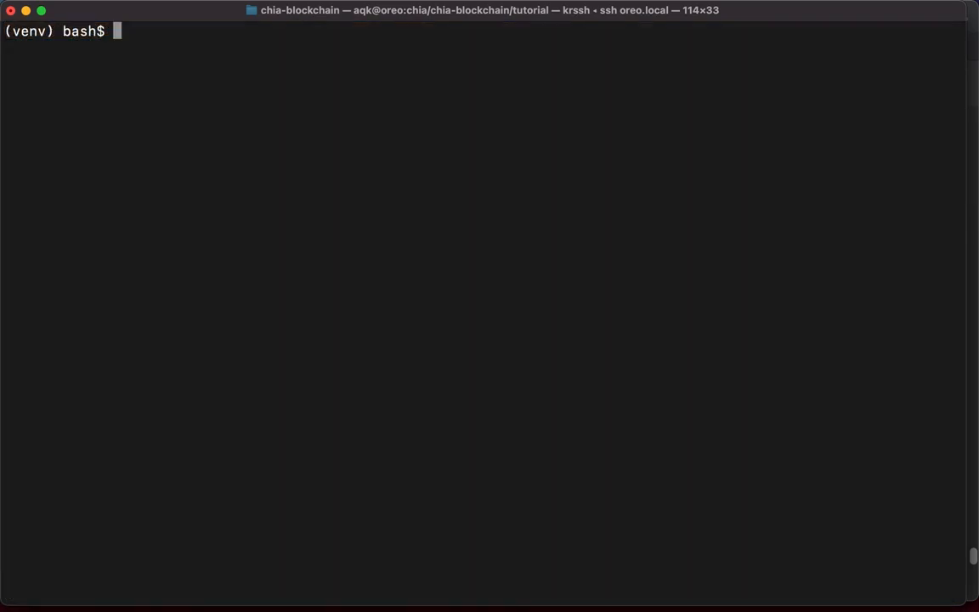
Run countdown.clvm, fix the missing parenthesis in emacs, and rerun it to print 3 2 1
type("run countdown.clvm")
type("fg")
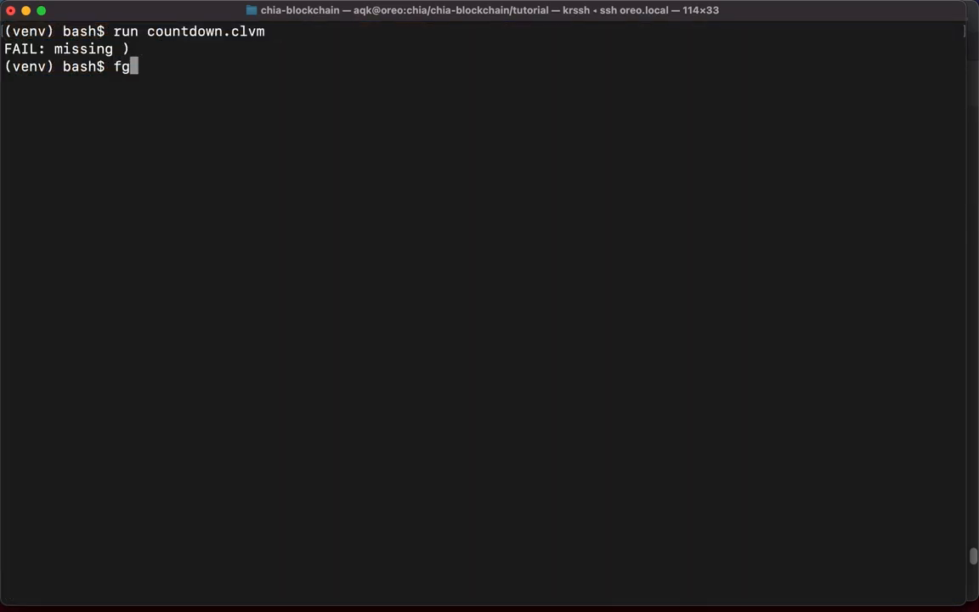
key("Return")
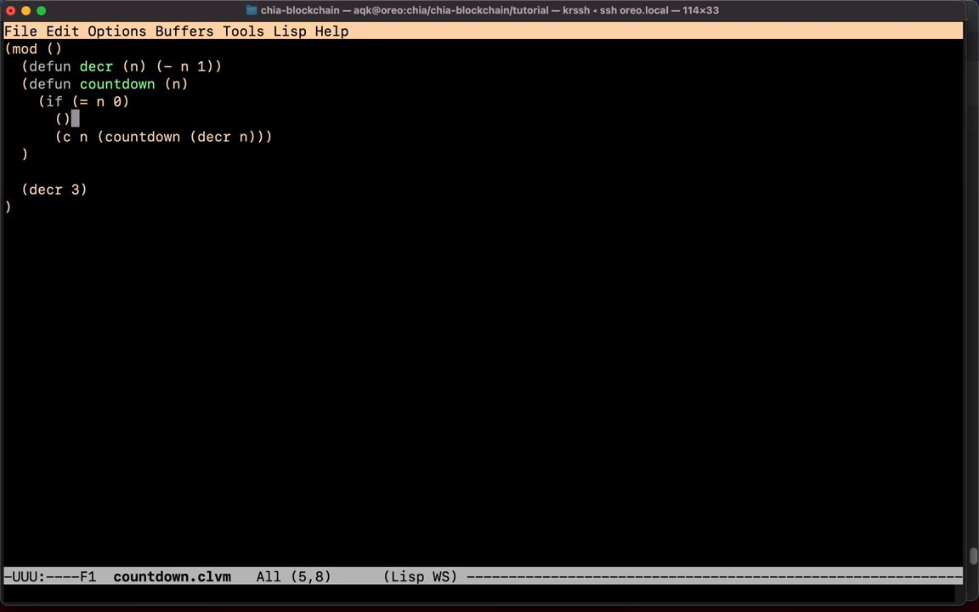
key("Return")
type("run countdown.clvm")
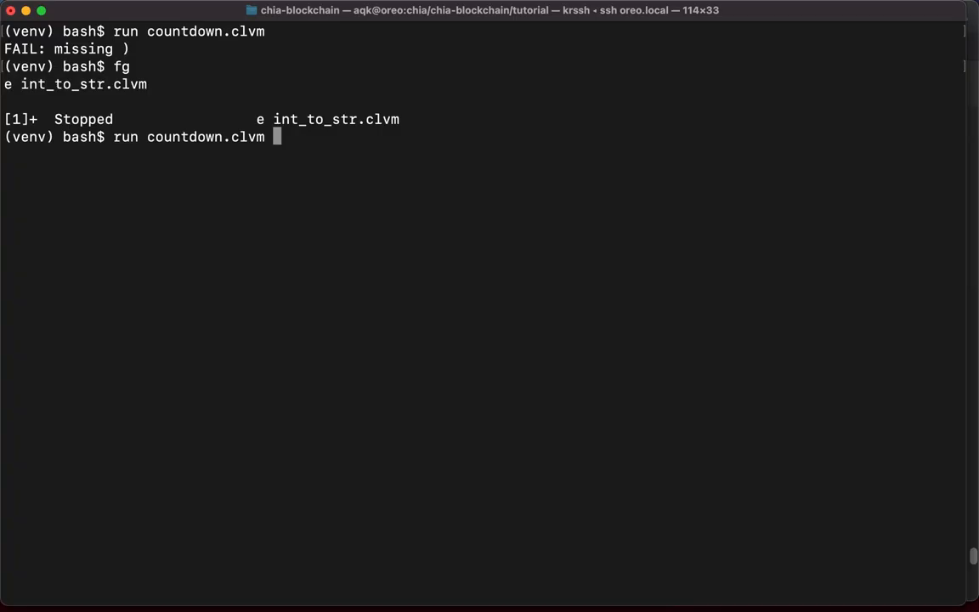
key("Return")
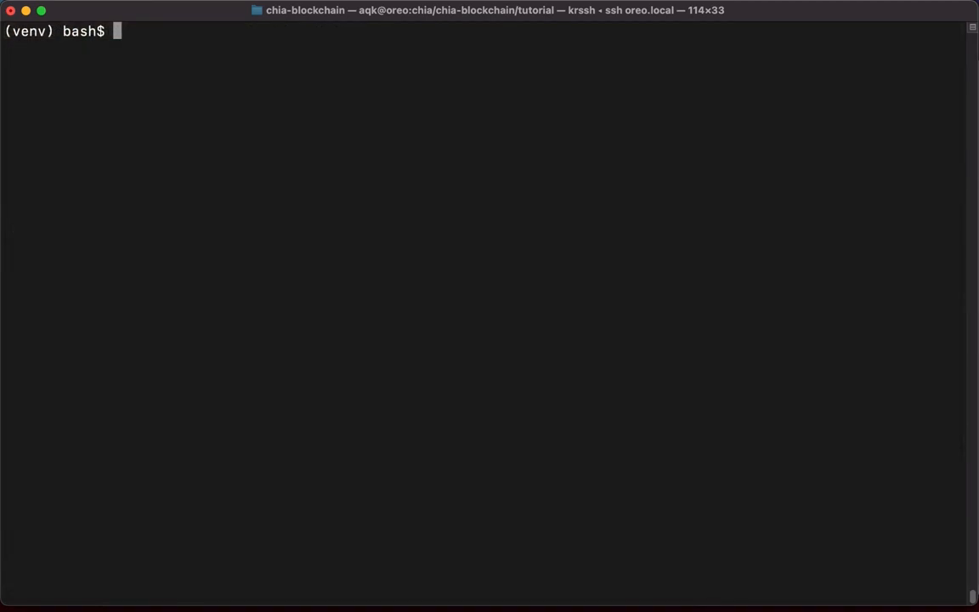
Change the countdown start value to 9 and rerun so it prints 9 down to 1
type("run countdown.clvm")
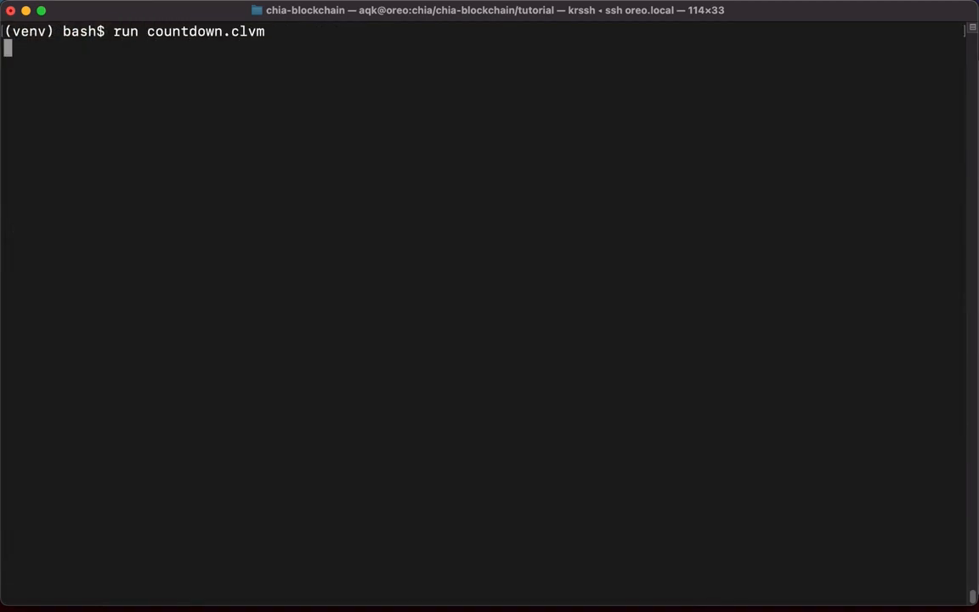
key("Return")
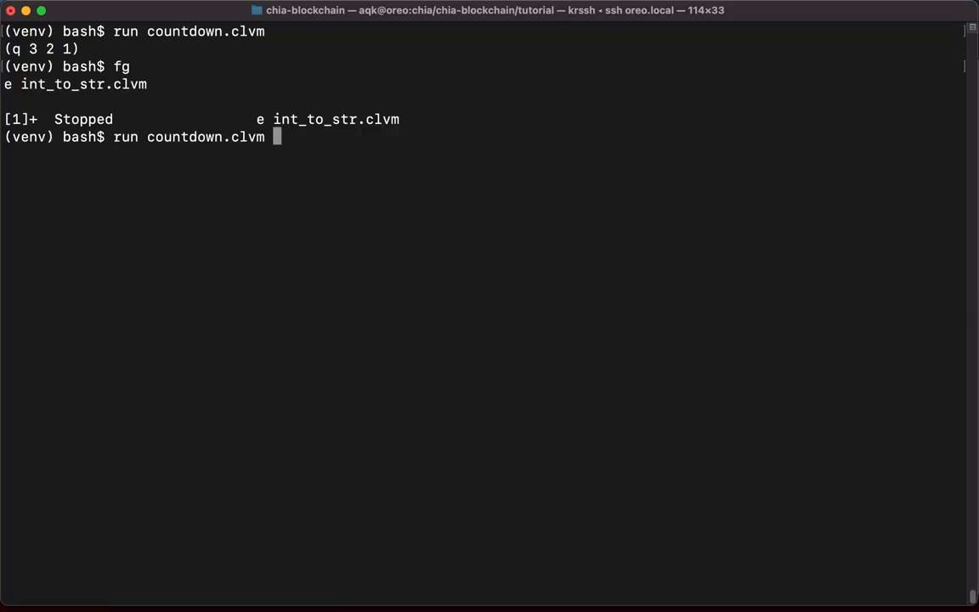
key("Return")
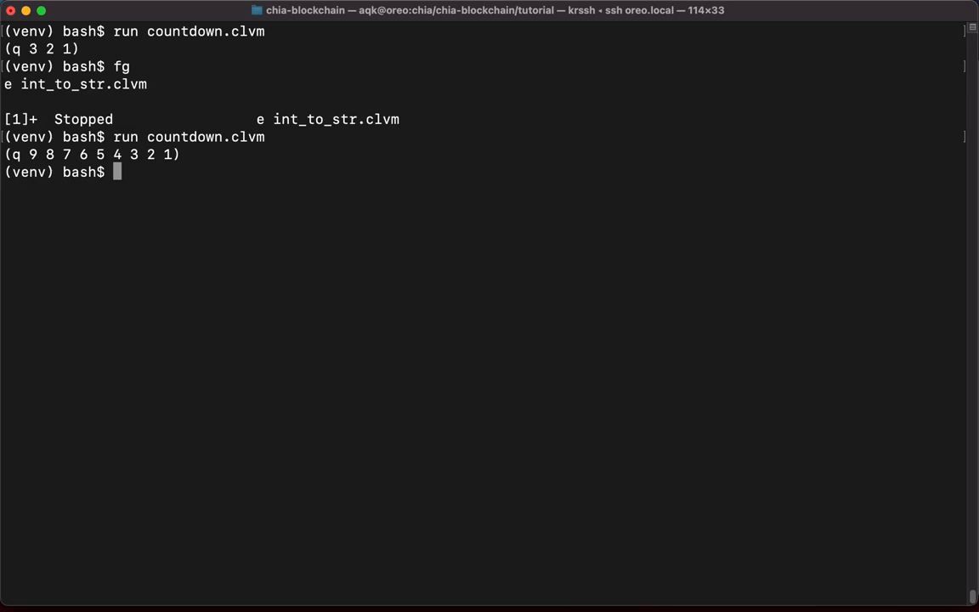
Resume emacs, change the call to (countdown 99), and rerun to print 99 down to 1
type("fg")
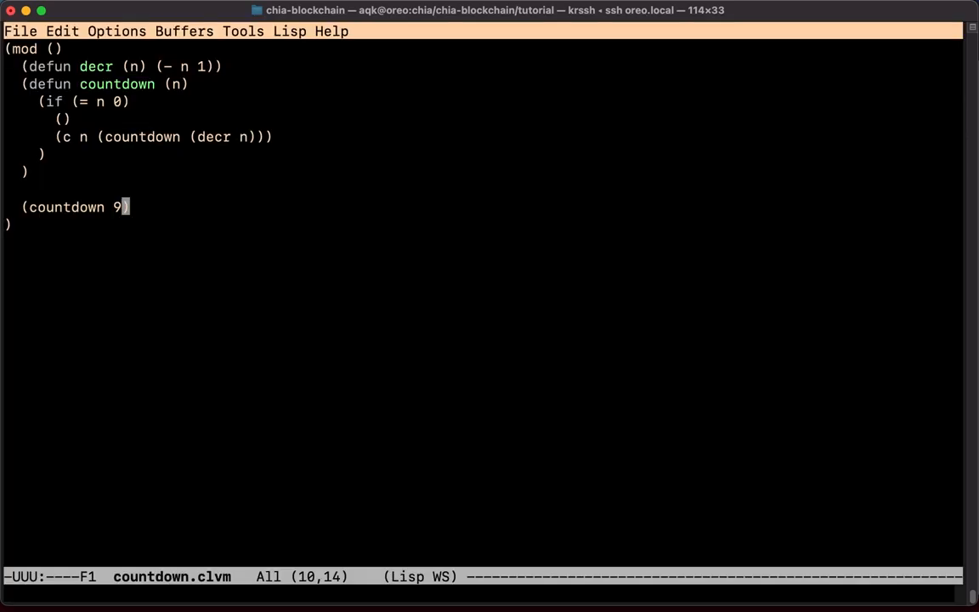
type("9")
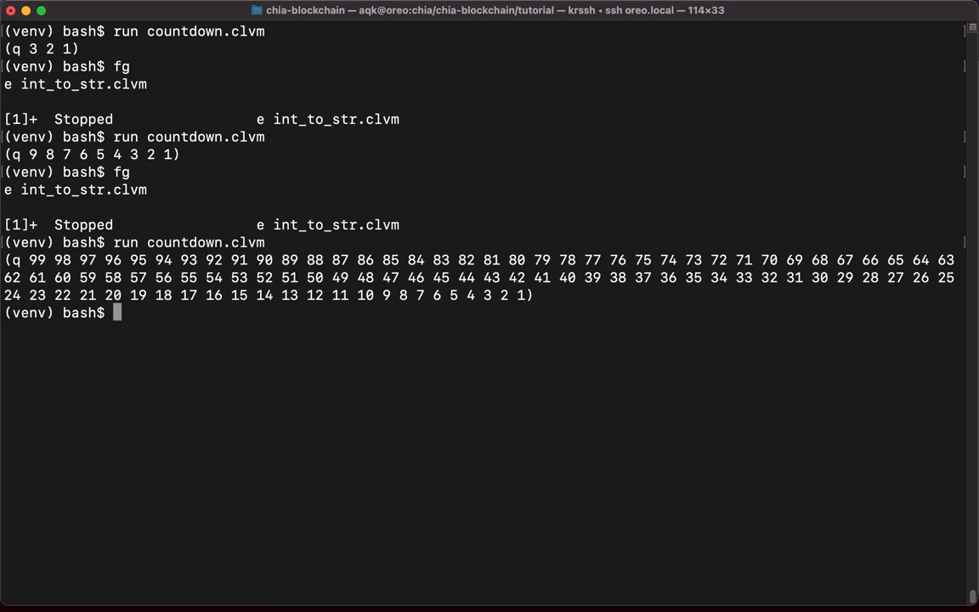
type("ls *")
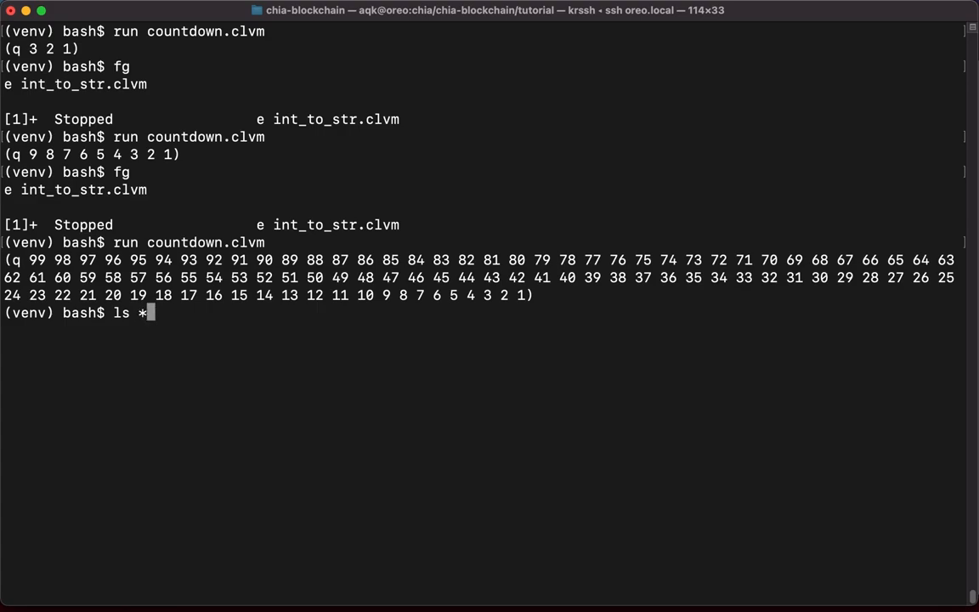
List the clvm files, open nodes.clvm in emacs and insert (mod () before the concat
key("Return")
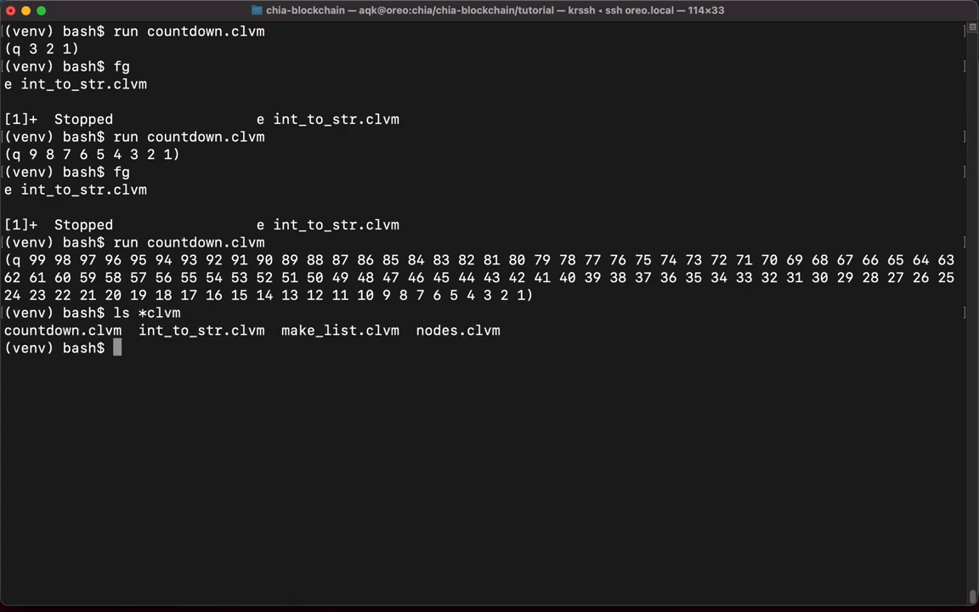
mouse_move(523, 372)
type("run nodes.clvm")
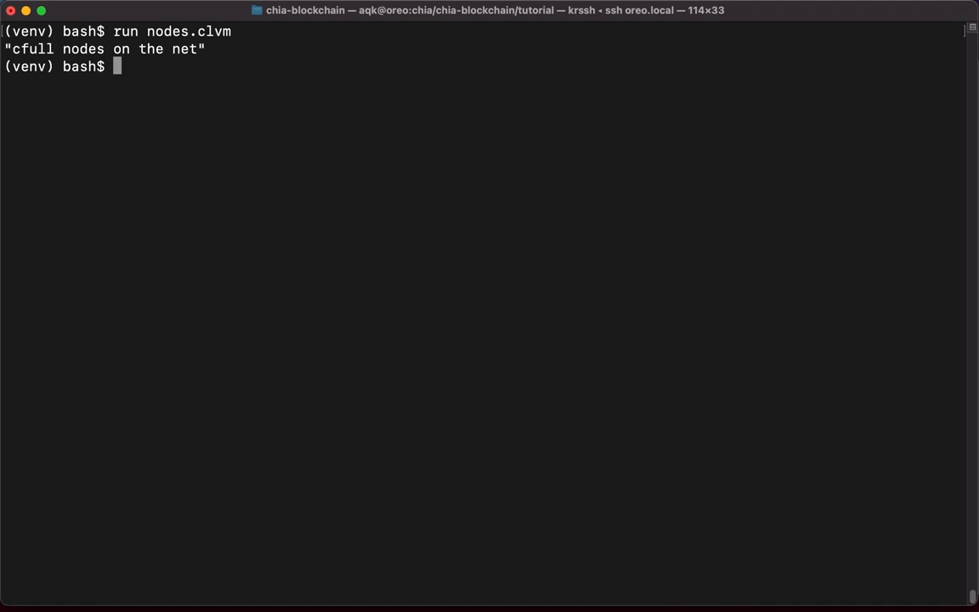
type("emacs nodes.clvm")
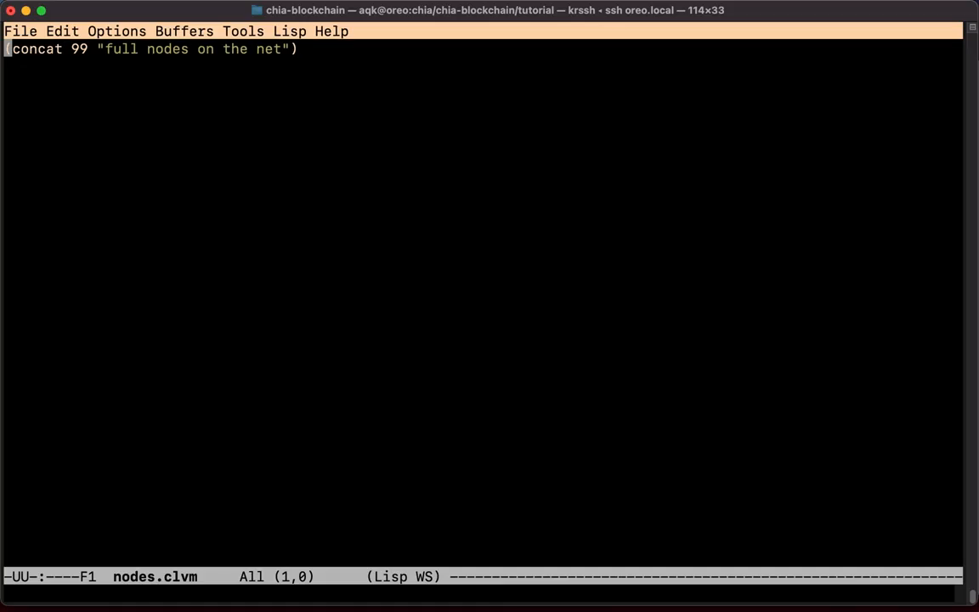
key("right")
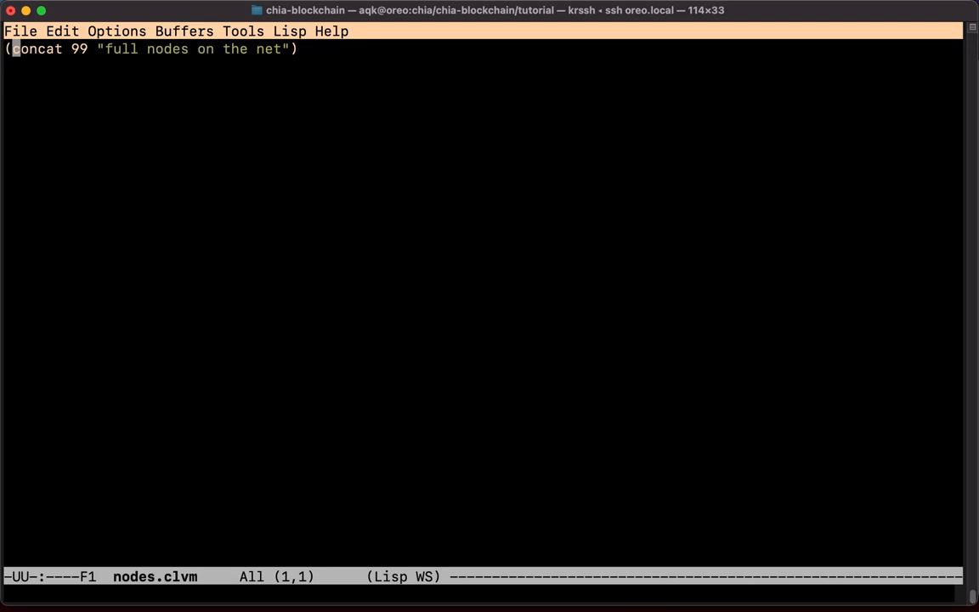
key("Return")
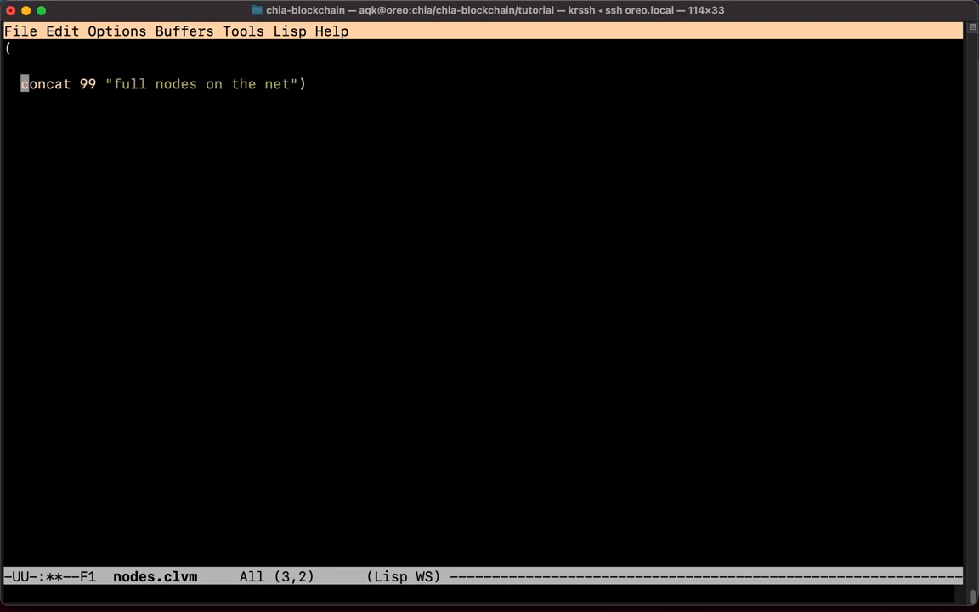
type("mod")
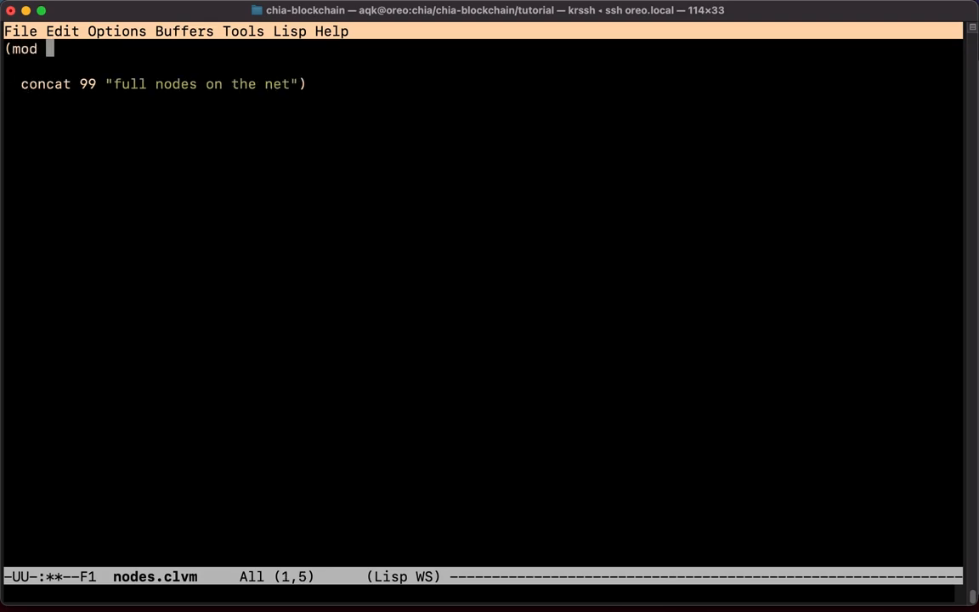
type("()")
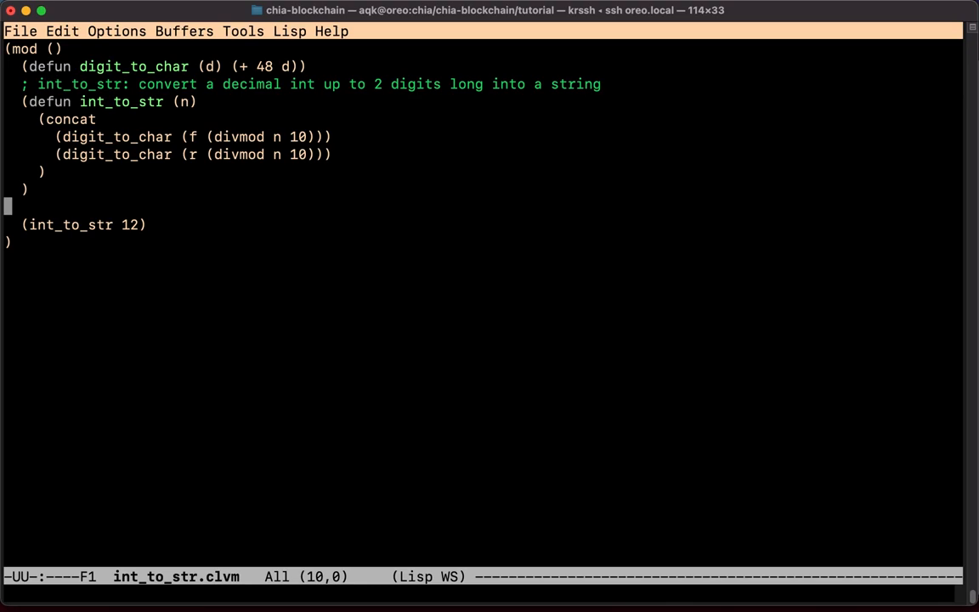
Return from the int_to_str.clvm buffer to nodes.clvm and drop the concat's trailing parenthesis
key("down")
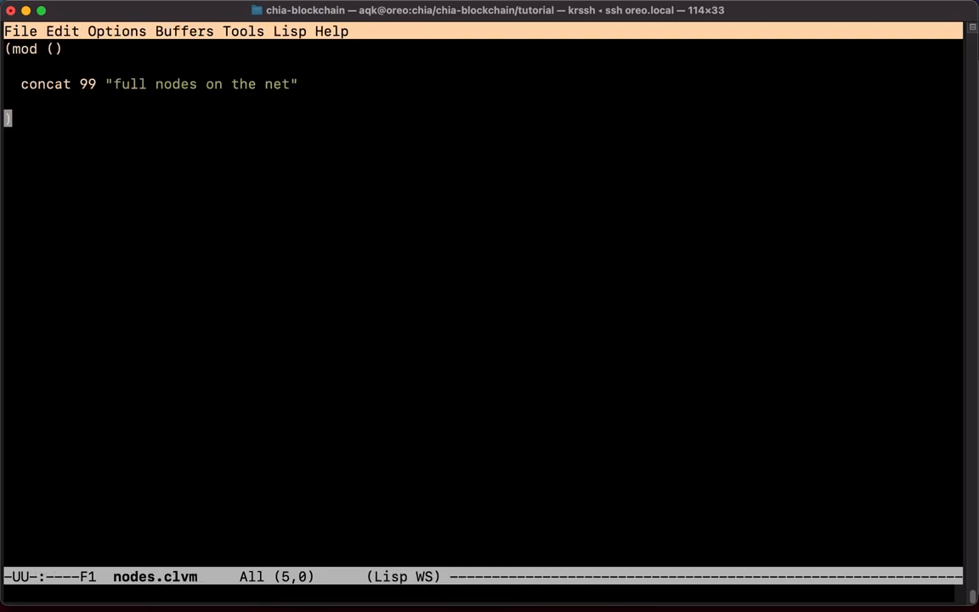
Add (include int_to_str.clvm) inside the mod of nodes.clvm
type("(")
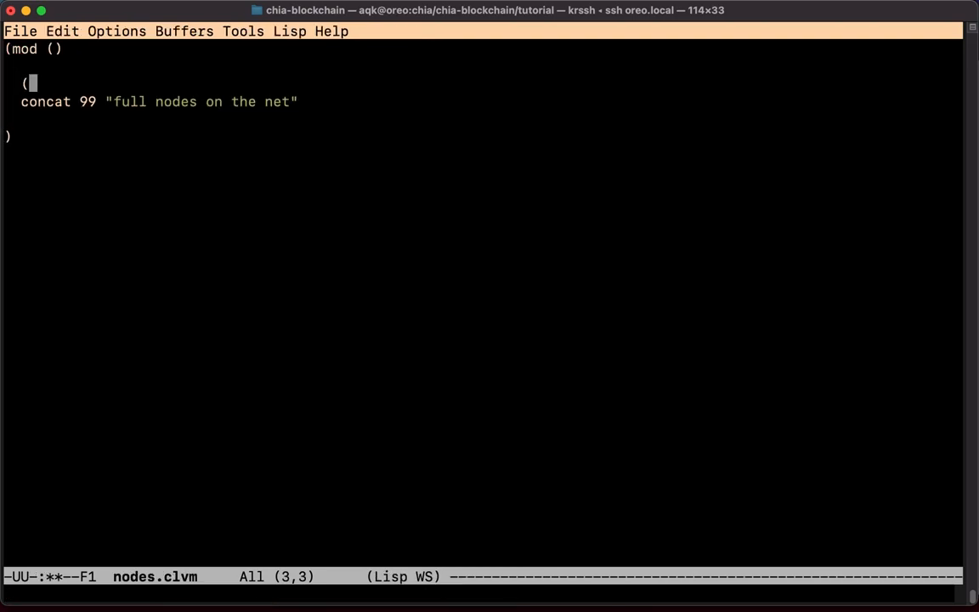
type("include")
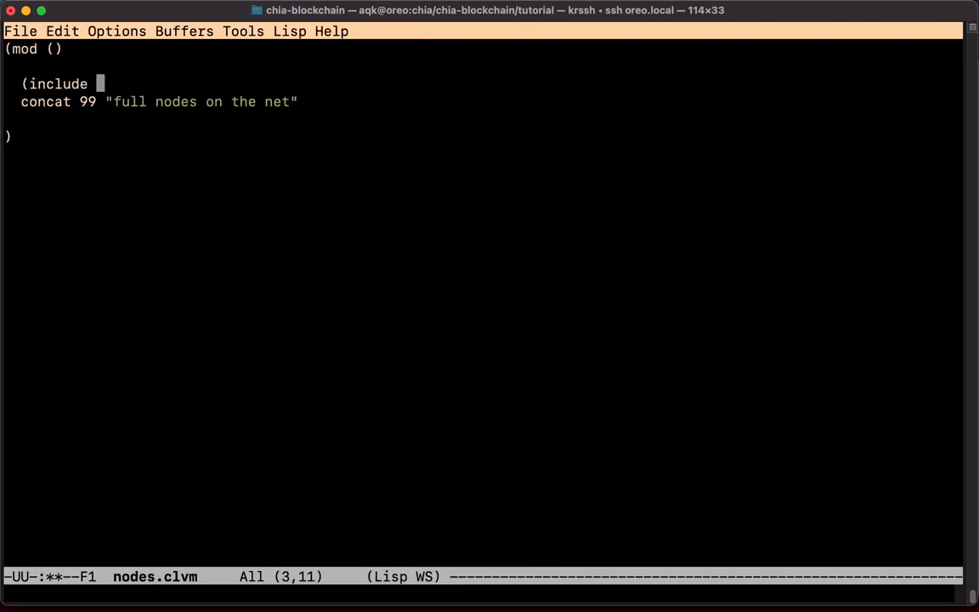
type("int_to_str.clvm)")
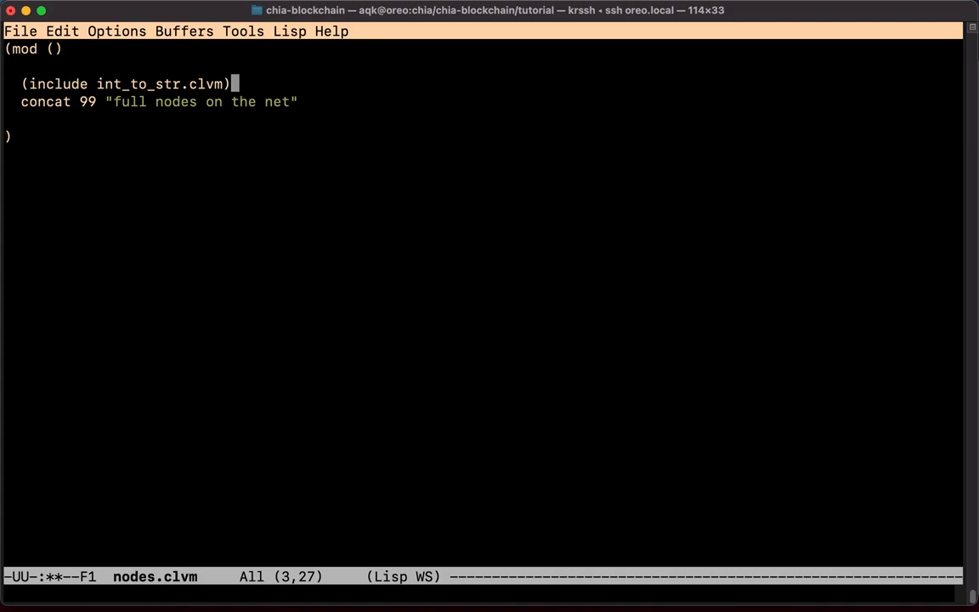
key("Return")
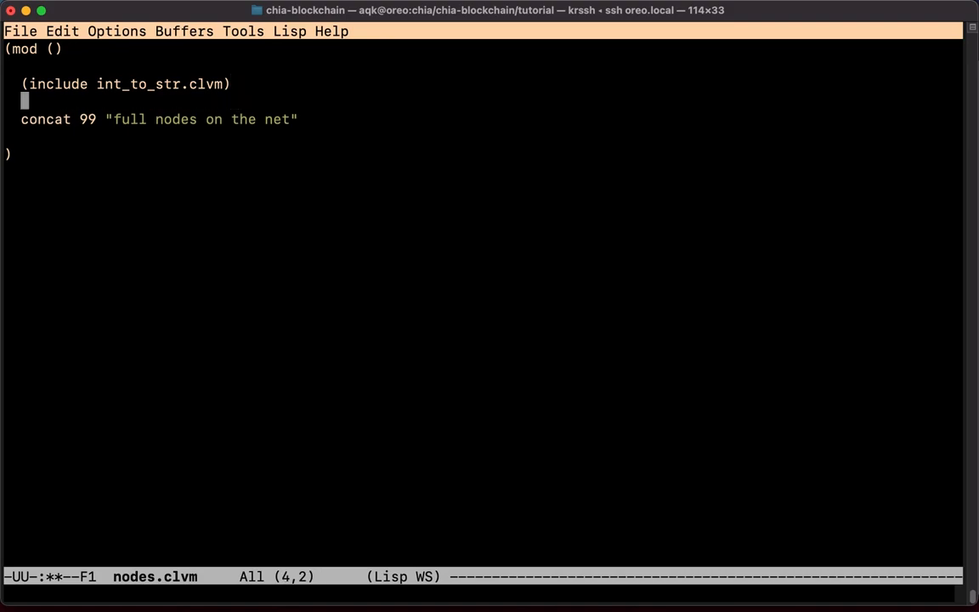
key("Down")
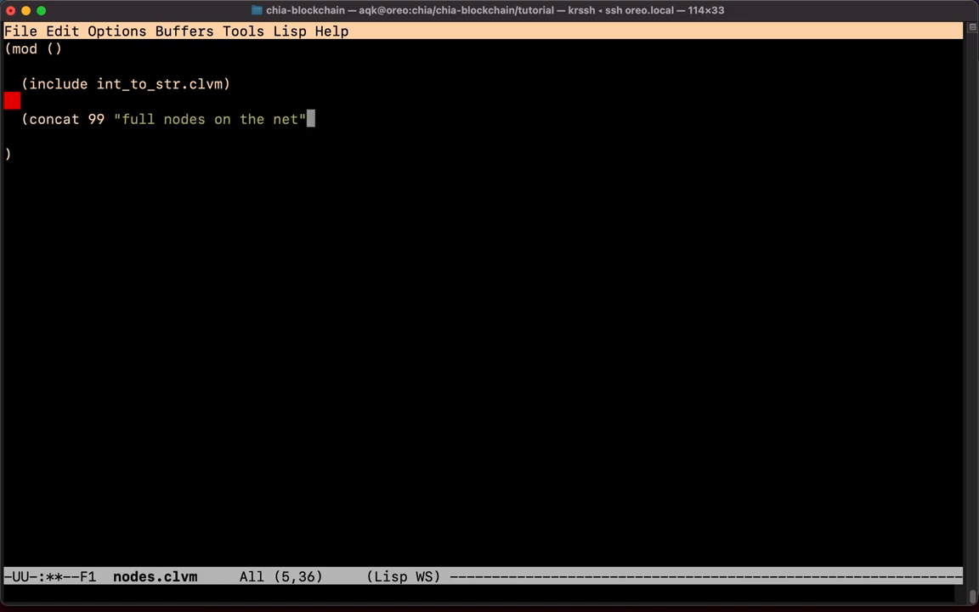
Write (concat (int_to_str 99) "full nodes on the net") and save the module
type("(int_to_str")
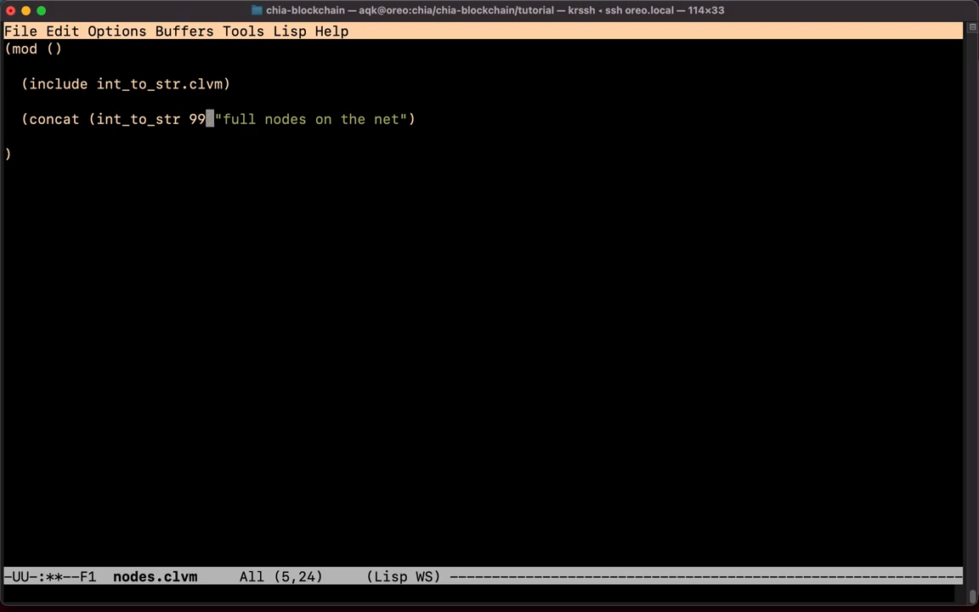
type(")")
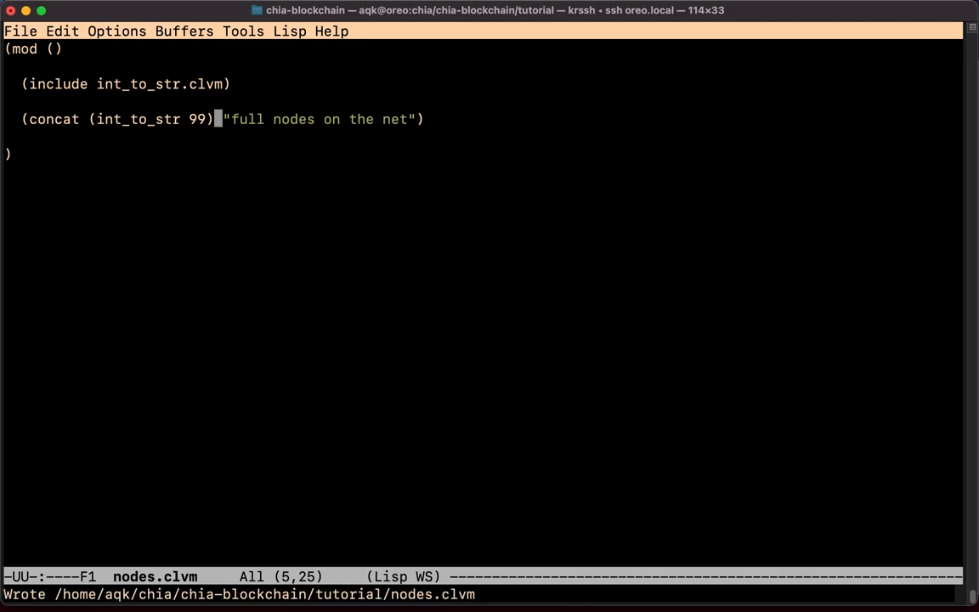
mouse_move(510, 376)
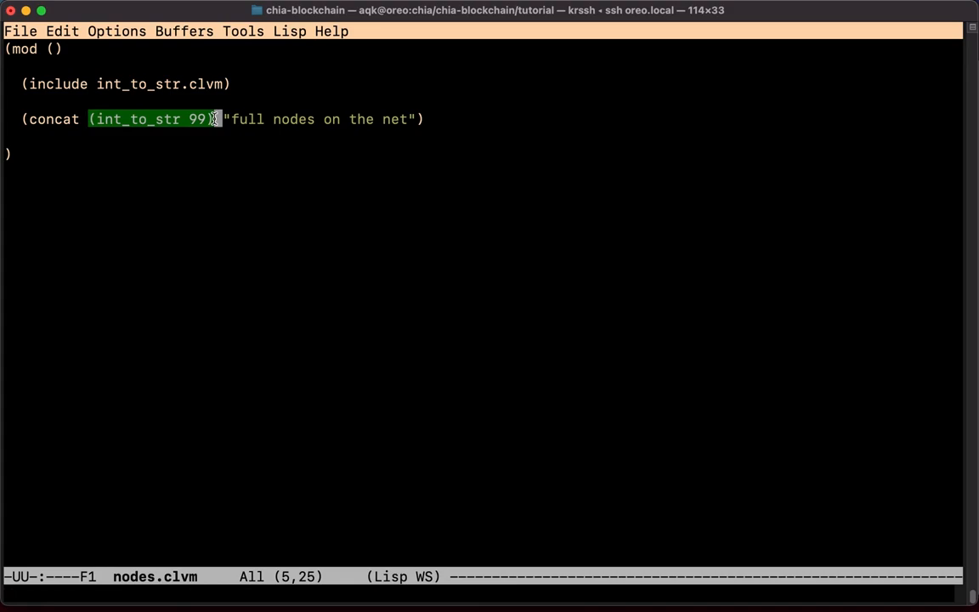
key("ctrl+space")
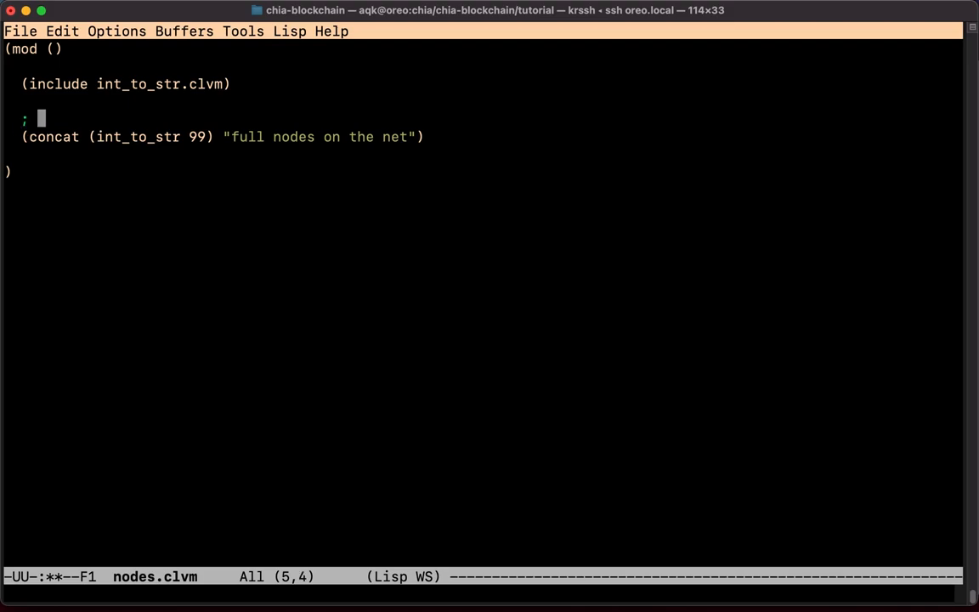
type("(conc")
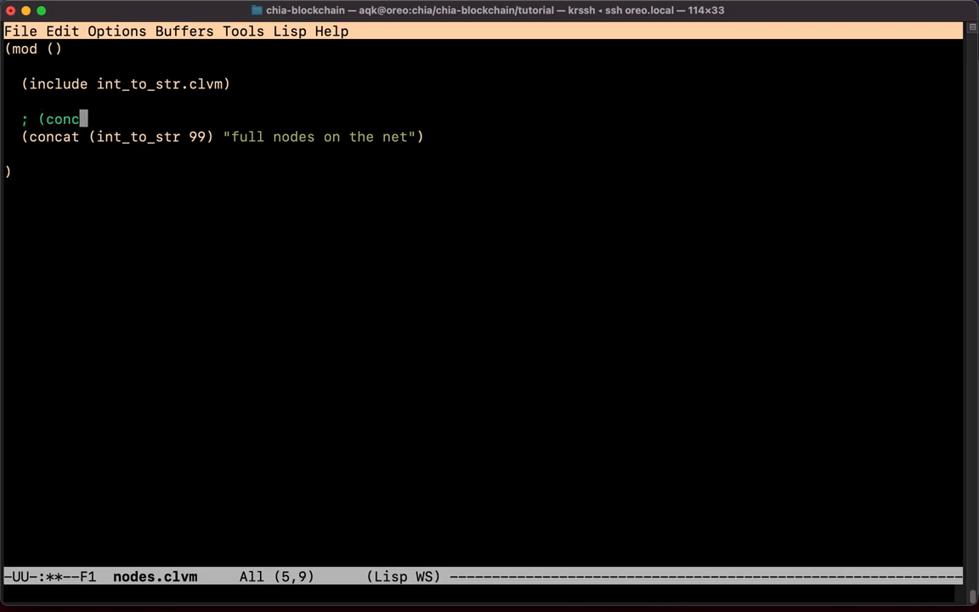
type("at")
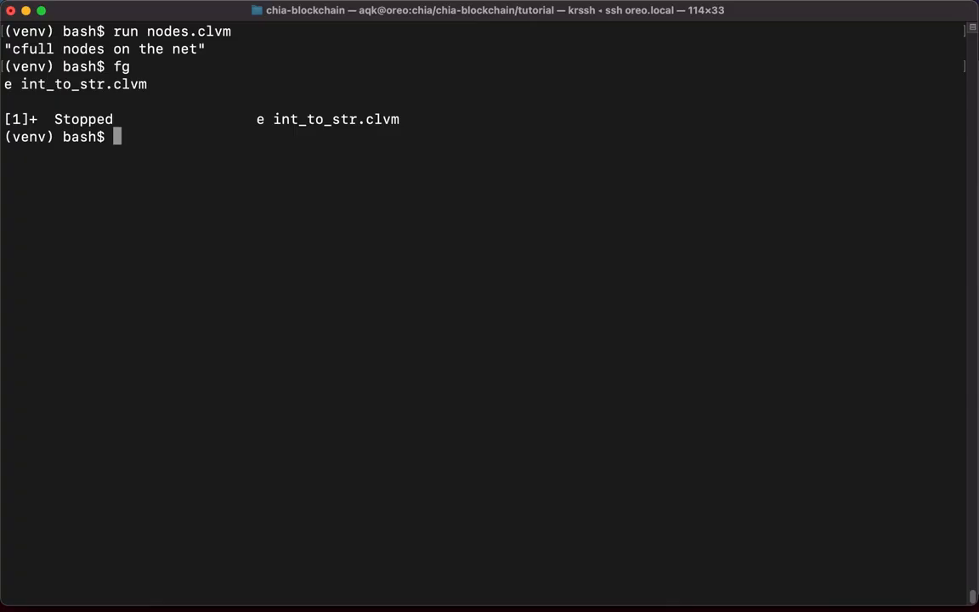
Run nodes.clvm, see the include fail, then run -i. nodes.clvm to print "99full nodes on the net"
type("run")
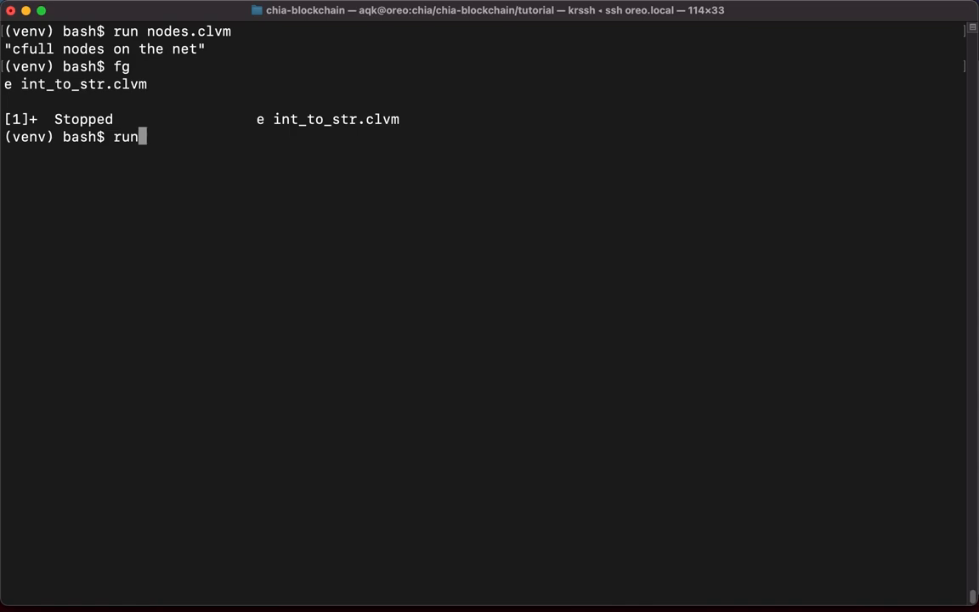
key("Return")
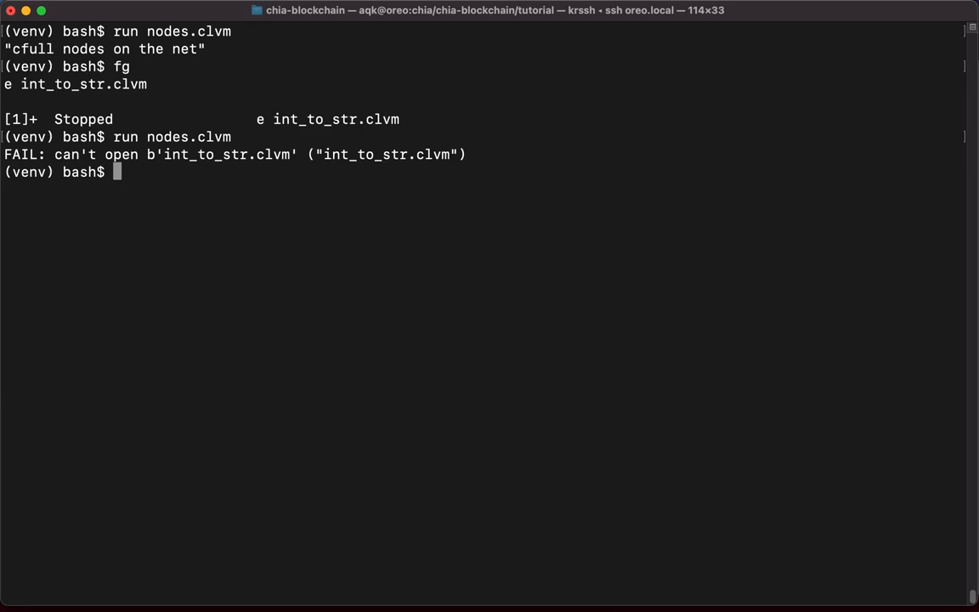
type("run nodes.clvm")
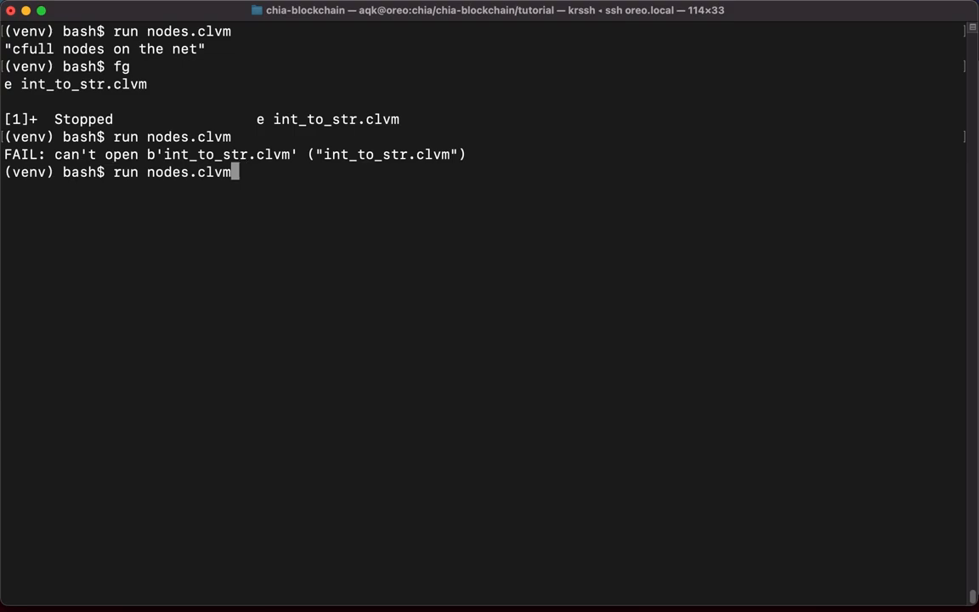
type("-i")
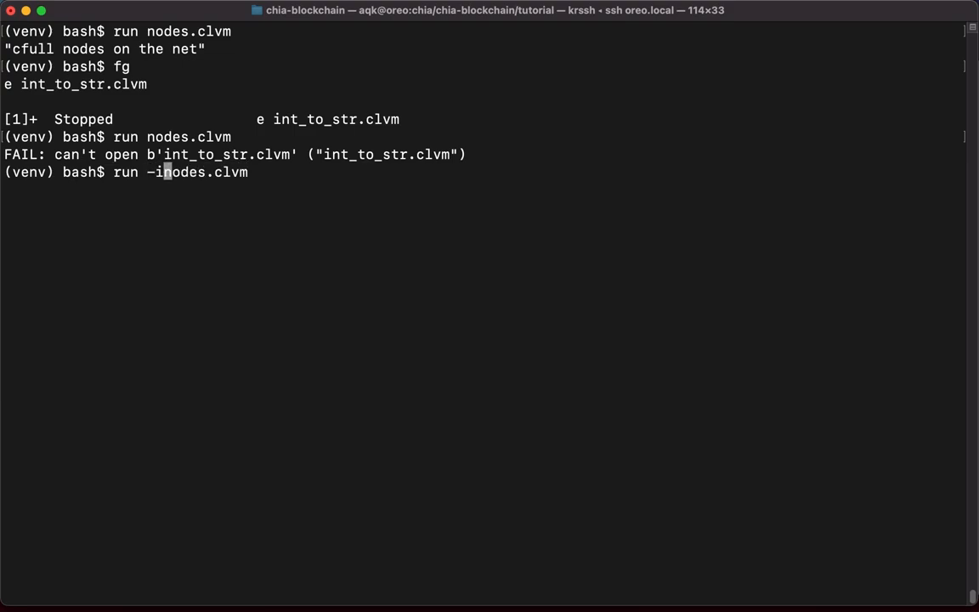
type(".")
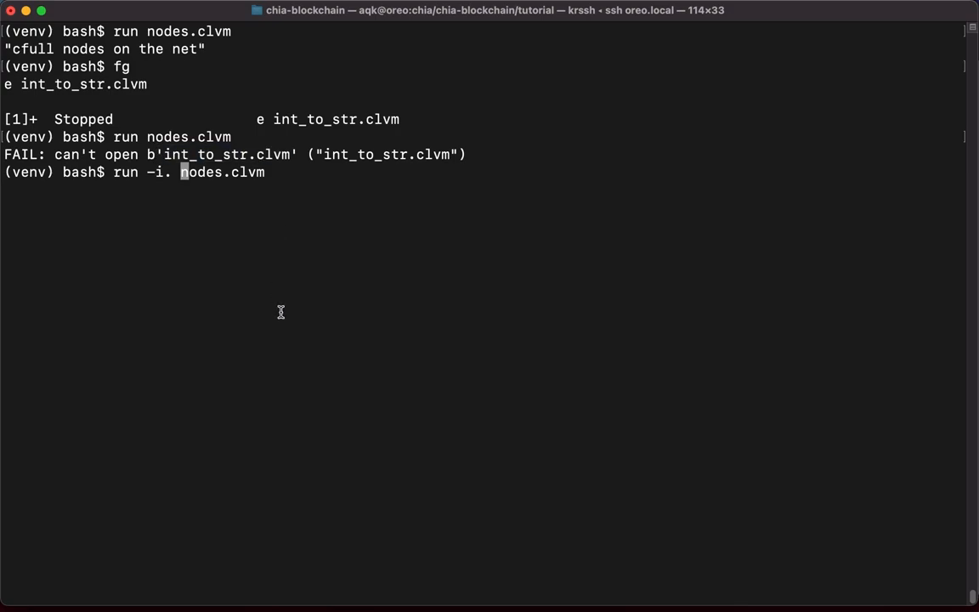
key("Return")
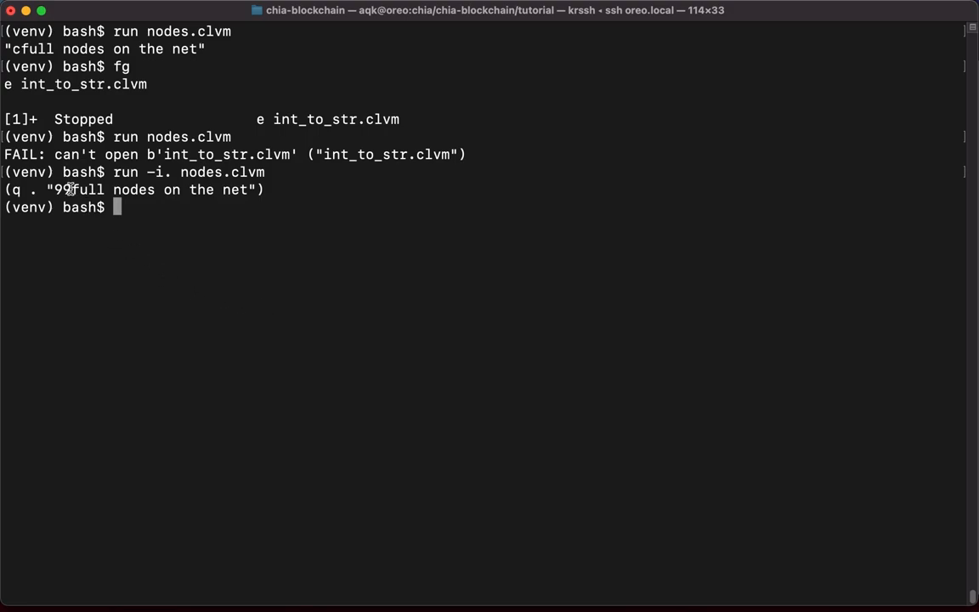
mouse_move(571, 459)
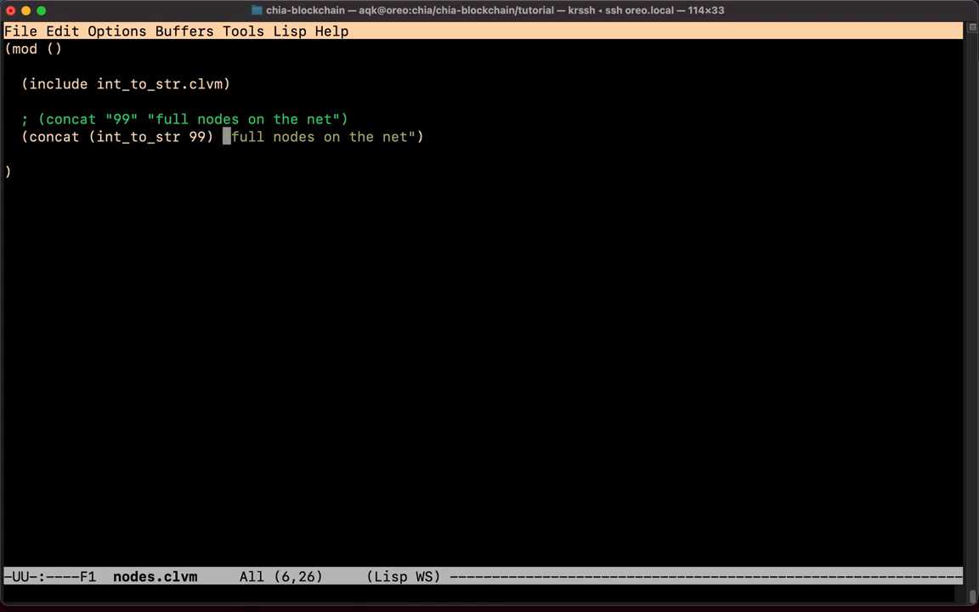
Insert a " " string between (int_to_str 99) and the phrase, save, and recompile to check spacing
type("\"")
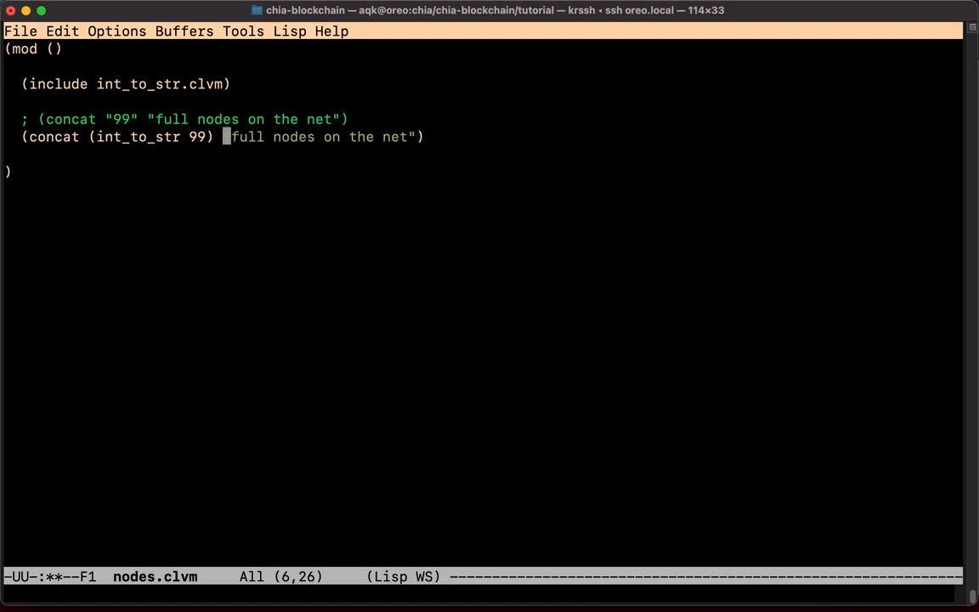
type("\" \"")
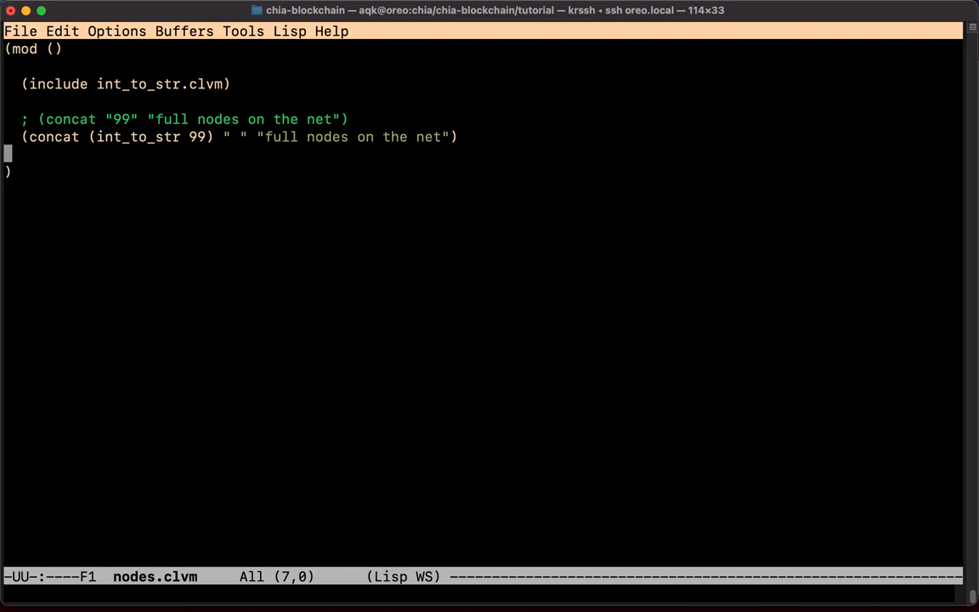
left_click(292, 136)
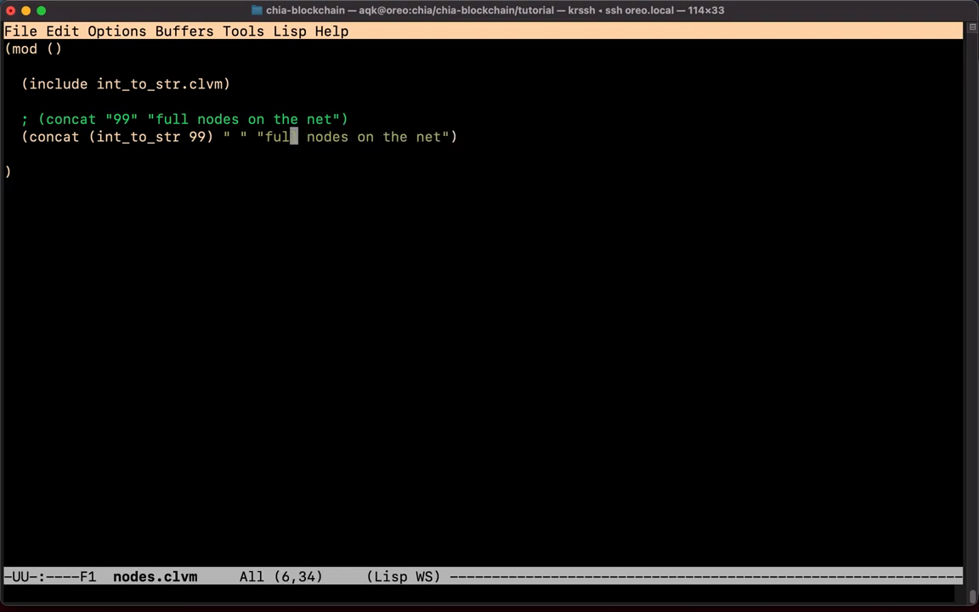
key("left")
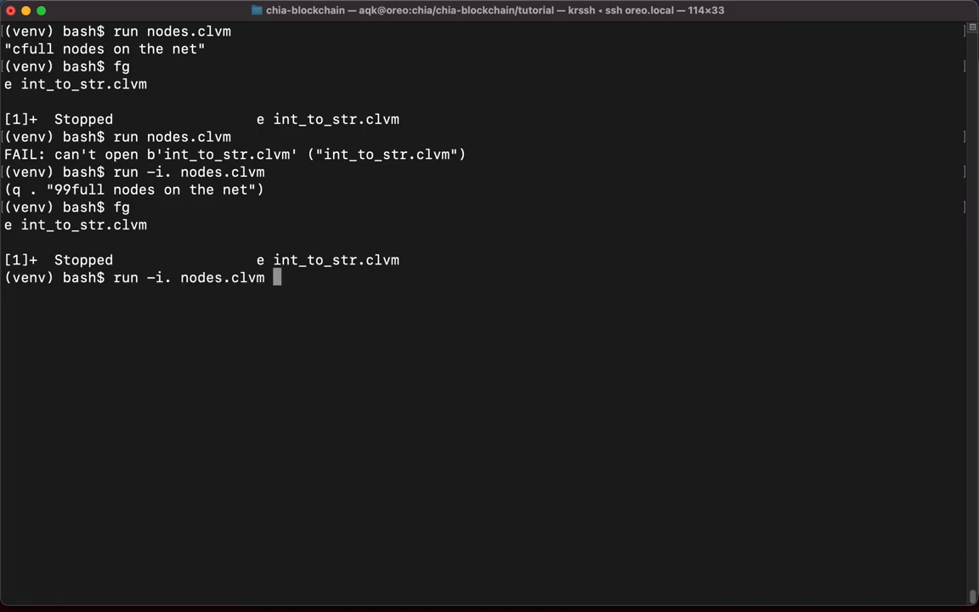
key("Return")
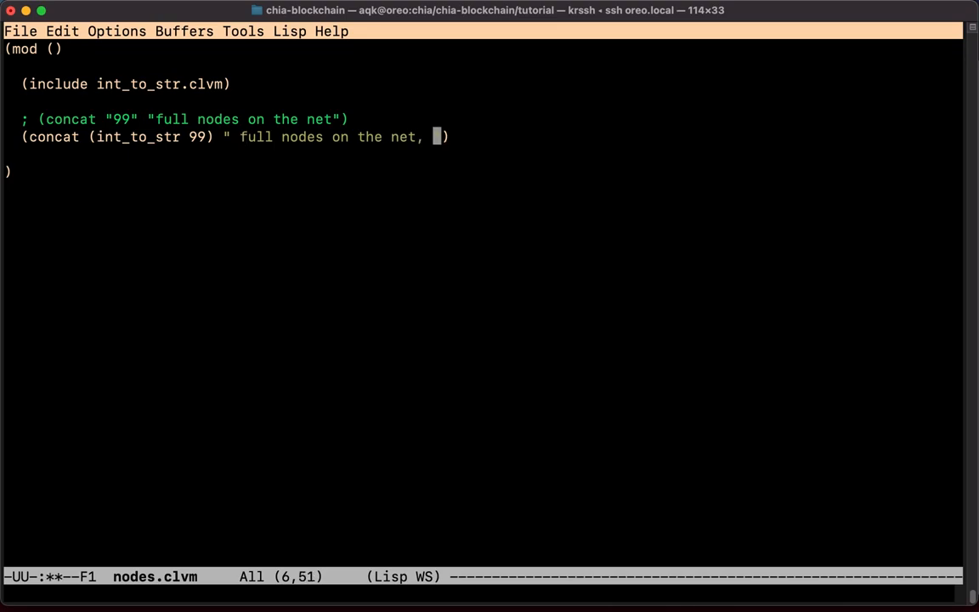
Append (int_to_str 99) and "nodes on the net. Go out of town, your server goes down" to the concat
type("\"")
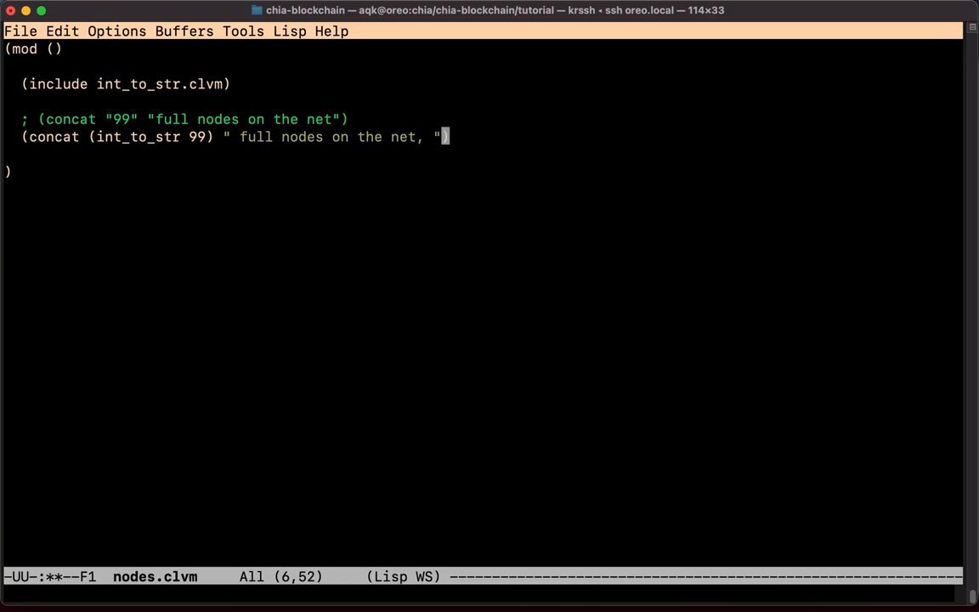
type("(int_to_str 99")
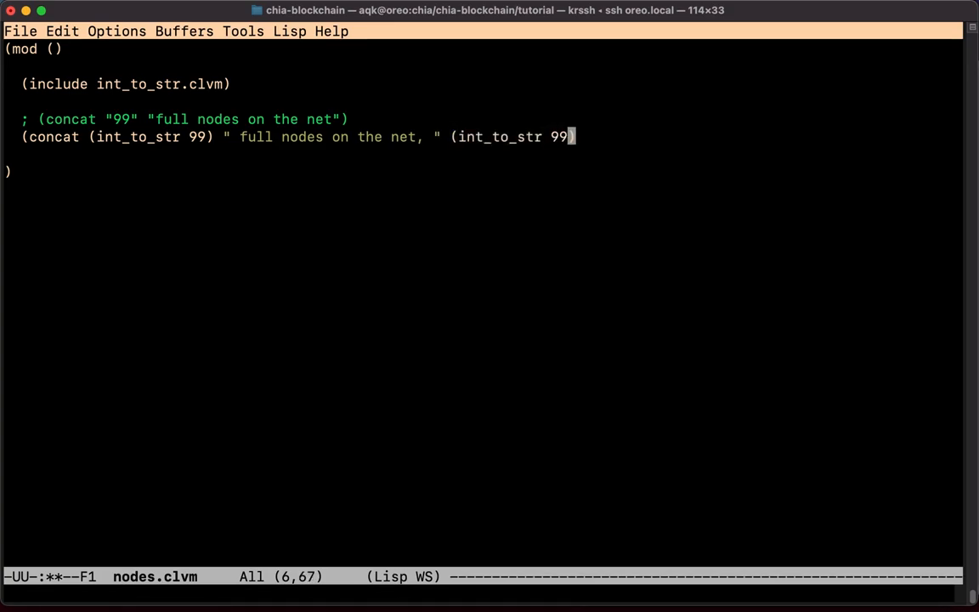
type(")")
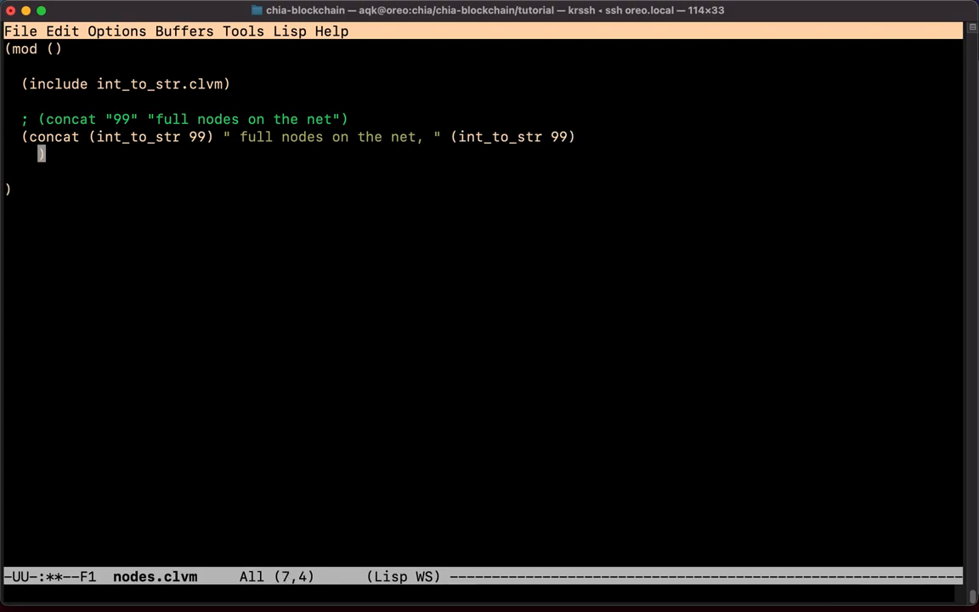
type("\"nodes")
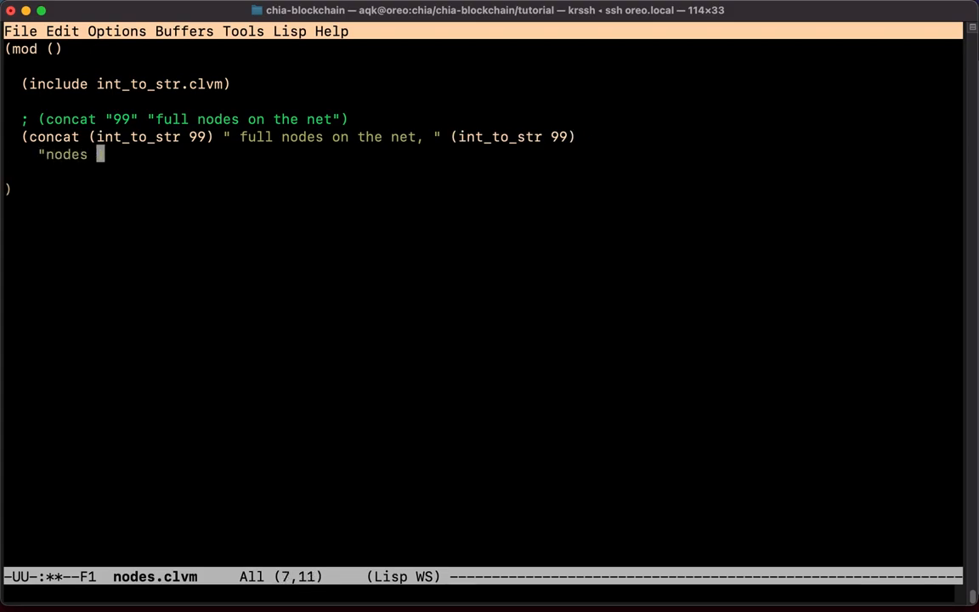
type("on the net.")
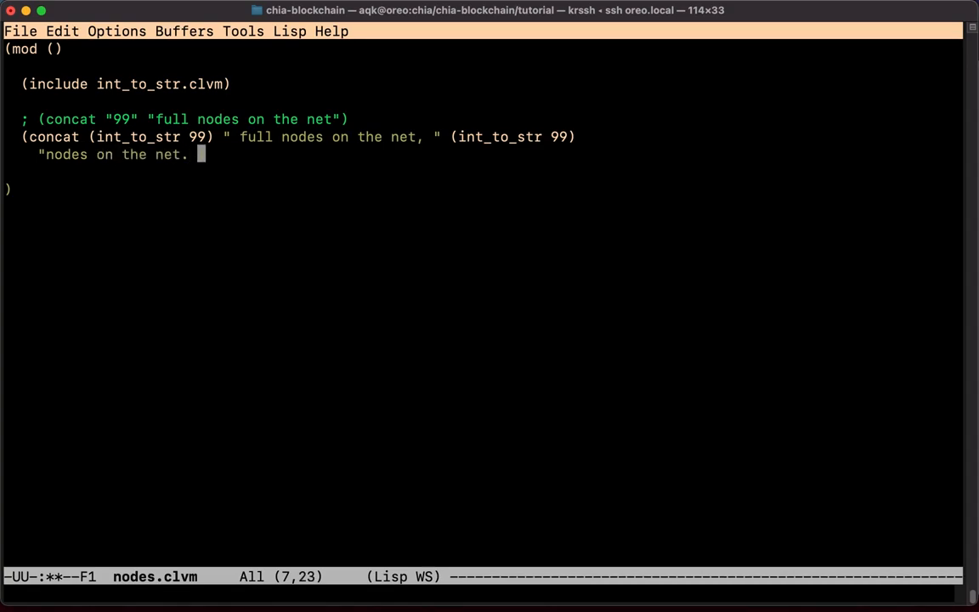
type("Go out of town, your server goes down")
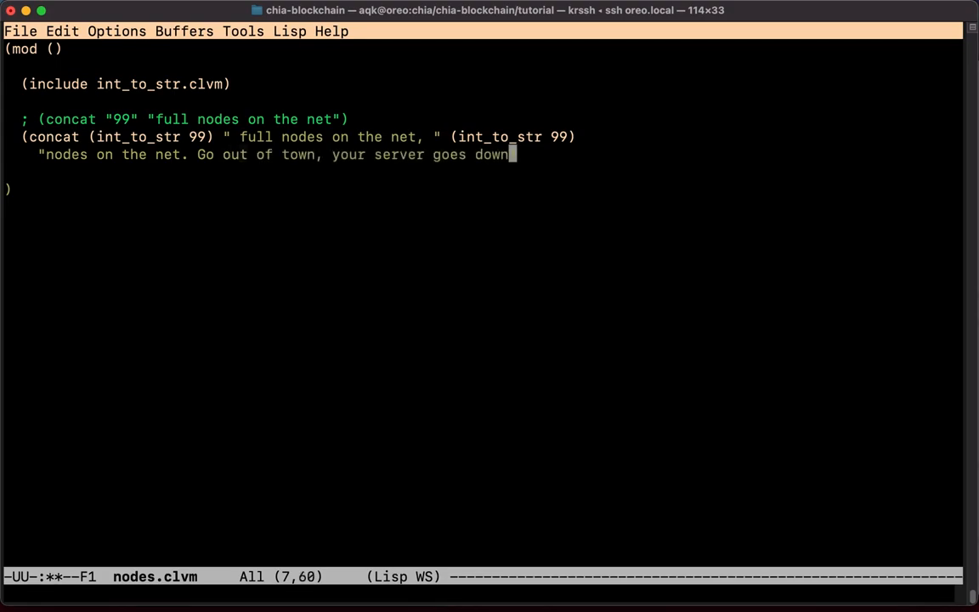
type("\" )")
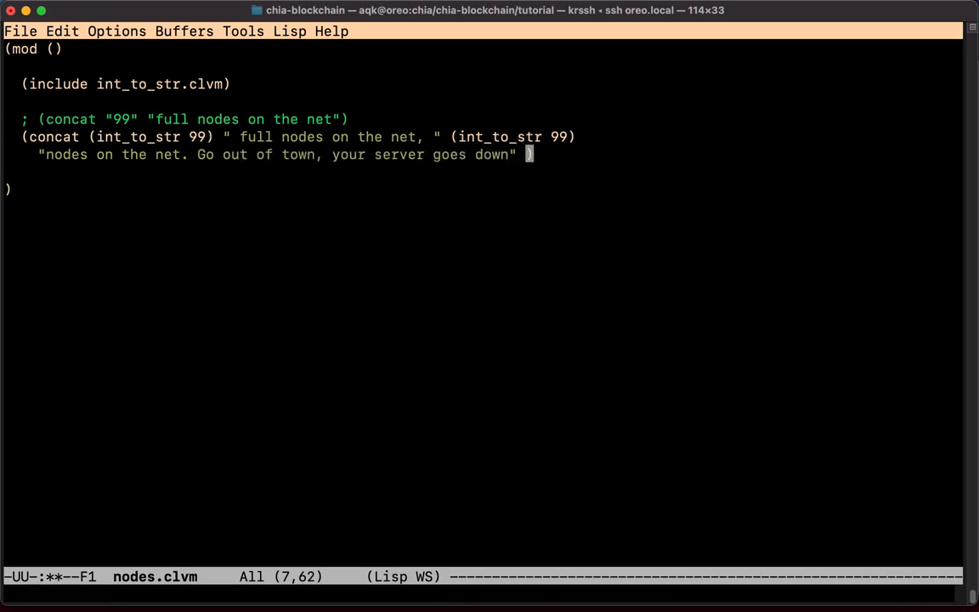
type("(in")
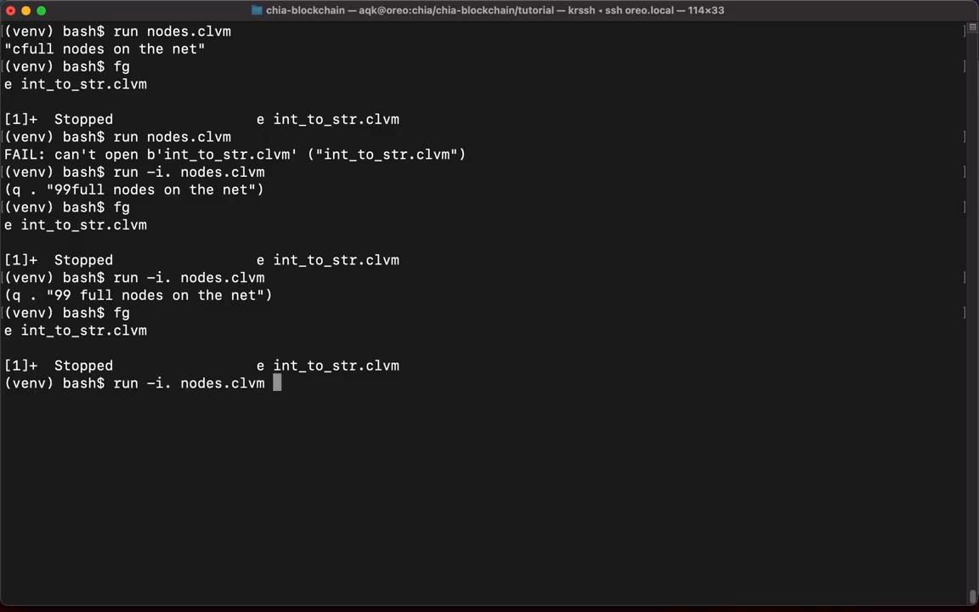
Compile the verse ending with 98 full nodes, then resume emacs to add a comma after "goes down"
key("Return")
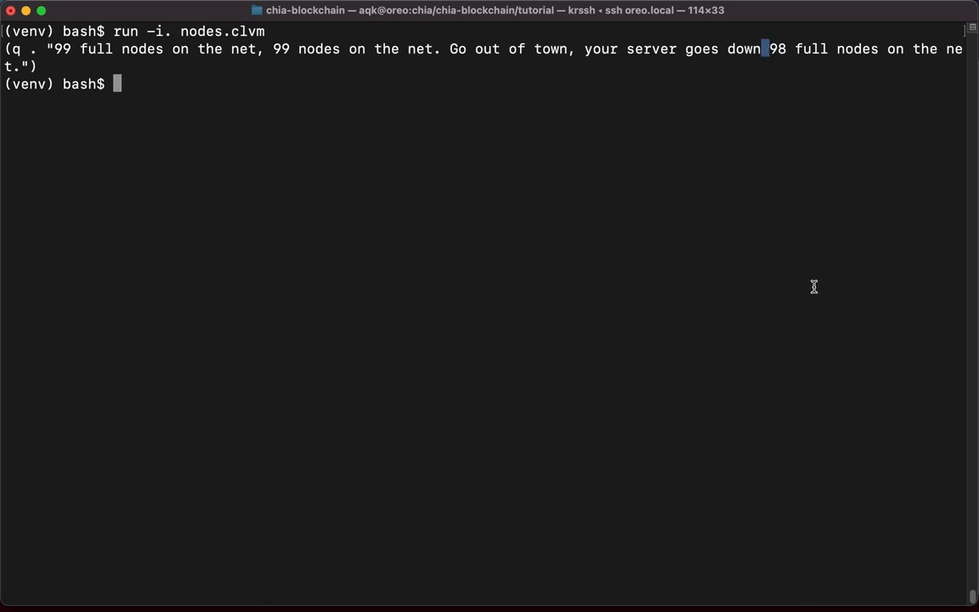
type("fg")
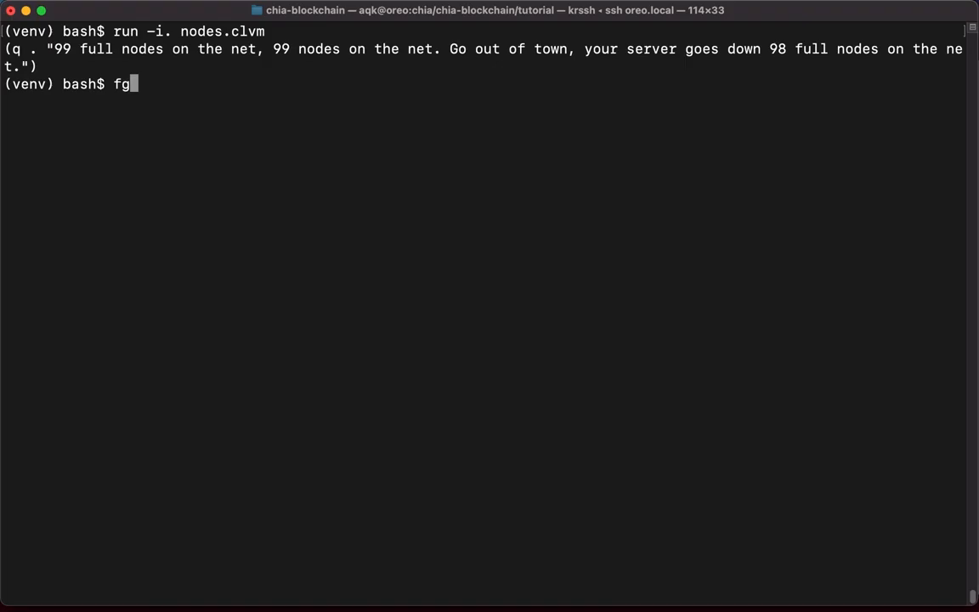
key("Return")
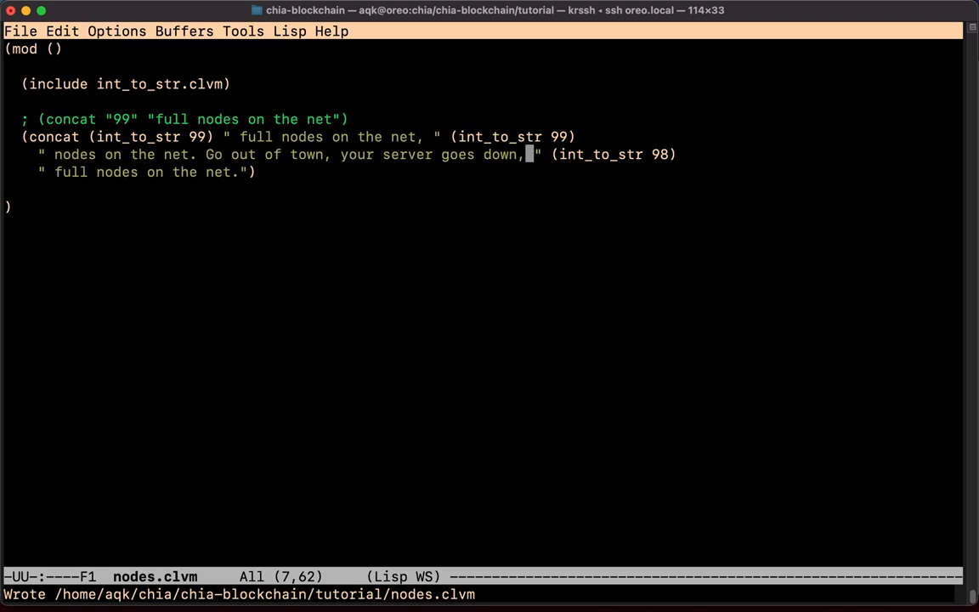
mouse_move(567, 204)
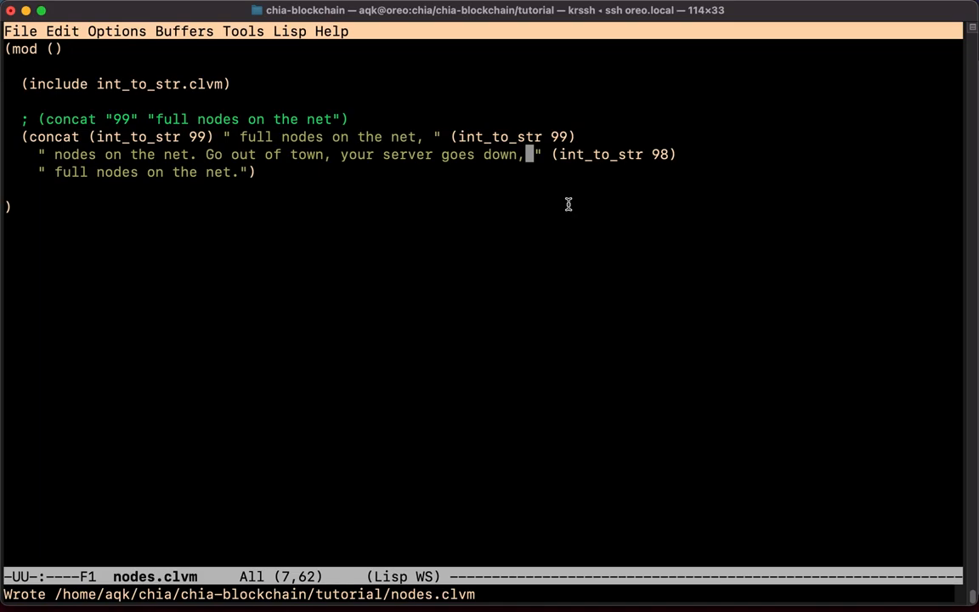